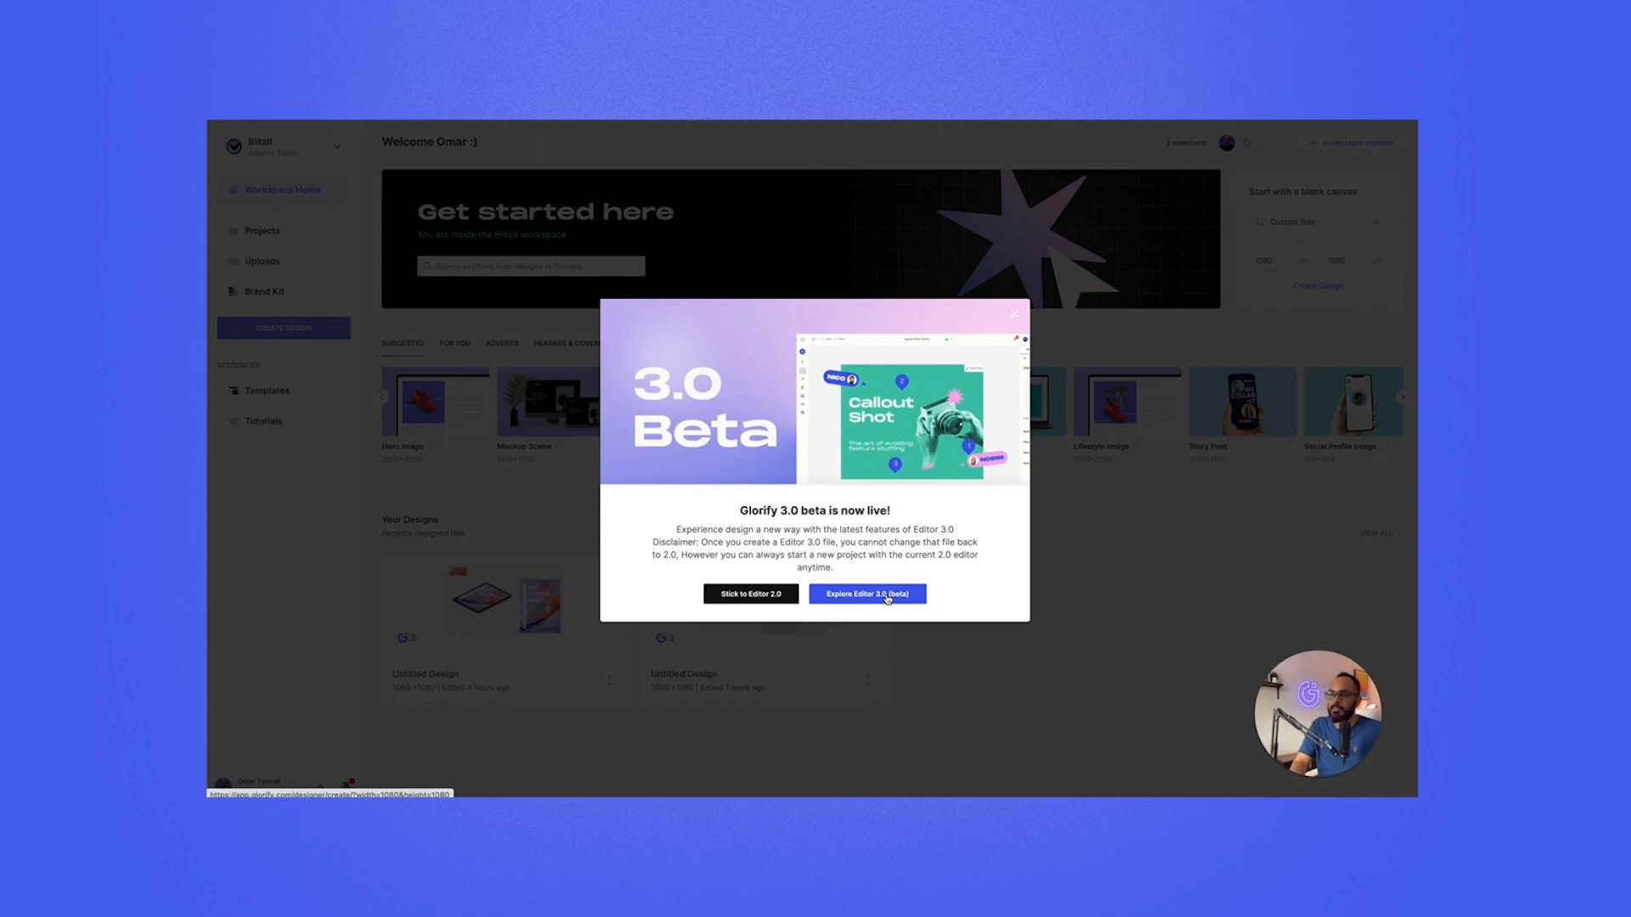
- Start a blank design in the Editor 3.0 (Beta) and browse the elements panel
left_click(866, 595)
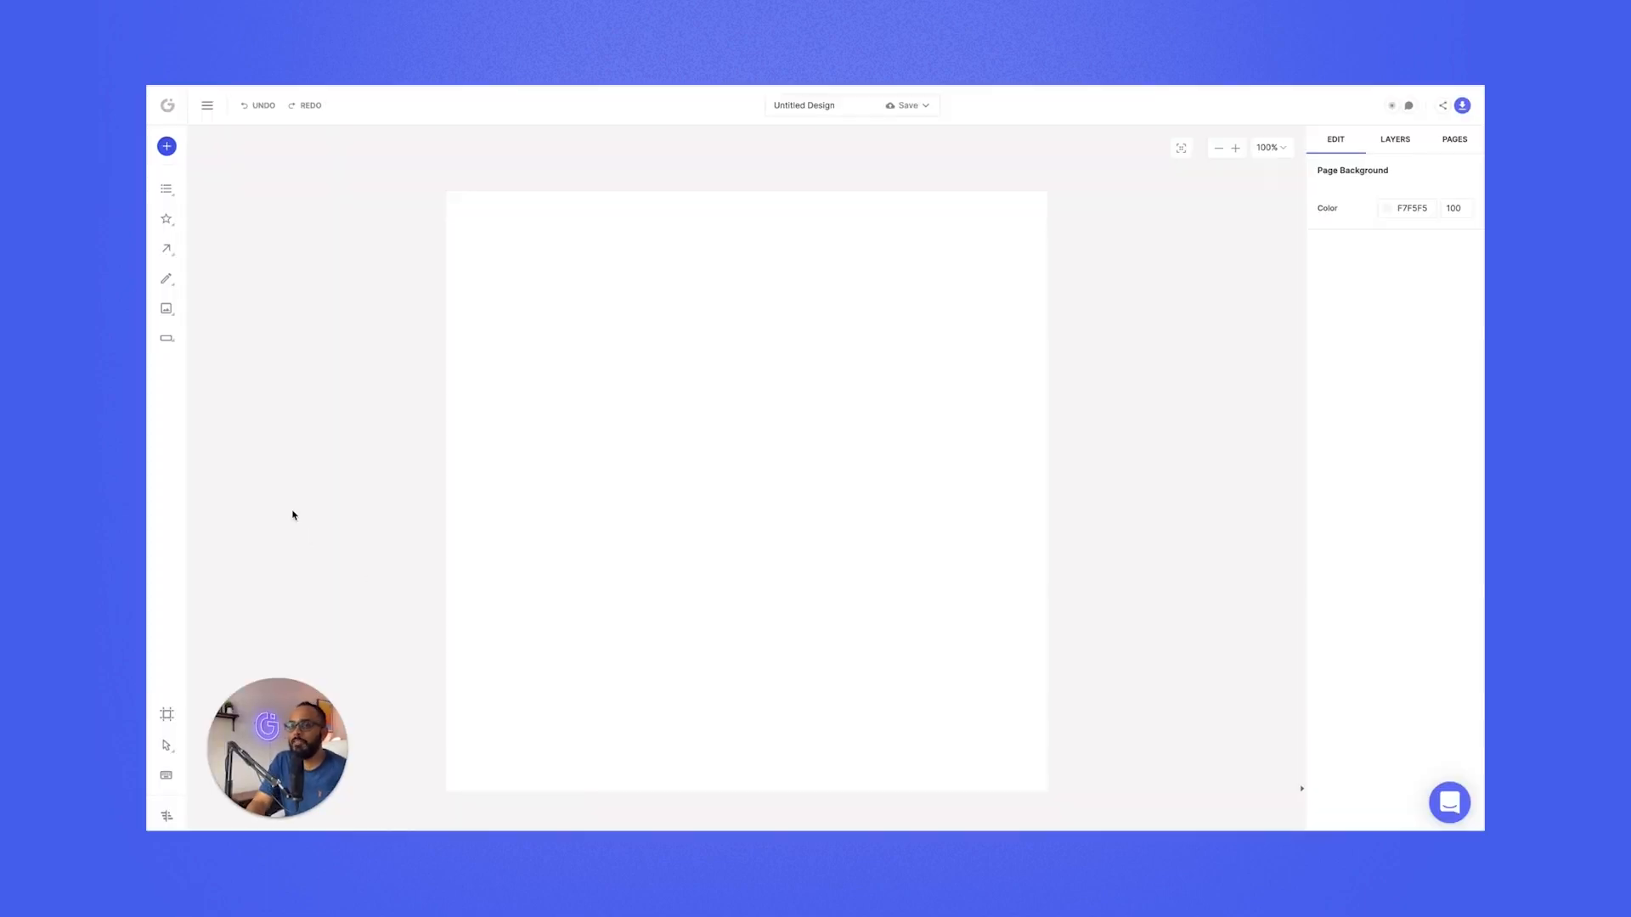
mouse_move(220, 277)
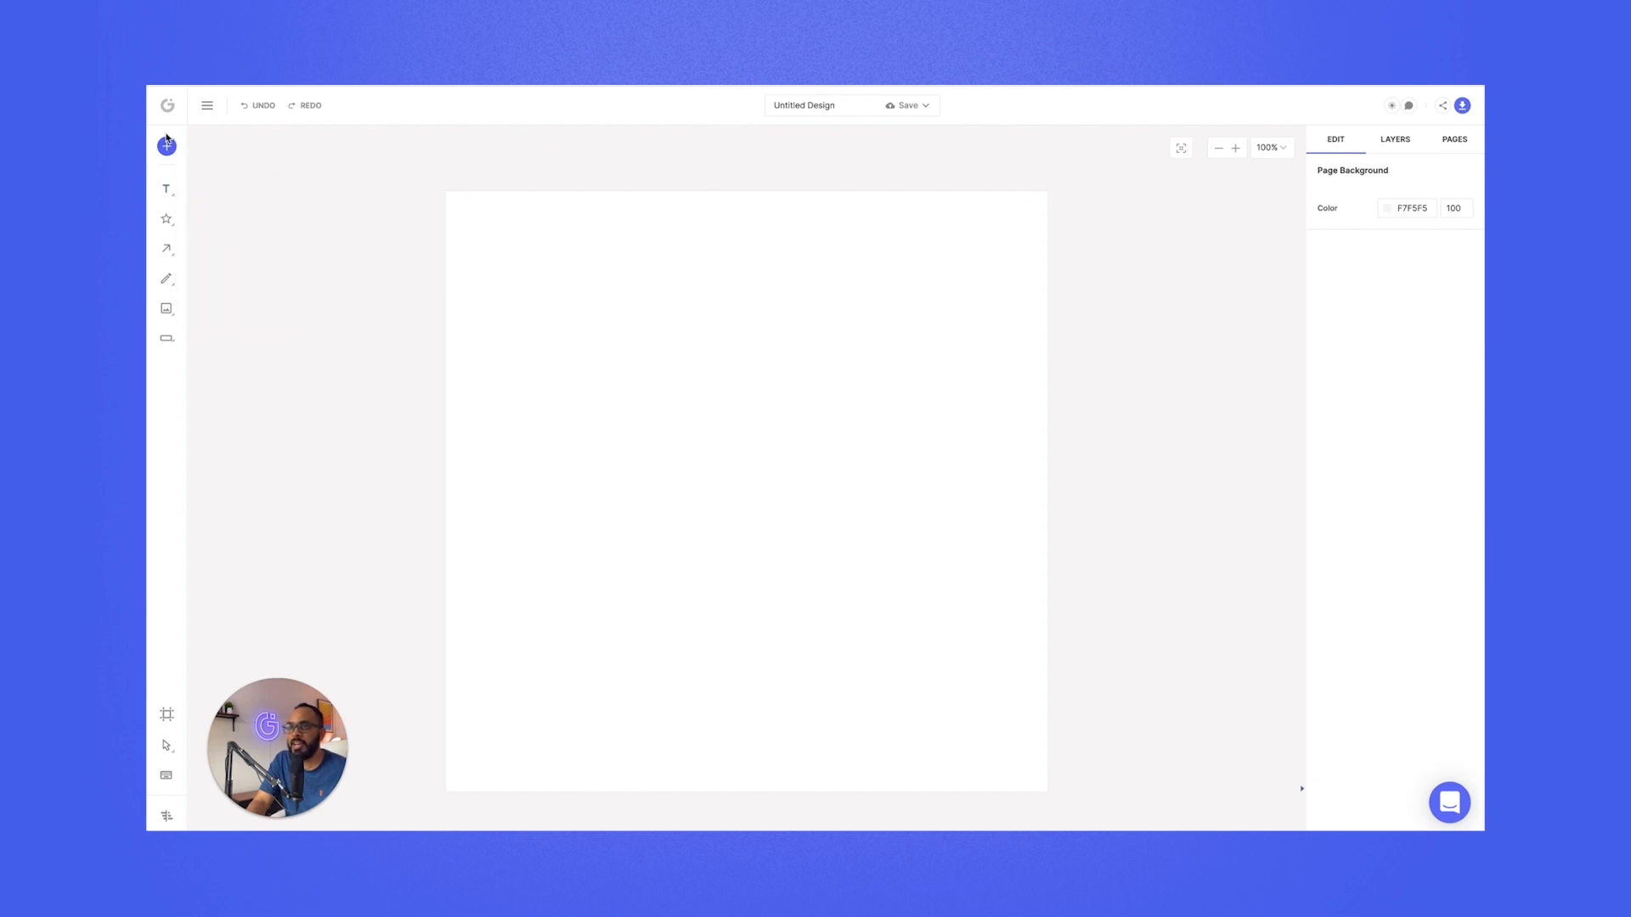
left_click(165, 189)
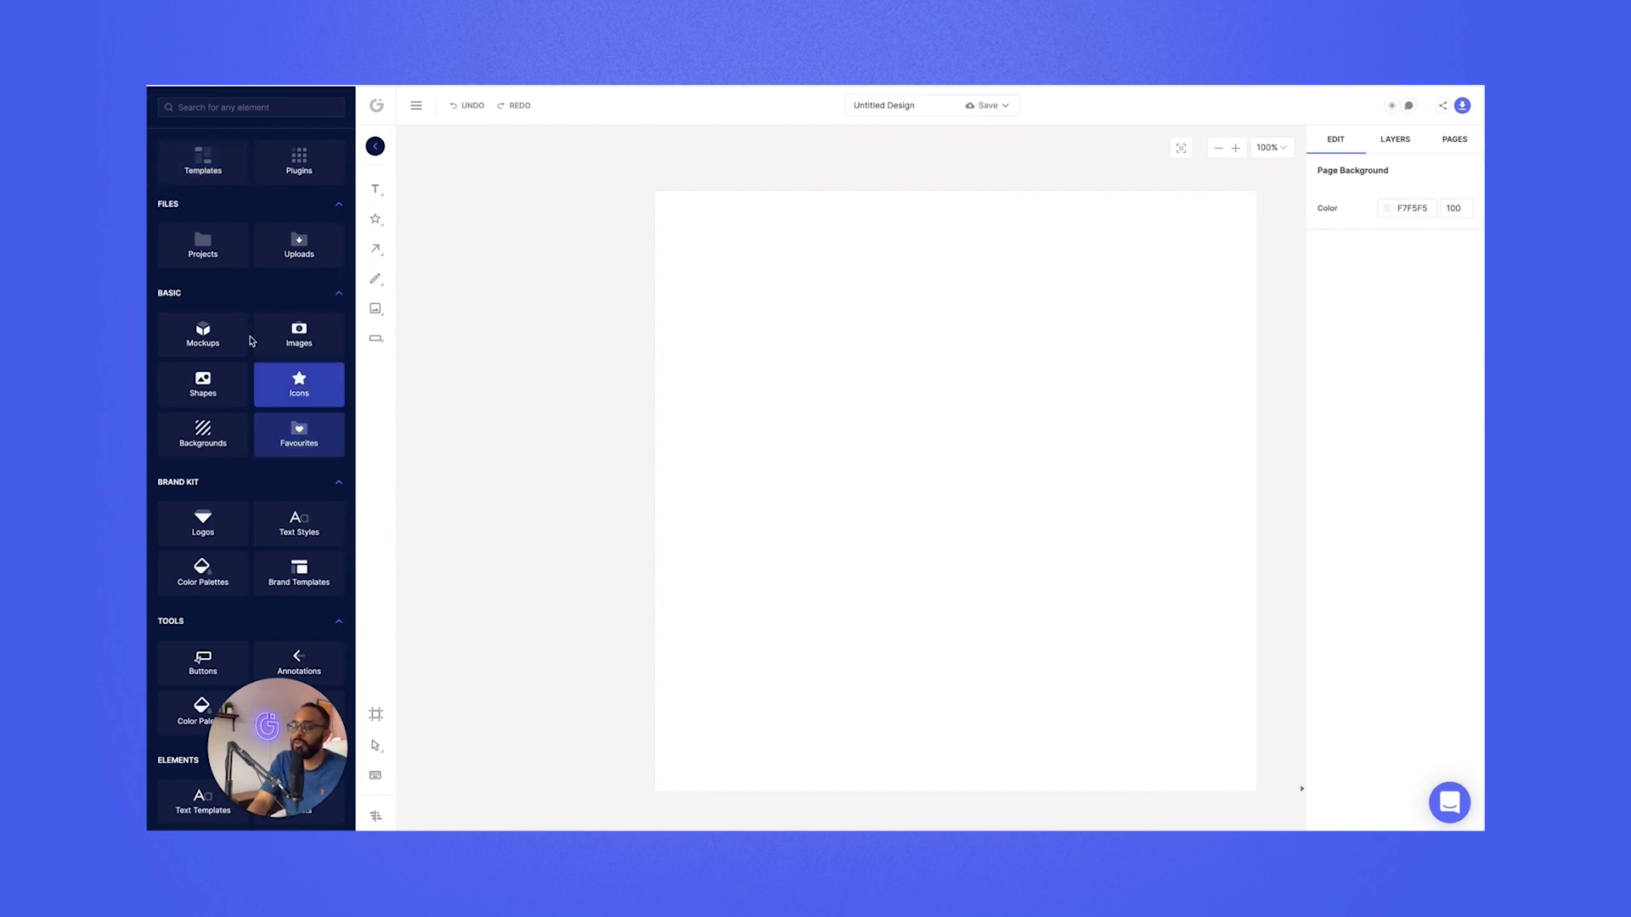
left_click(299, 433)
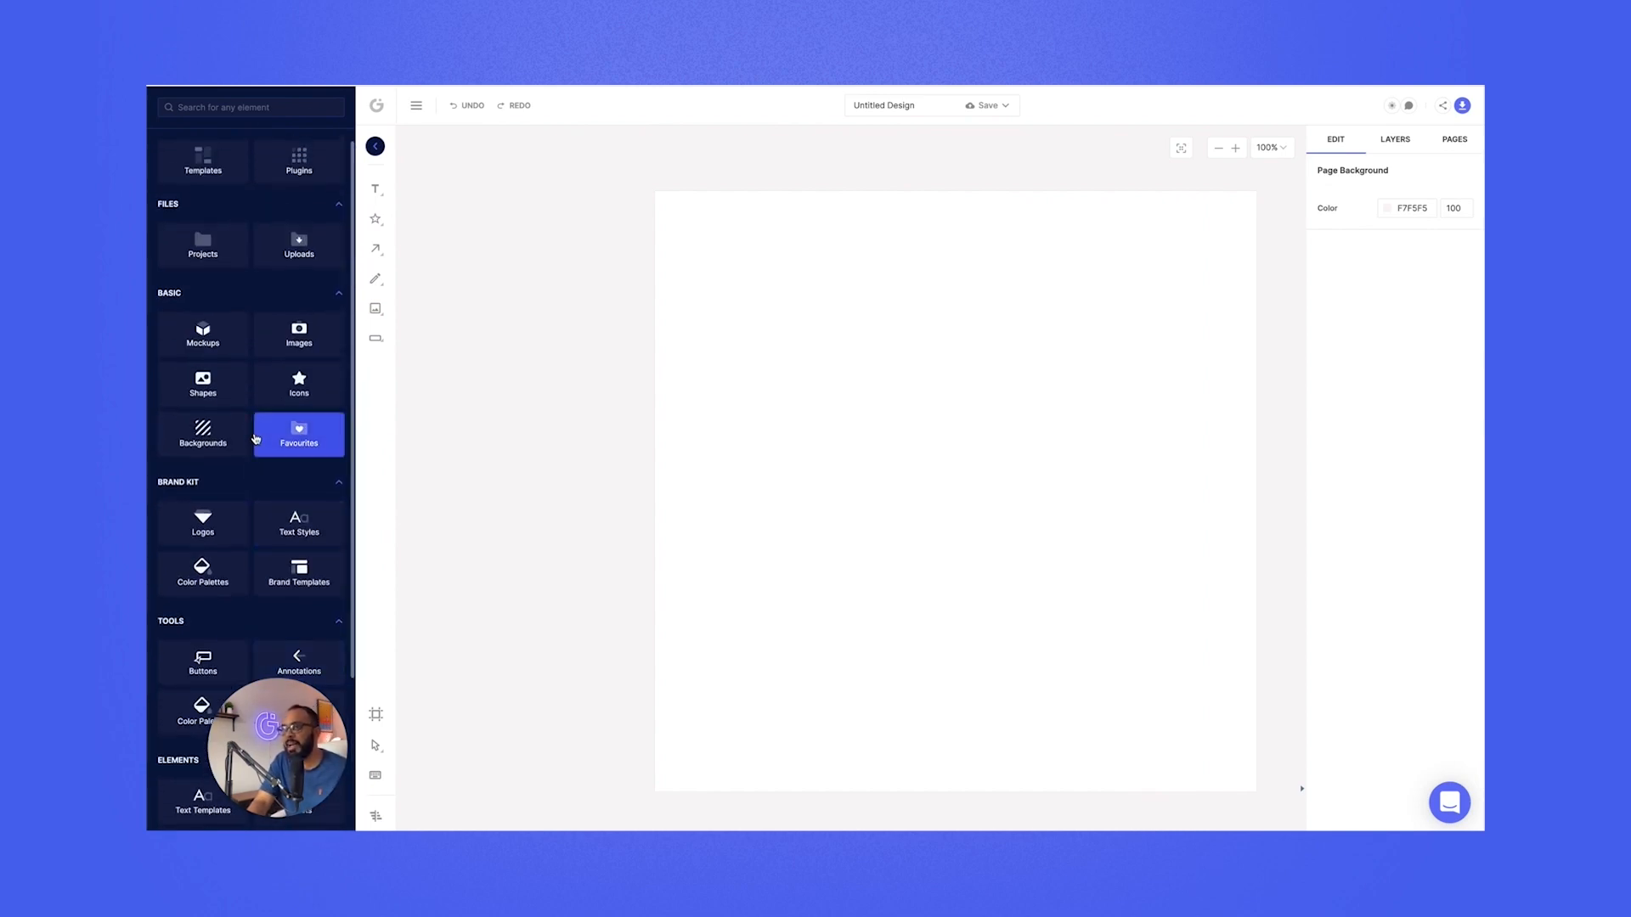
left_click(202, 244)
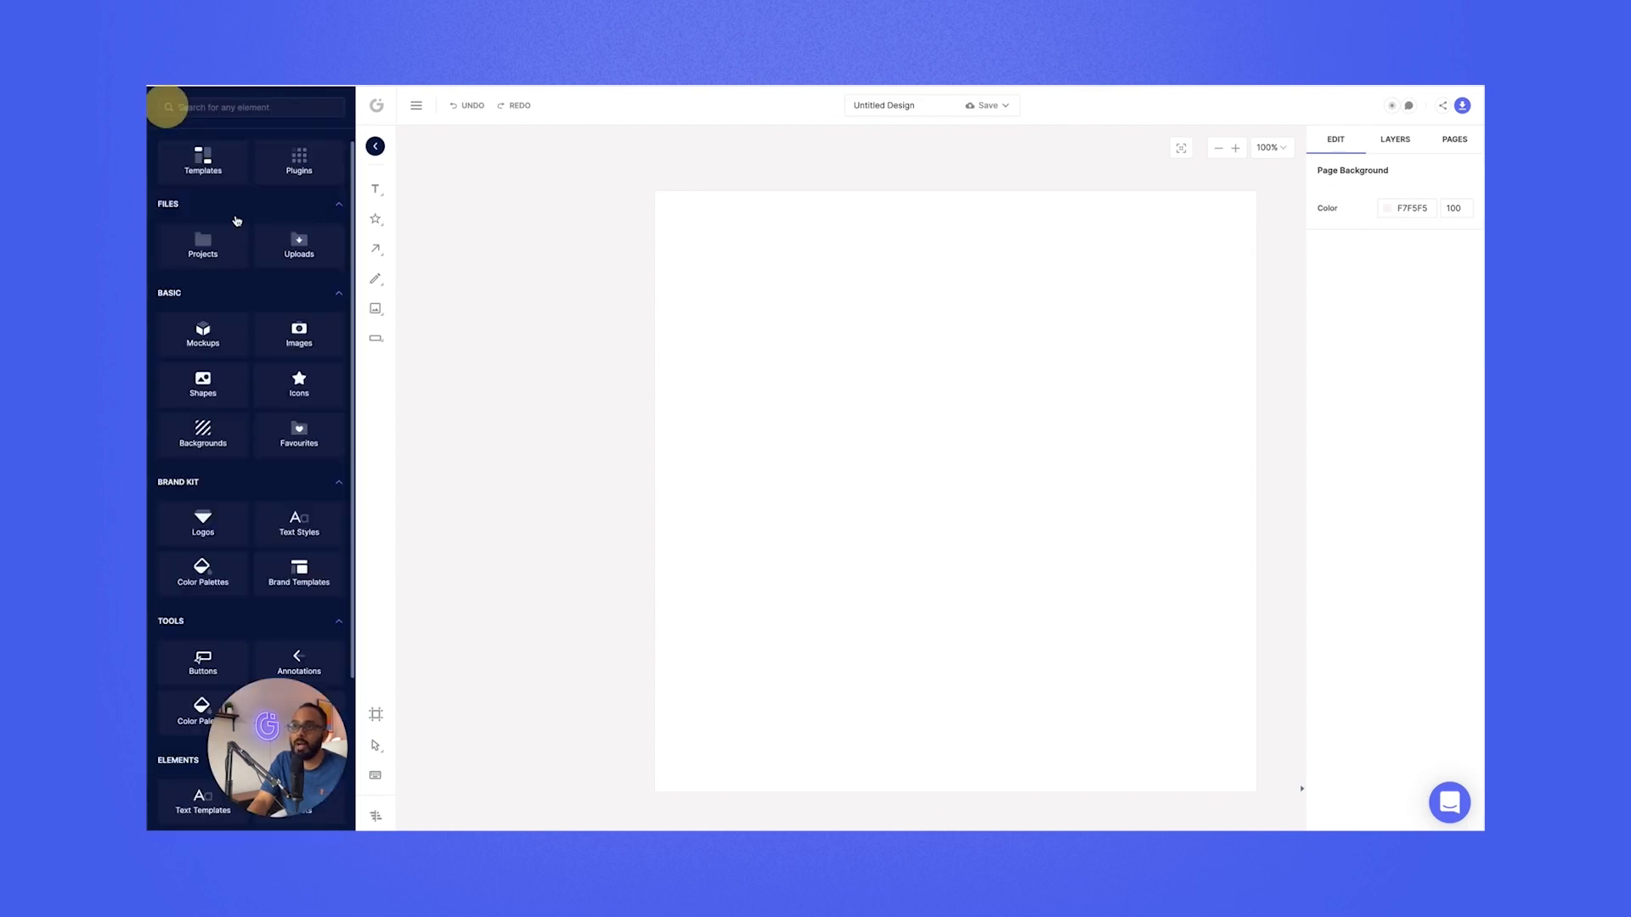
- Browse the Pexels photo collection in the image library, then close the panel
left_click(299, 335)
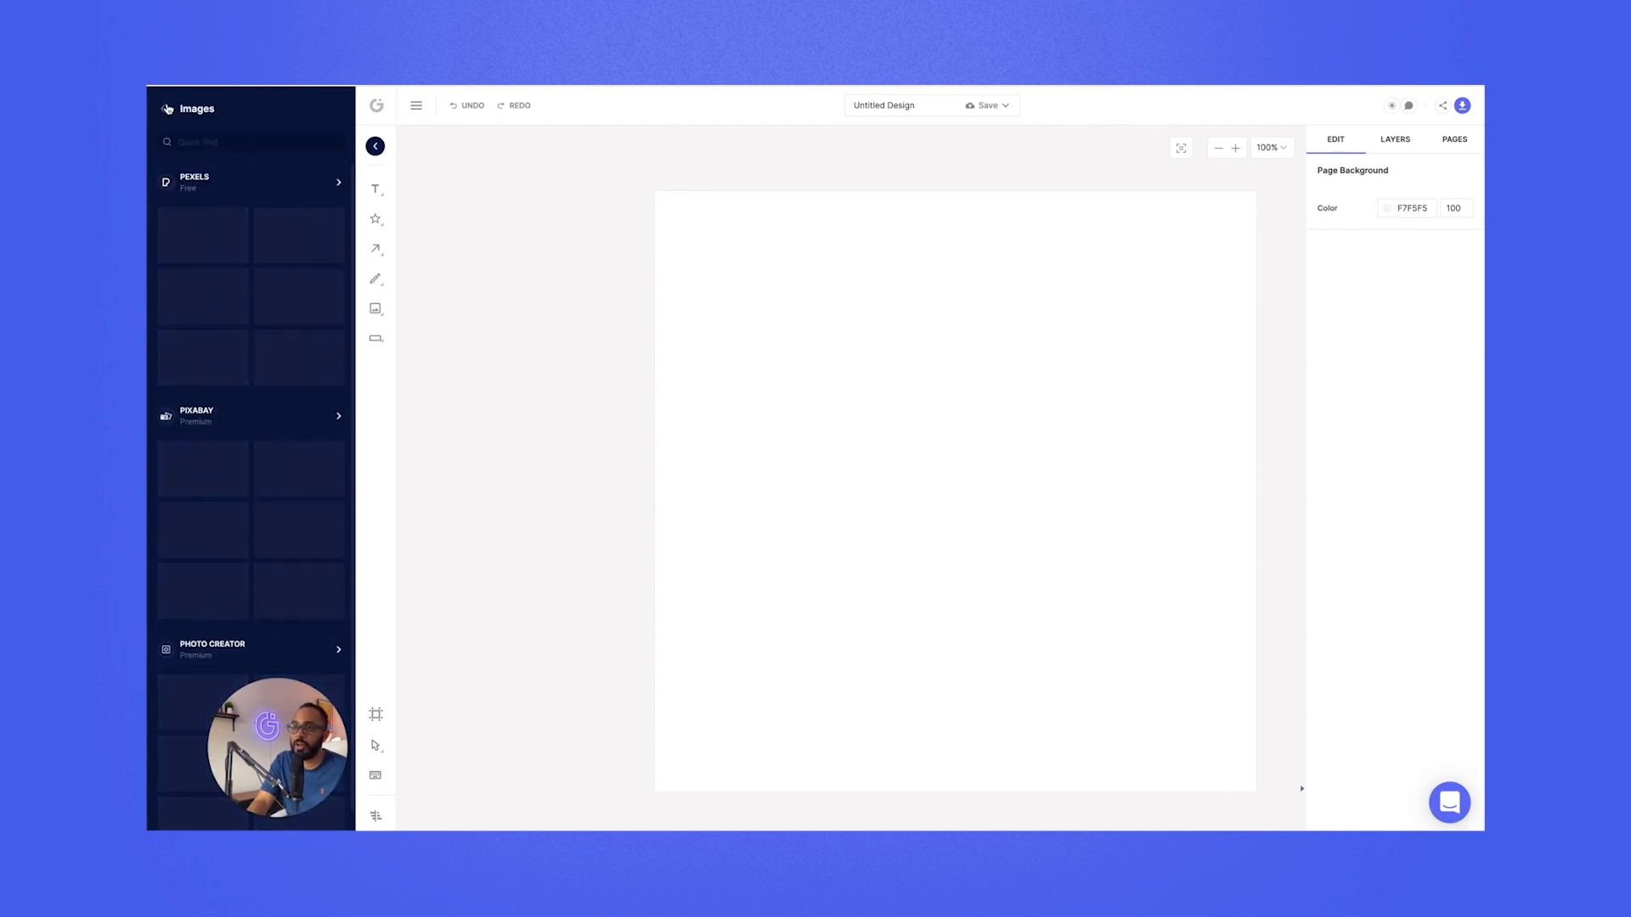
left_click(338, 182)
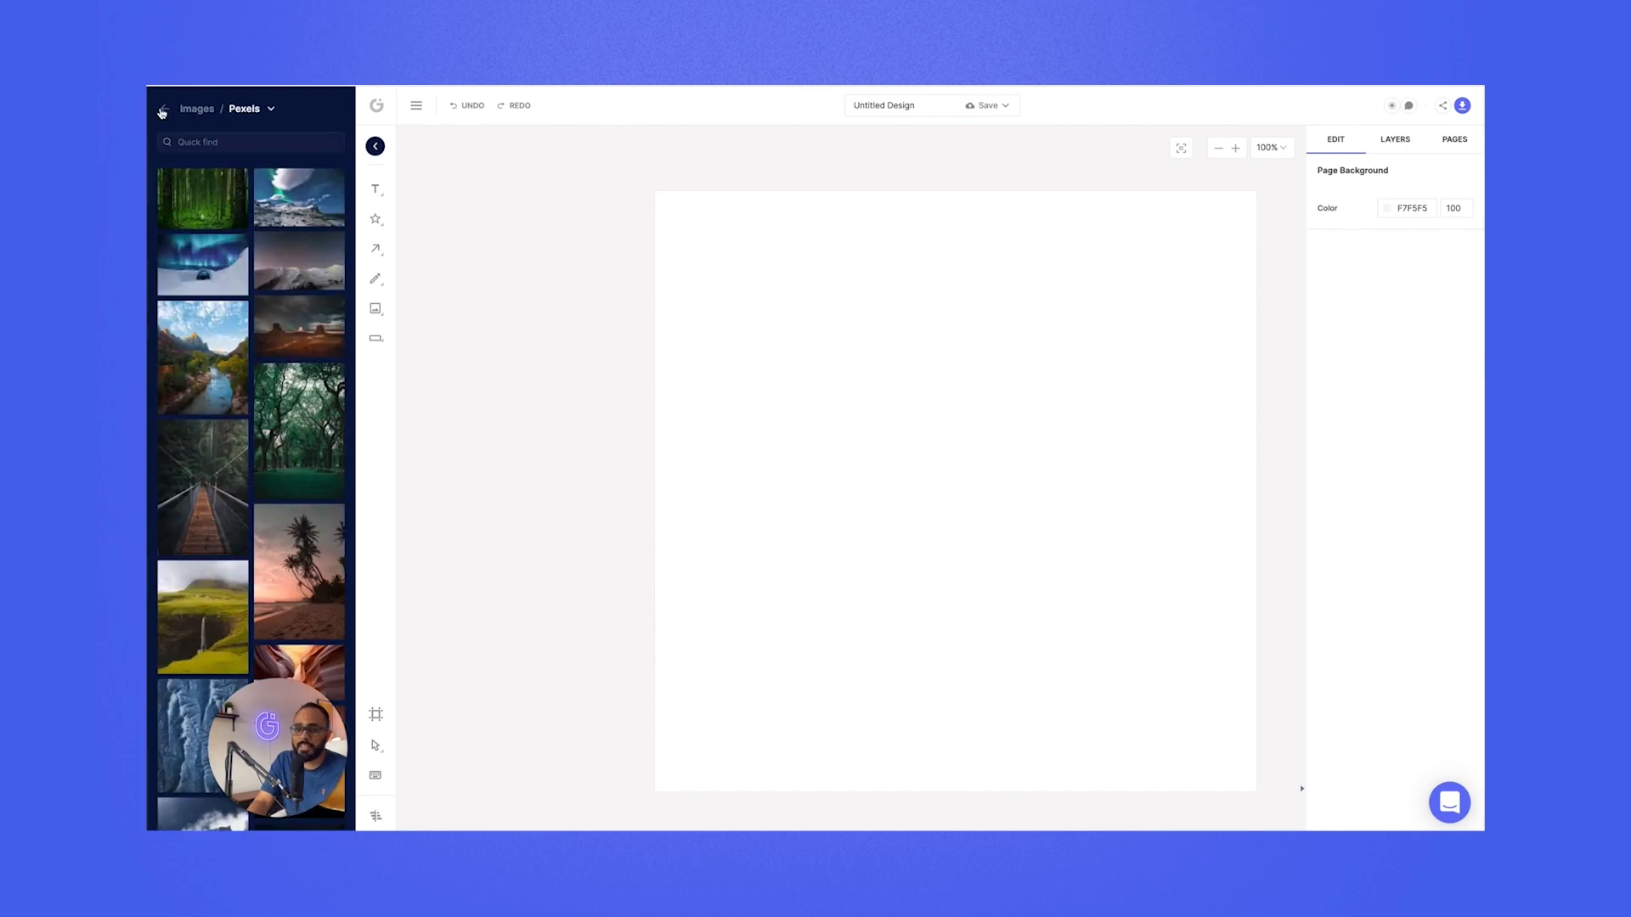
left_click(376, 188)
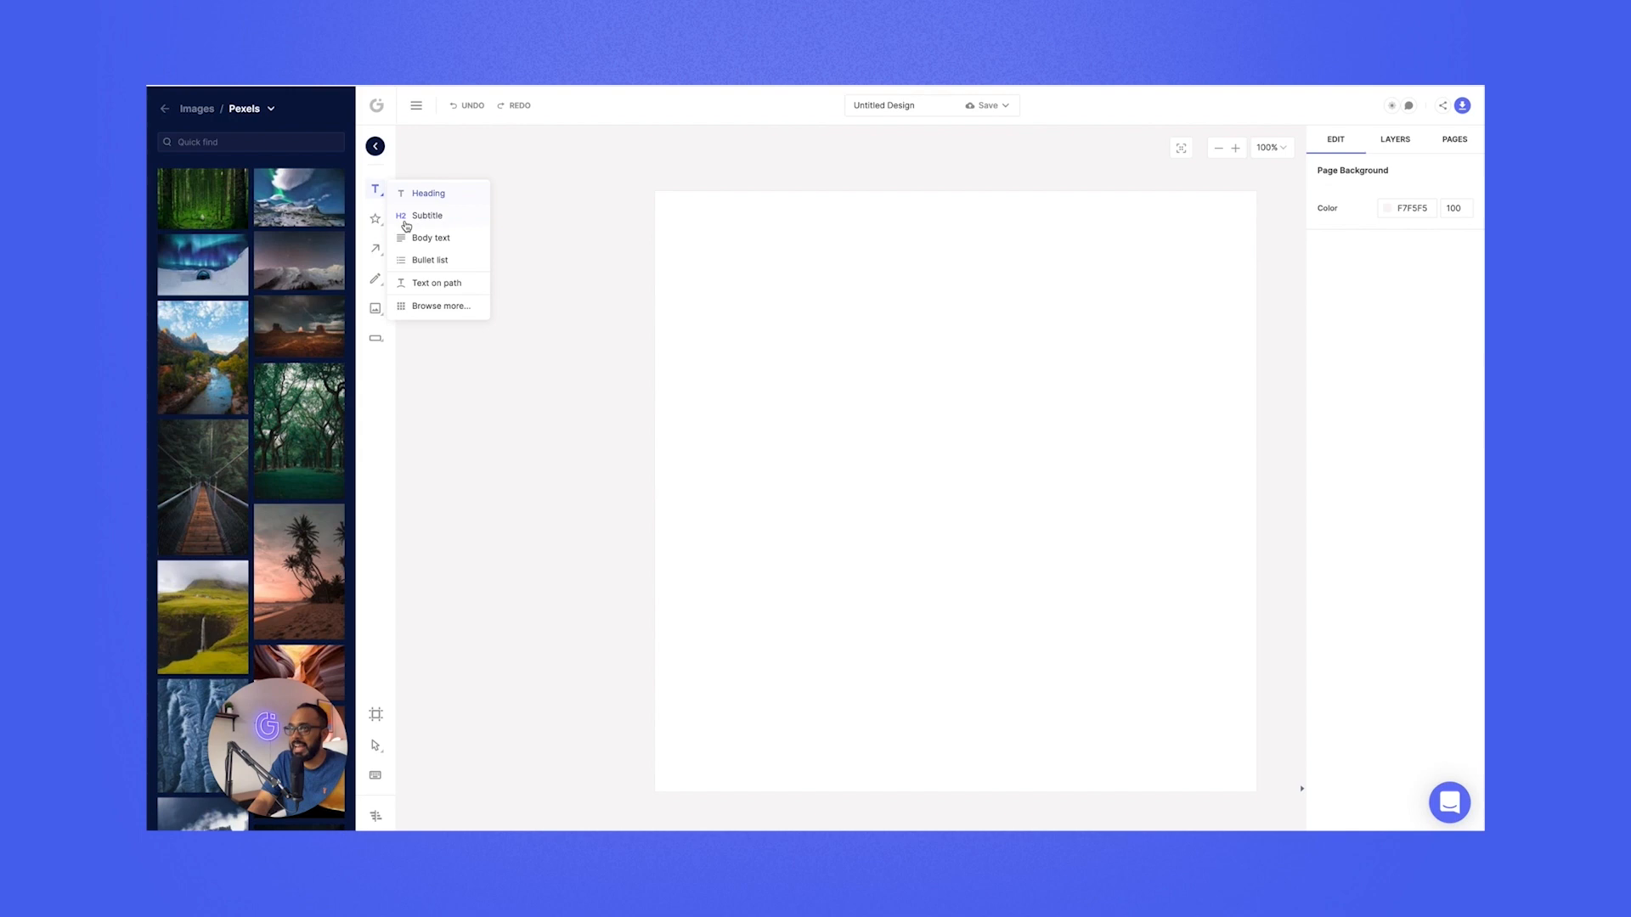
left_click(375, 219)
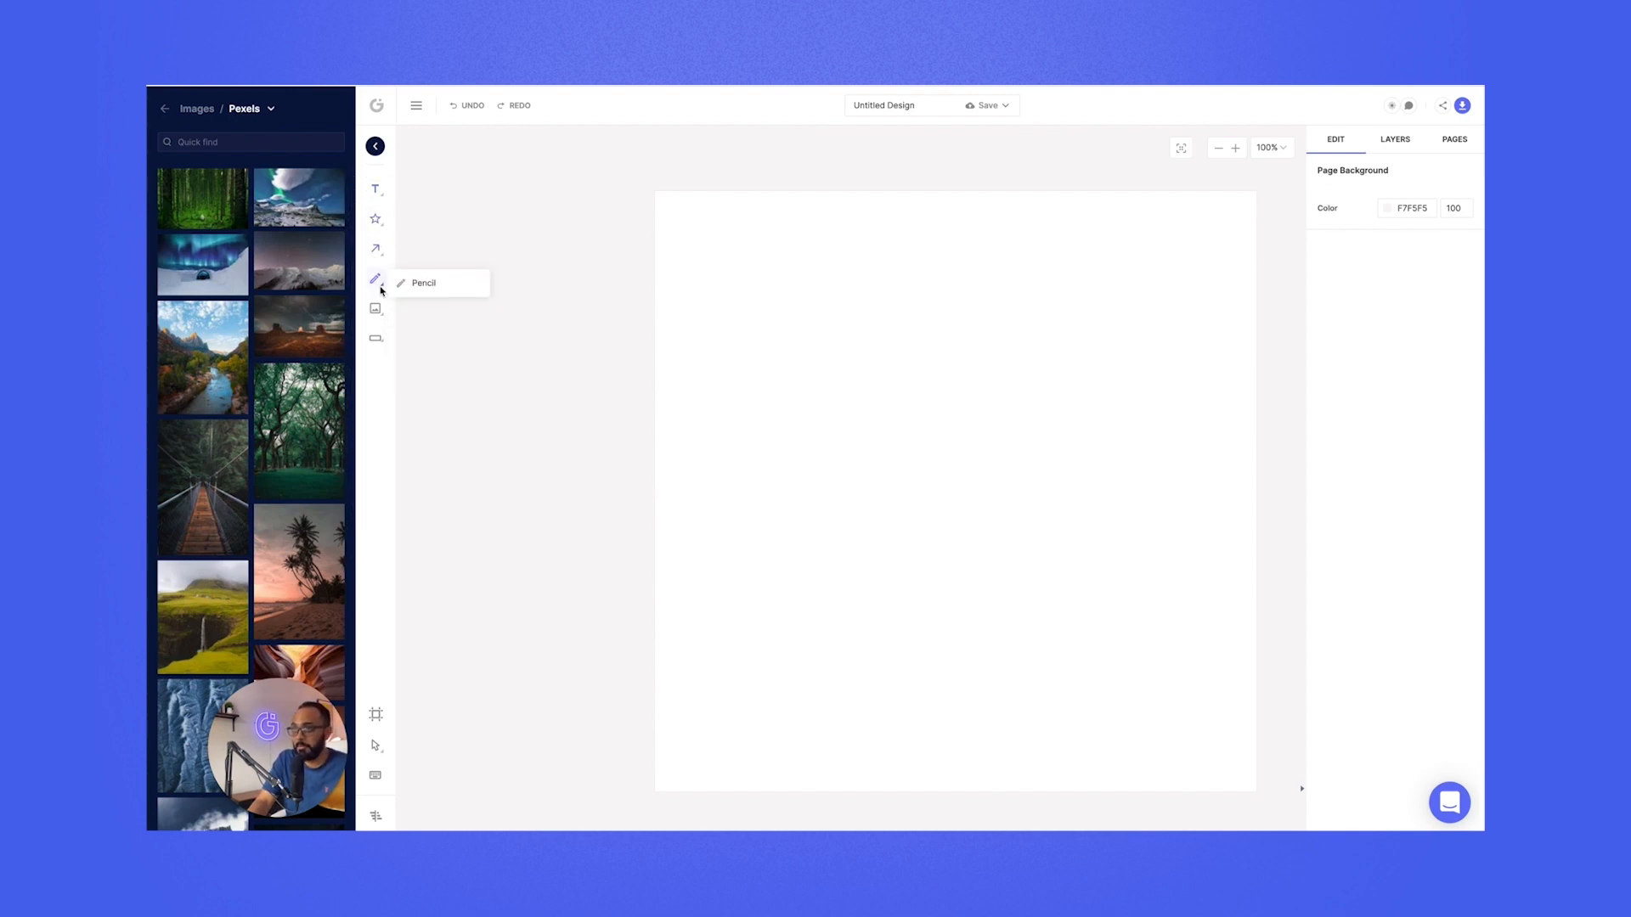
left_click(165, 108)
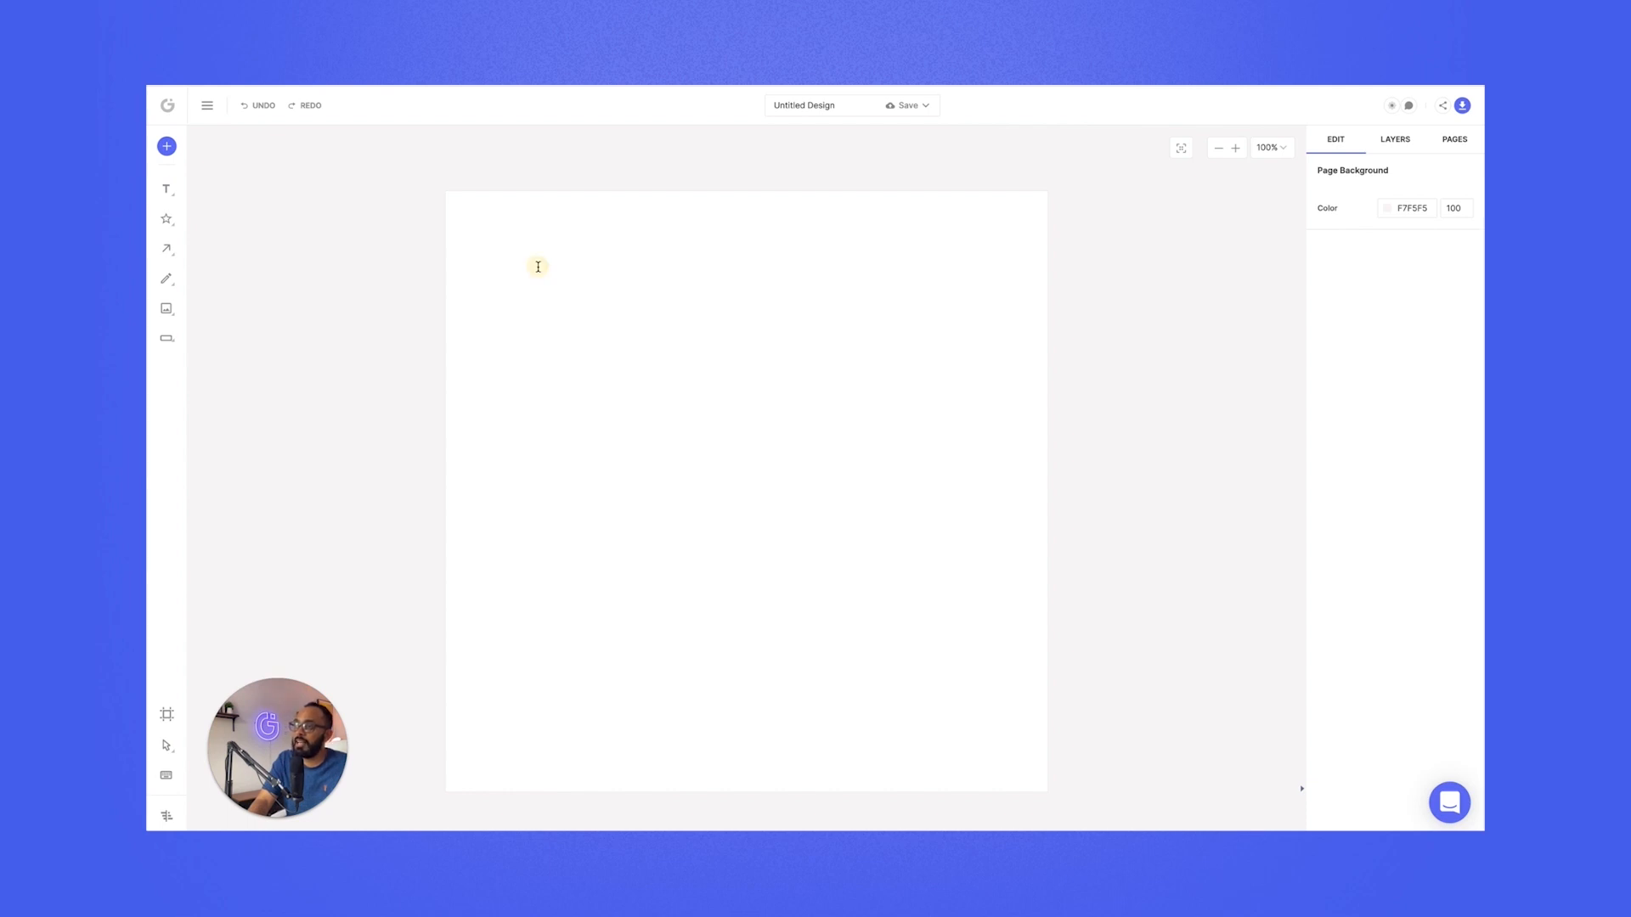
- Add heading, subheading and bullet-list sample text, then select it all for removal
left_click(165, 189)
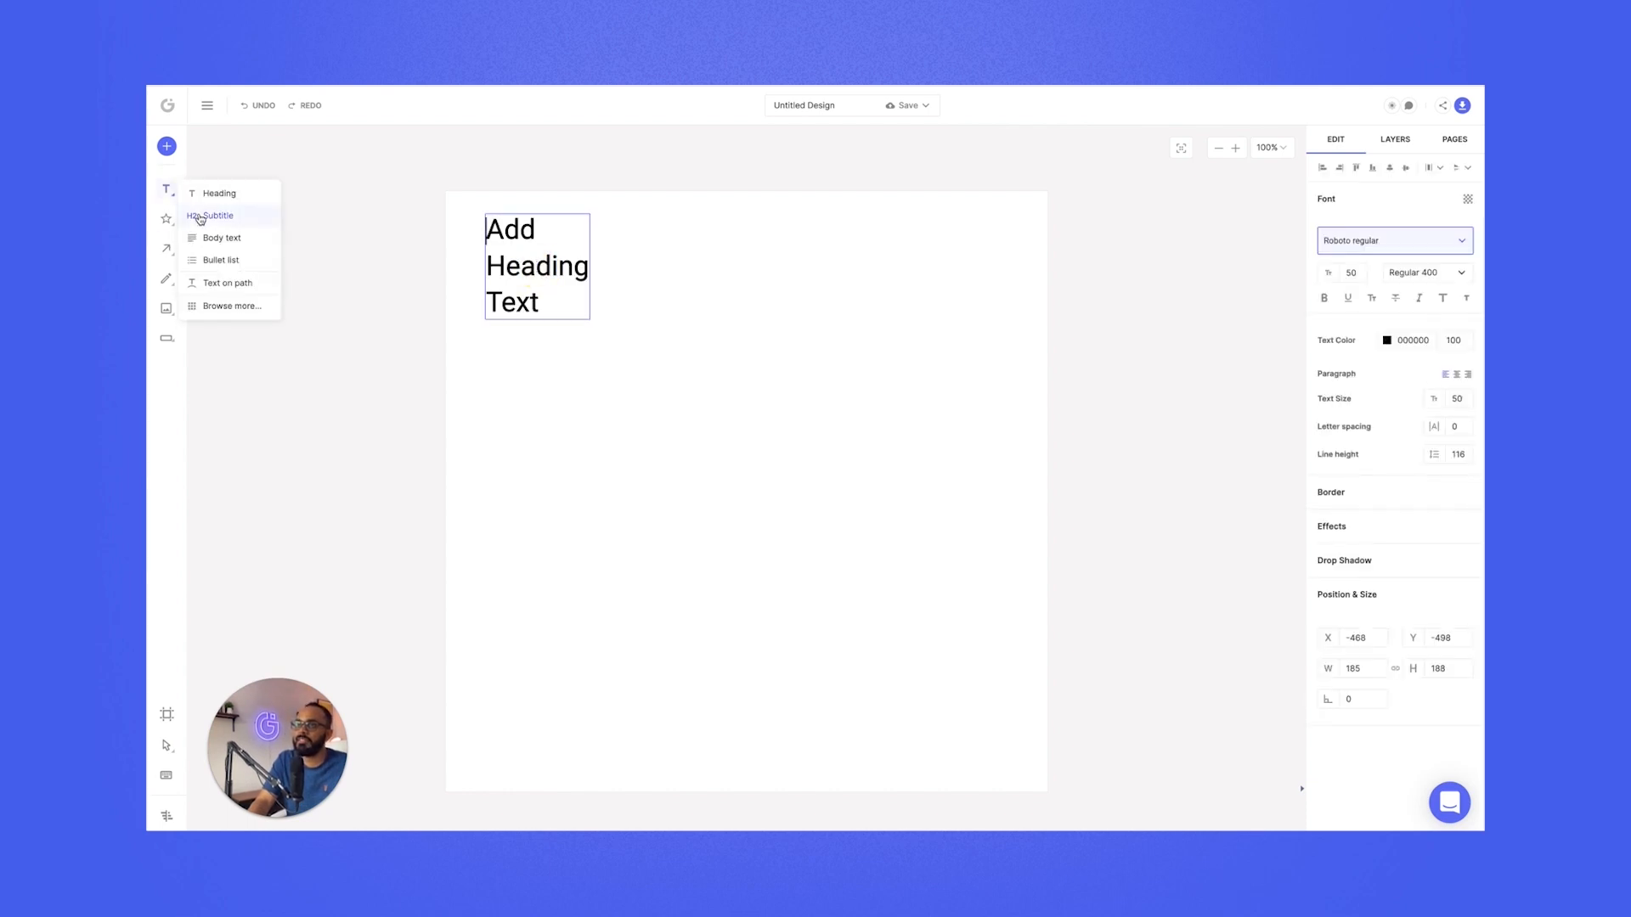
left_click(211, 216)
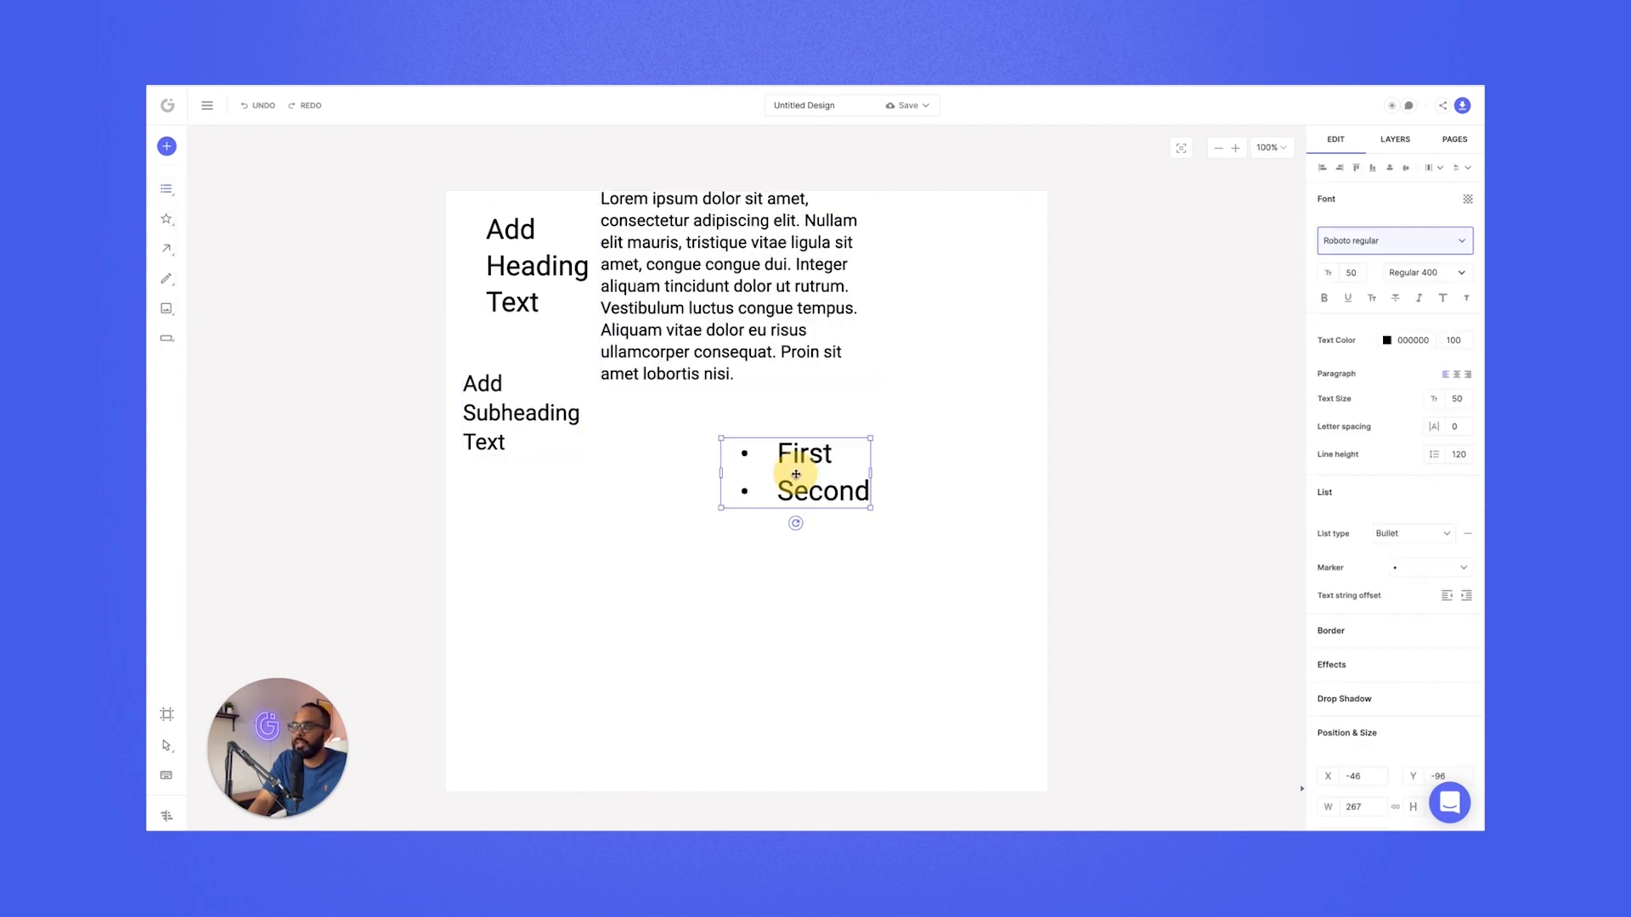
double_click(823, 491)
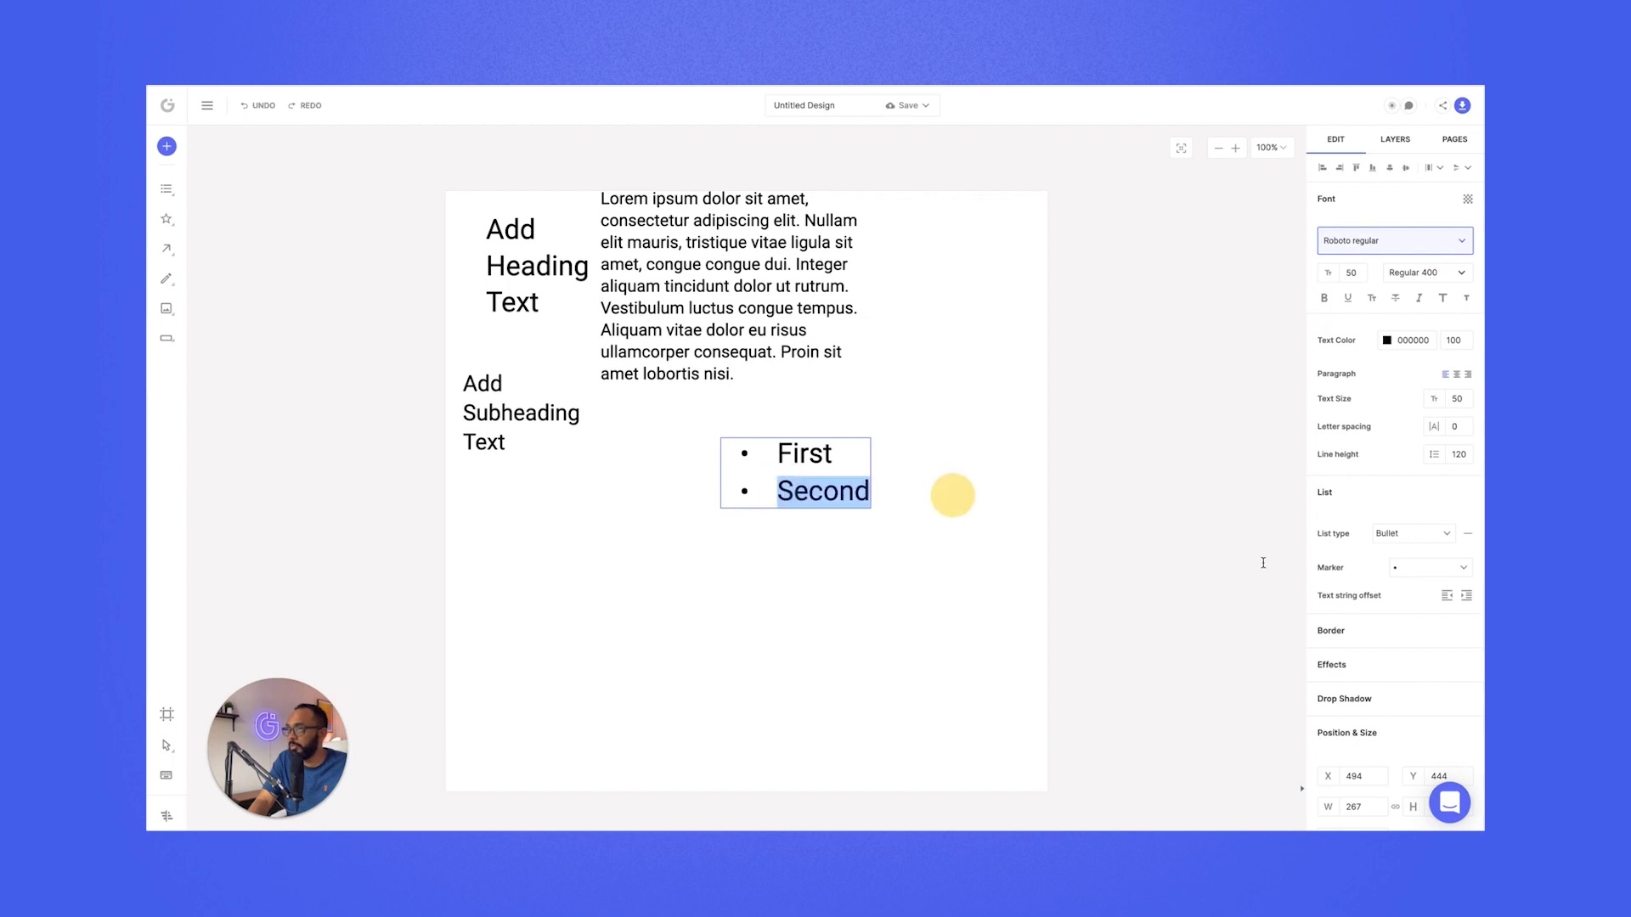
left_click(1466, 595)
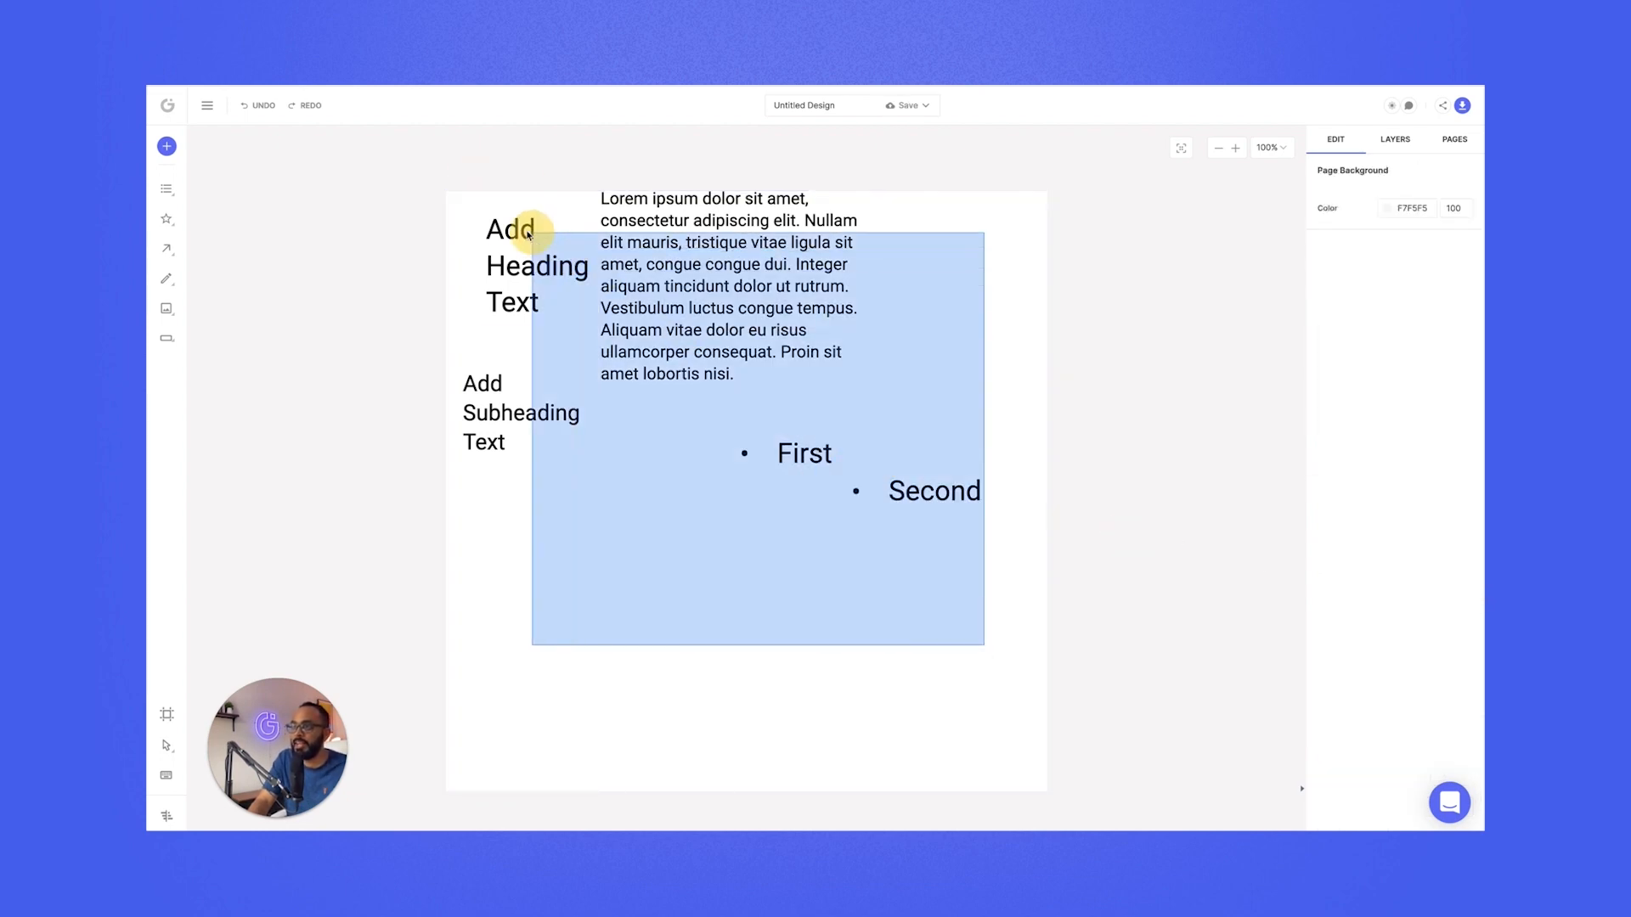
left_click(165, 219)
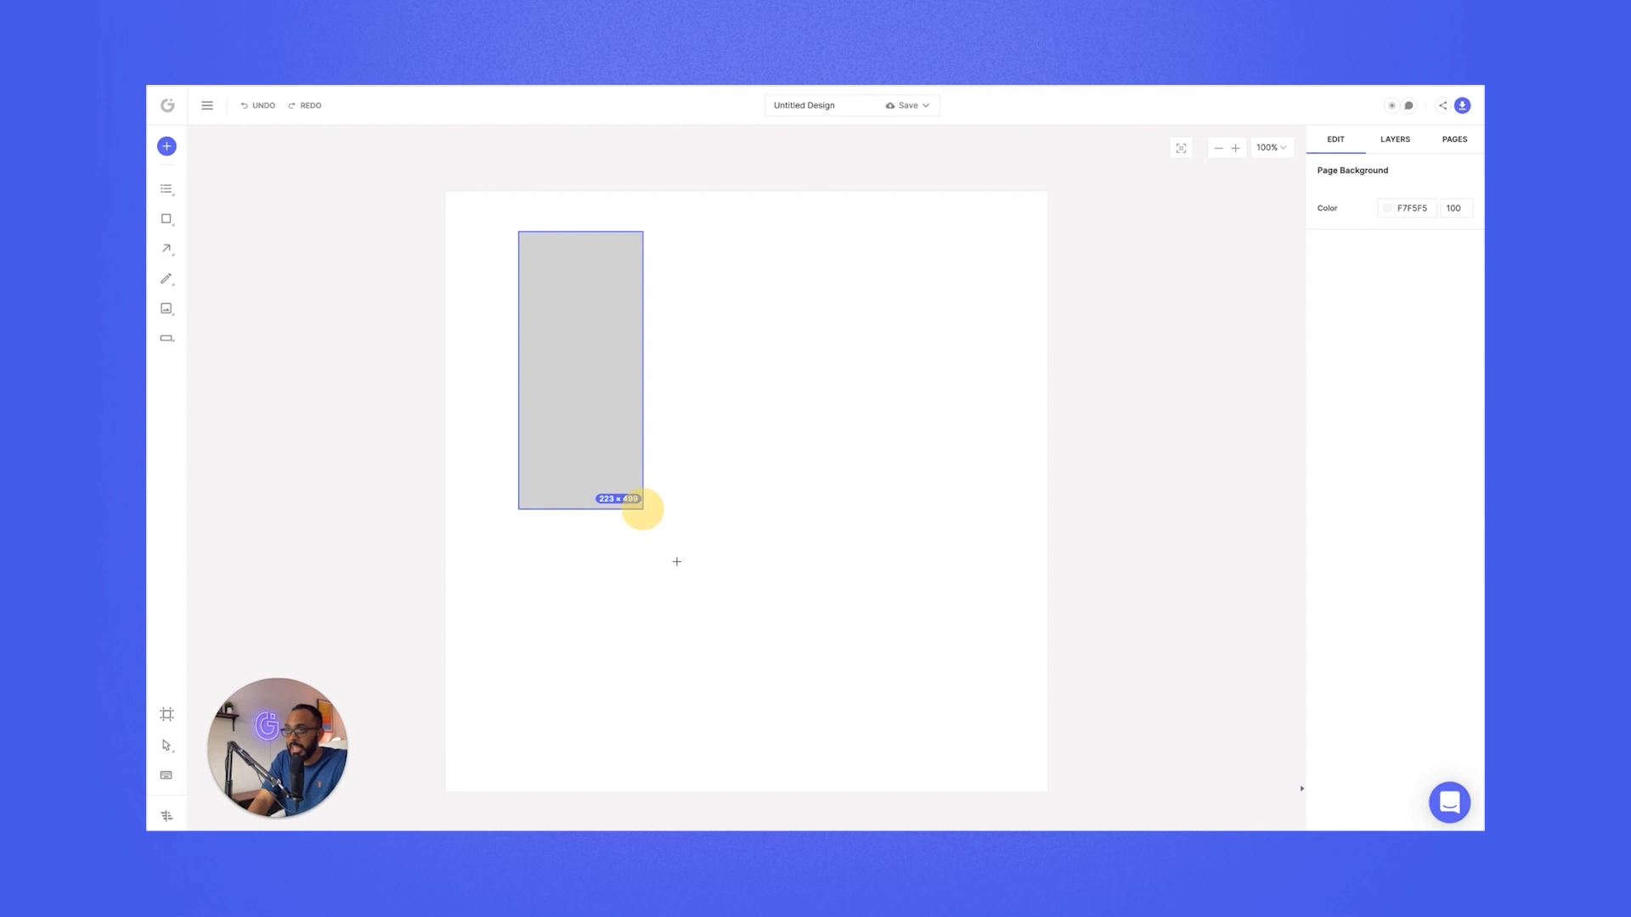
- Finish the grey rectangle and add a star shape reshaped into a wavy badge
left_click(582, 372)
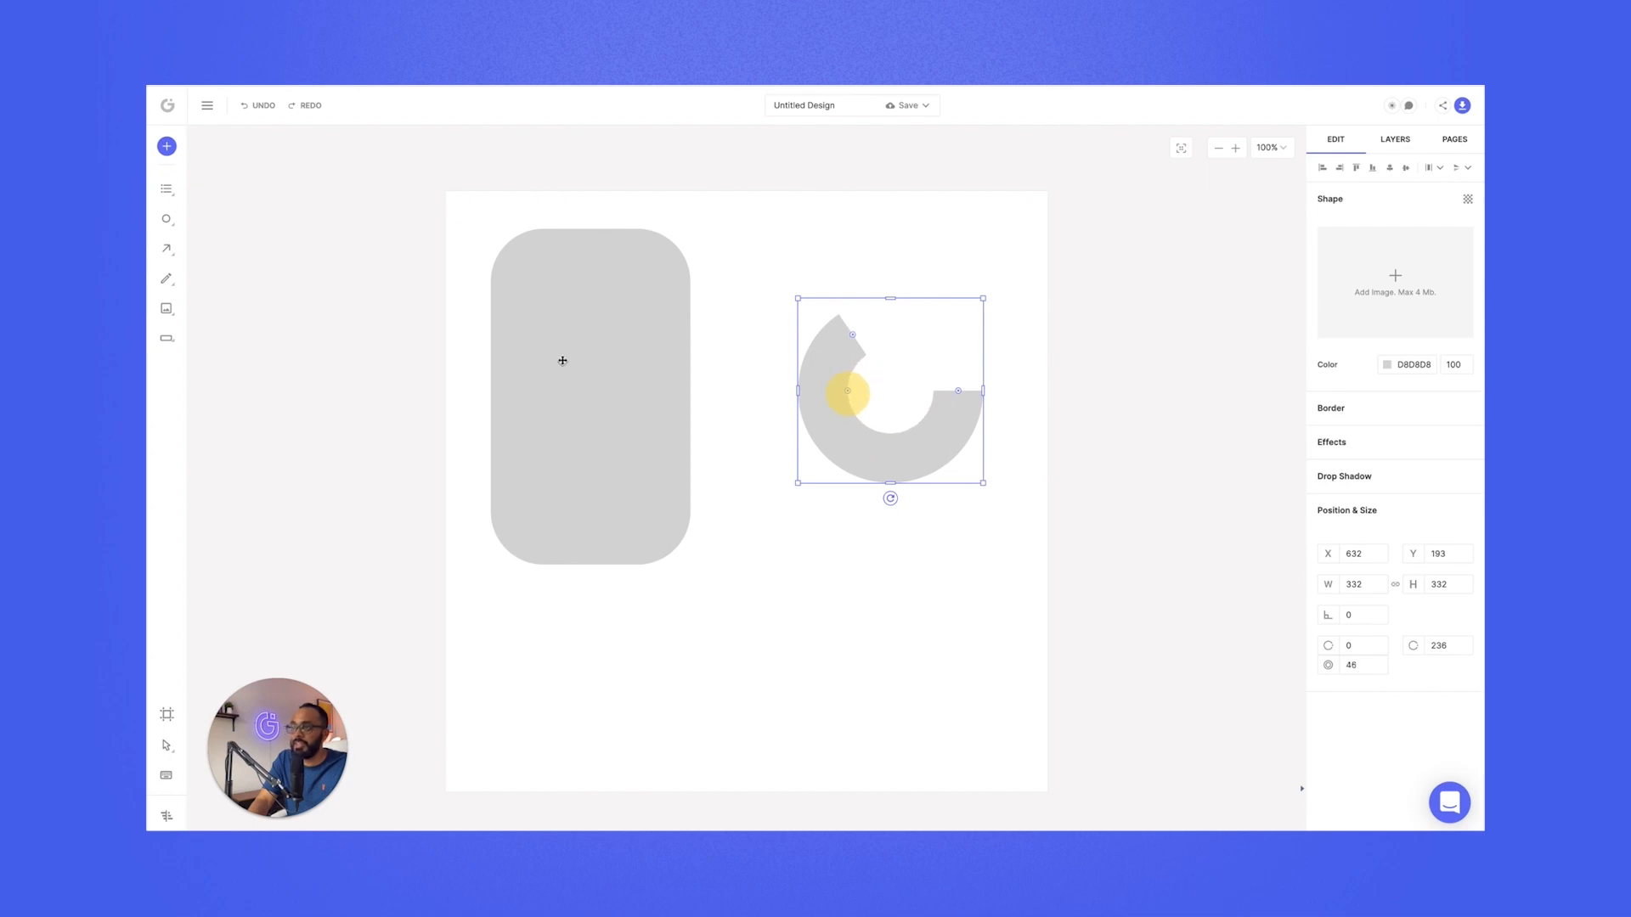
left_click(165, 219)
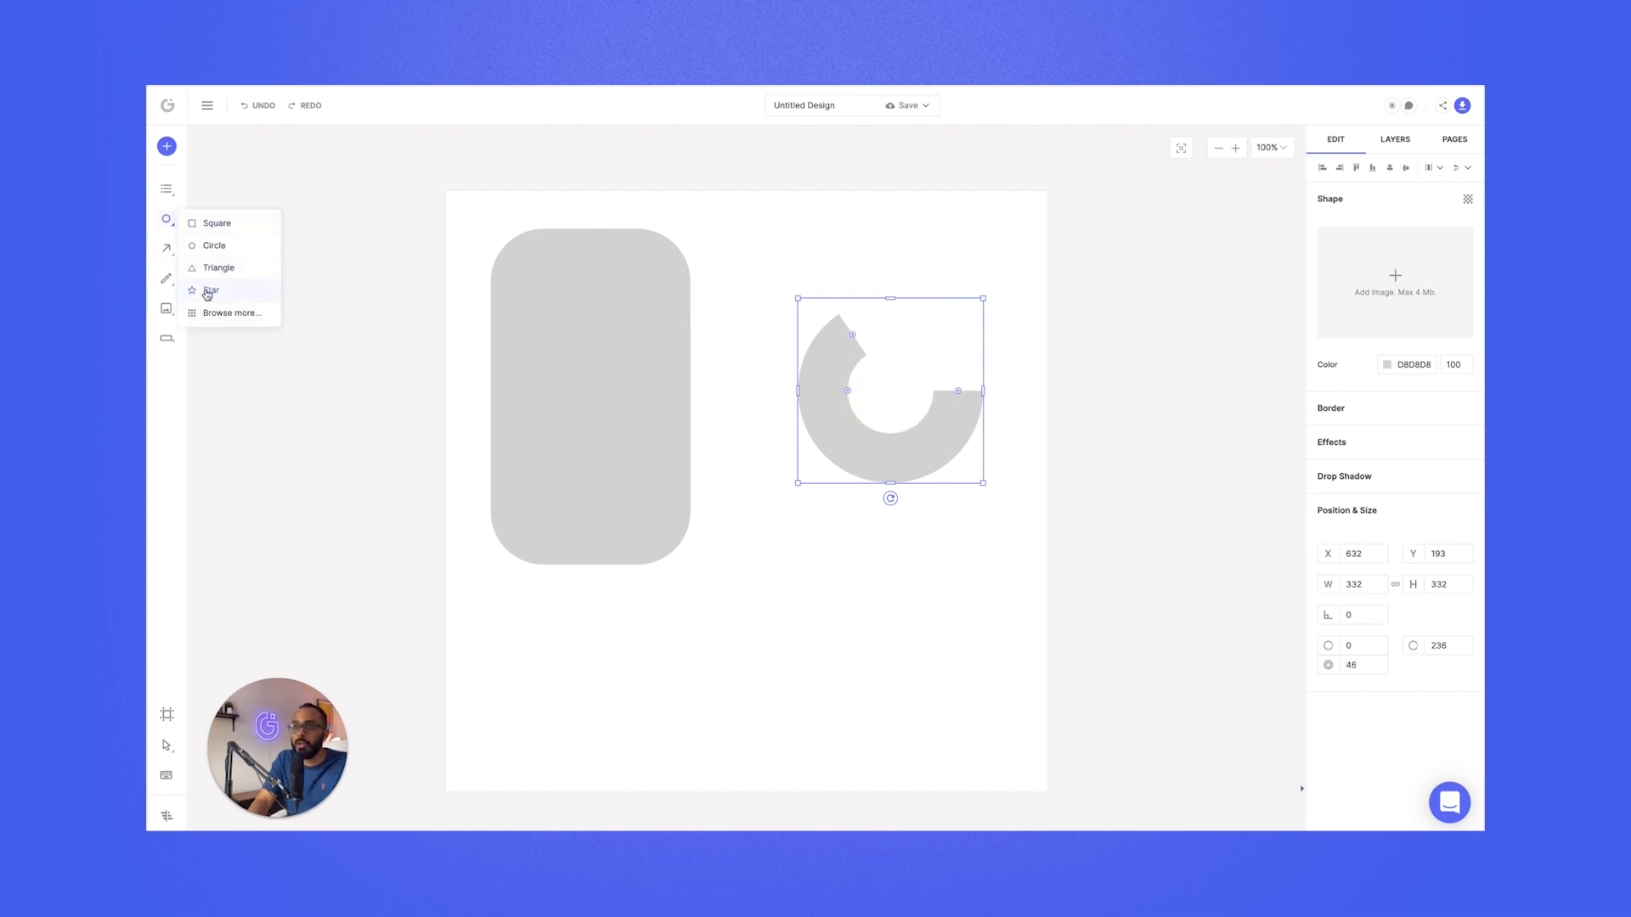
left_click(211, 291)
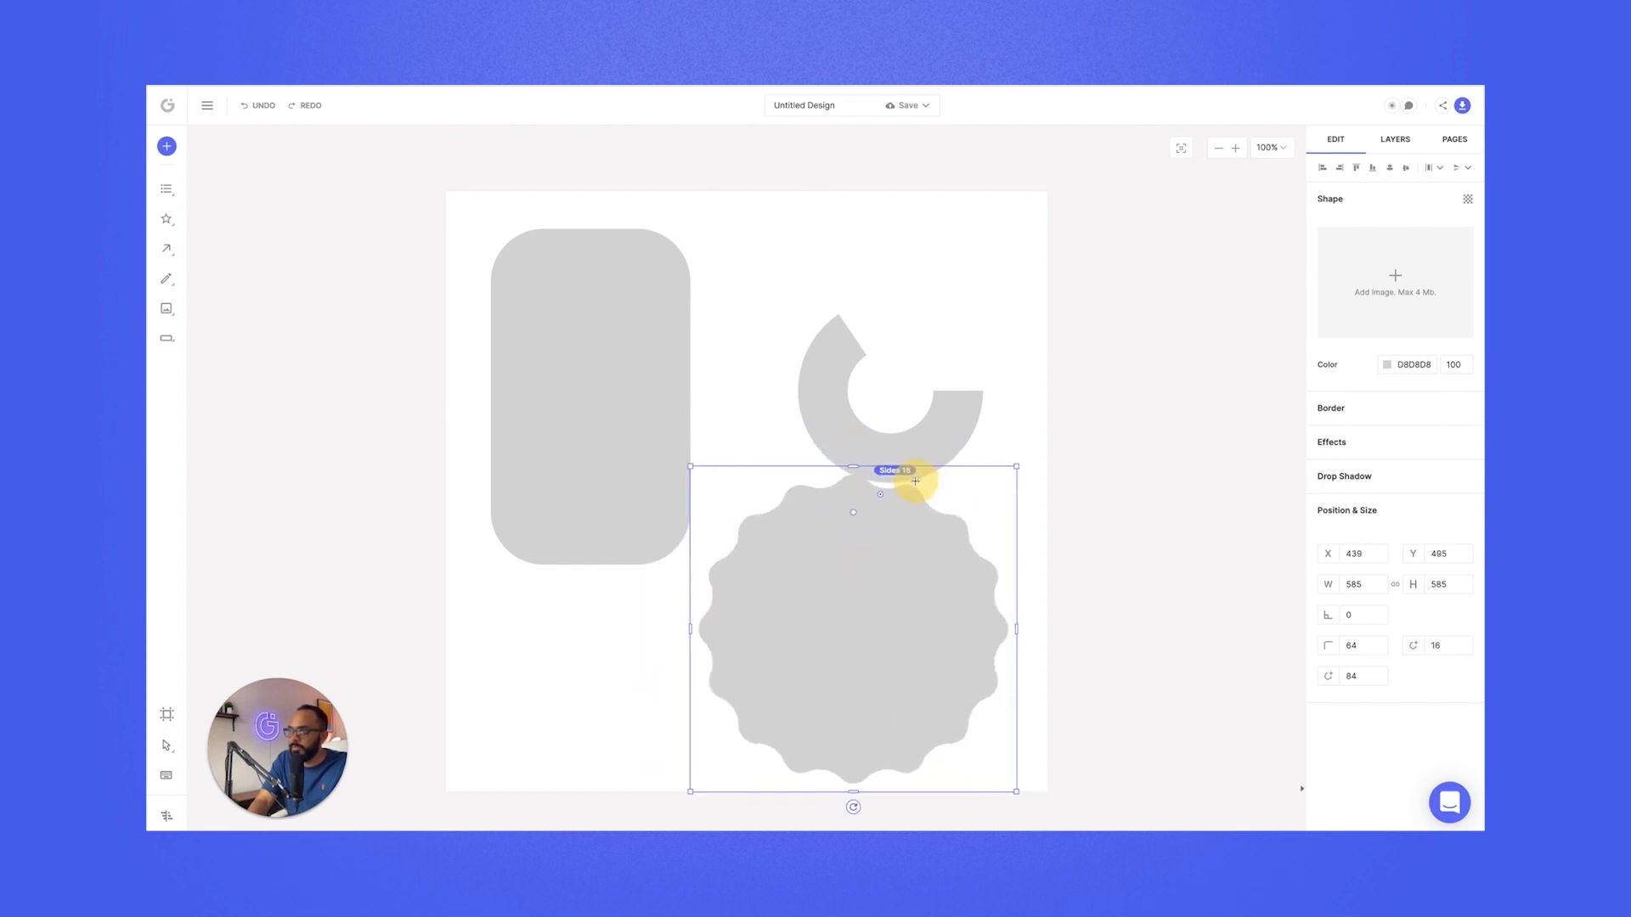
left_click(872, 391)
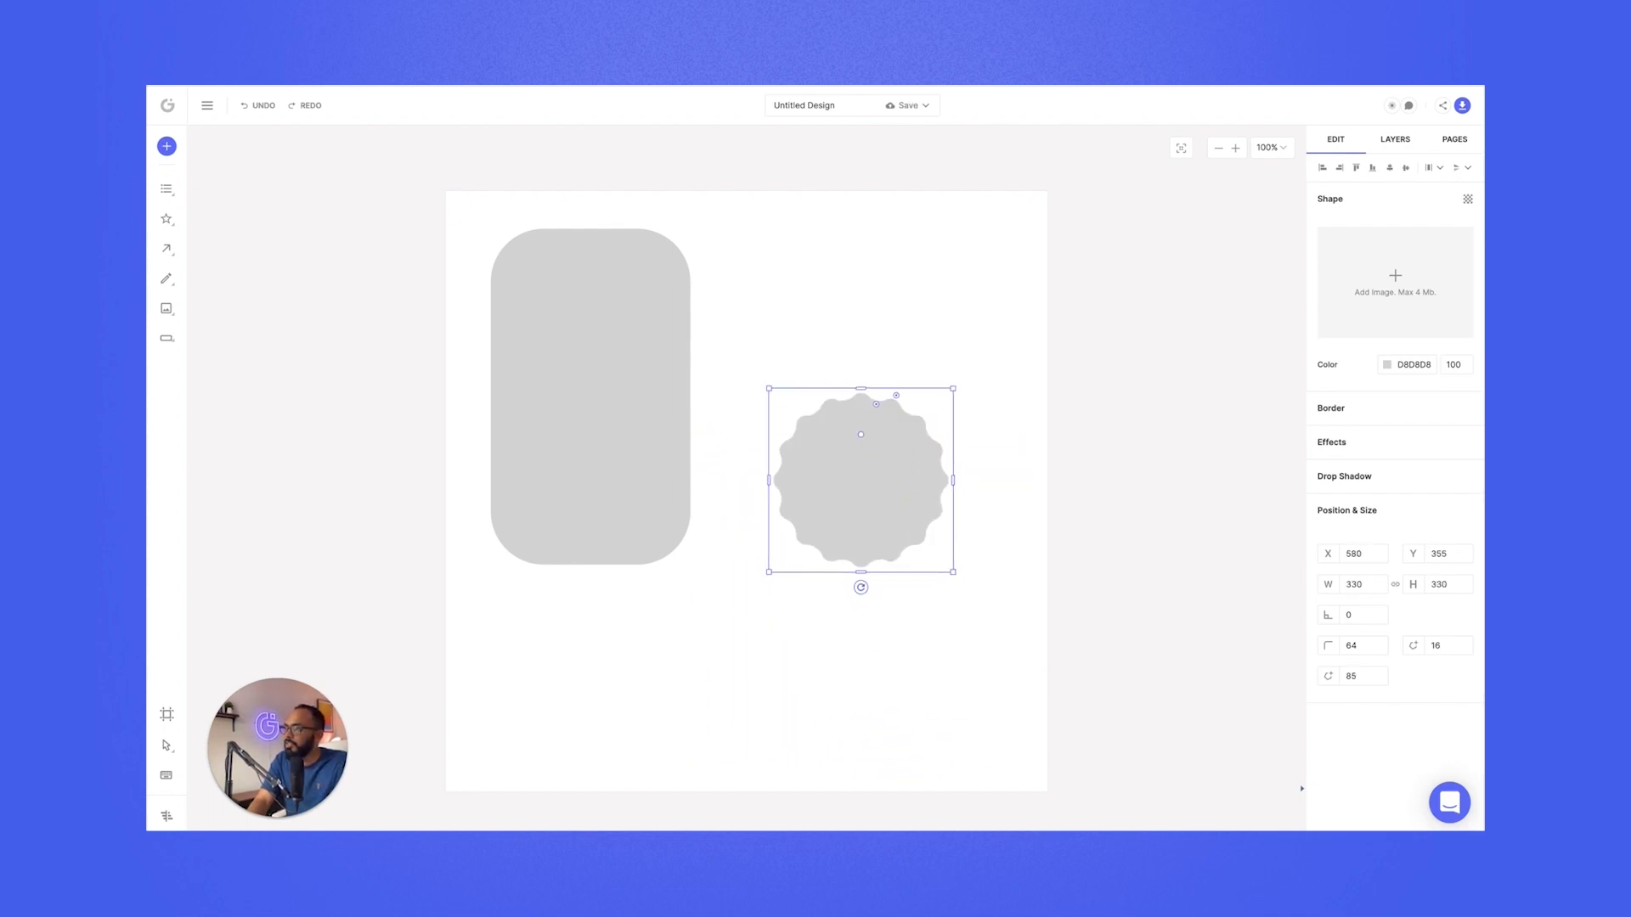
- Try orange and purple solid fills on the badge, then switch the fill to a gradient
left_click(1386, 363)
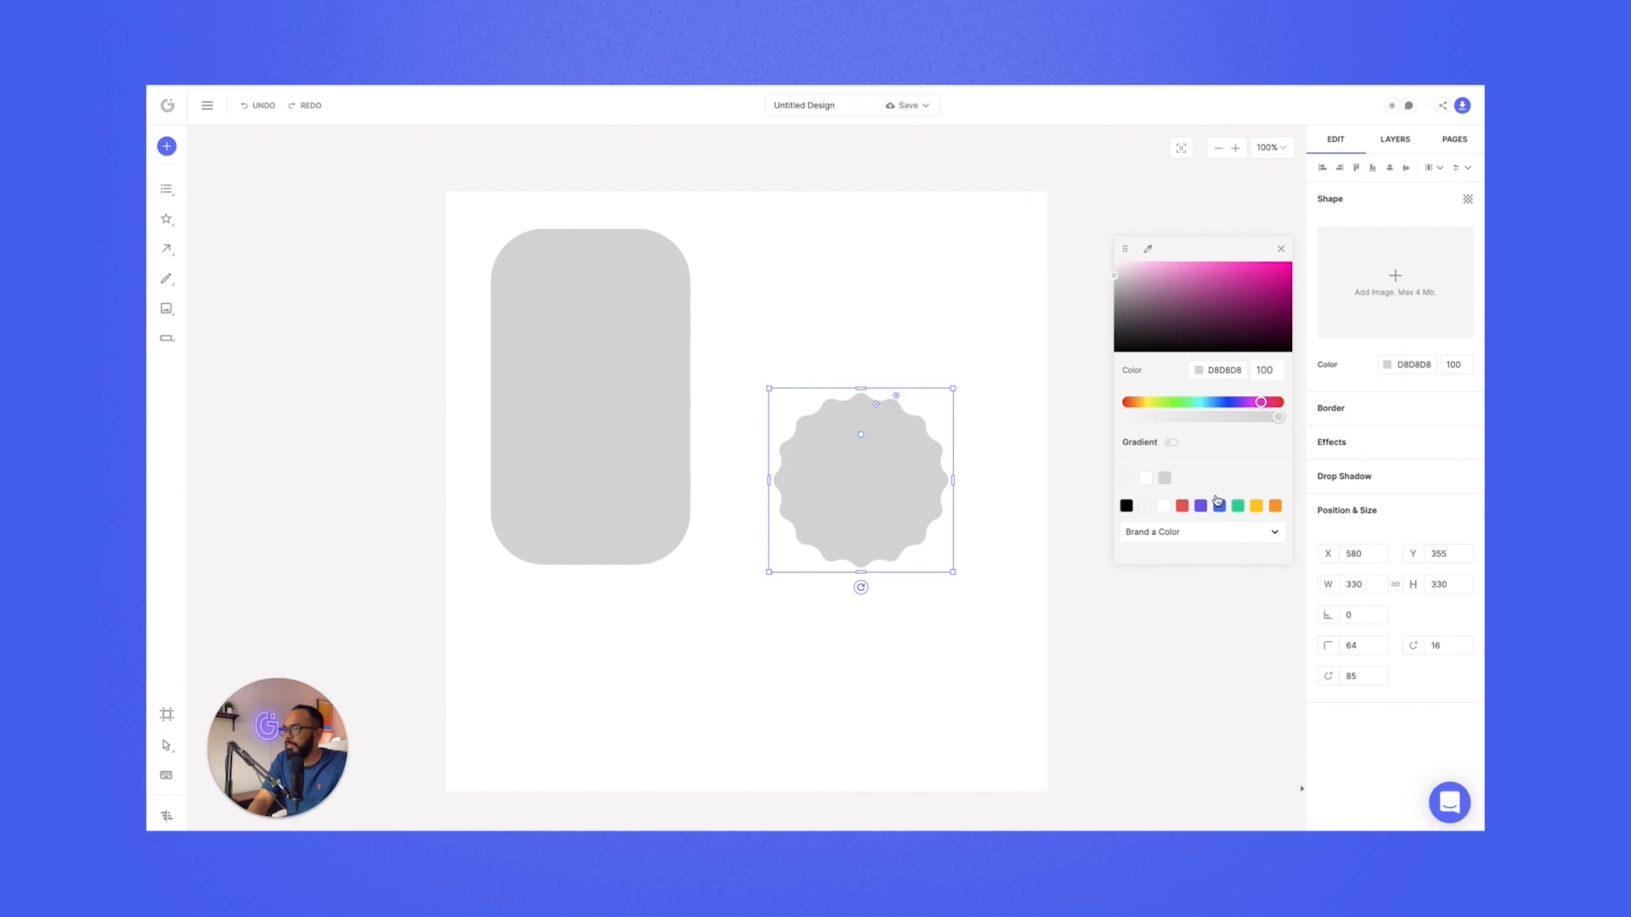
left_click(1276, 506)
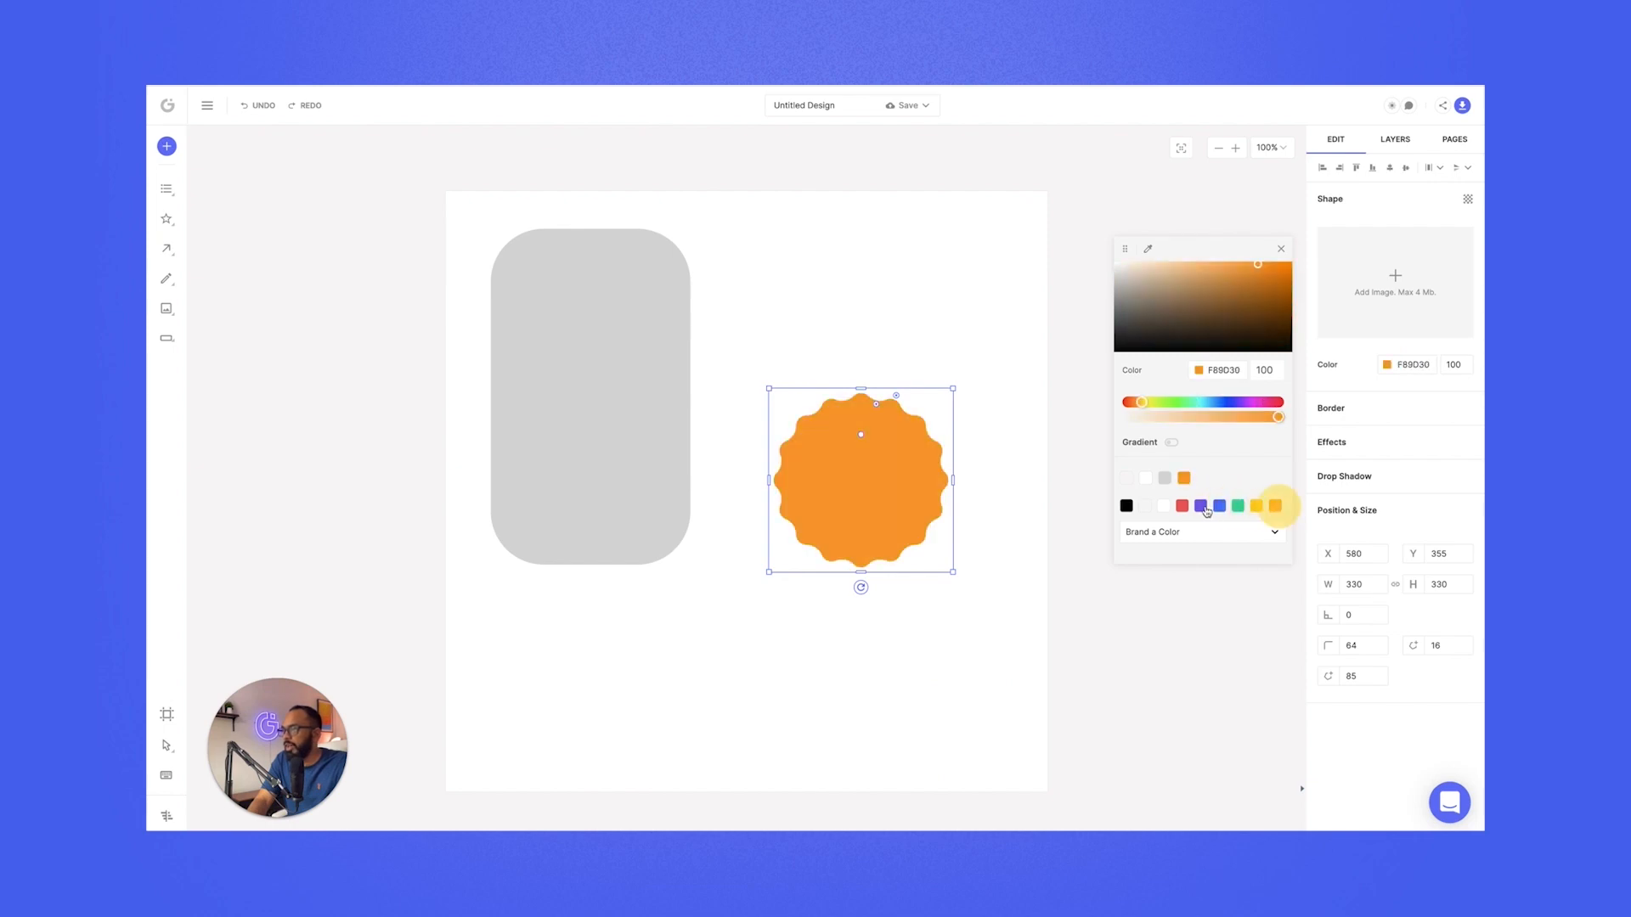
left_click(1201, 506)
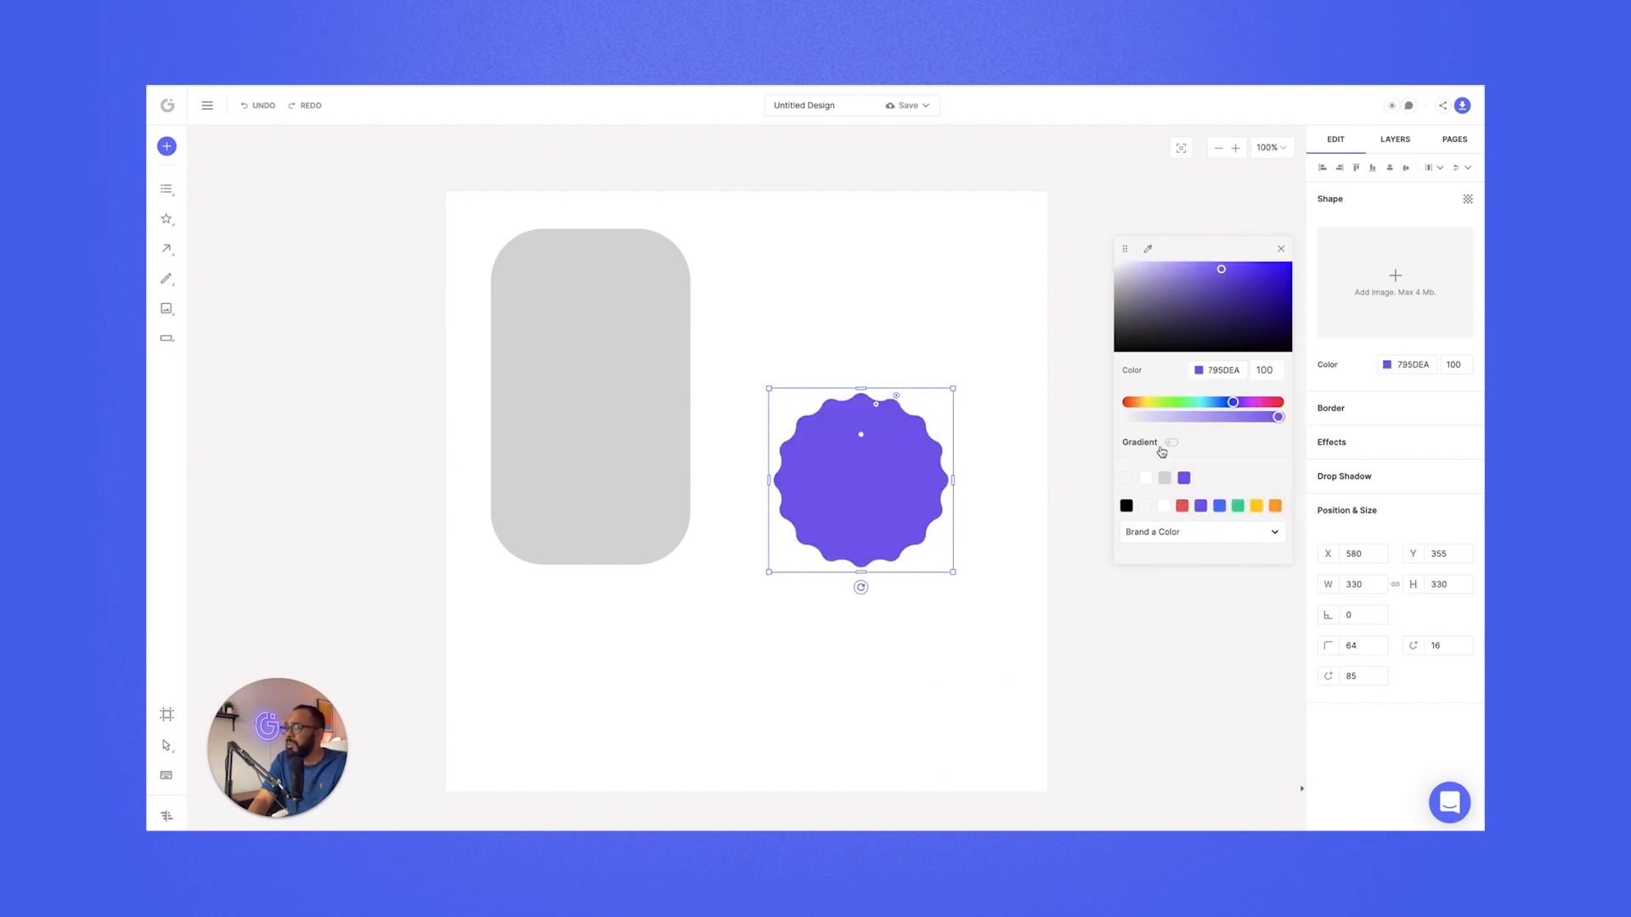
left_click(1170, 442)
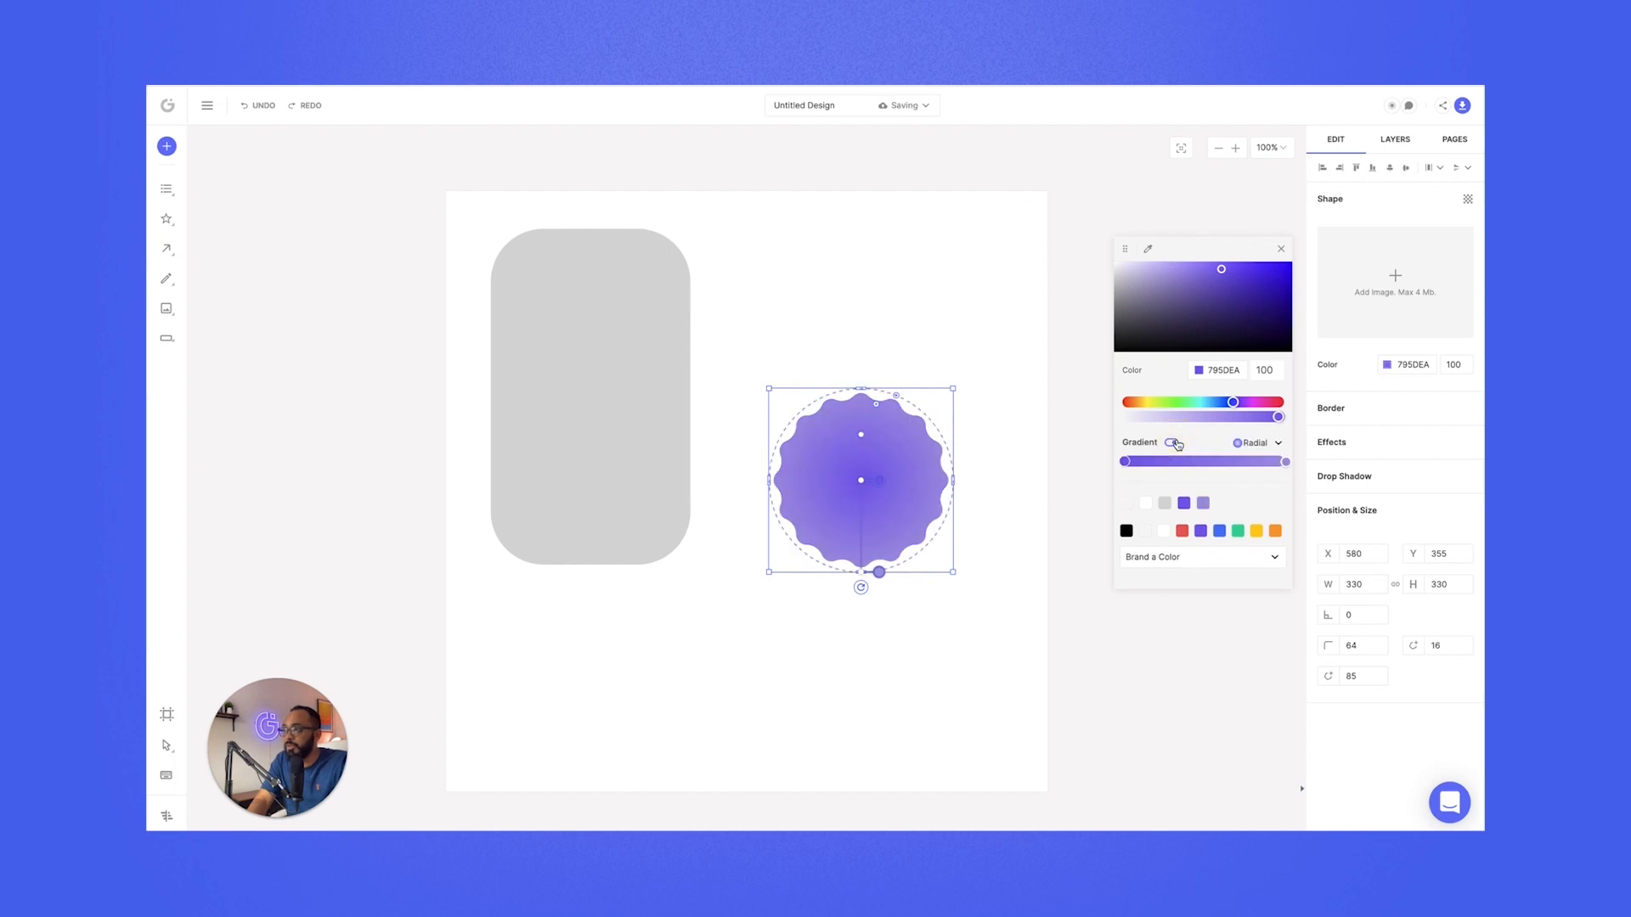
- Edit the gradient stops to cyan and magenta and change the type from radial to linear
left_click(1170, 442)
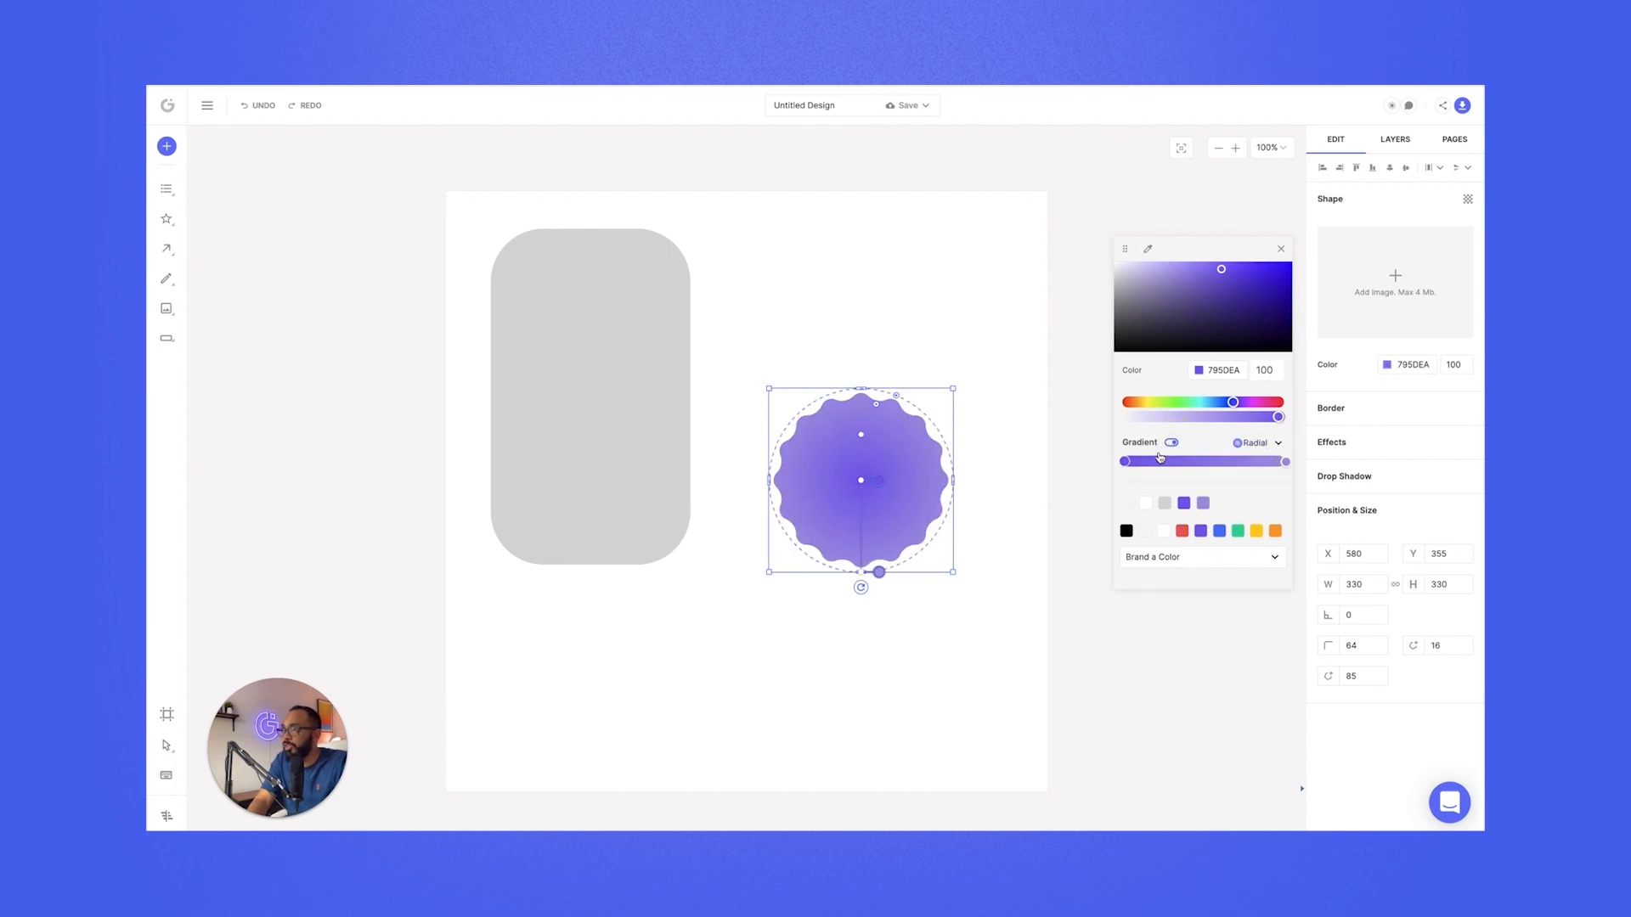
left_click(1259, 441)
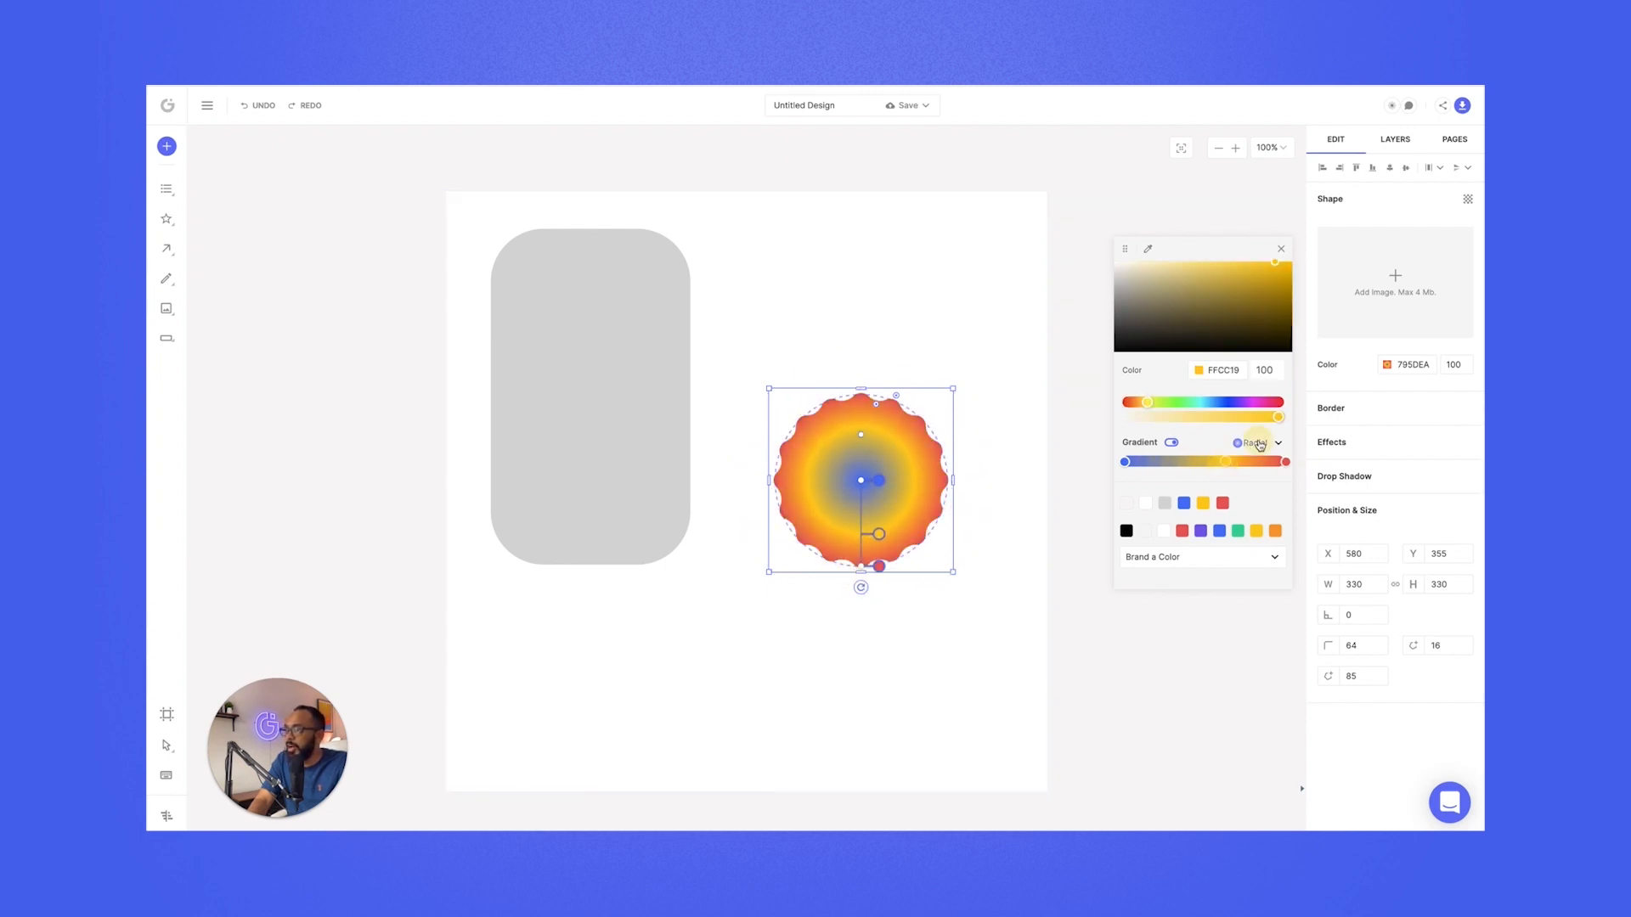
left_click(1259, 442)
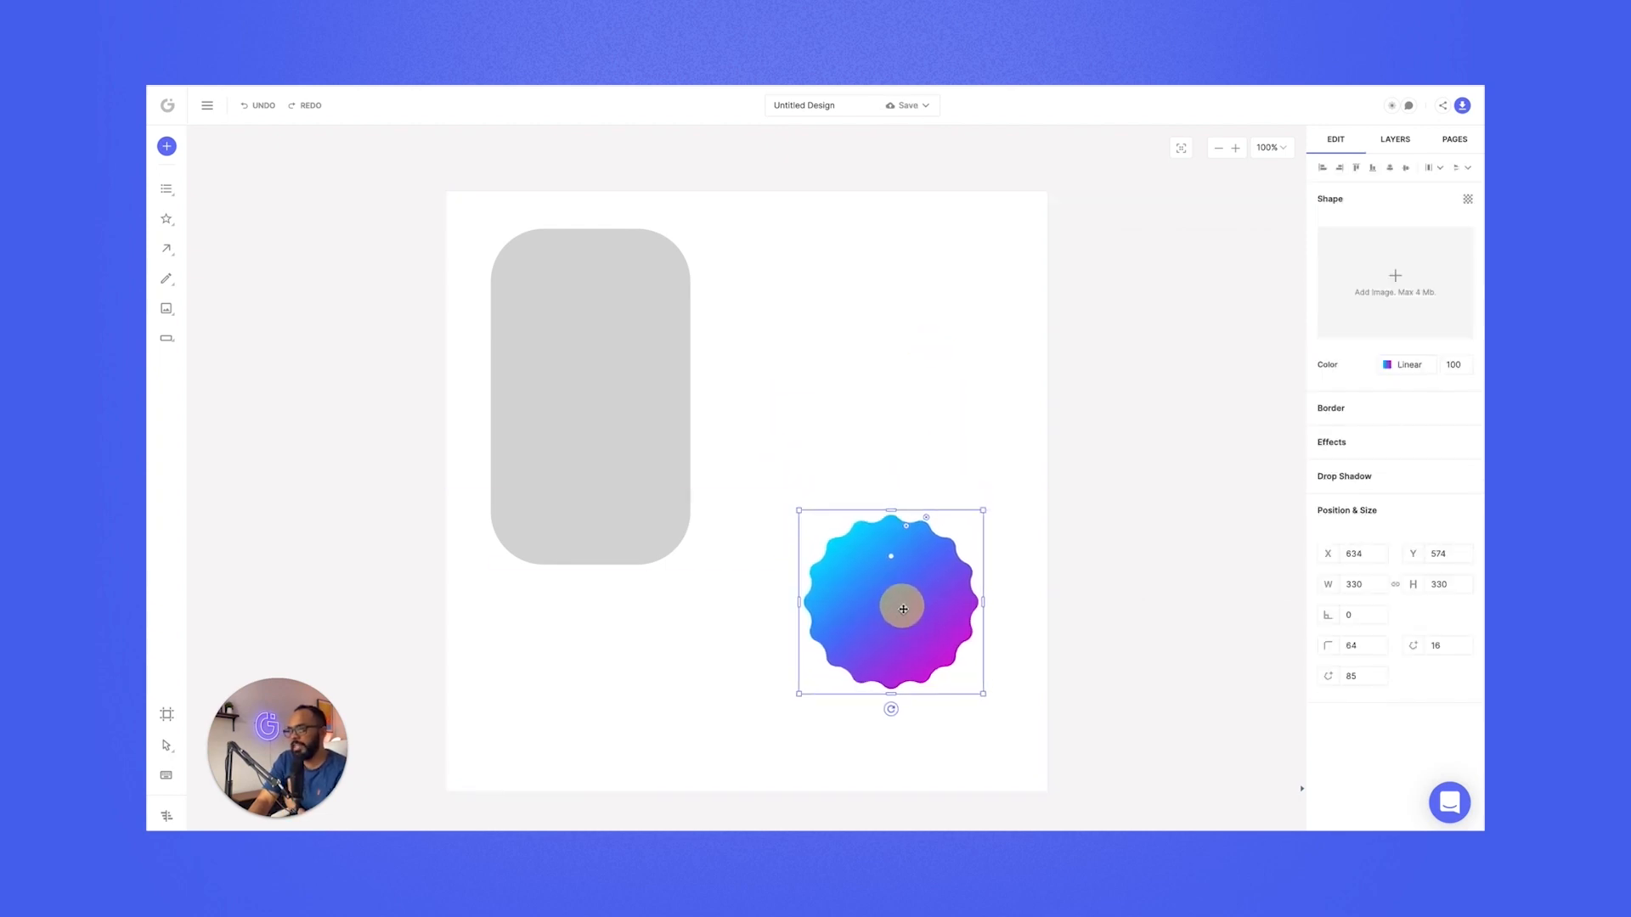
- Fill the tall rectangle with the Pexels northern-lights photo and start repositioning it
left_click(590, 396)
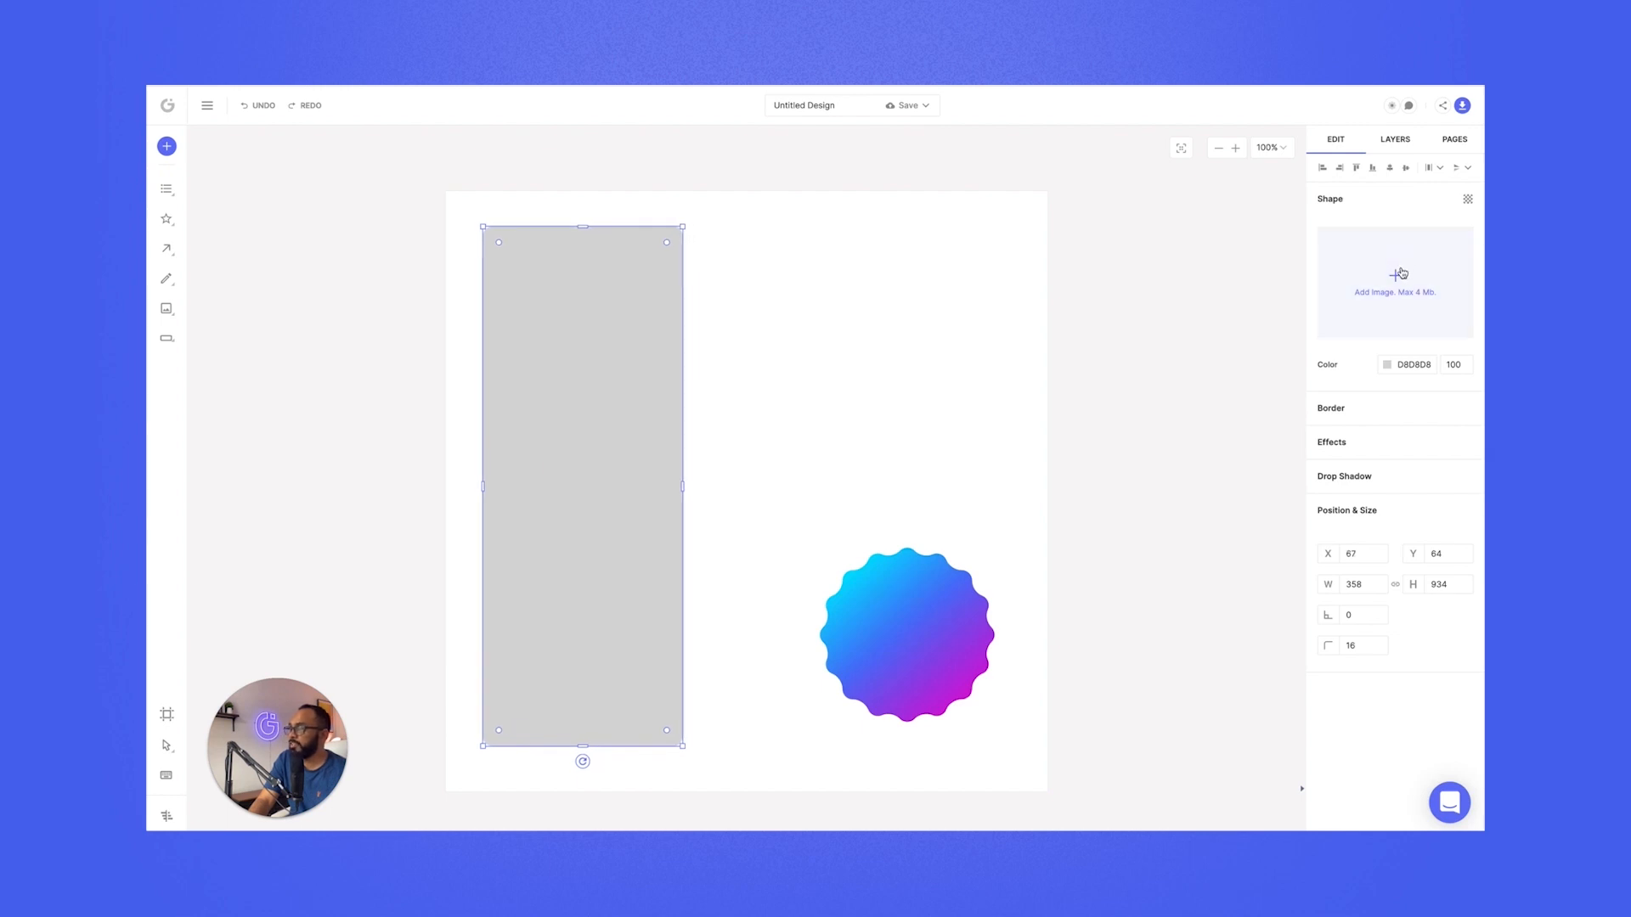
mouse_move(1336, 285)
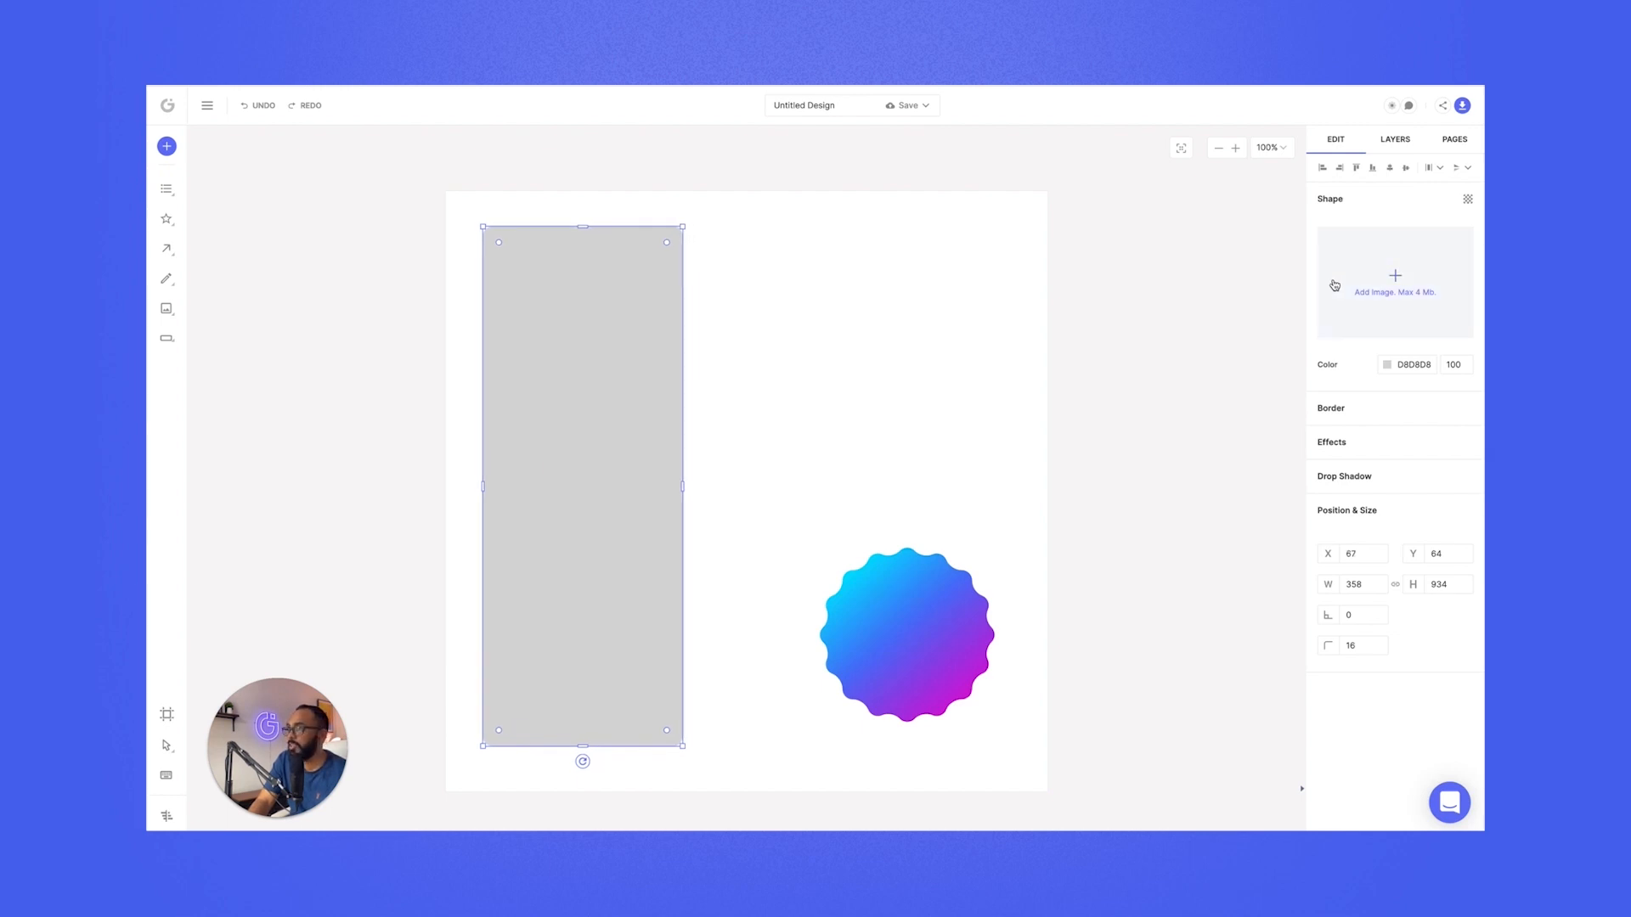
mouse_move(1395, 284)
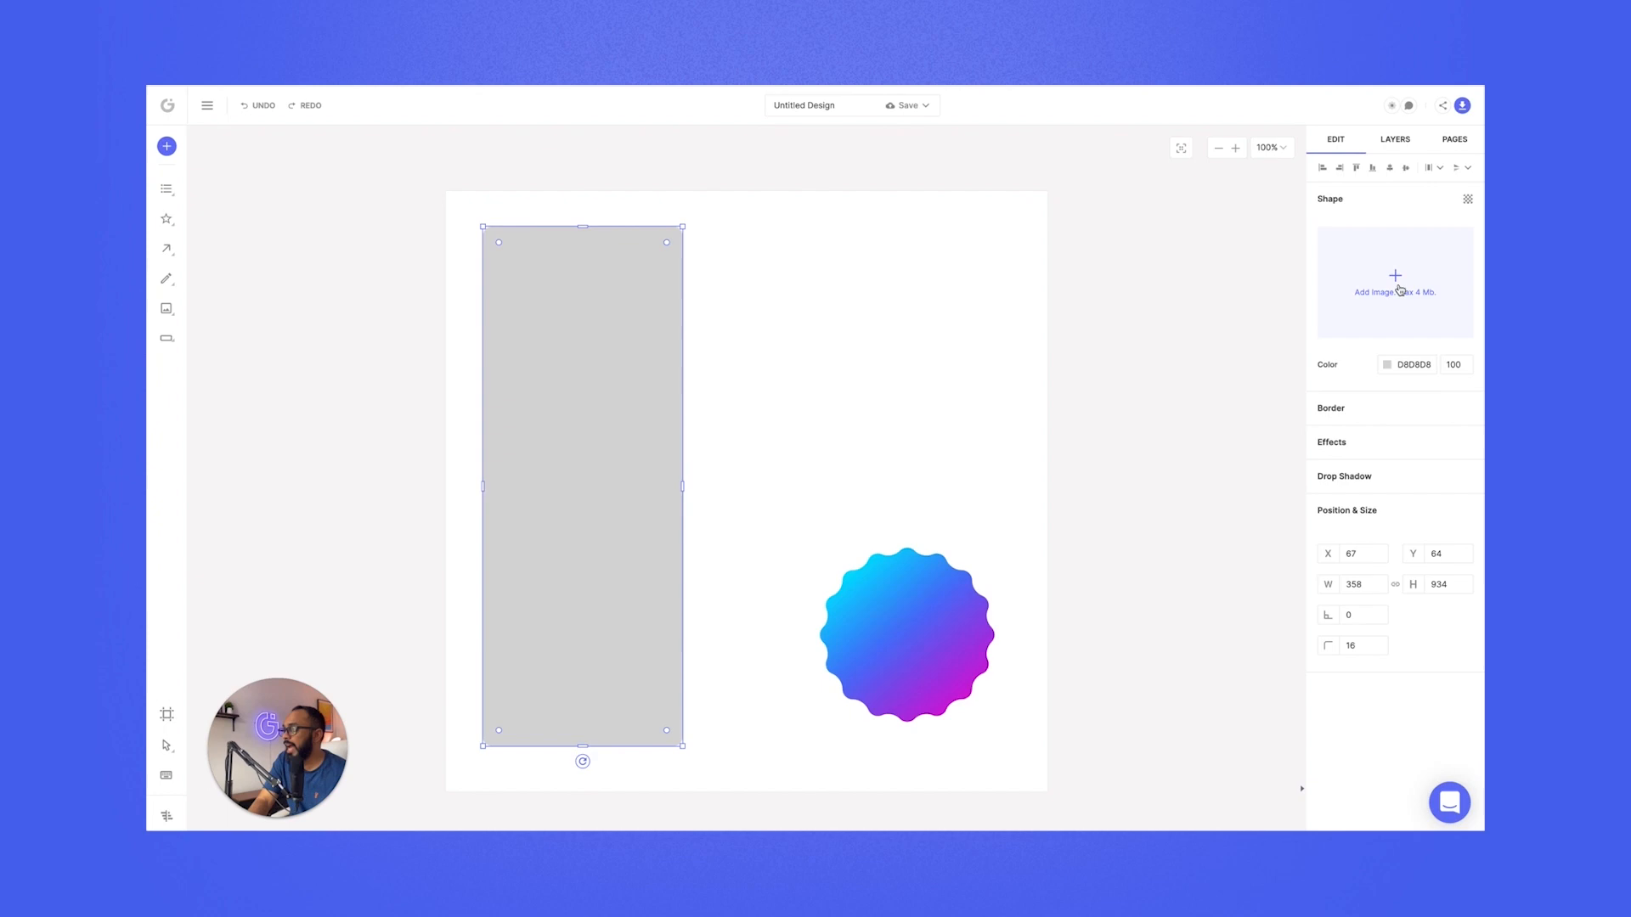
left_click(1395, 284)
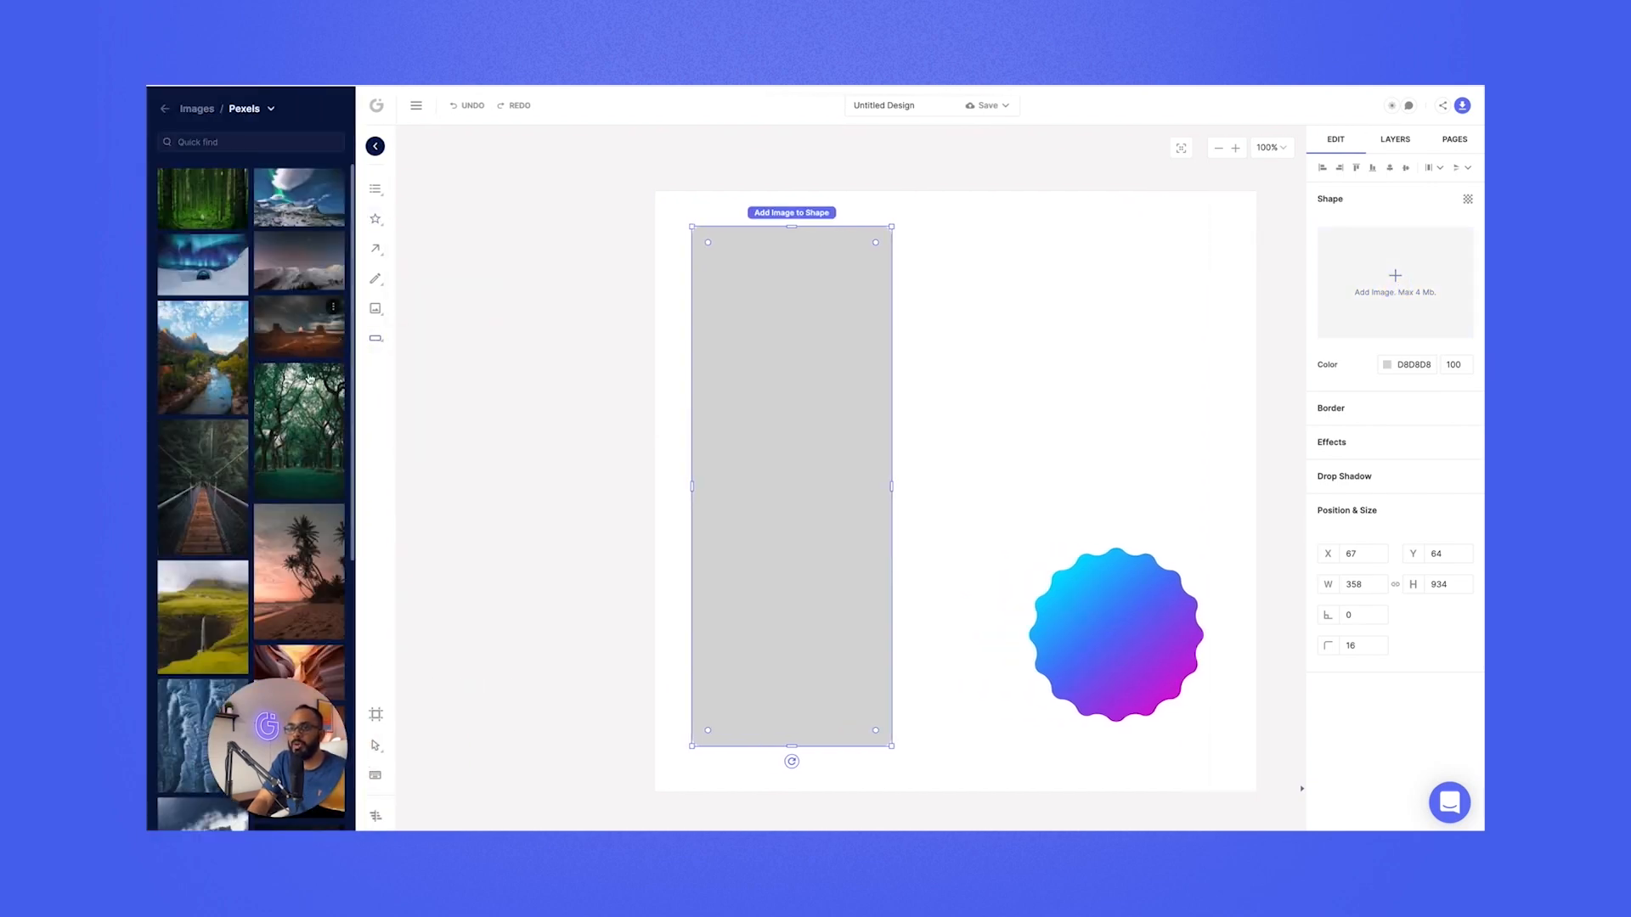
scroll("down", 3)
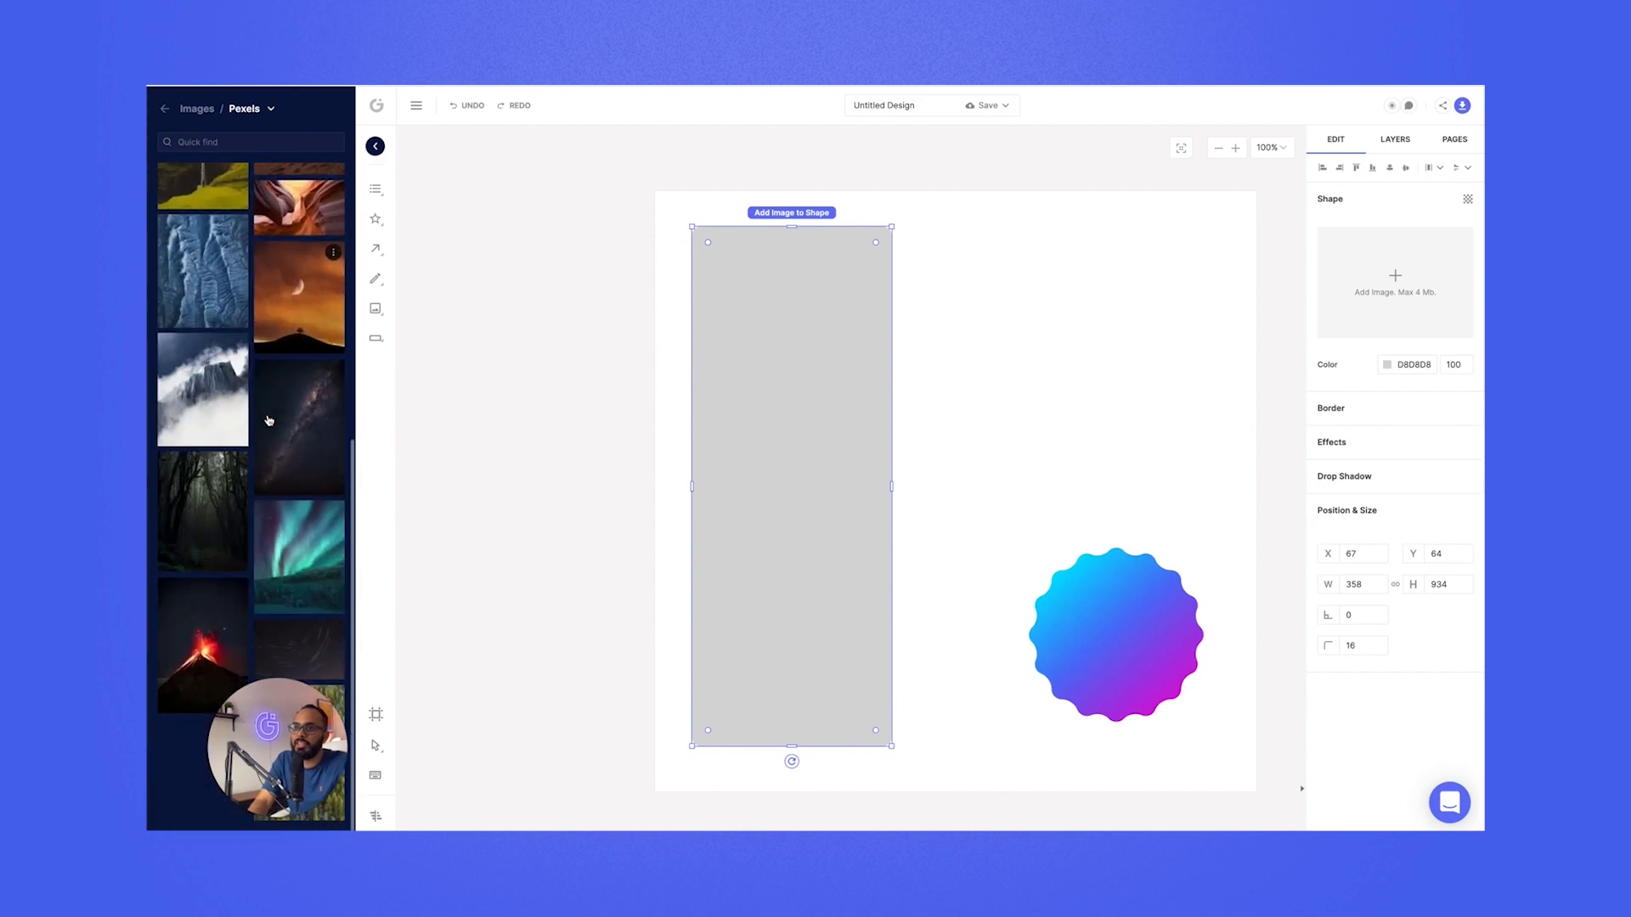
mouse_move(283, 546)
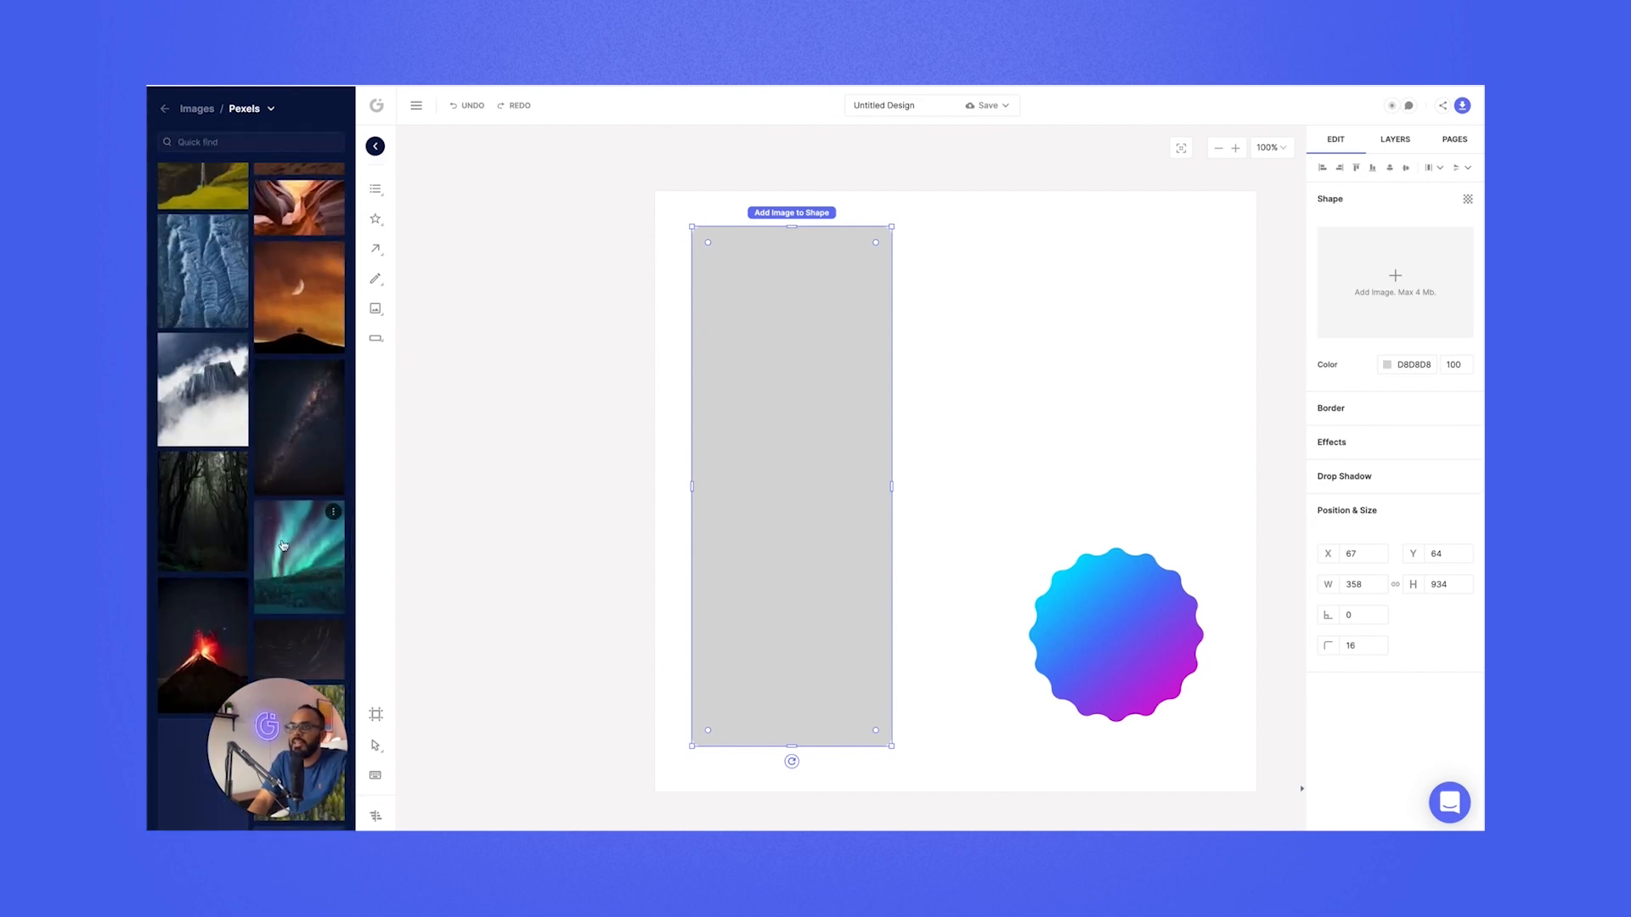
left_click(299, 546)
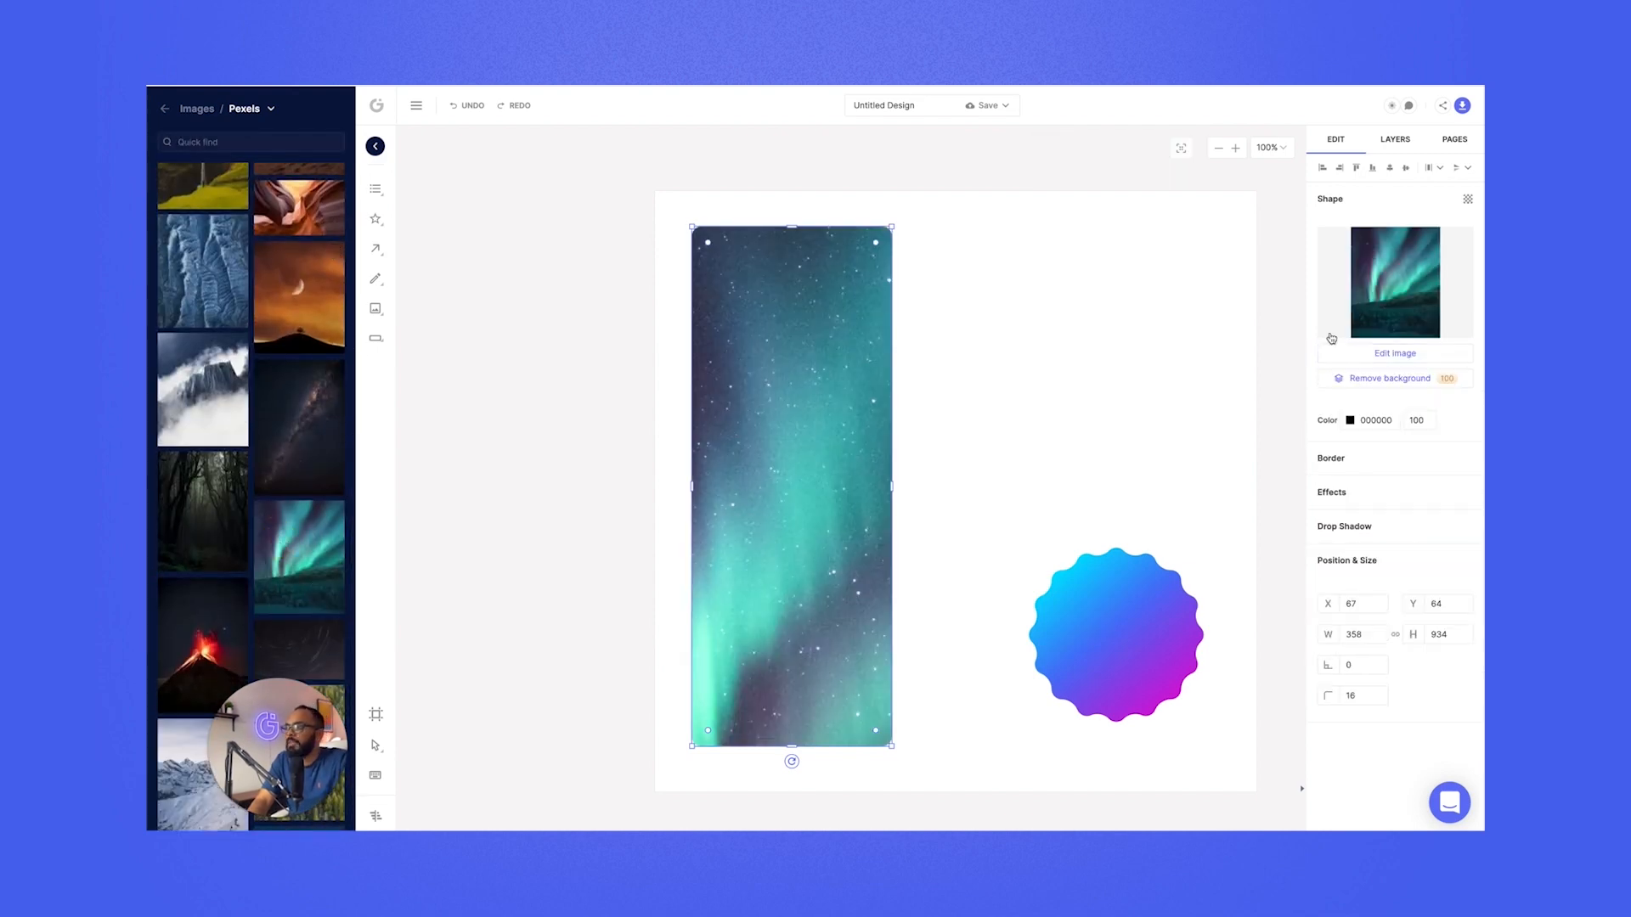
left_click(373, 146)
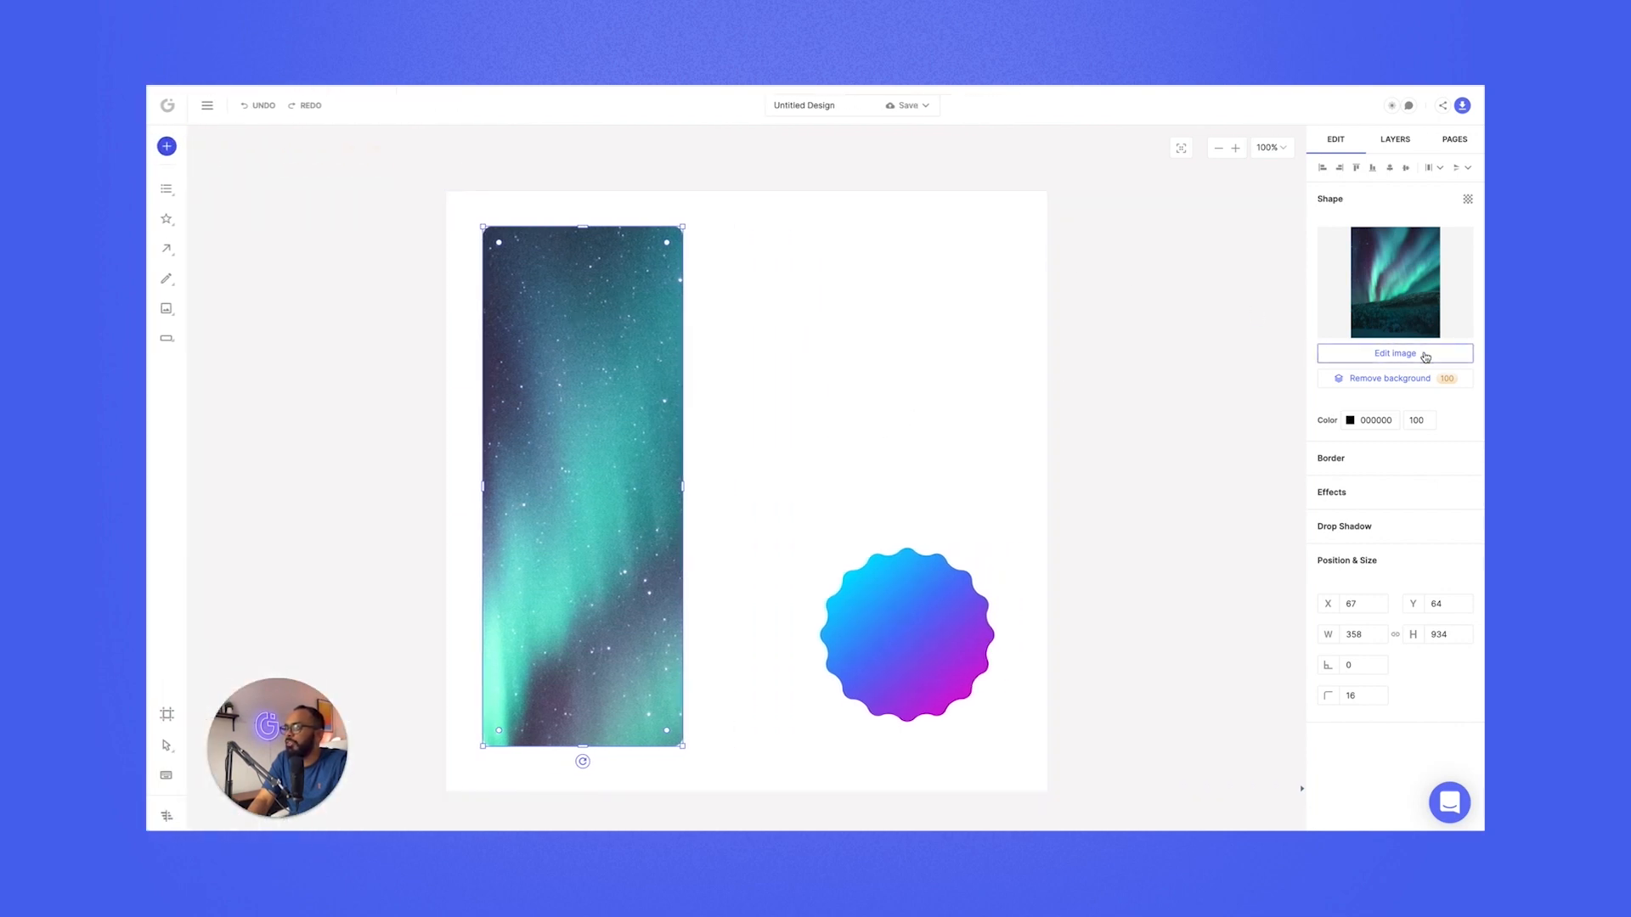
left_click(1395, 354)
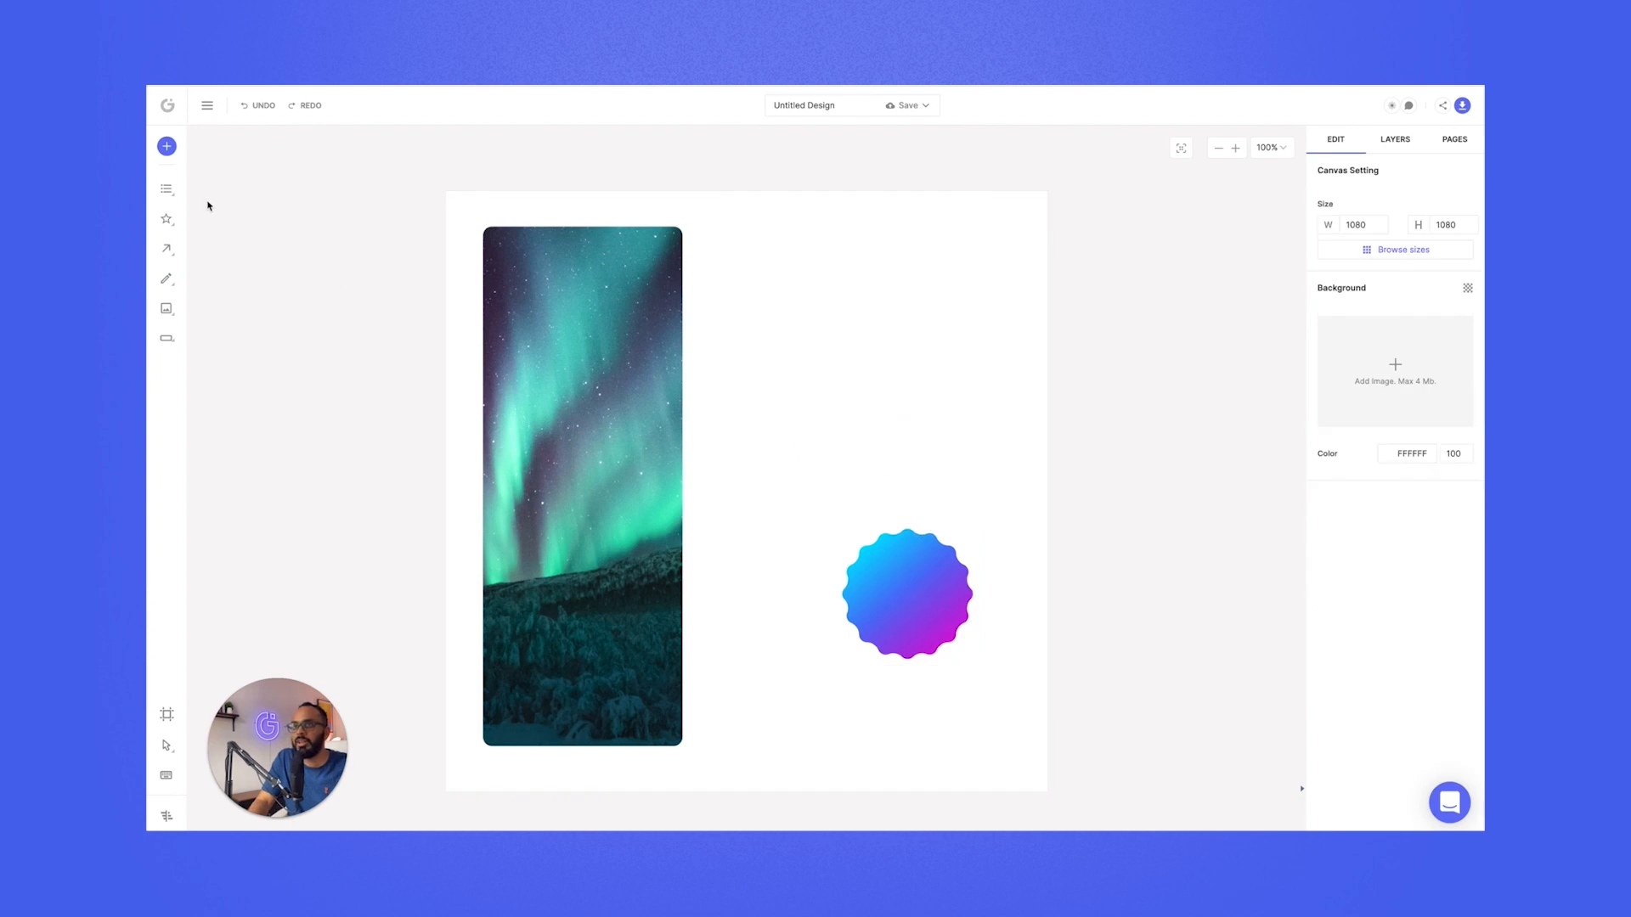
- Add '10% Off' heading text on the badge and settle on the Pacifico script font
left_click(165, 188)
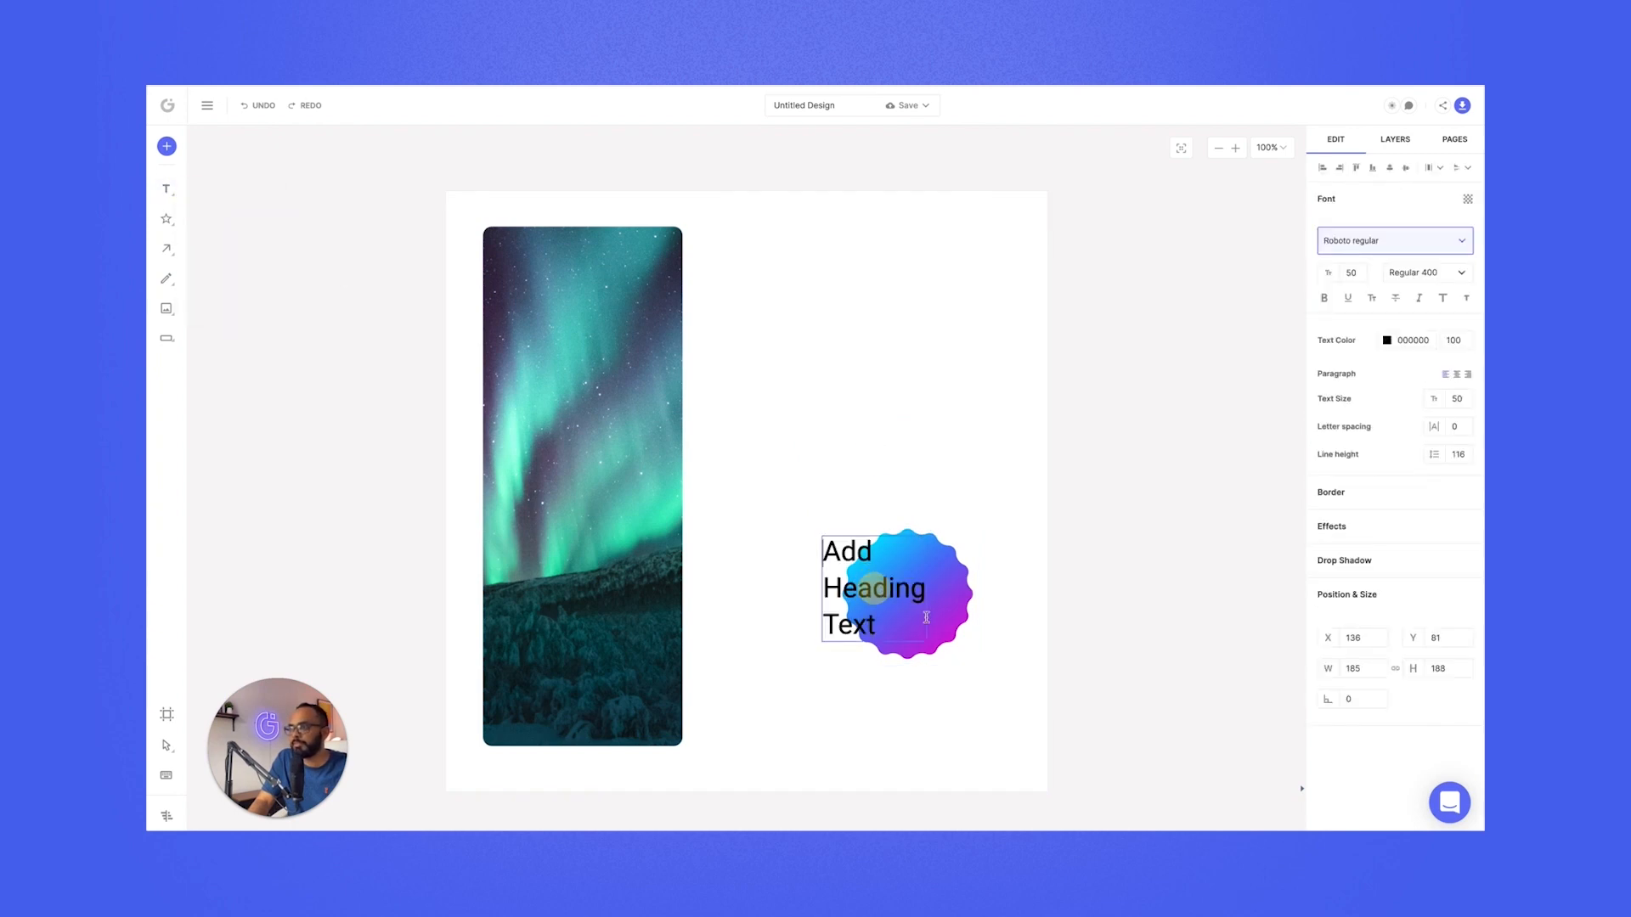
type("10%")
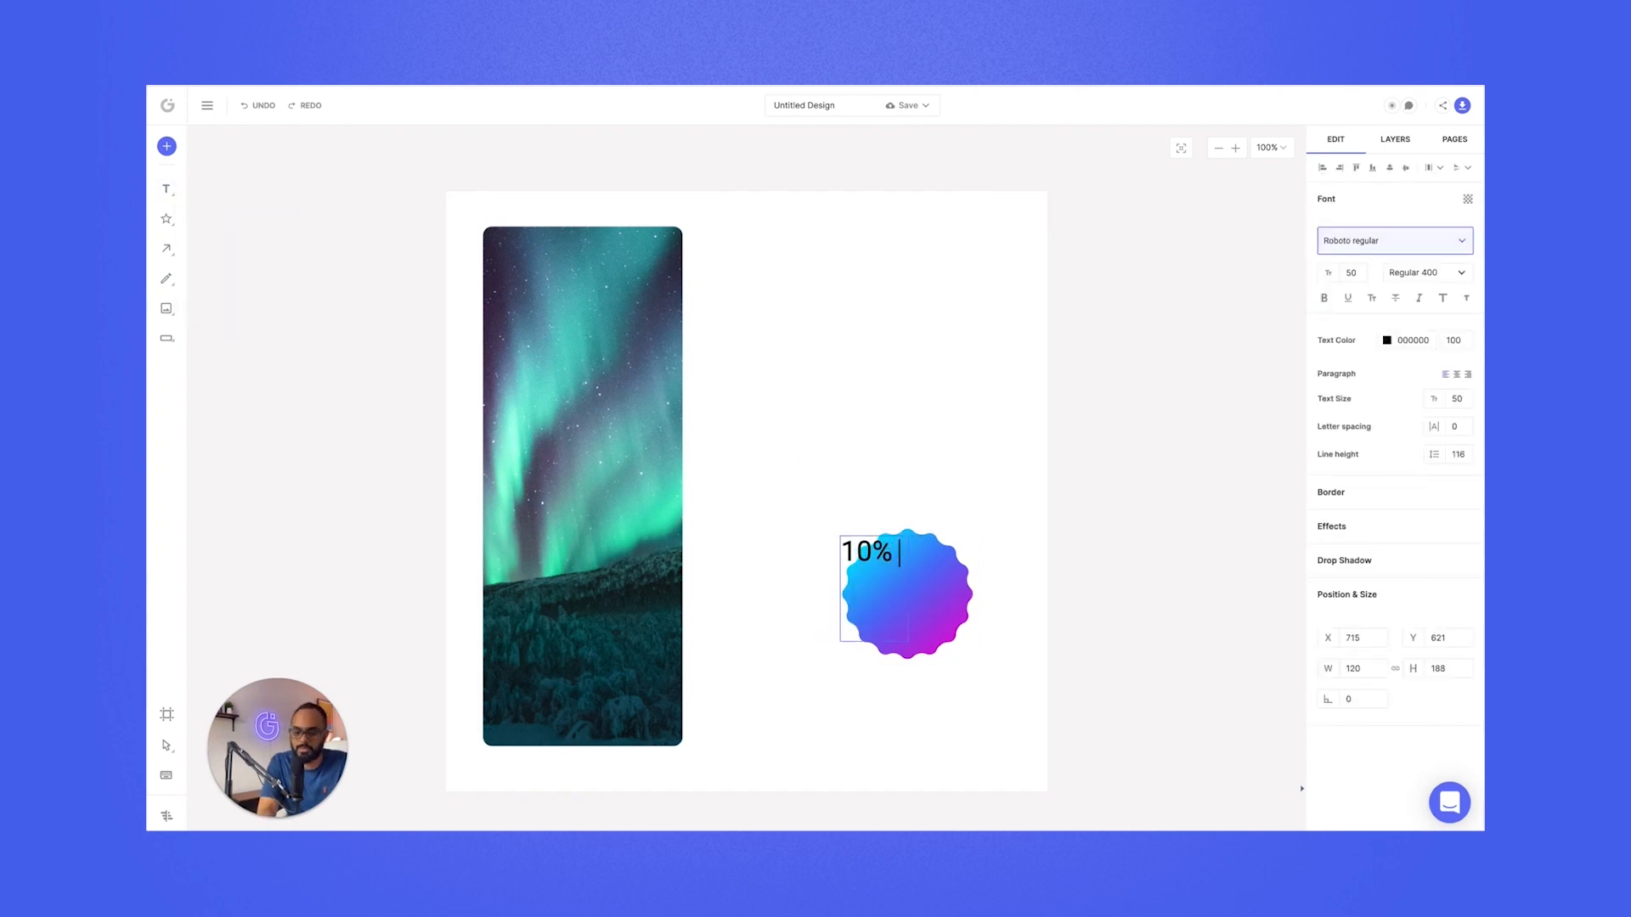
left_click(1388, 239)
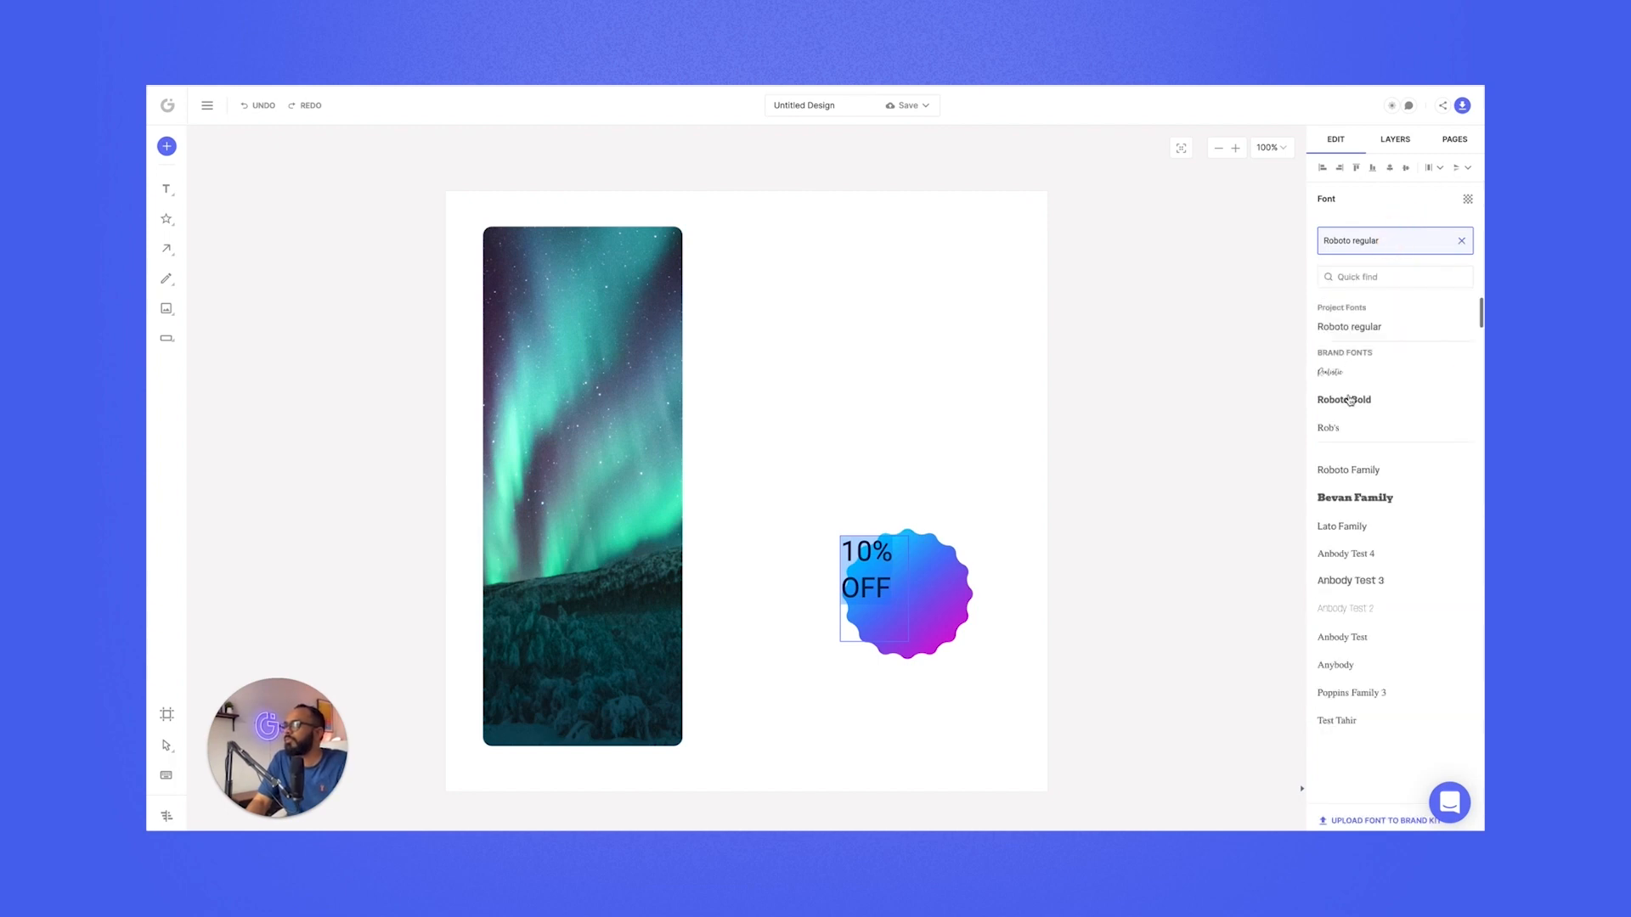
left_click(1356, 497)
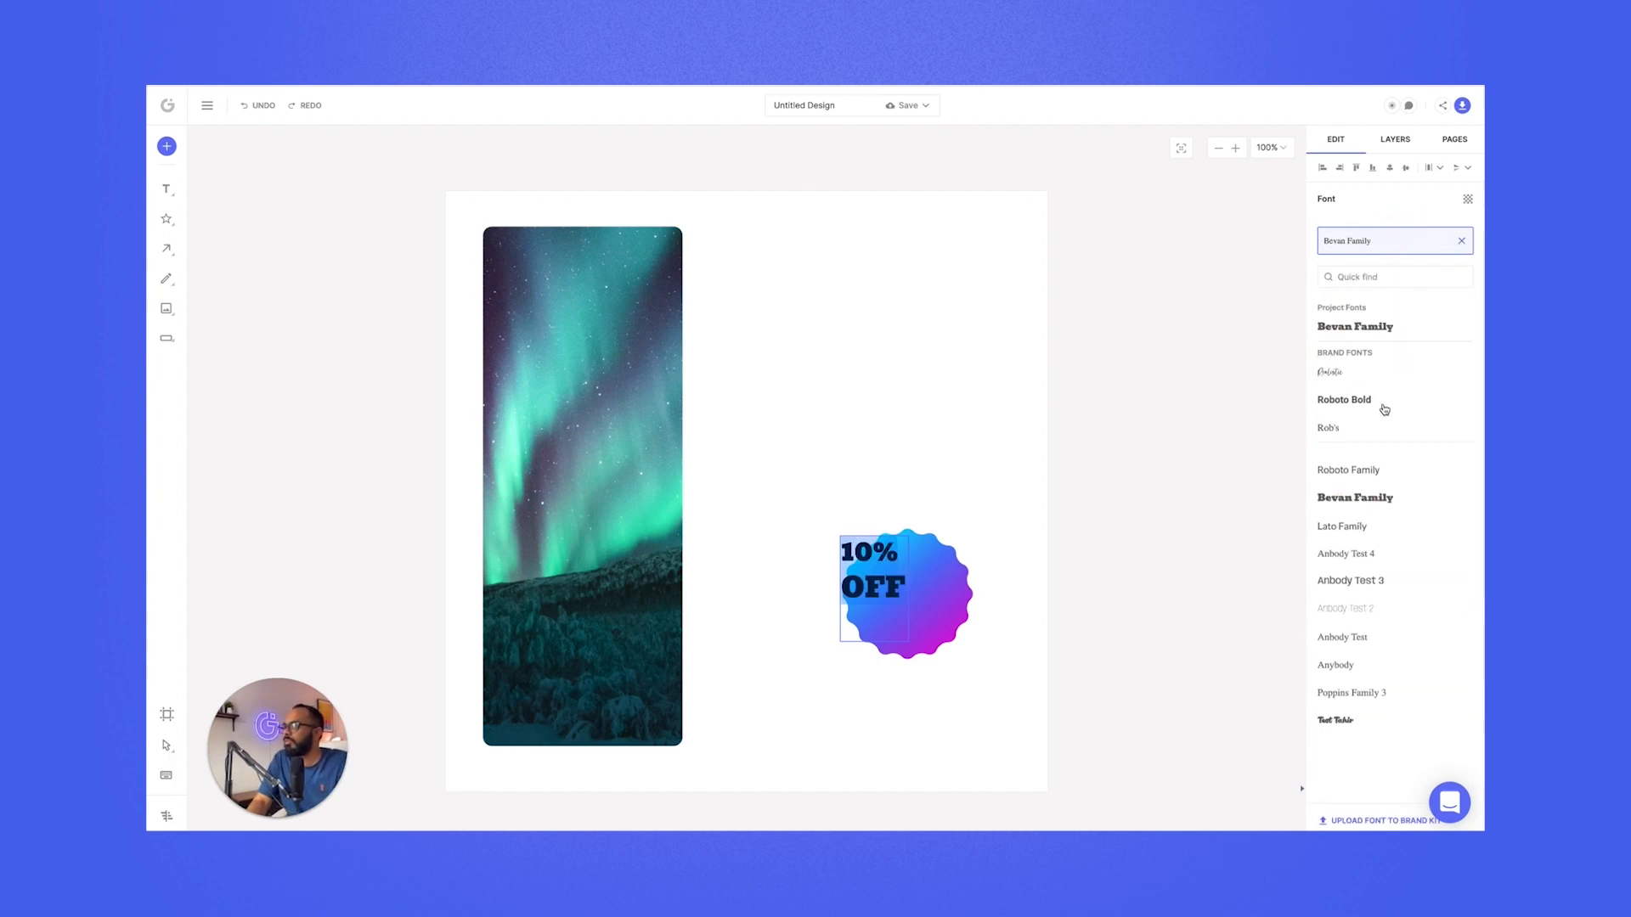
scroll("down", 3)
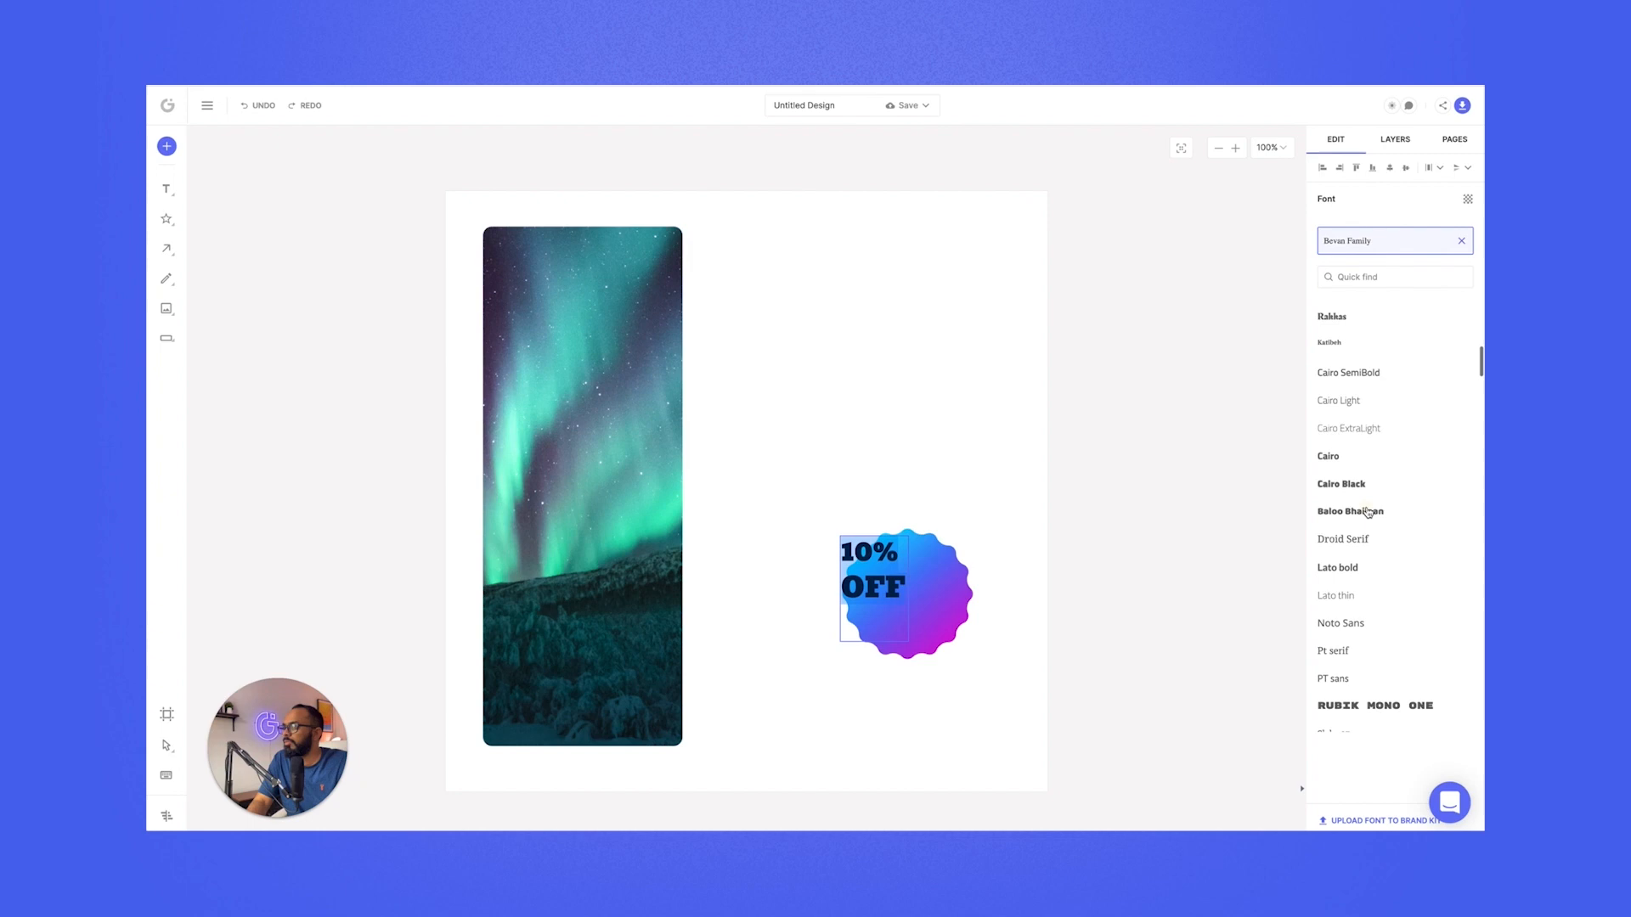
left_click(1351, 512)
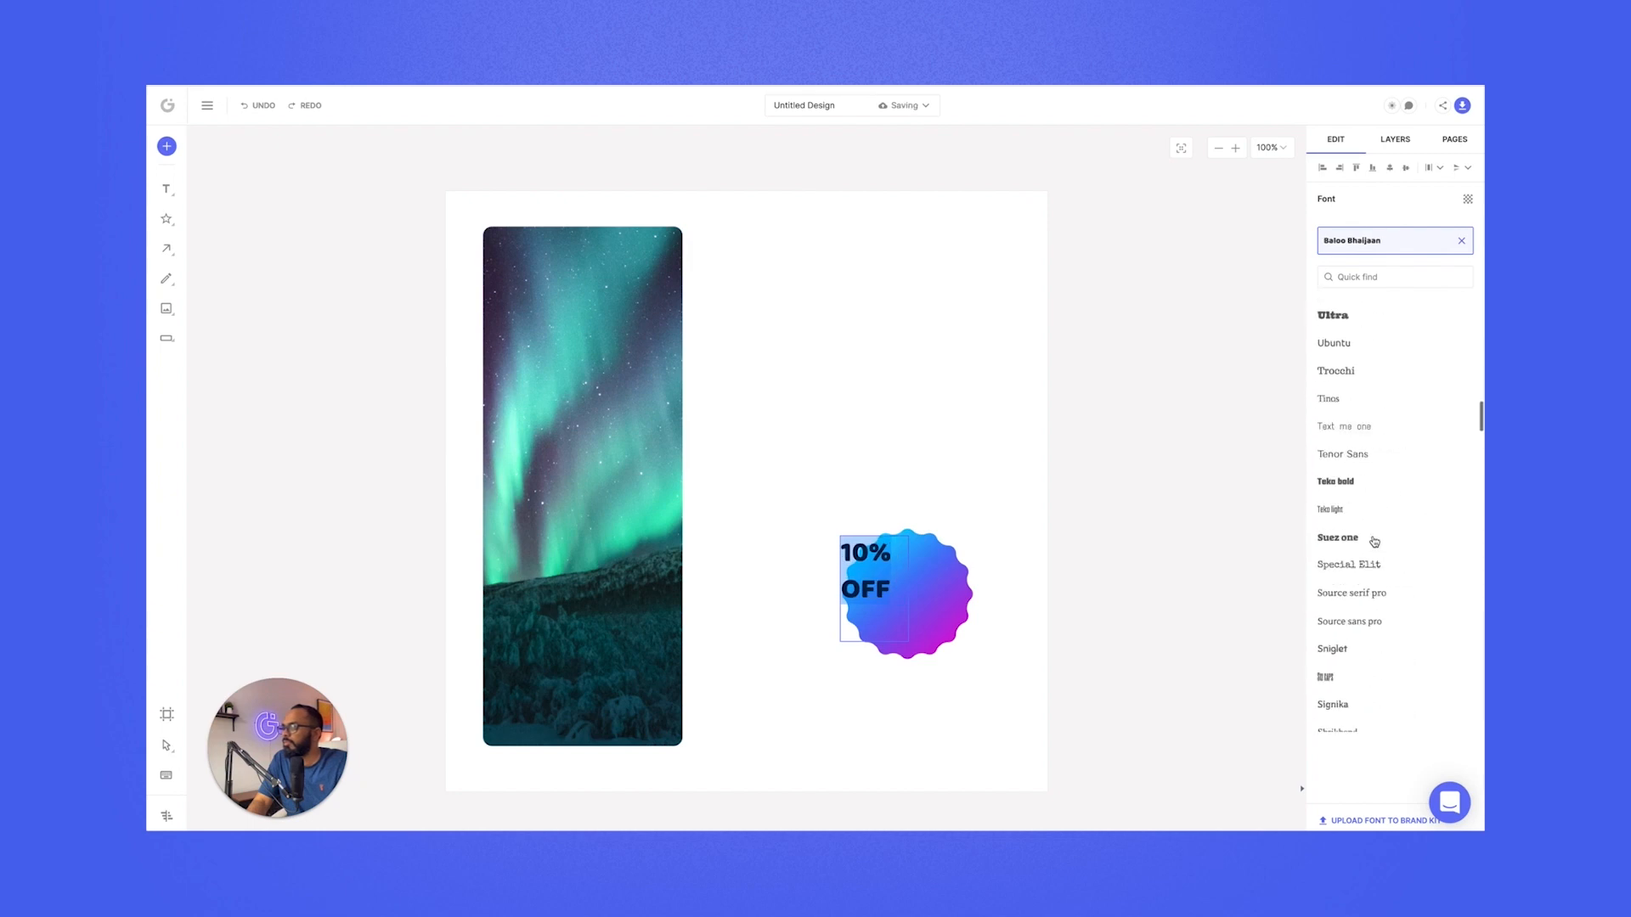
left_click(1339, 539)
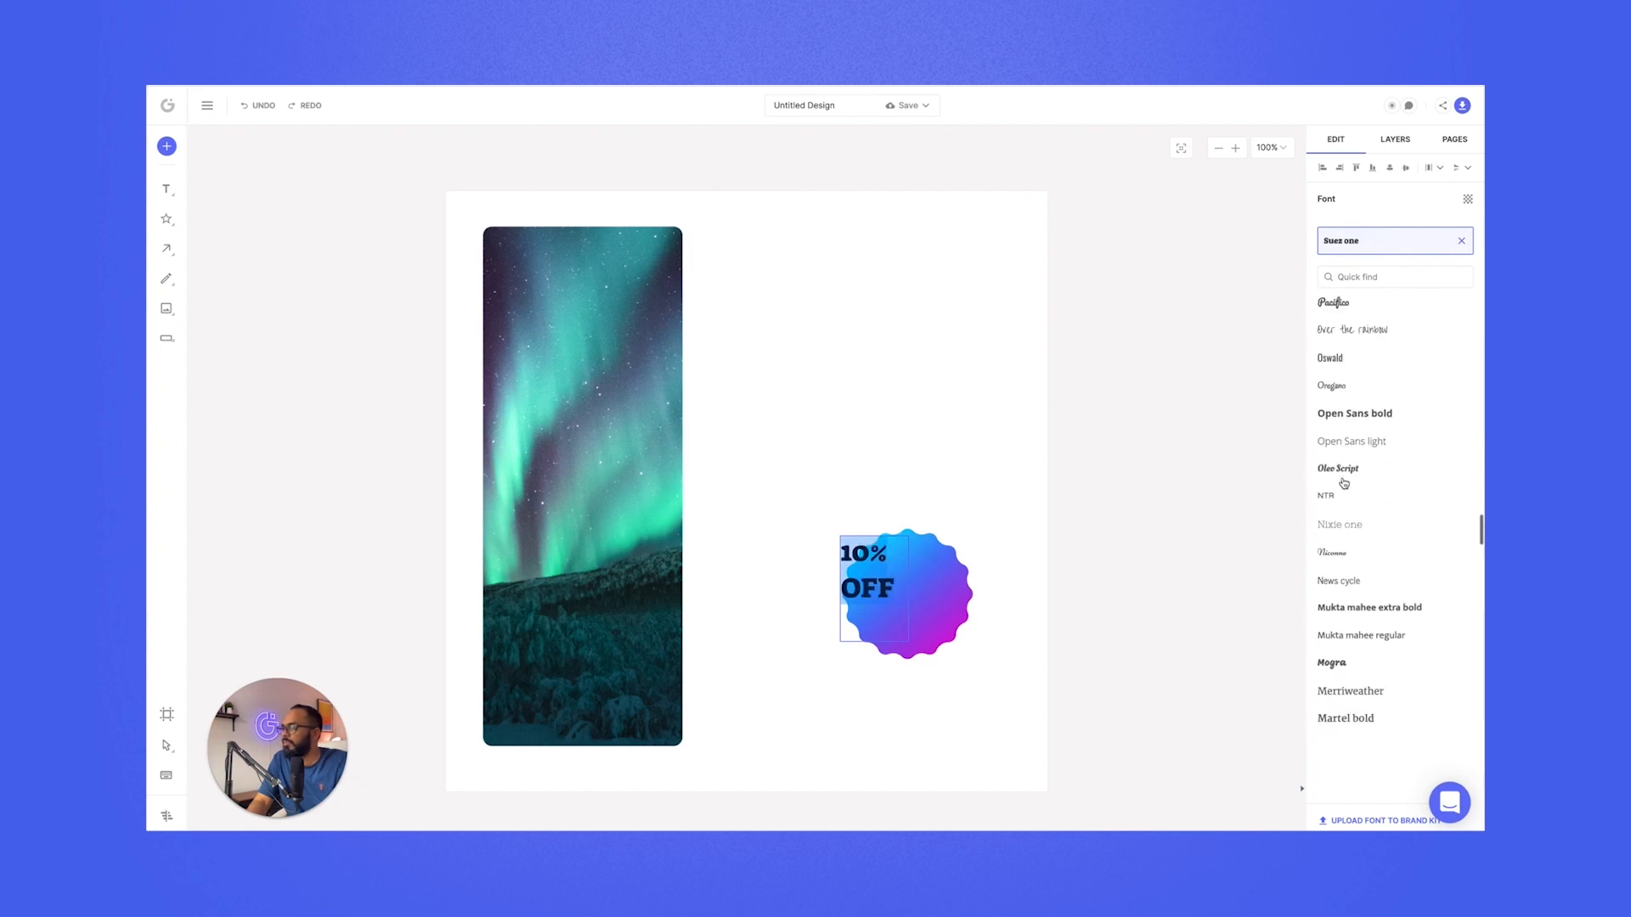
left_click(1333, 302)
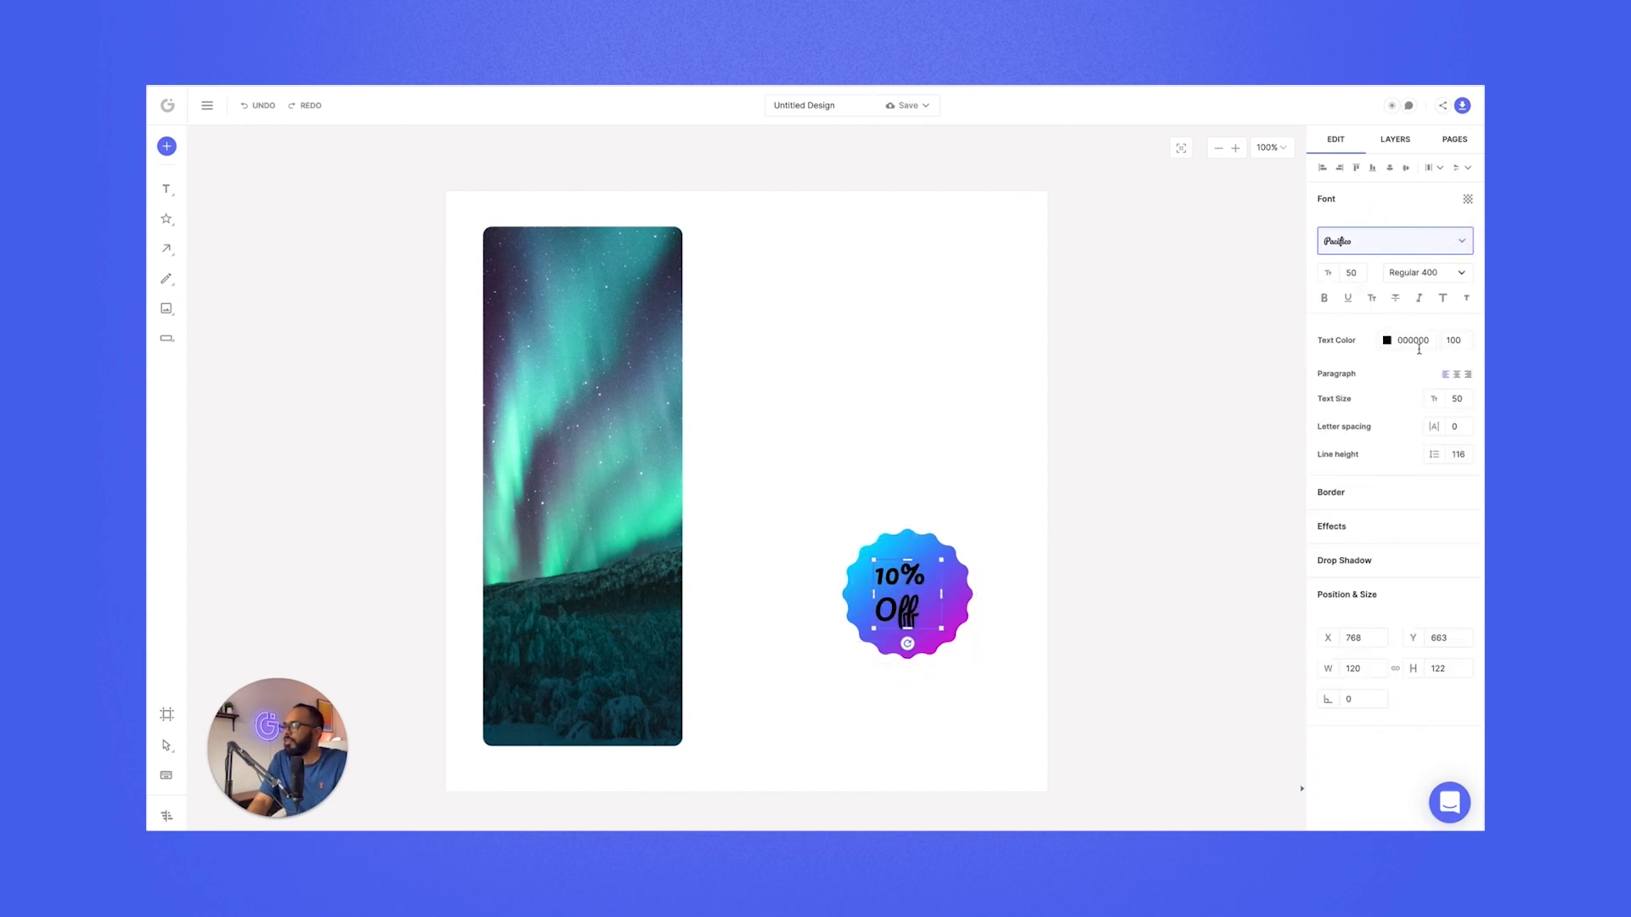
- Make the '10% Off' text white
left_click(1387, 340)
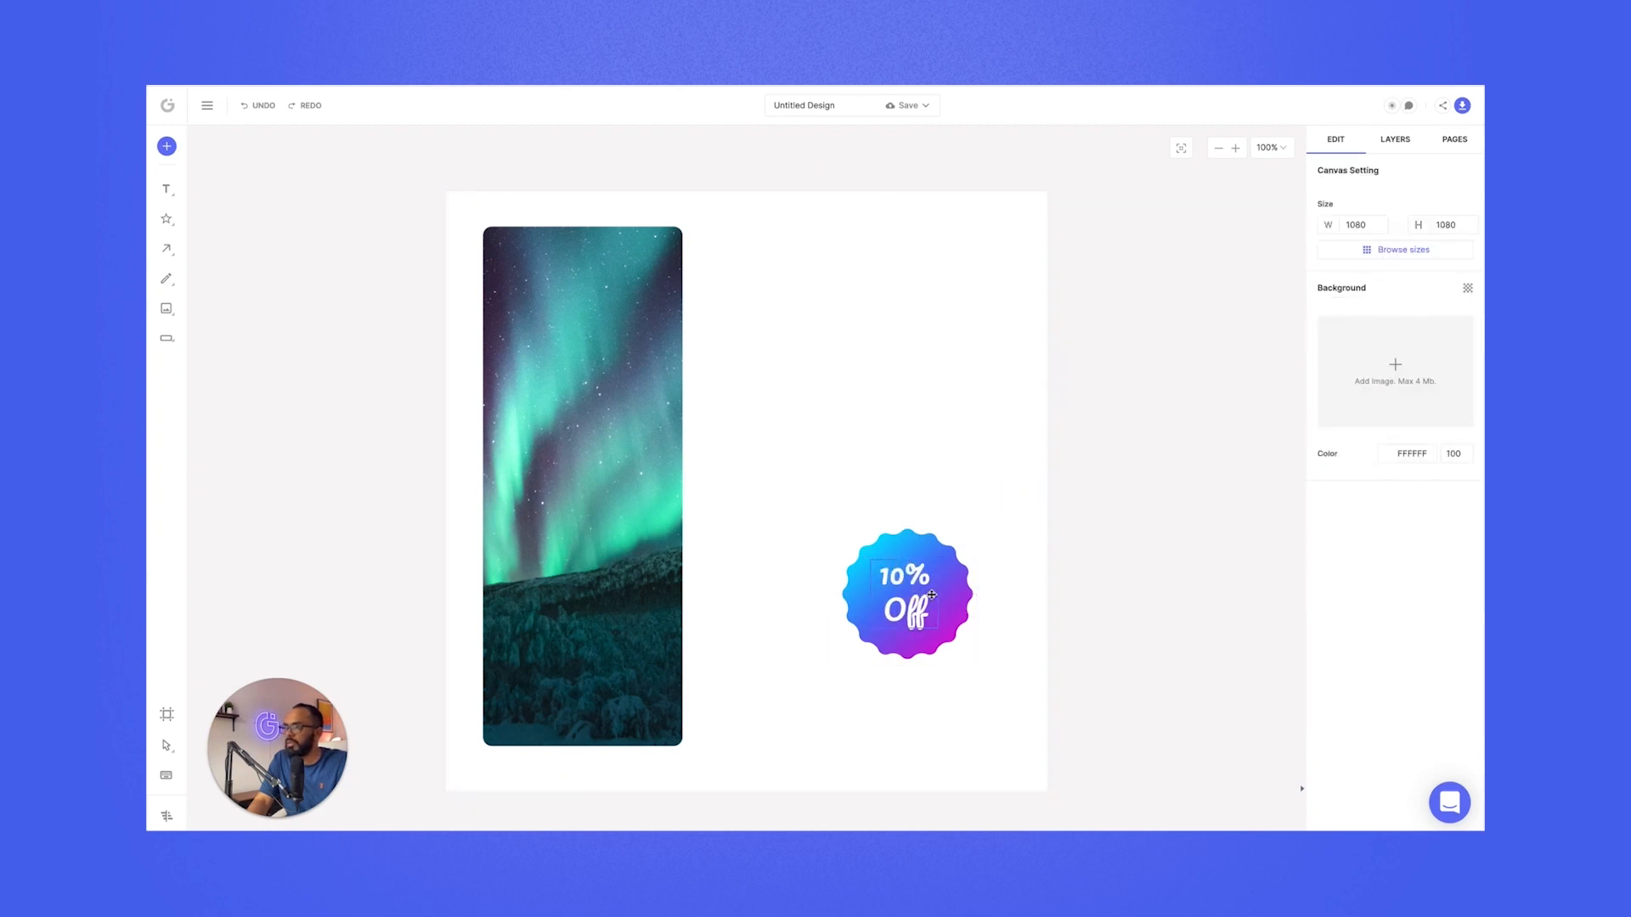
left_click(907, 593)
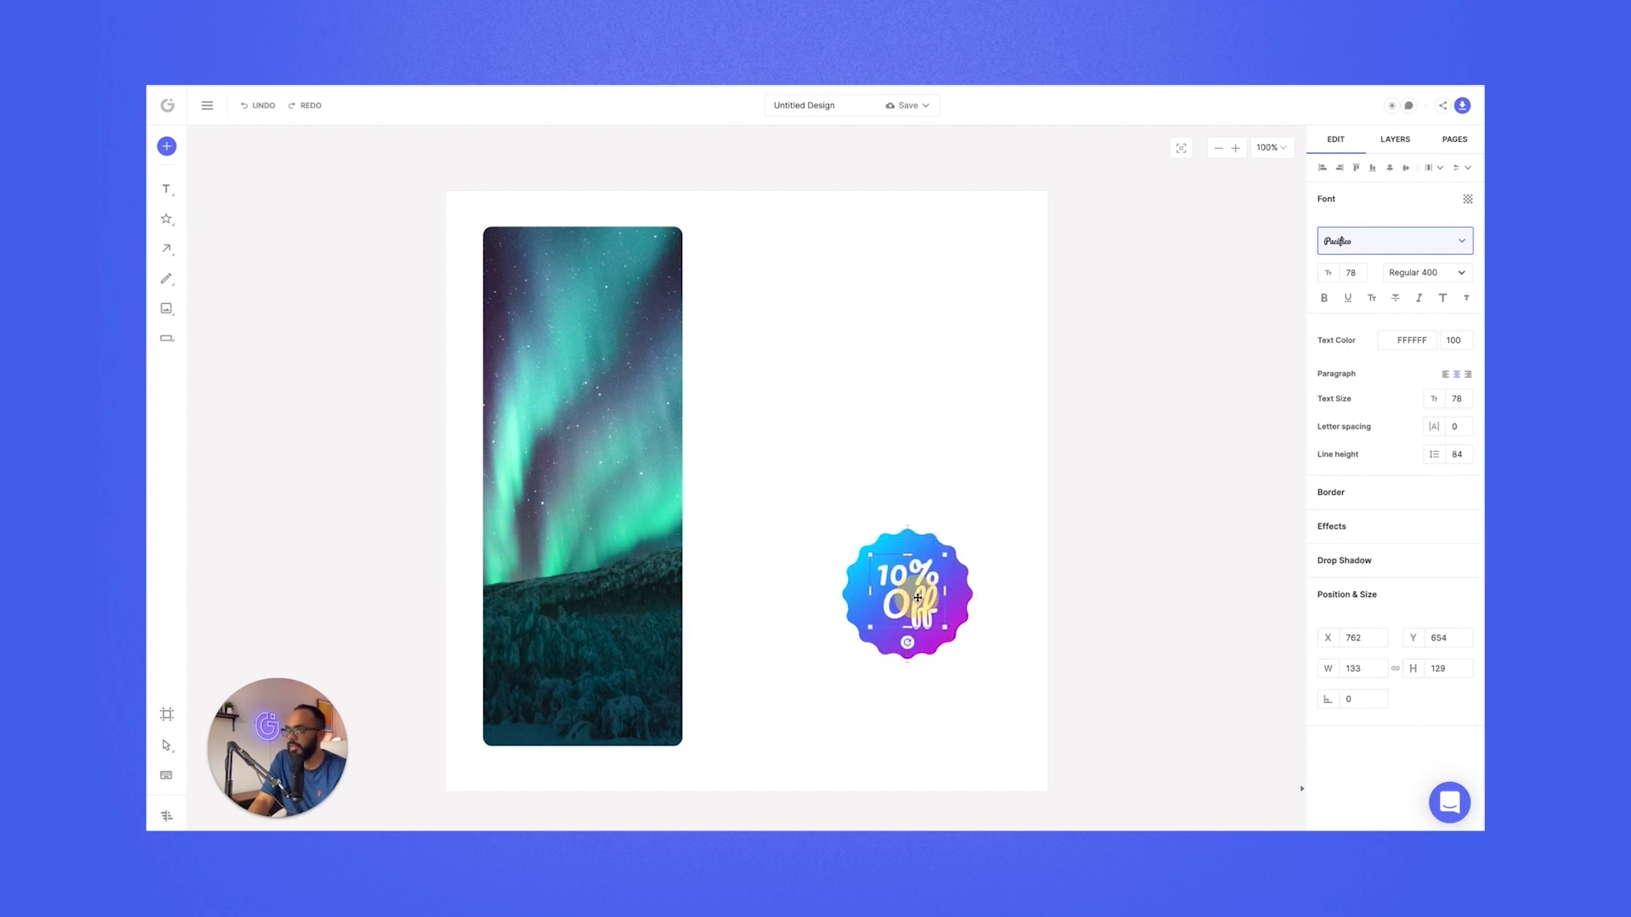
- Select the badge and its '10% Off' text together and group them
left_click(974, 674)
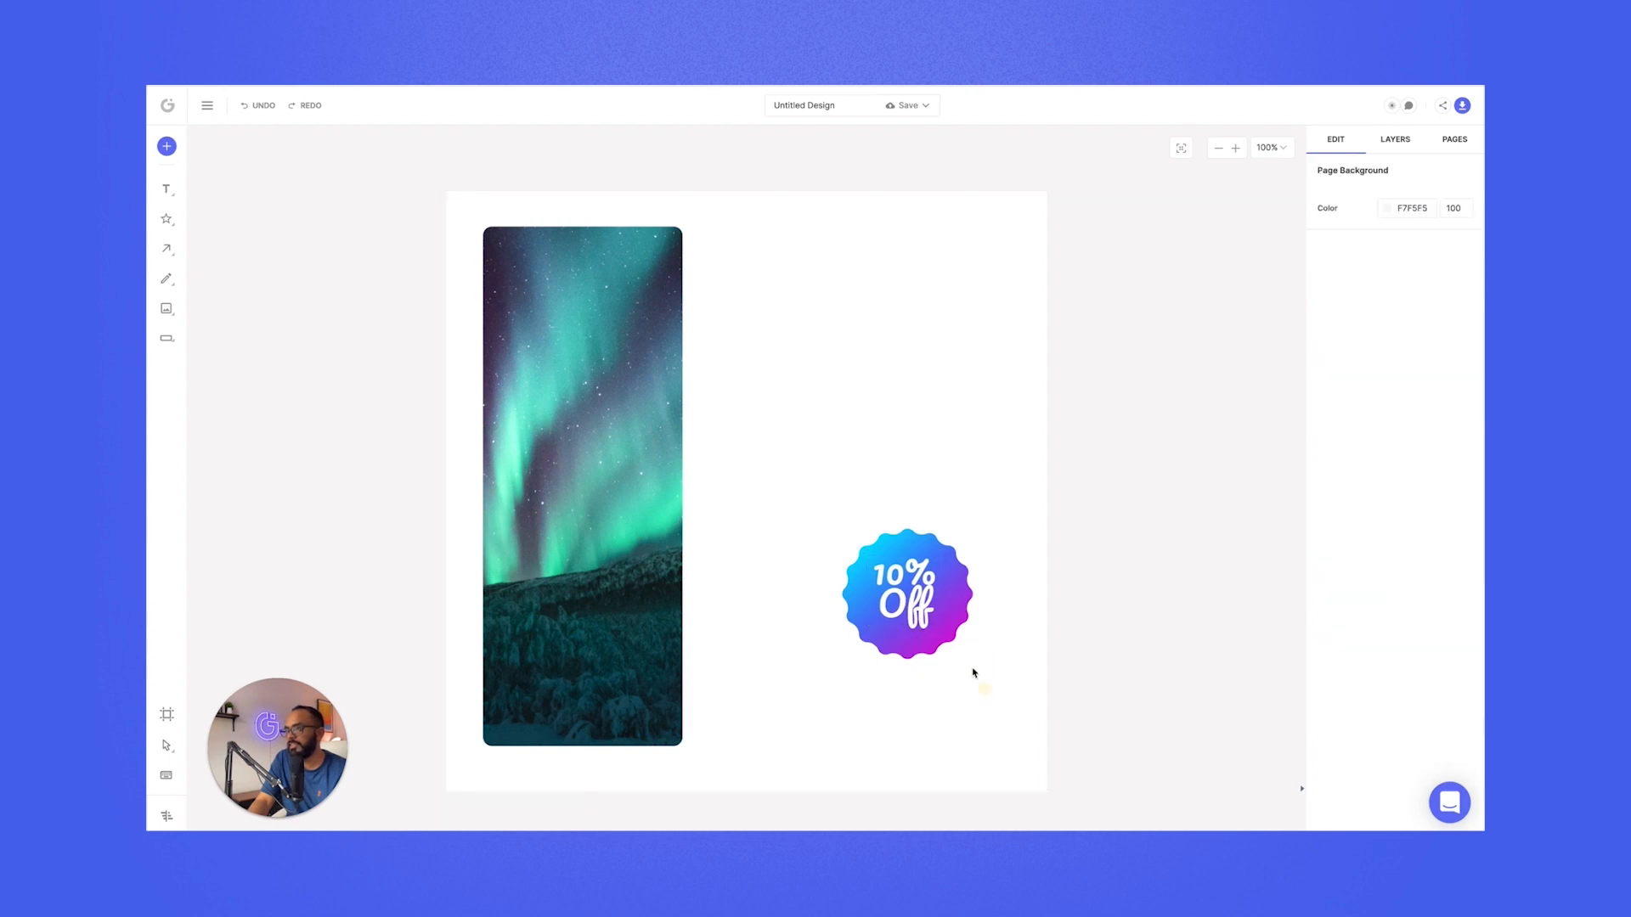
left_click(906, 593)
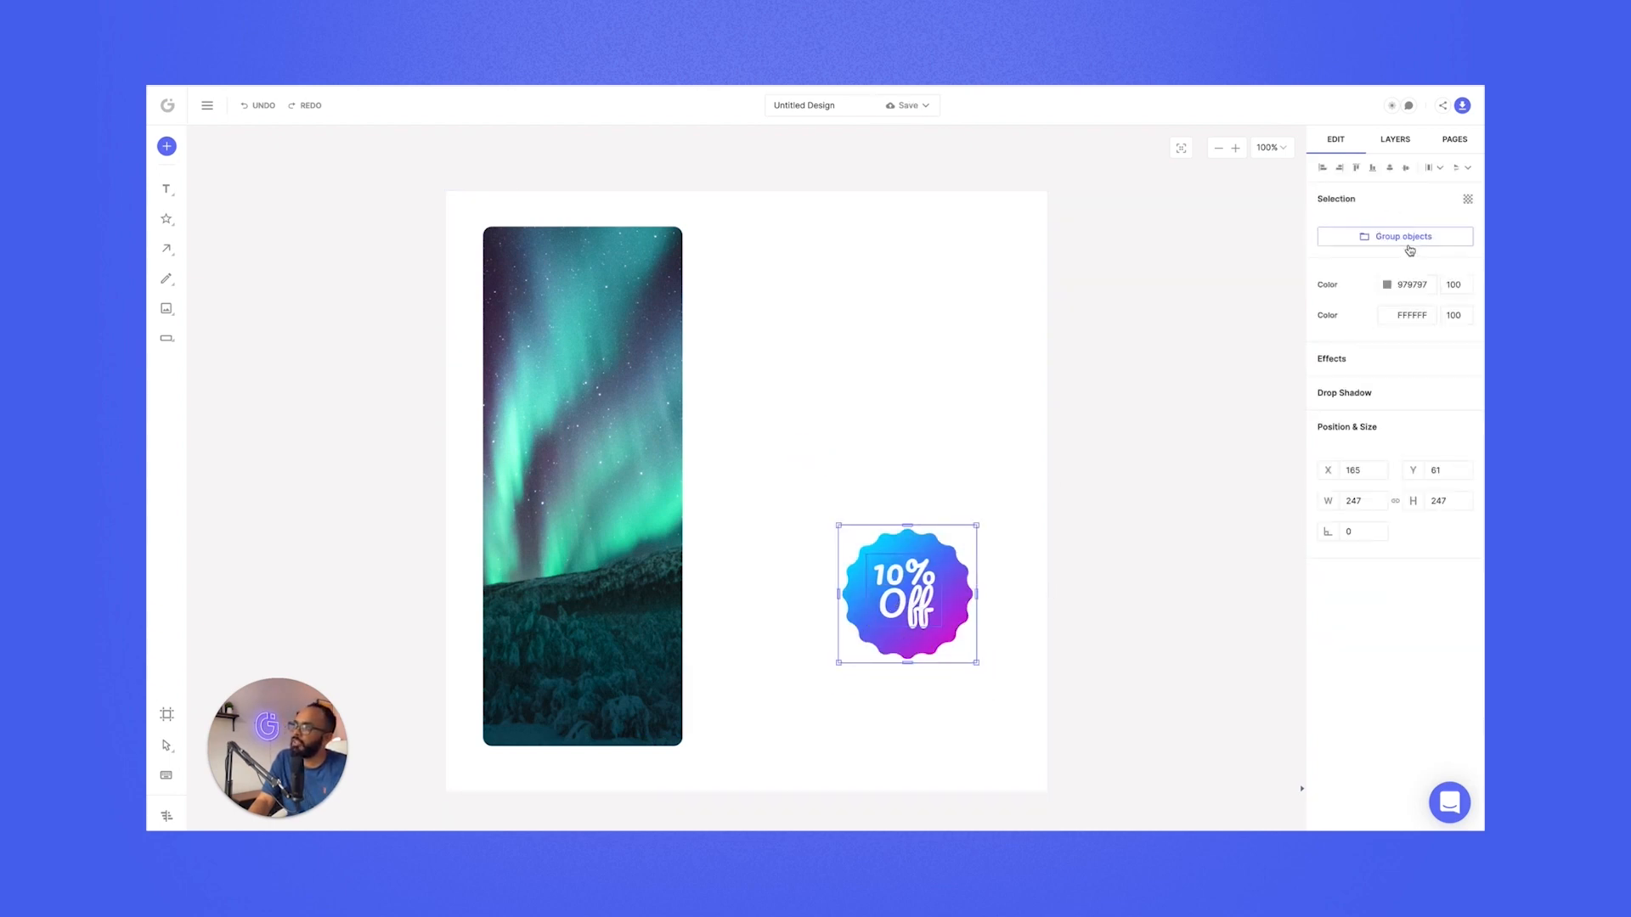
left_click(1404, 237)
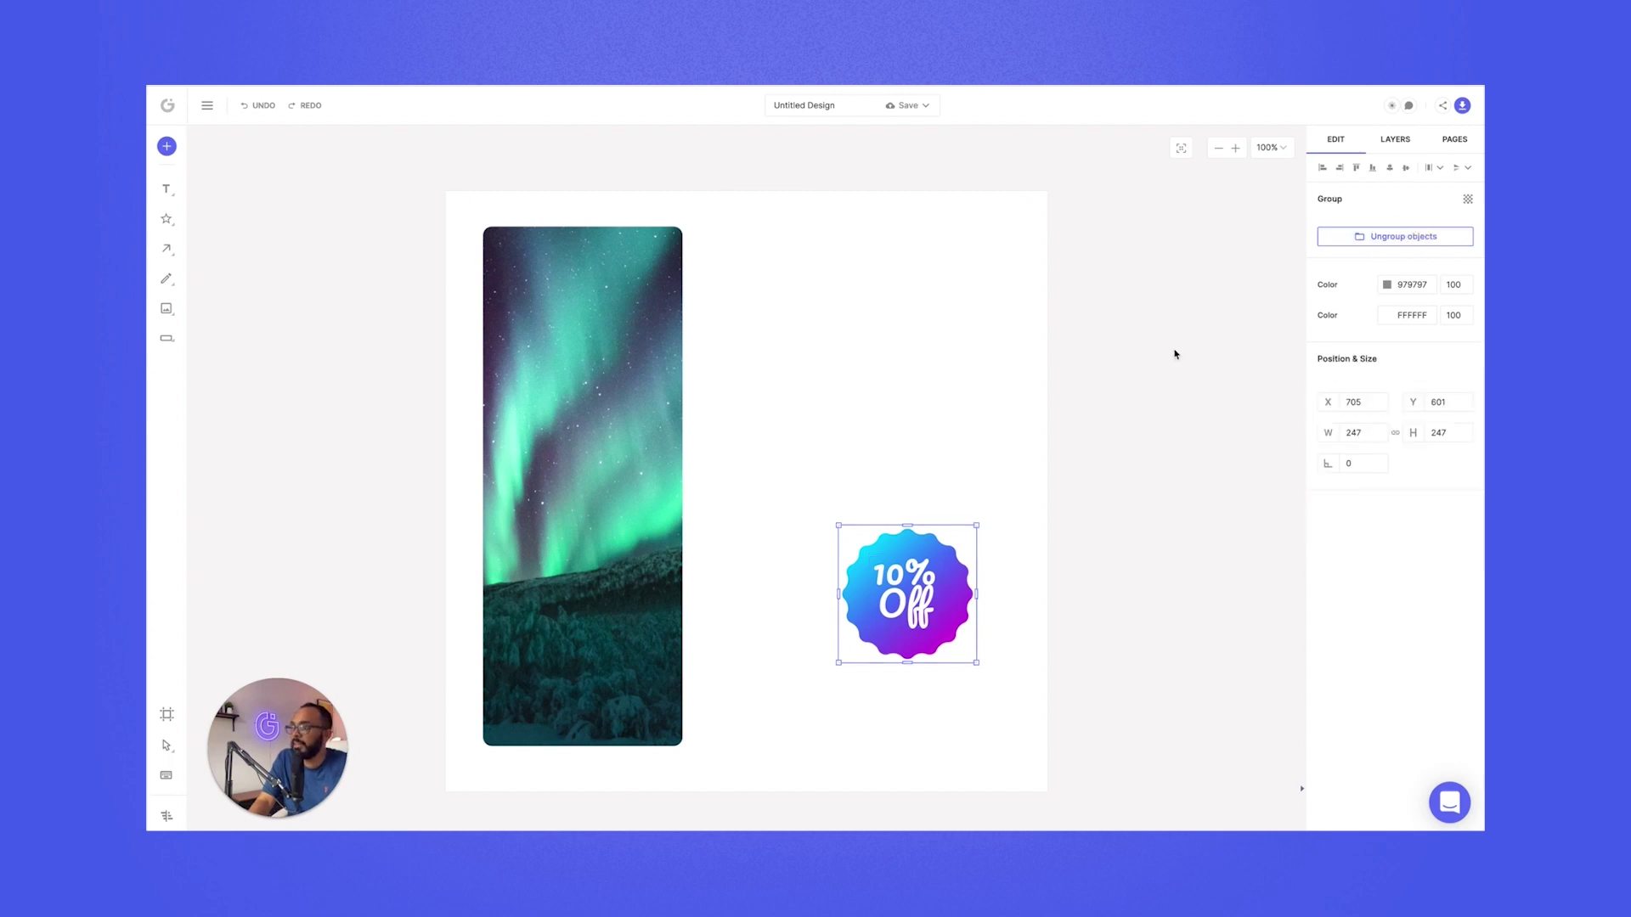
mouse_move(933, 608)
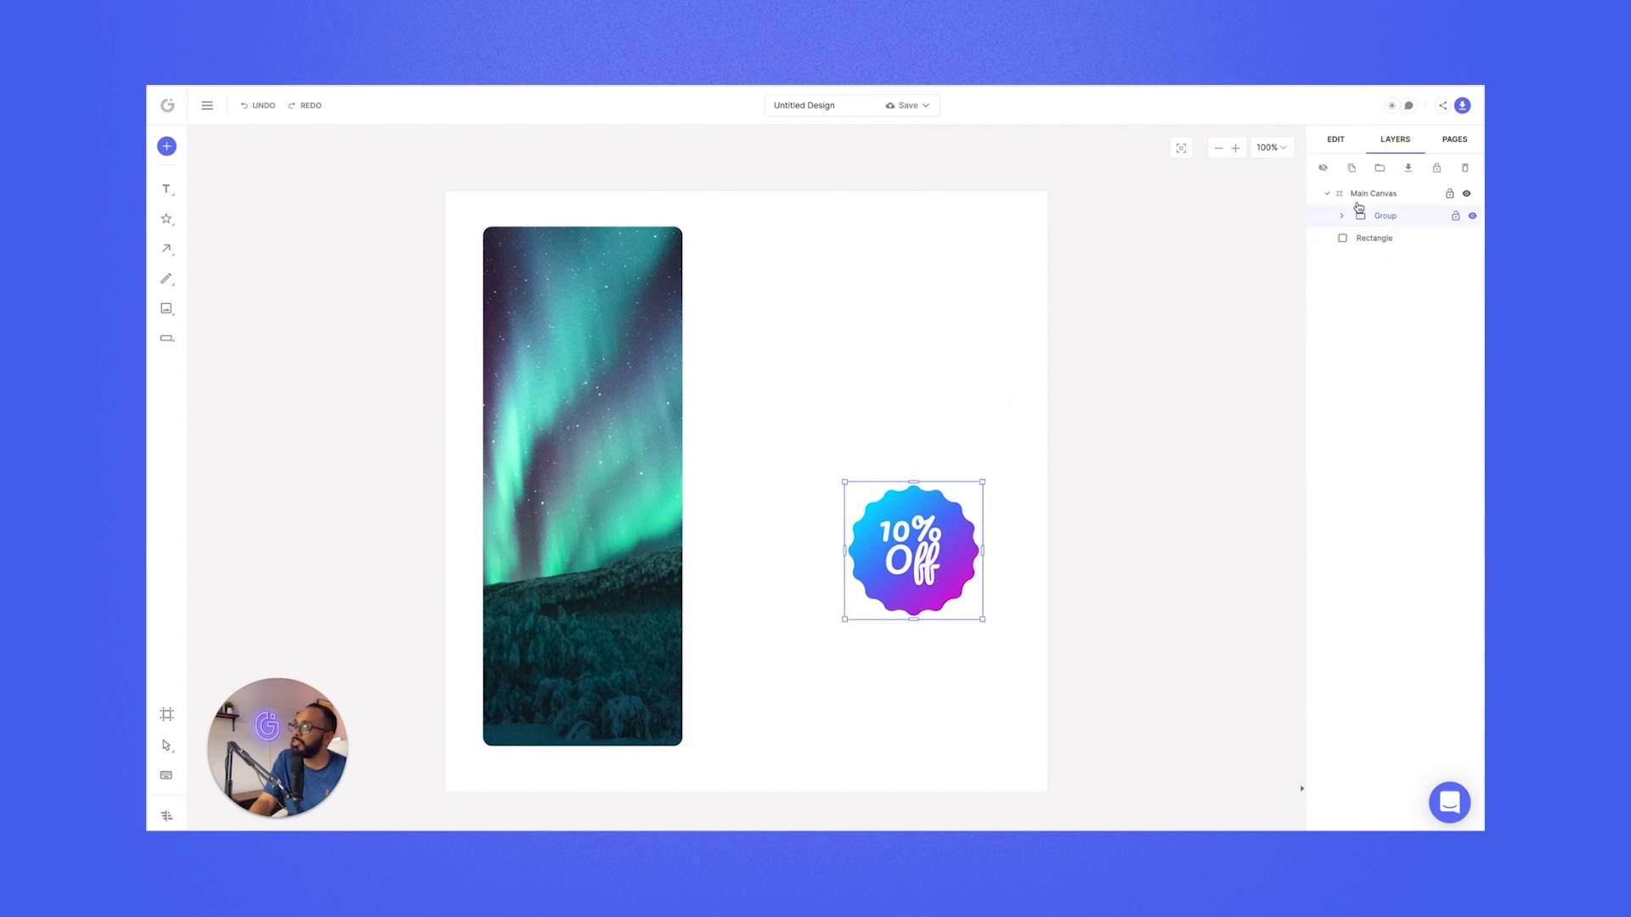
- Expand and collapse the new group in the Layers list to check its contents
left_click(1343, 216)
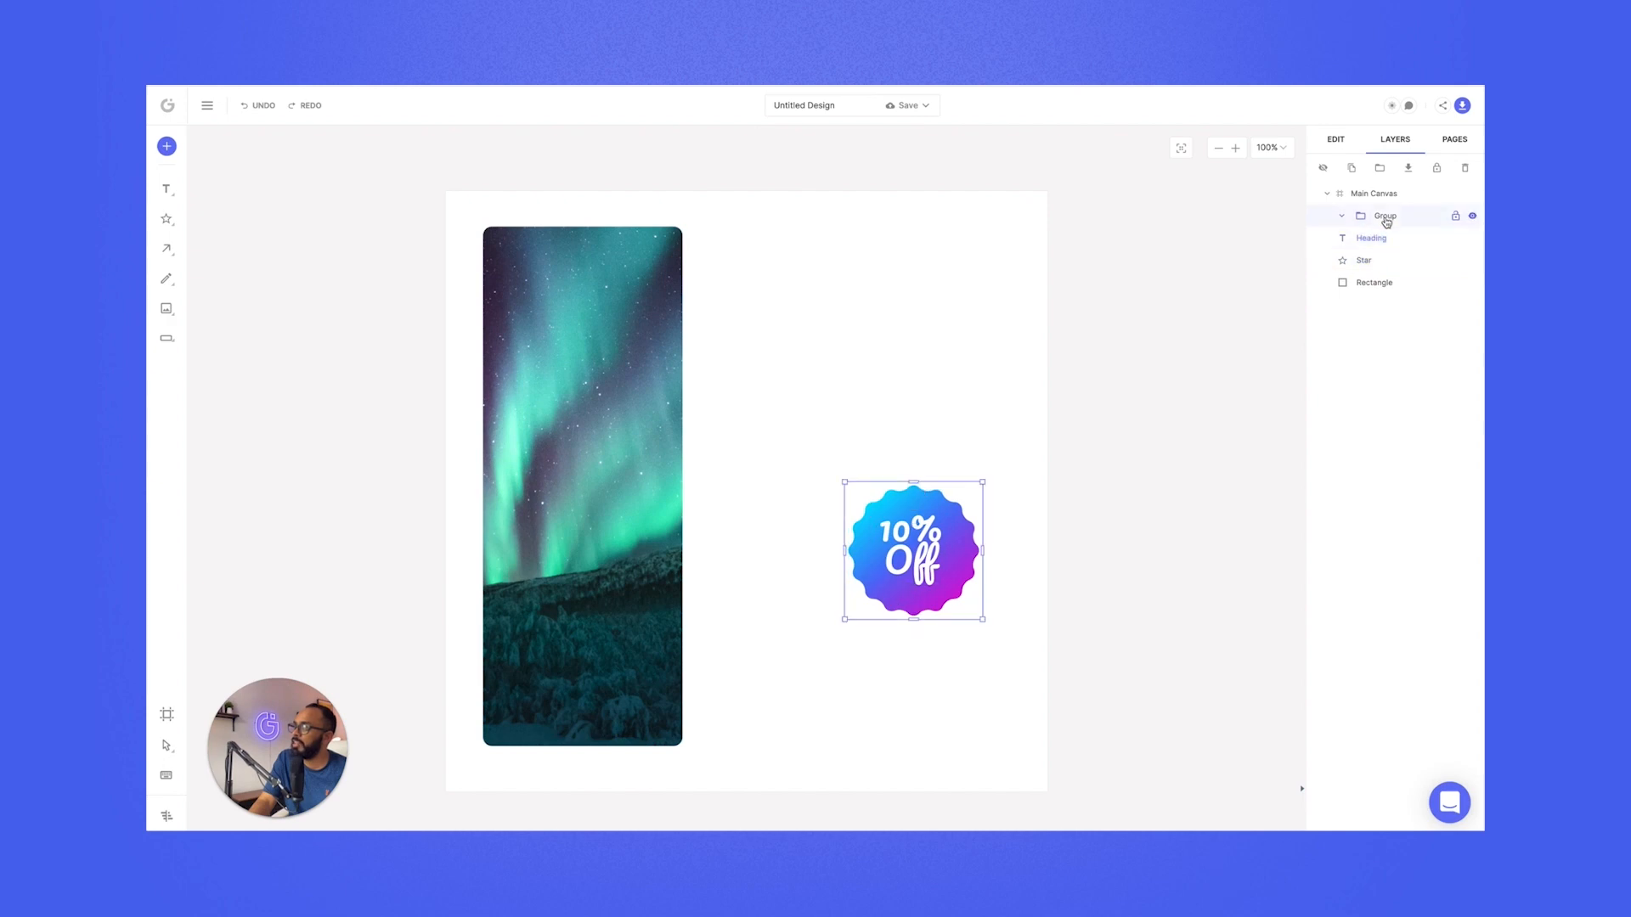
left_click(1342, 215)
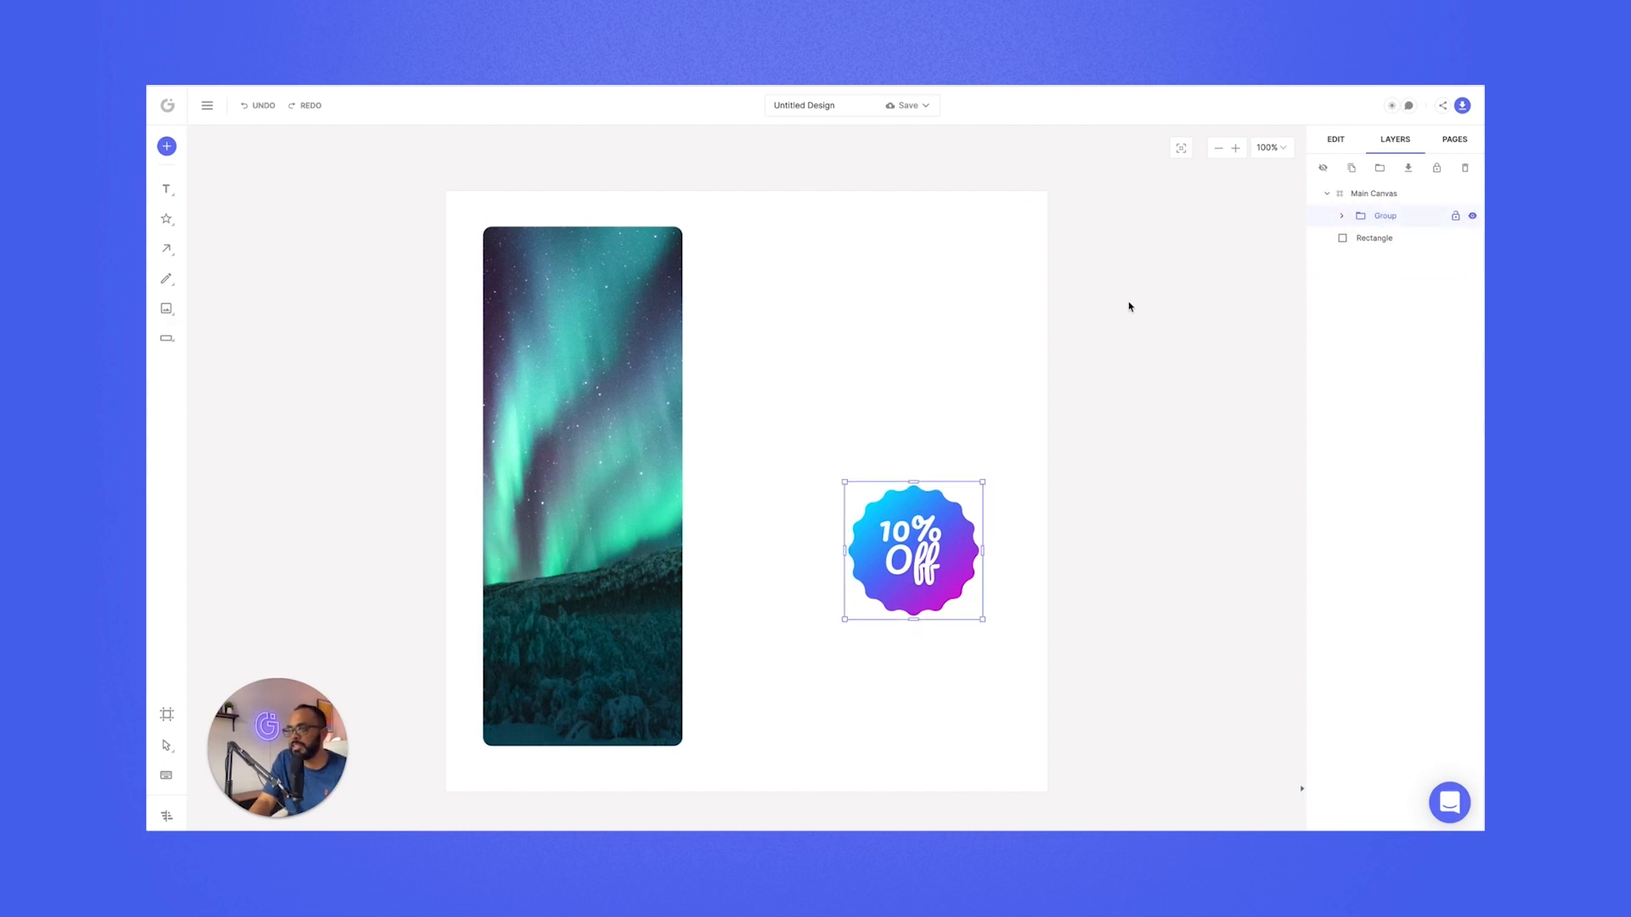
left_click(1335, 138)
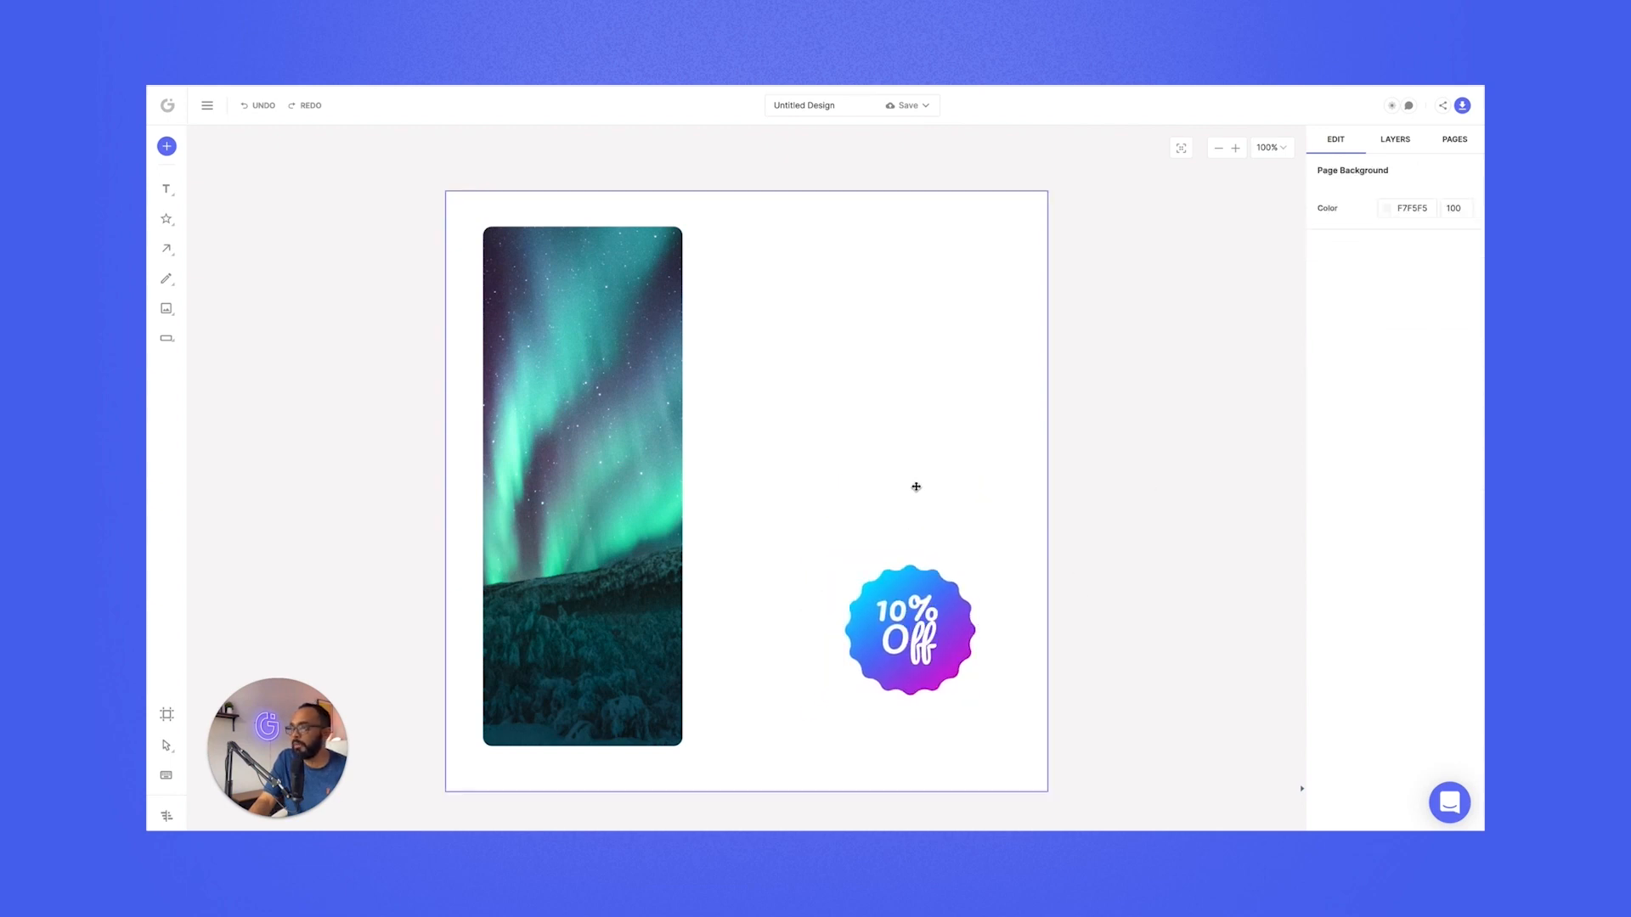
- Reposition the aurora photo inside its tall narrow frame on the left of the post
left_click(1384, 208)
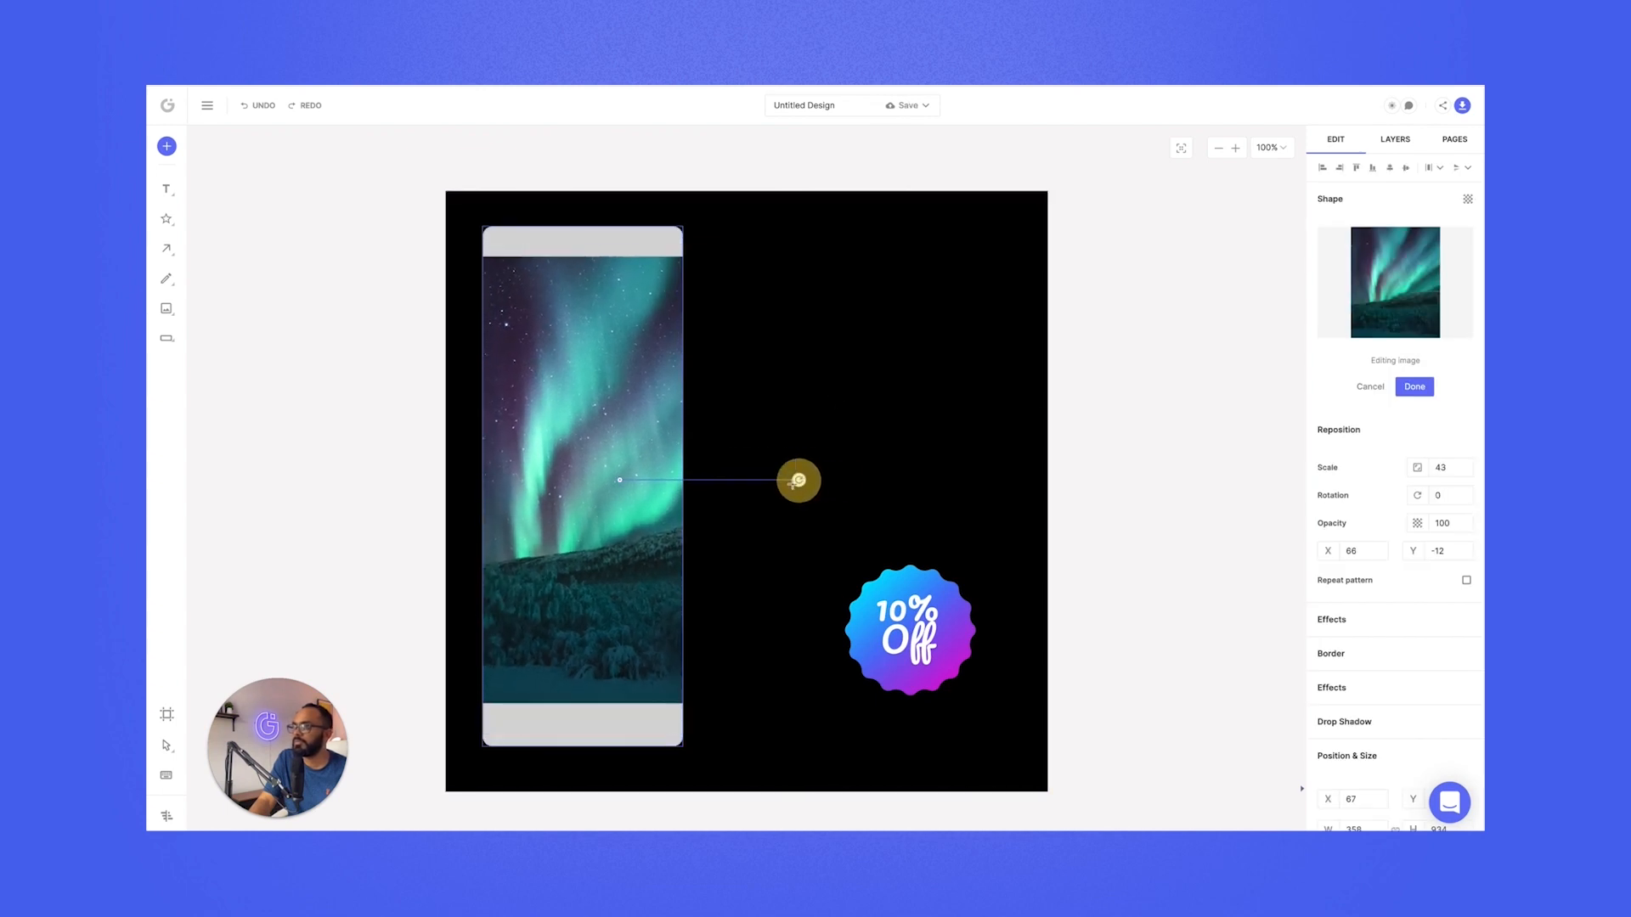
left_click(1414, 385)
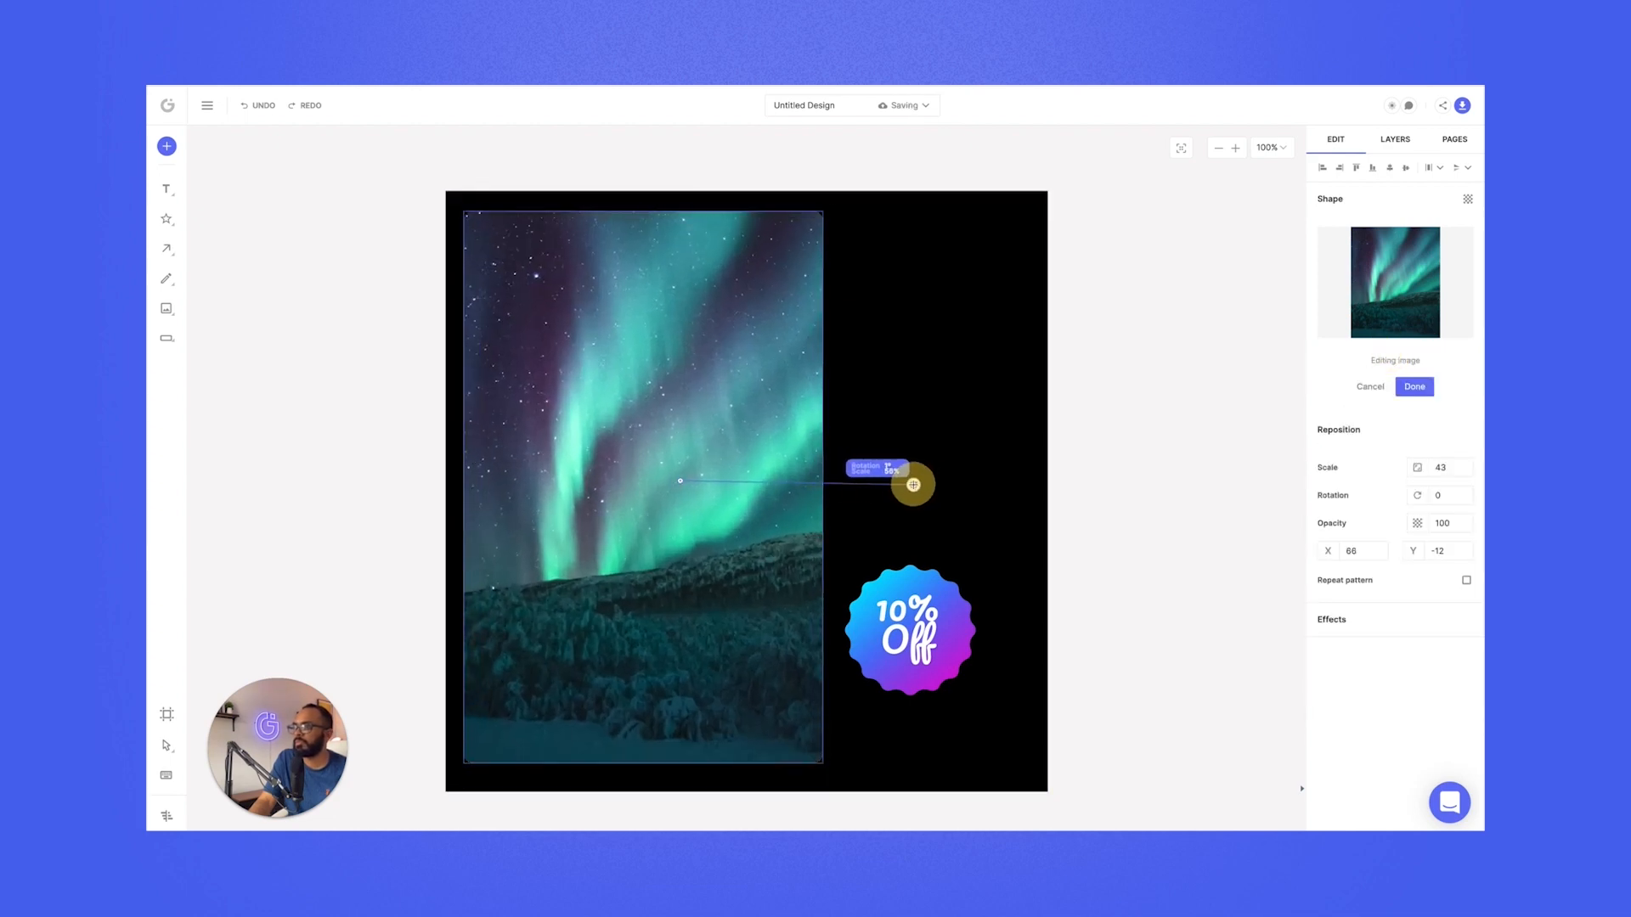
left_click(1412, 387)
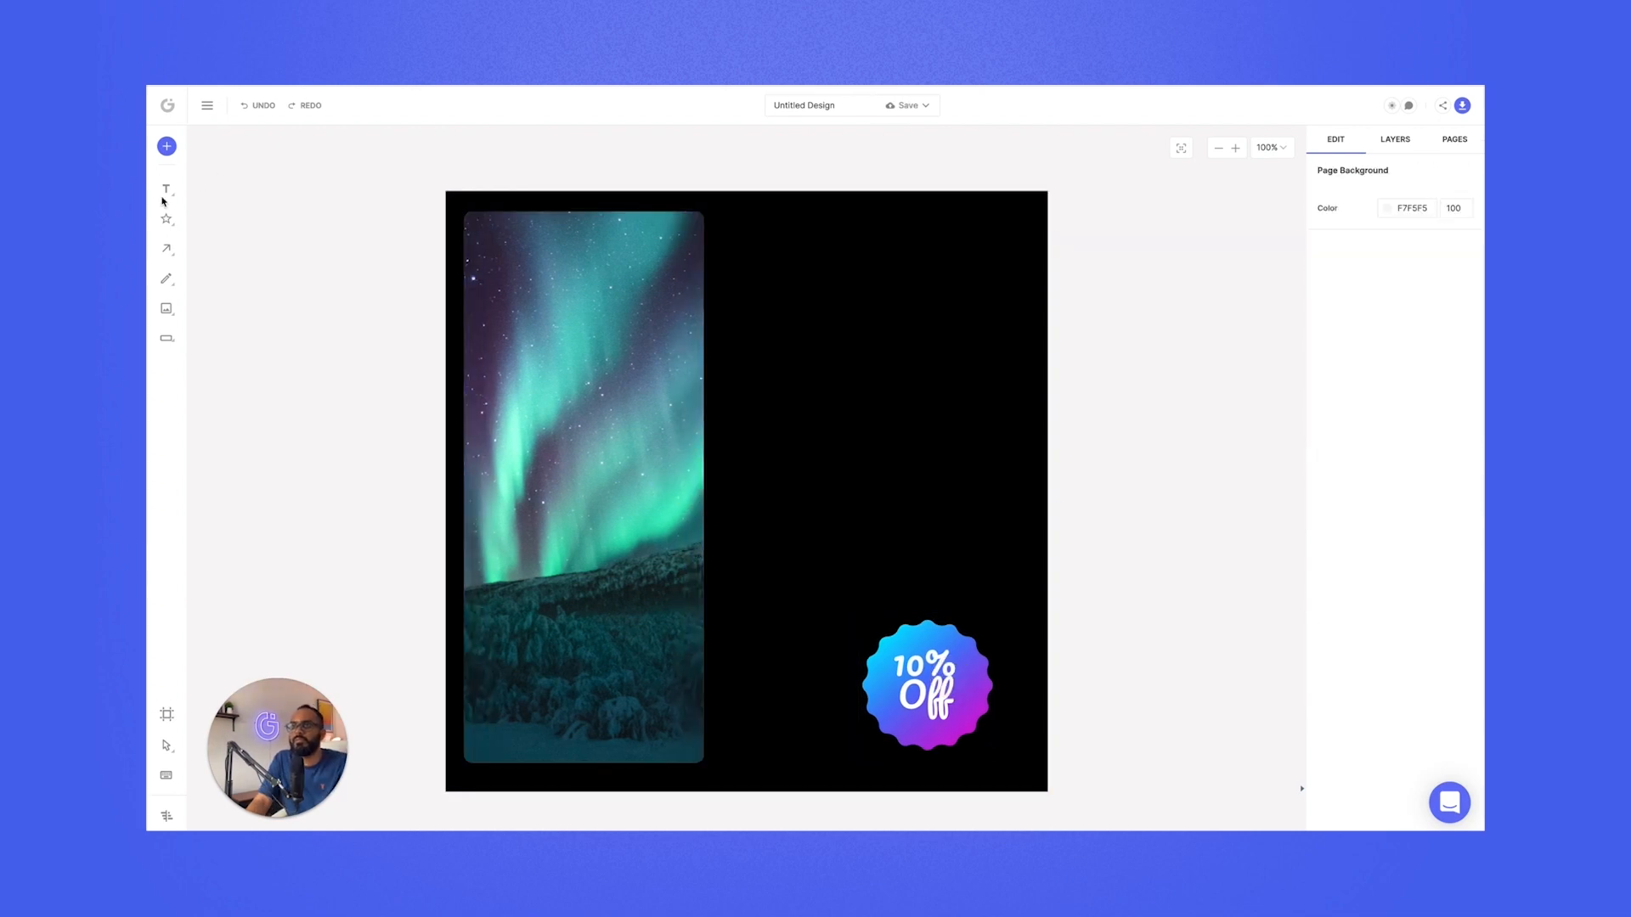
left_click(165, 189)
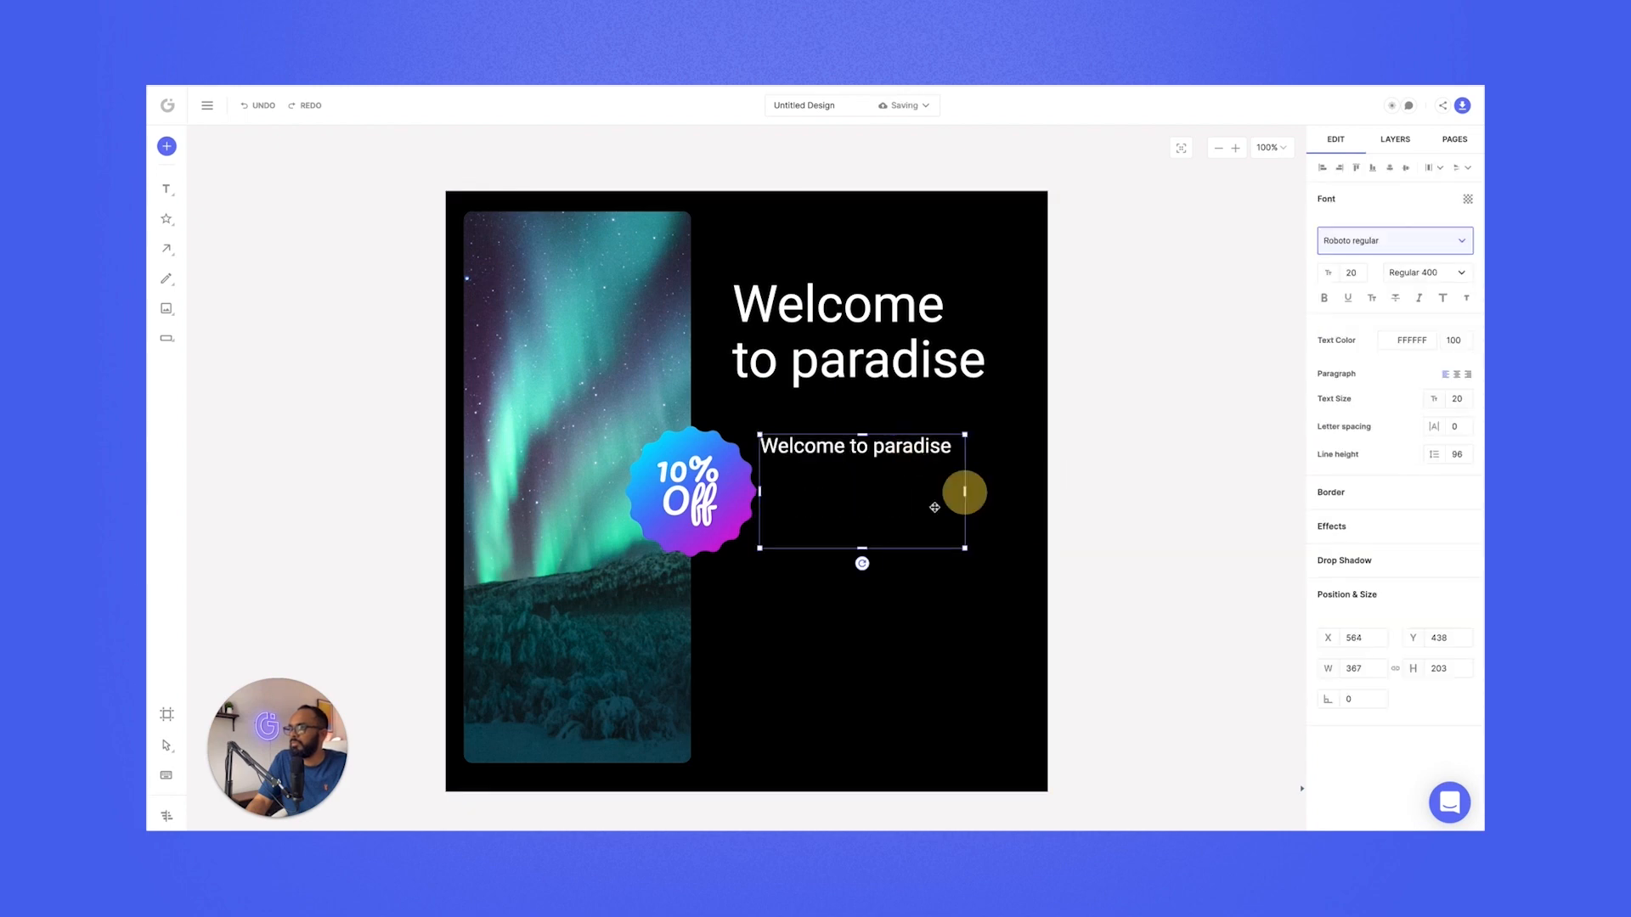
- Type the caption 'Visit the most mesmerizing location on planet Earth.'
type("Visit")
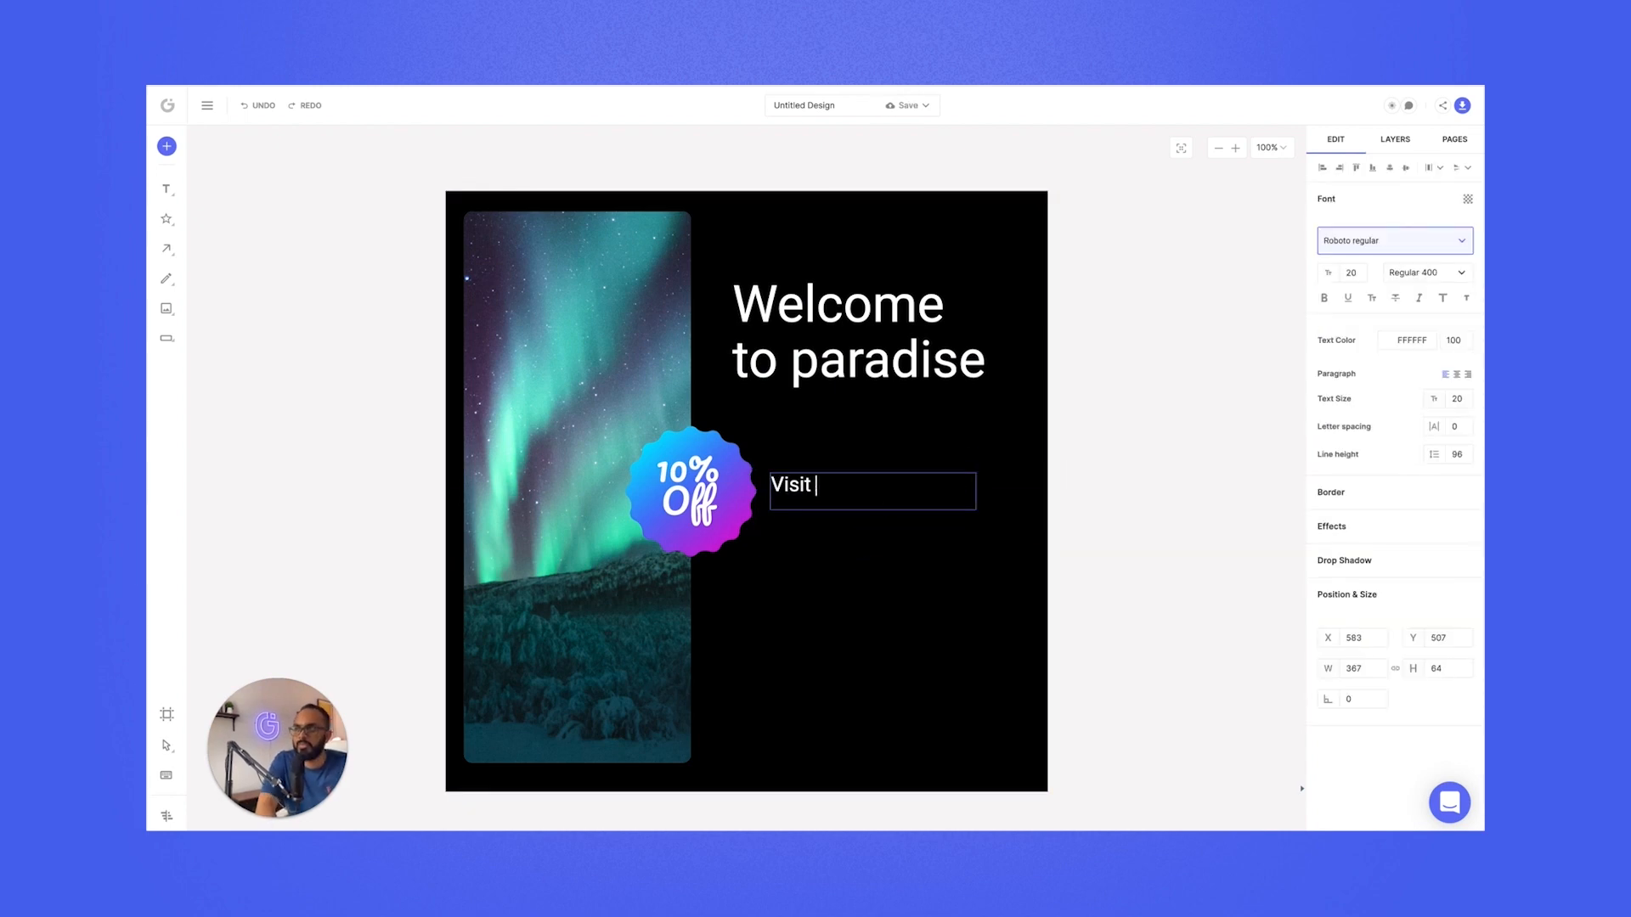
type("the most mesmeriz")
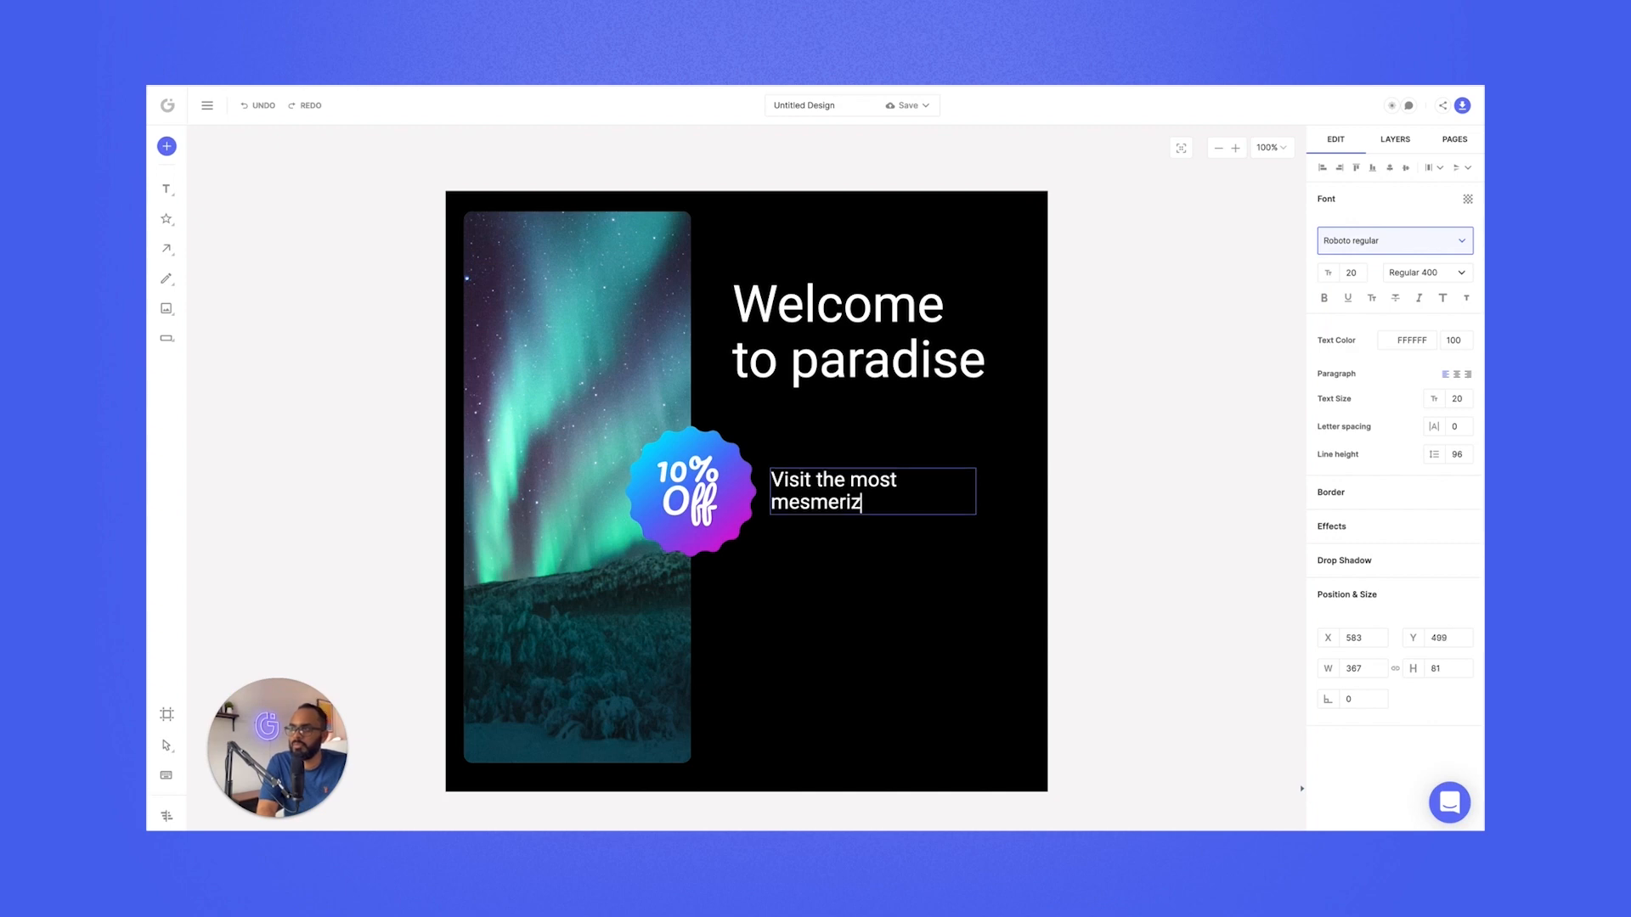
type("ing location on planet Earth.")
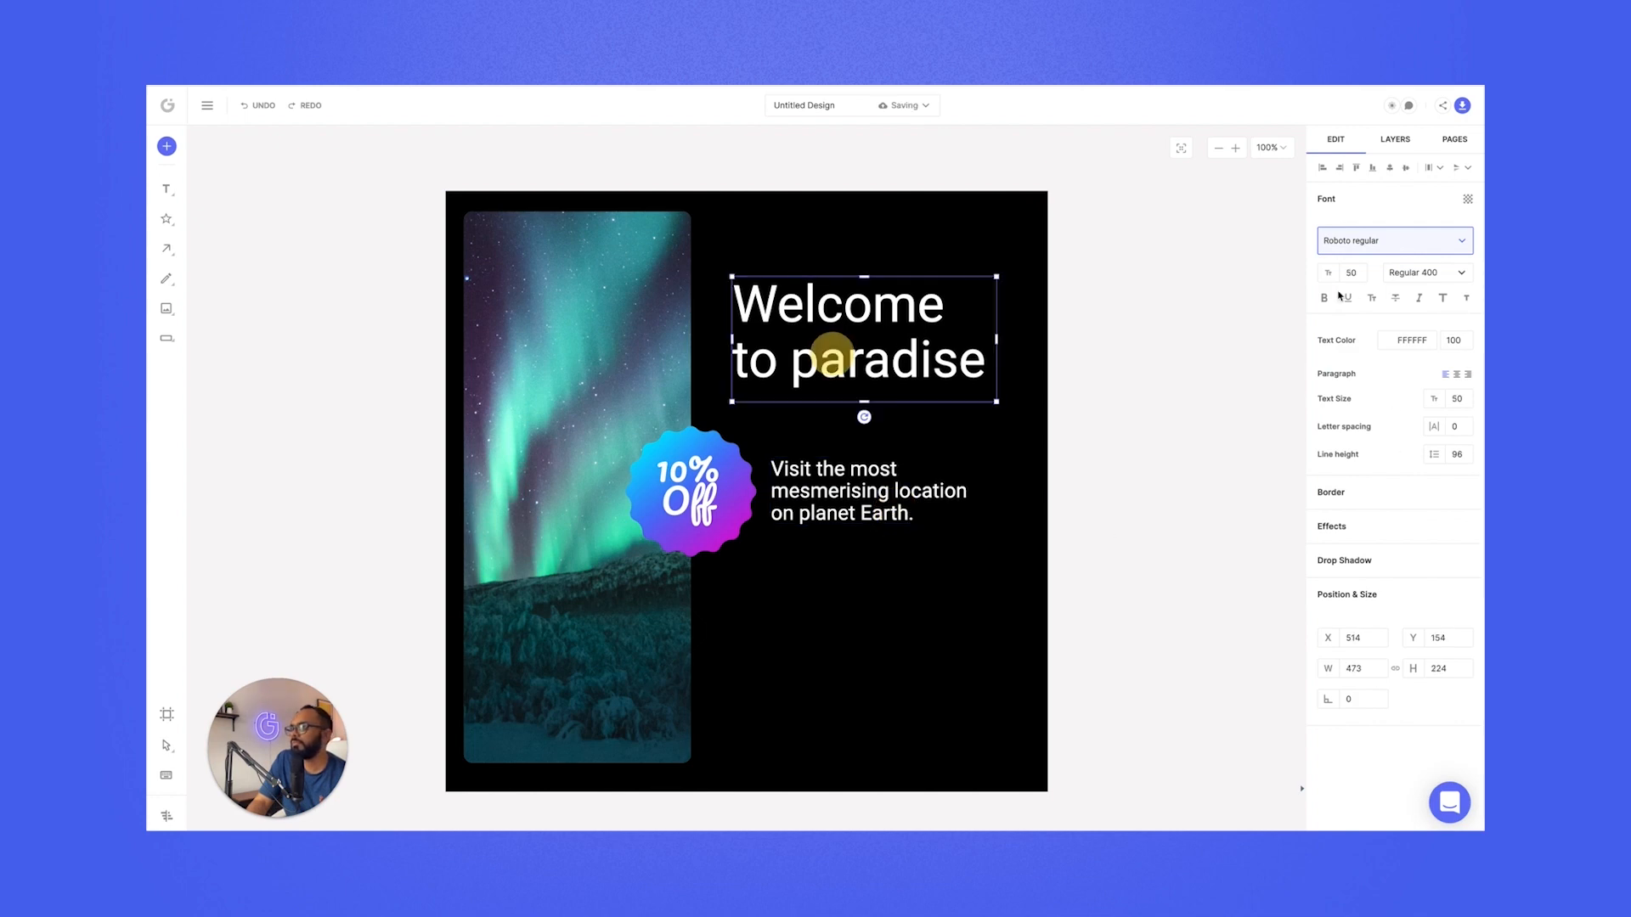
- Change the 'Welcome to paradise' heading font to Roboto Bold
left_click(1388, 239)
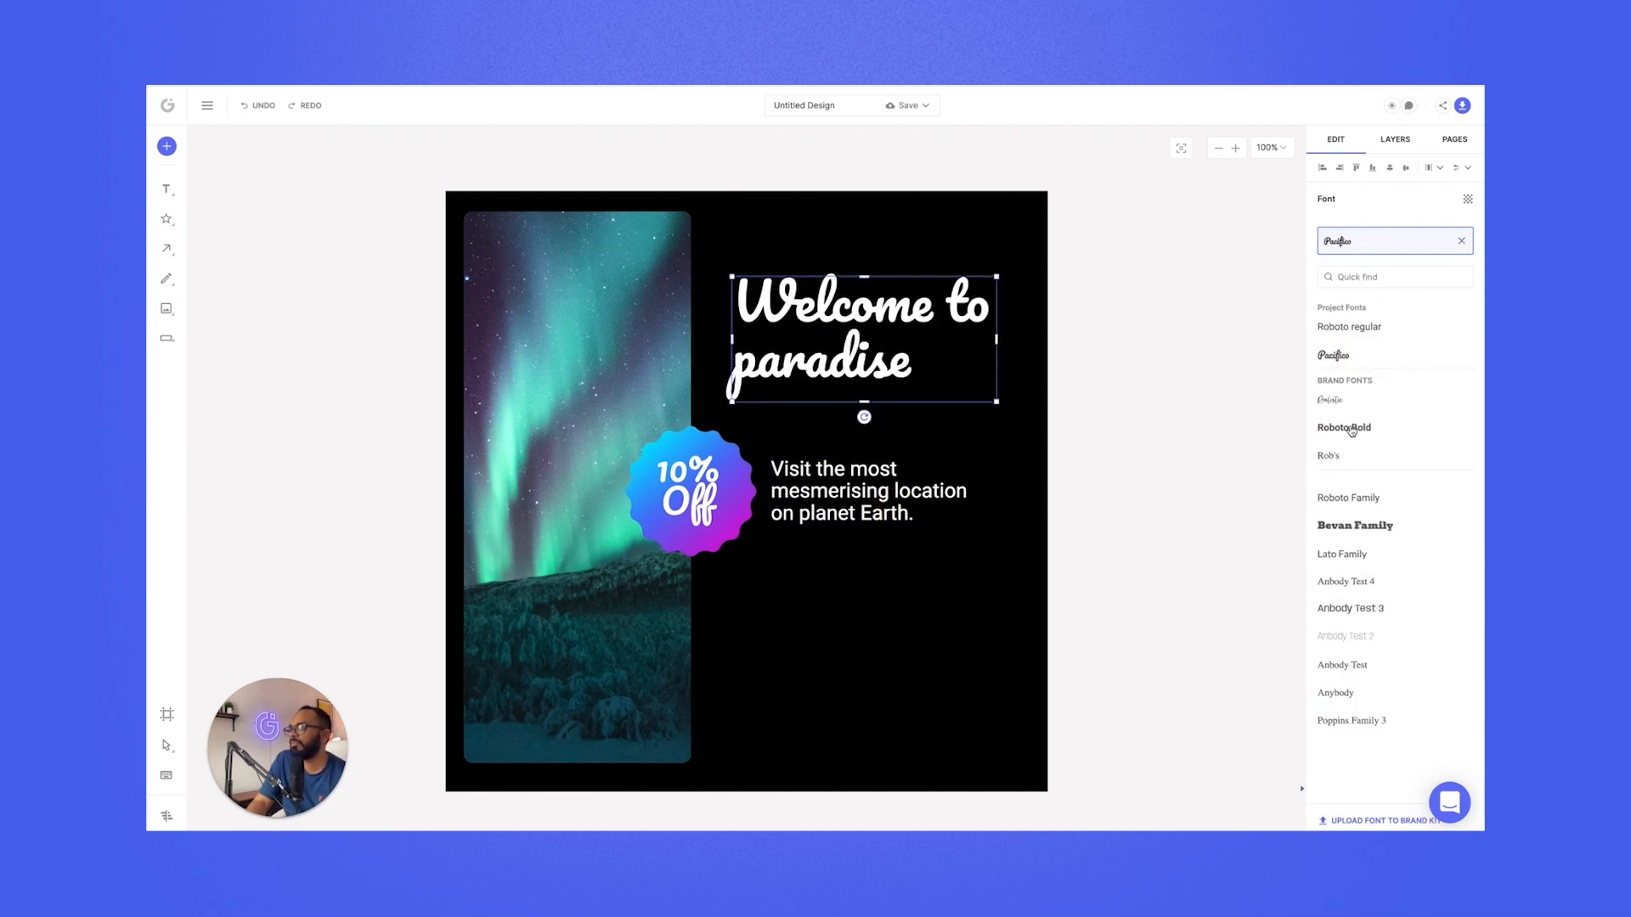
left_click(1344, 428)
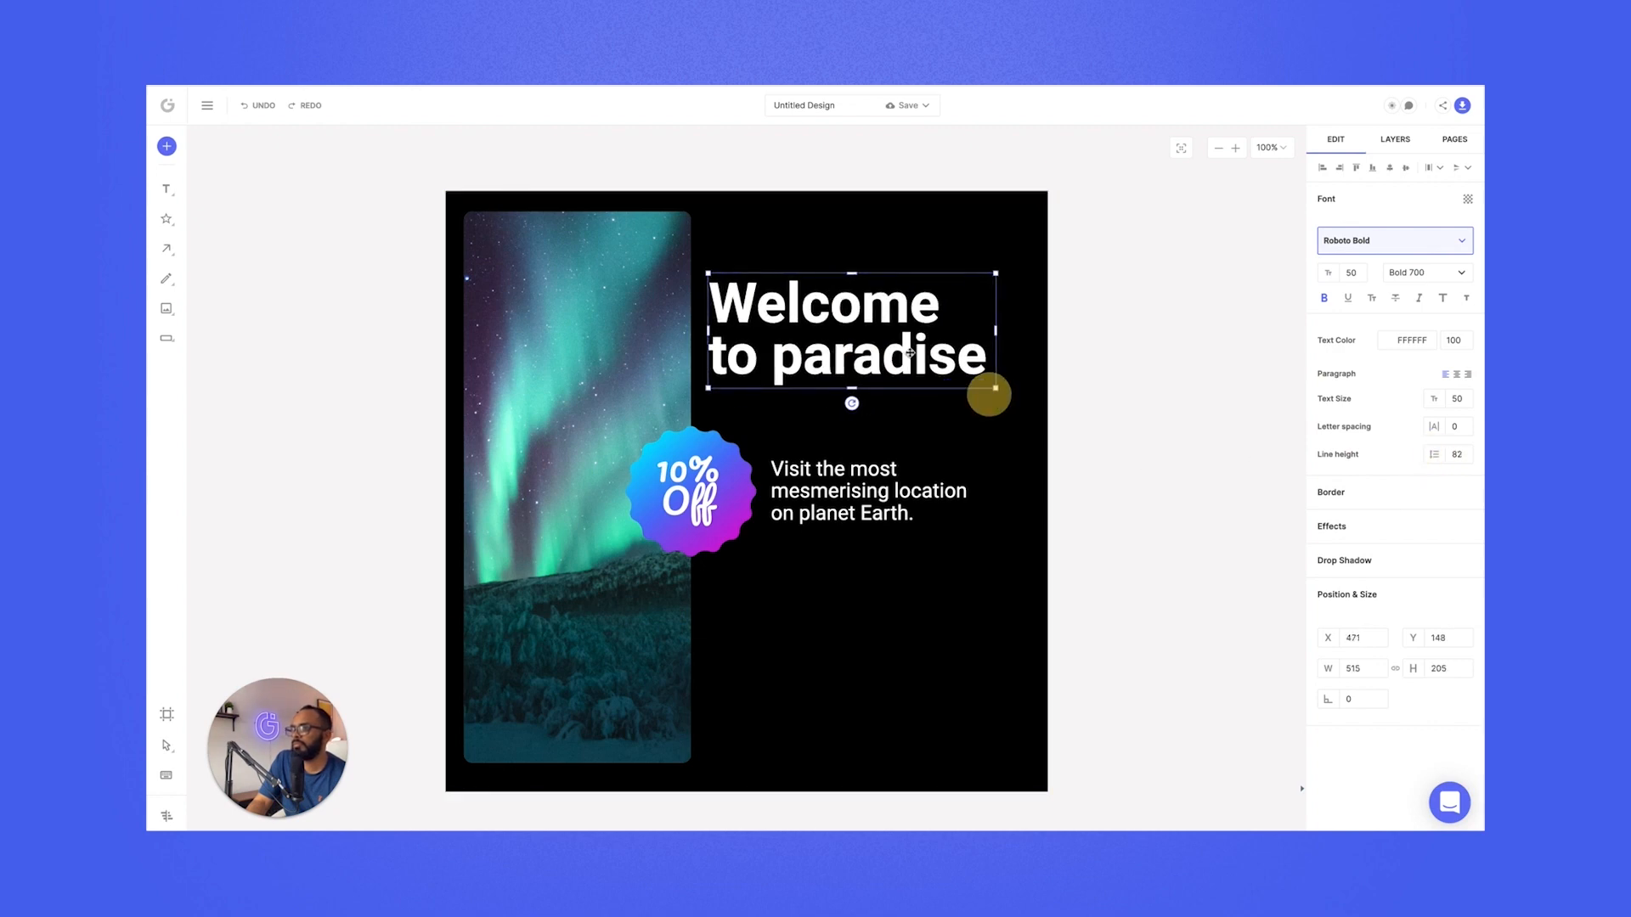
left_click(689, 493)
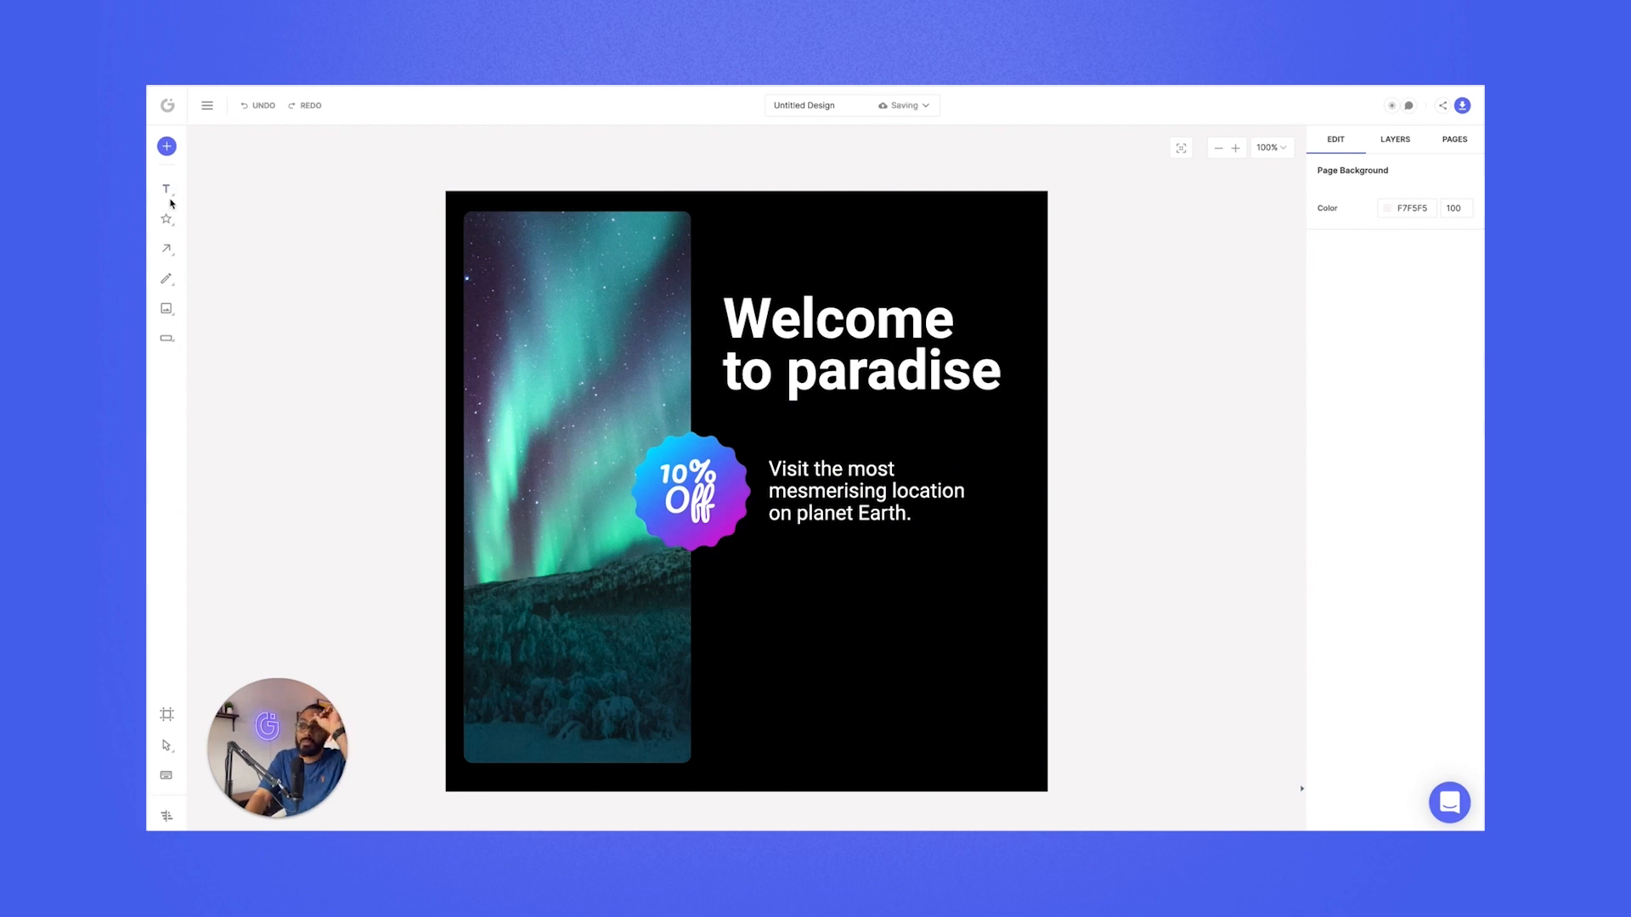
mouse_move(167, 279)
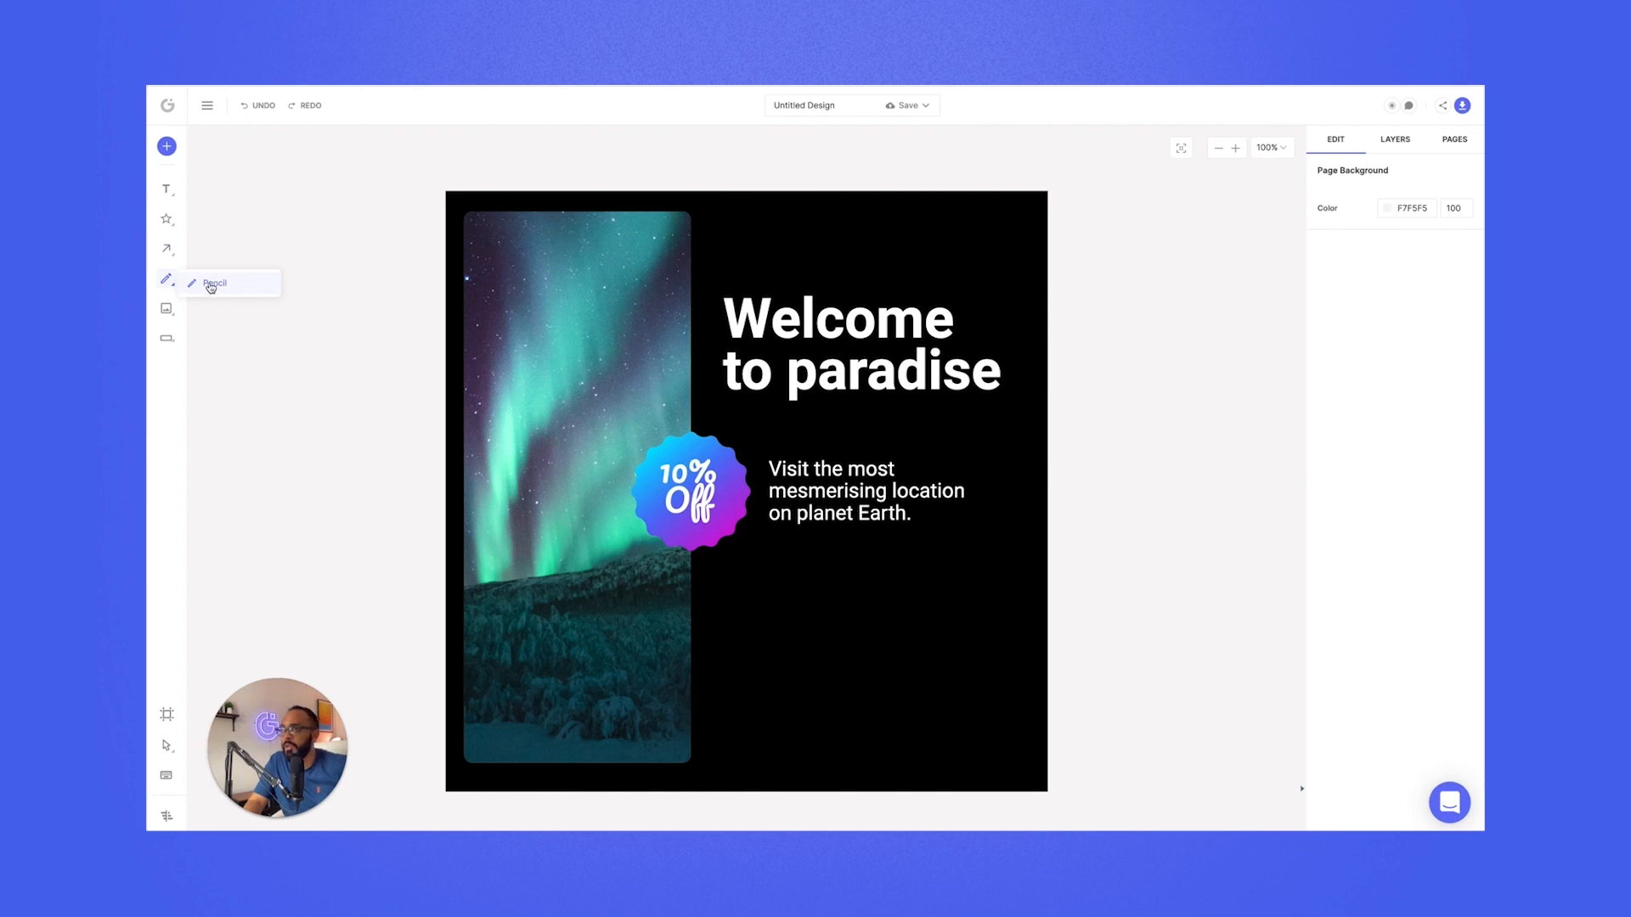
- Draw white pencil scribbles and place one at the top-right corner
left_click(166, 278)
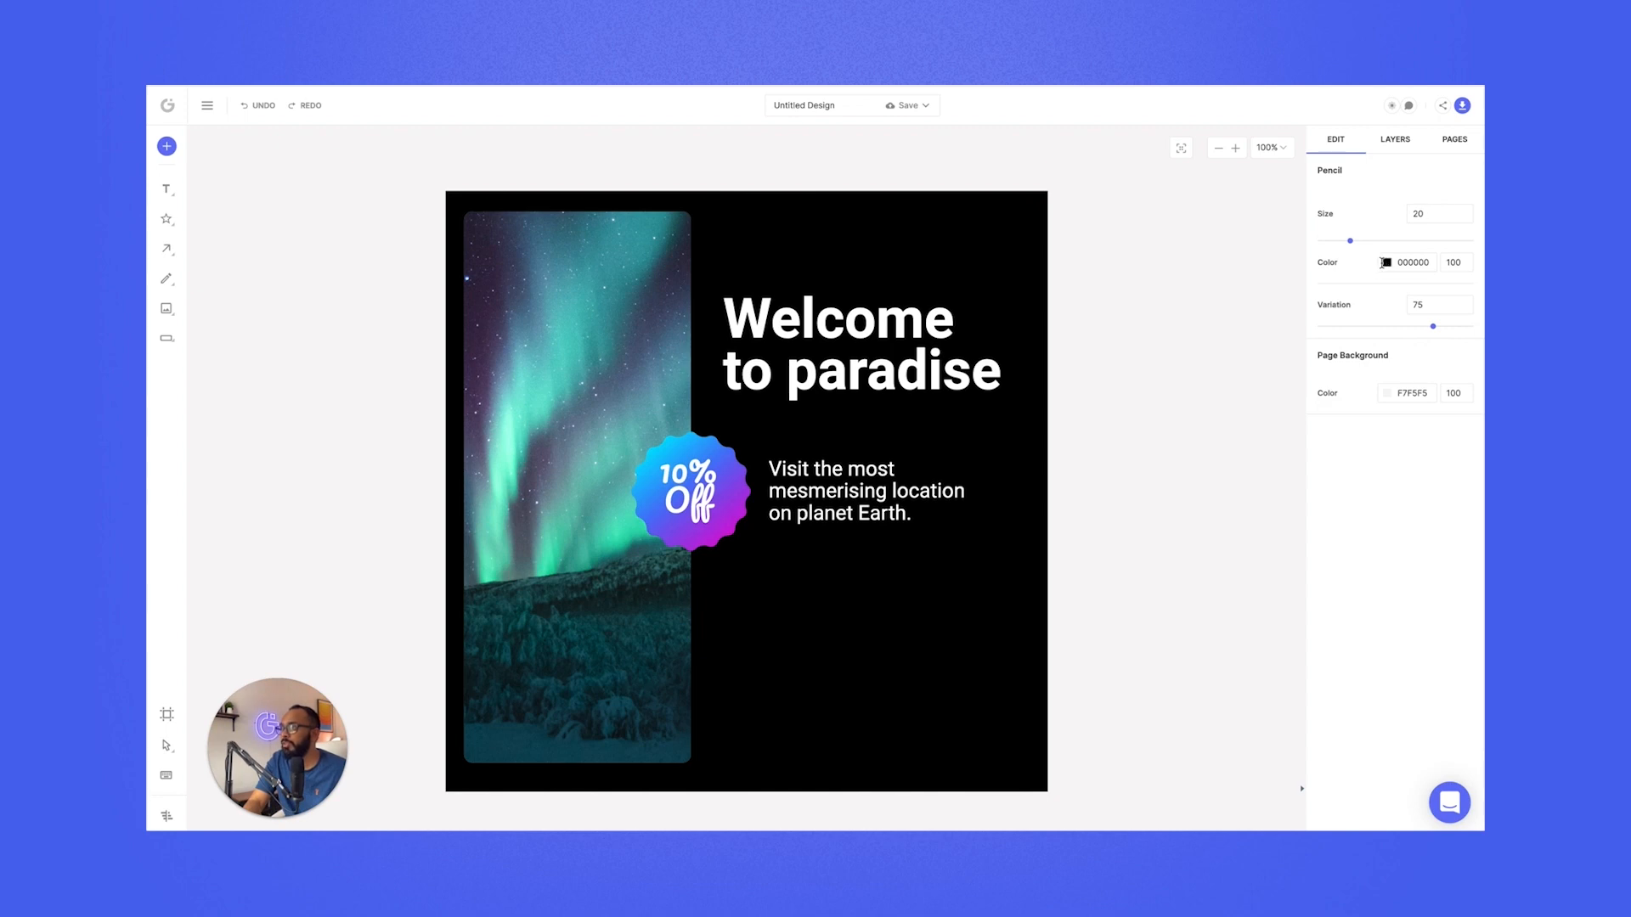
left_click(1386, 262)
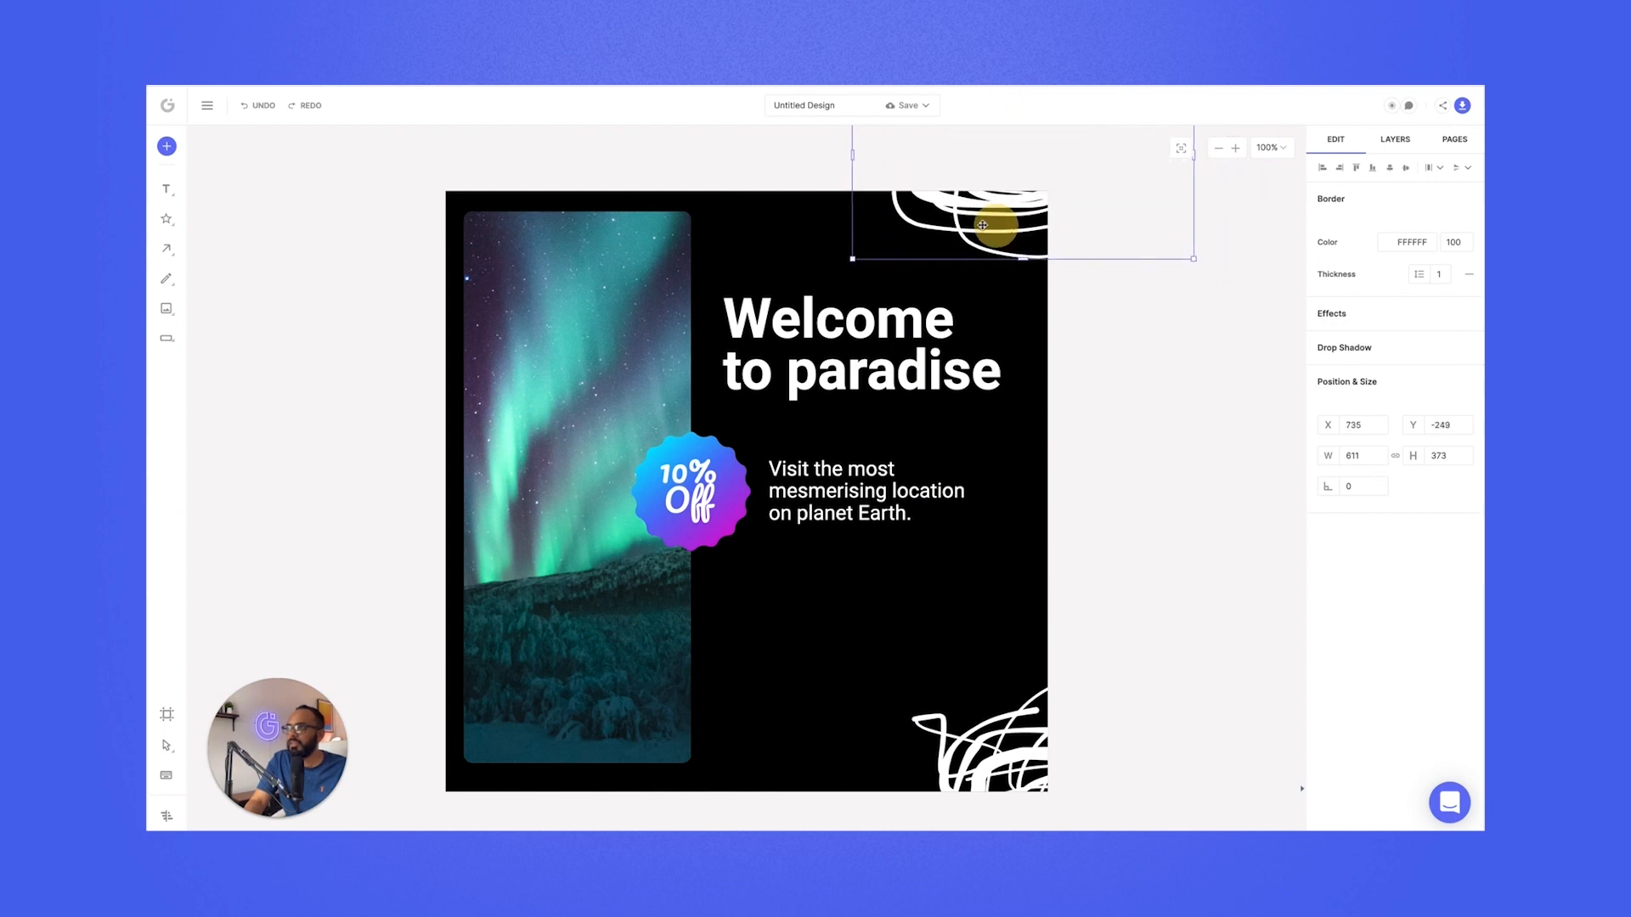
left_click(1194, 402)
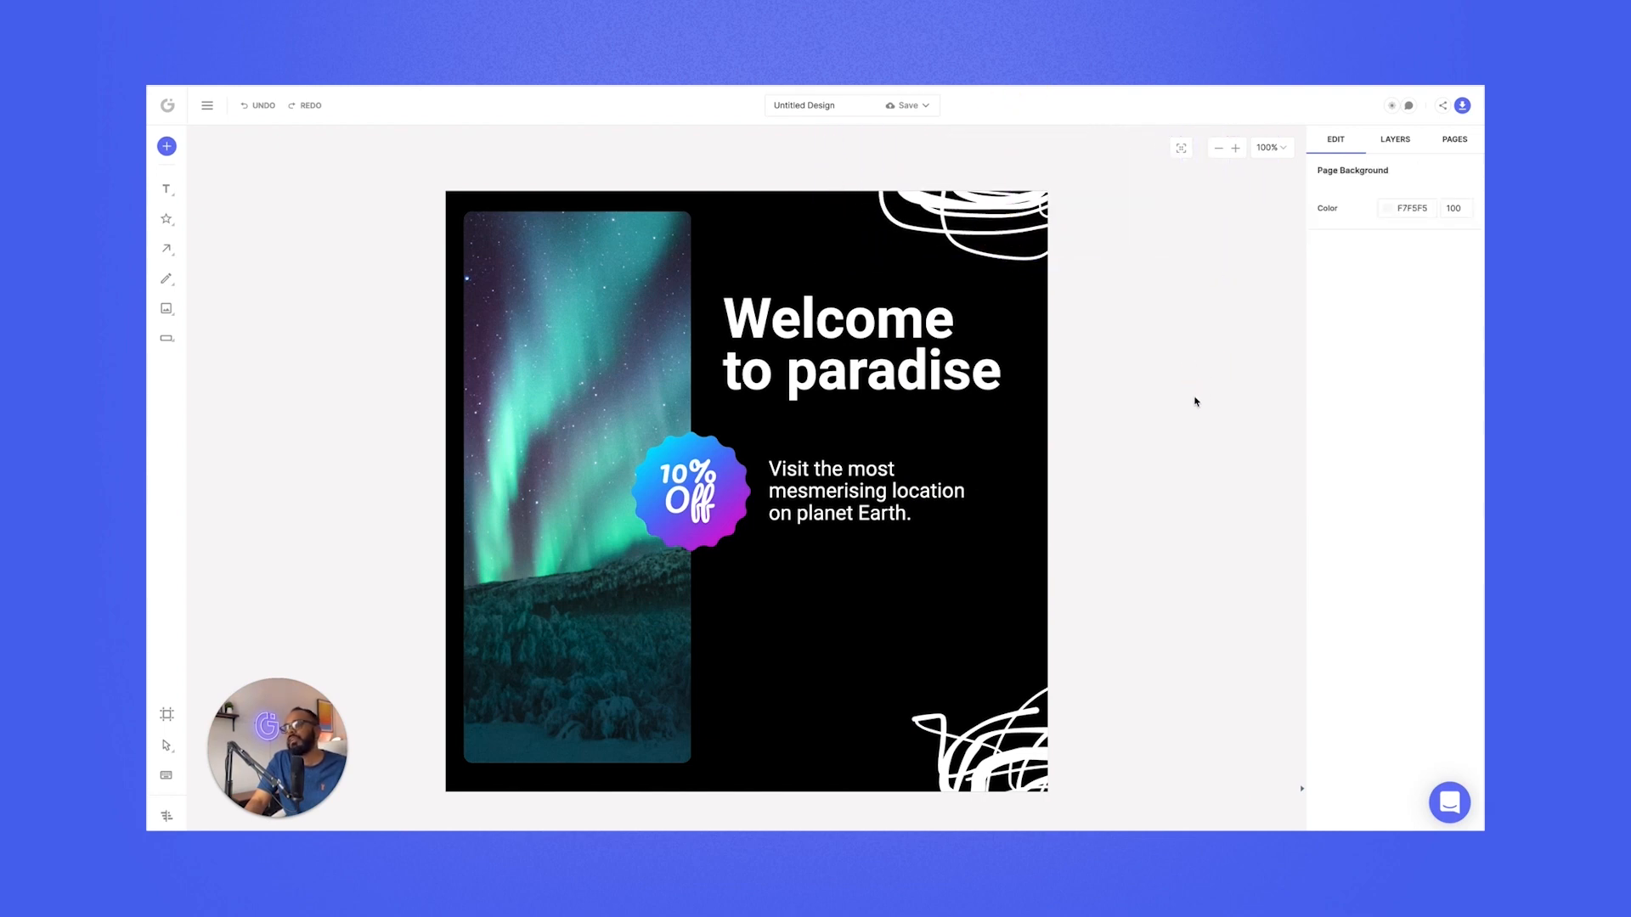
left_click(975, 729)
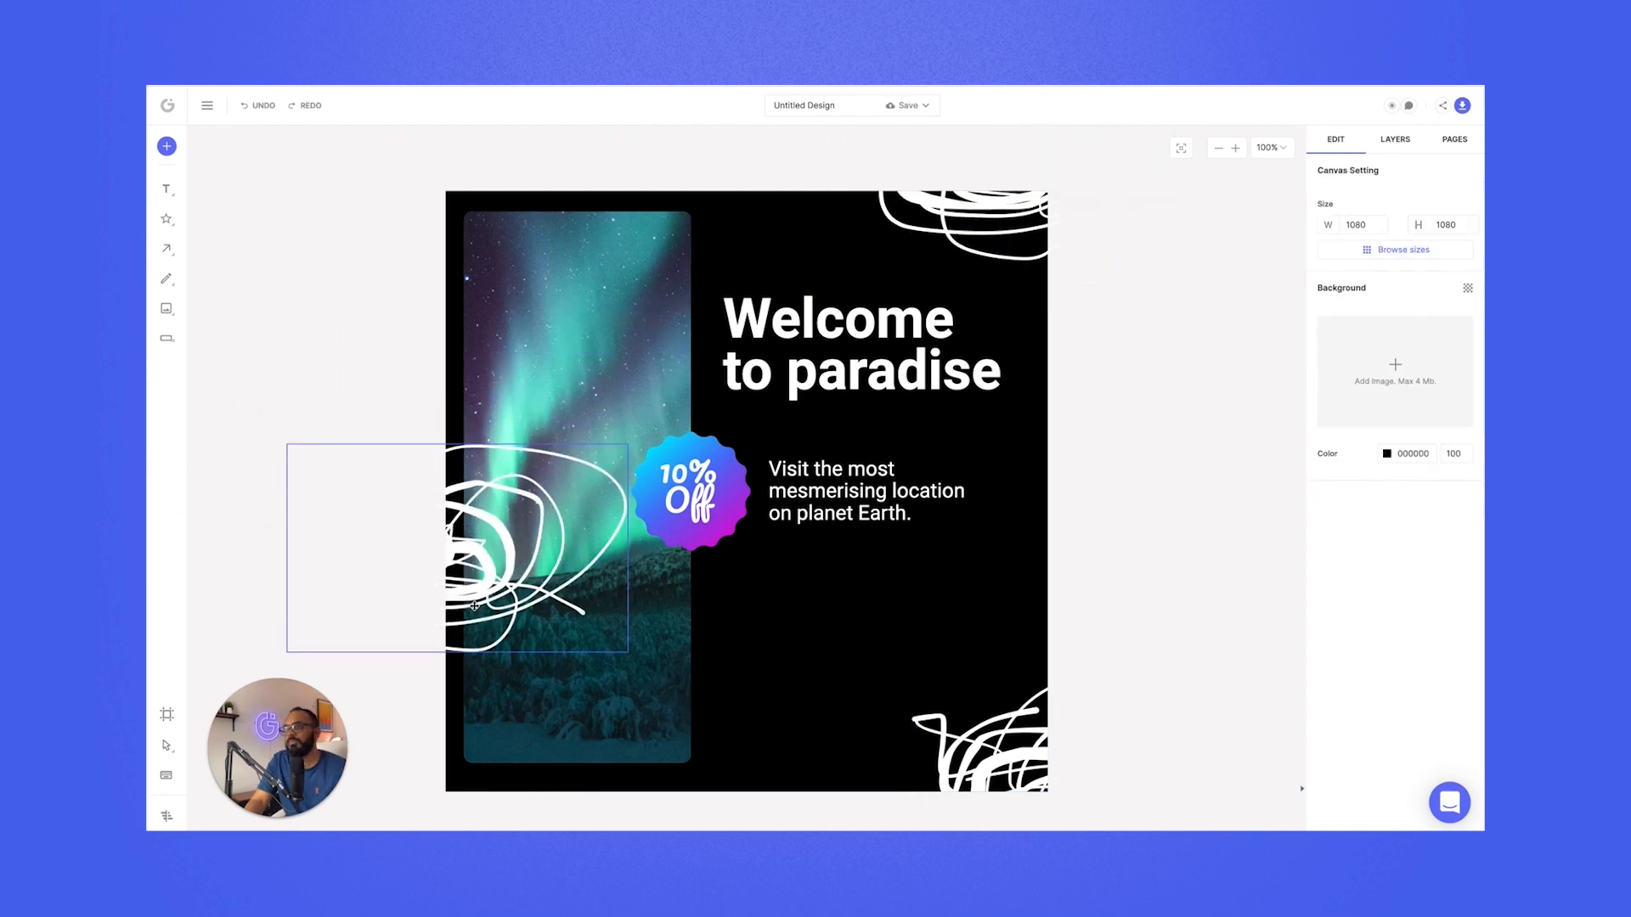
- Send the bottom-left scribble a layer down behind the aurora photo
right_click(474, 603)
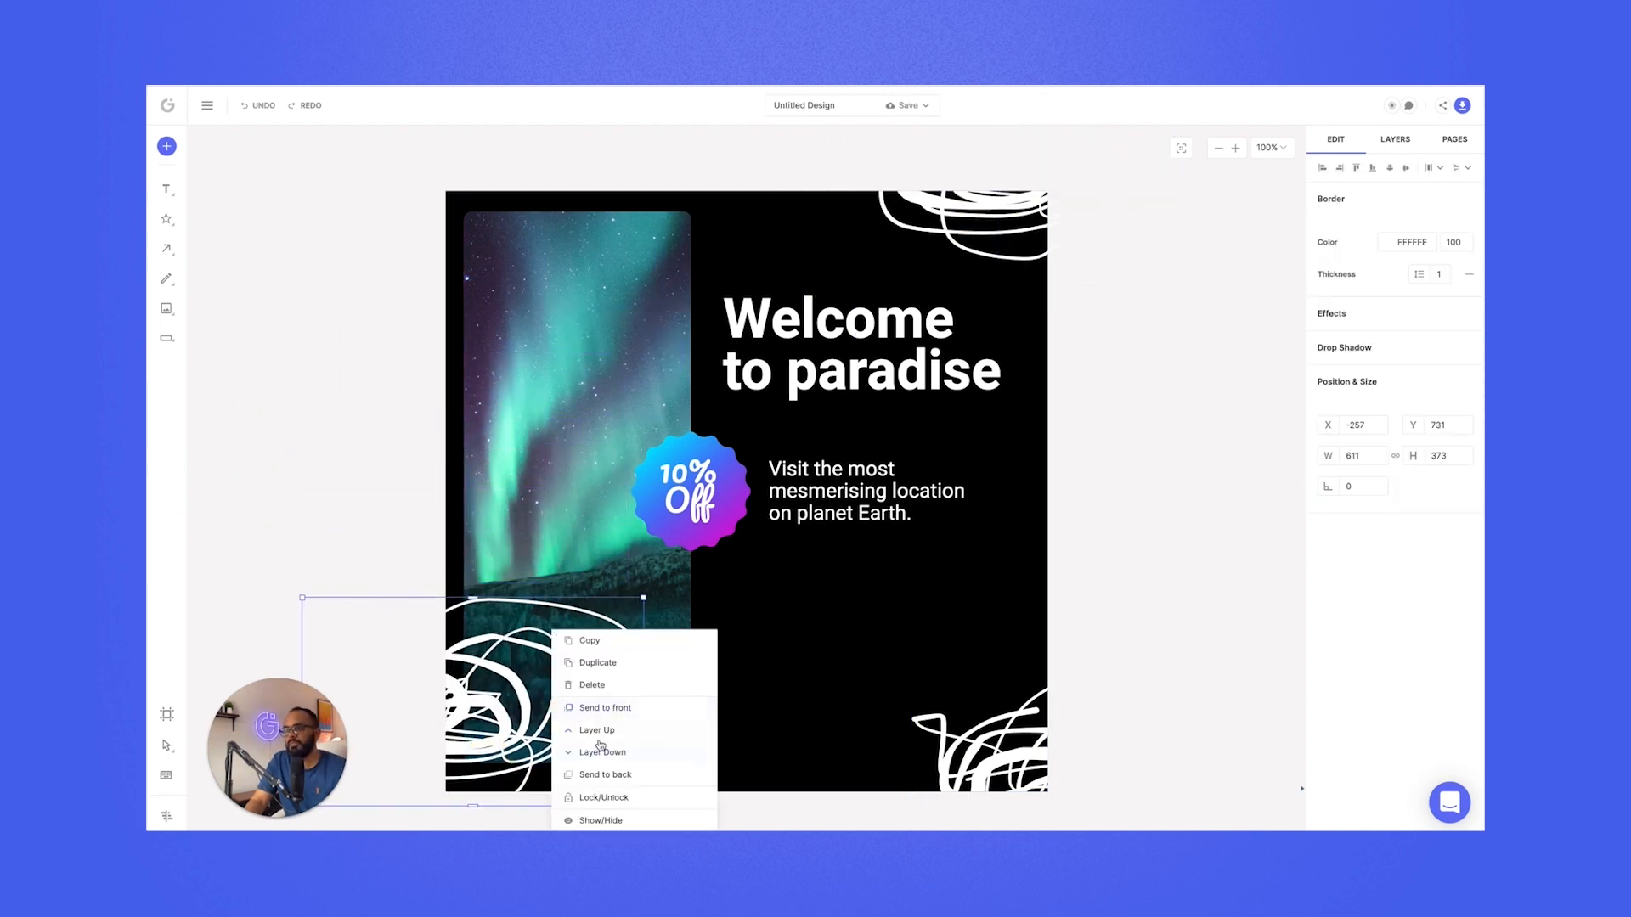
left_click(1090, 564)
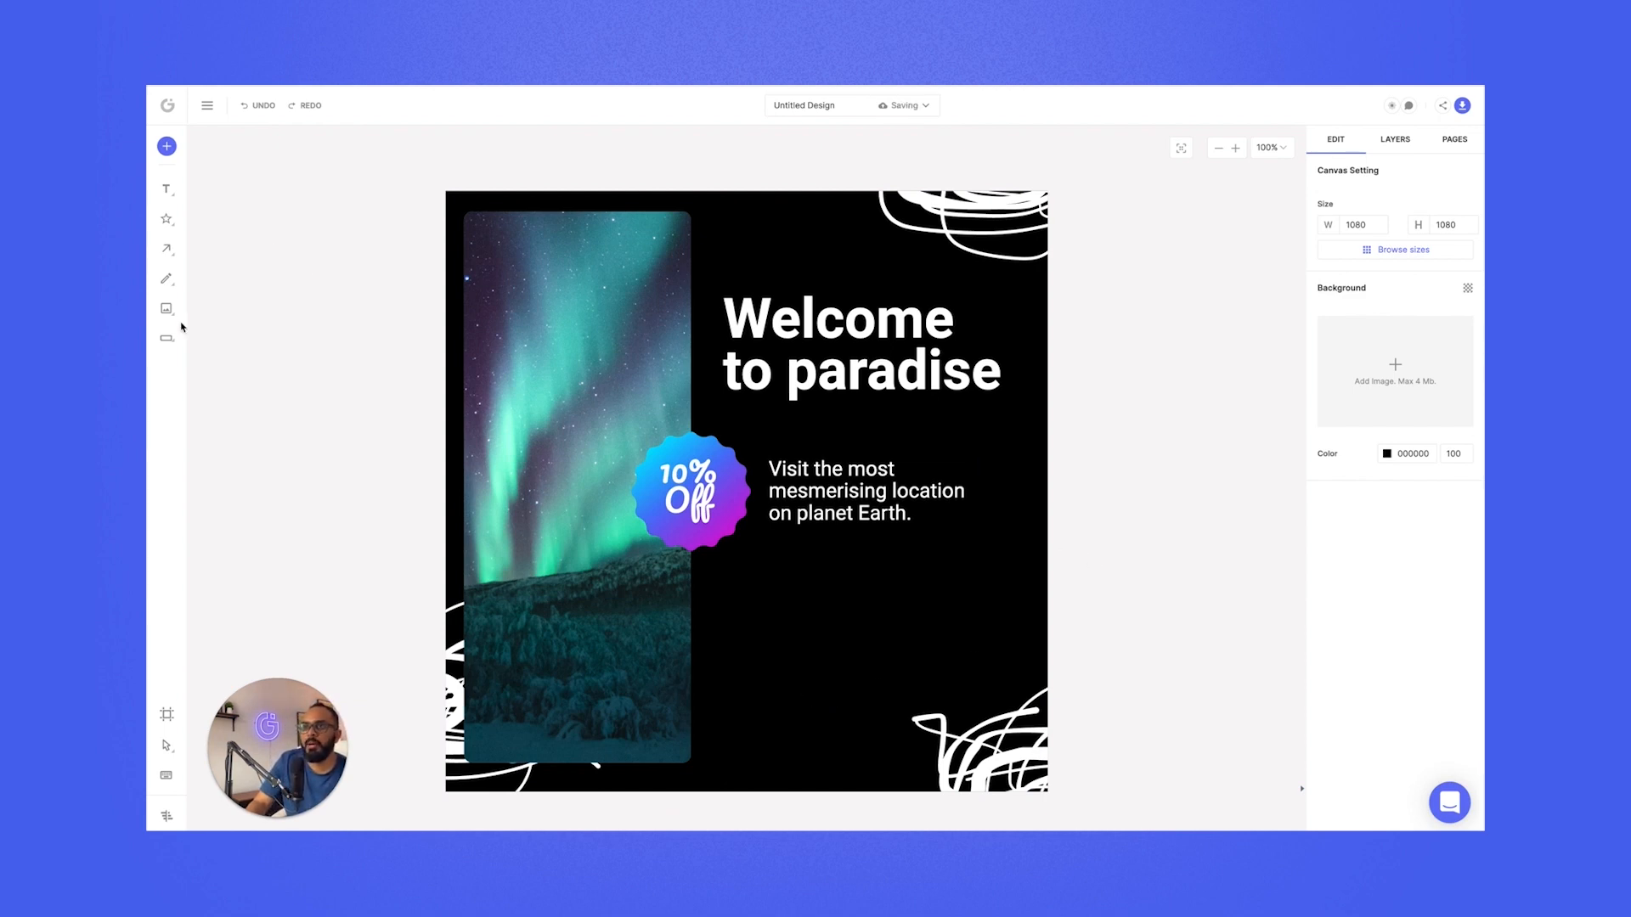
left_click(164, 338)
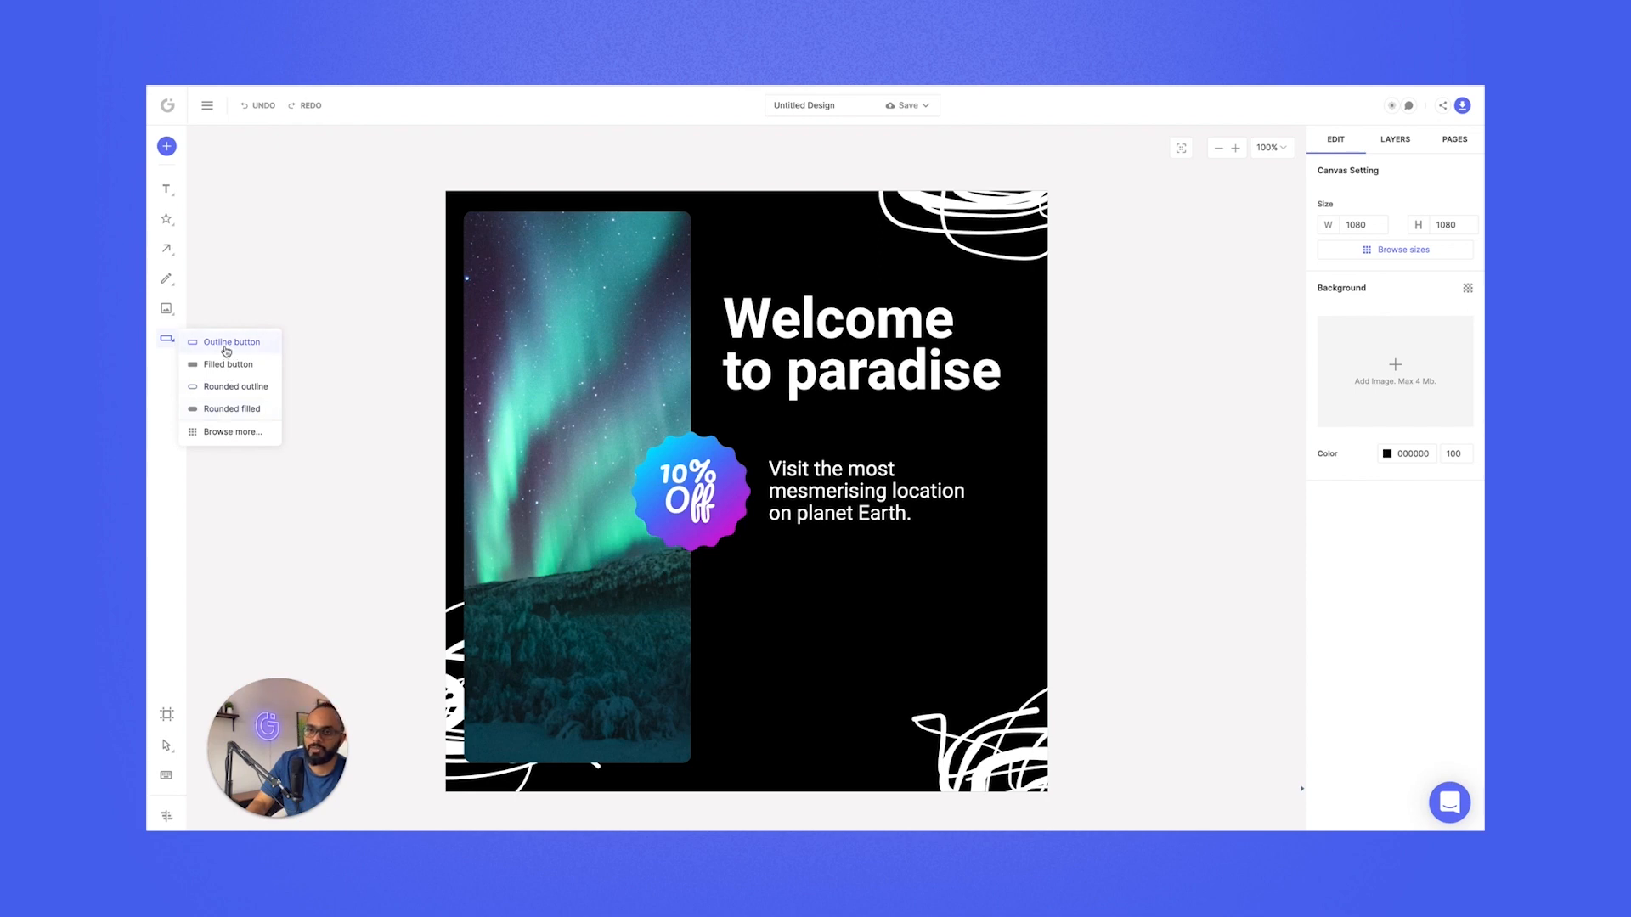
mouse_move(240, 388)
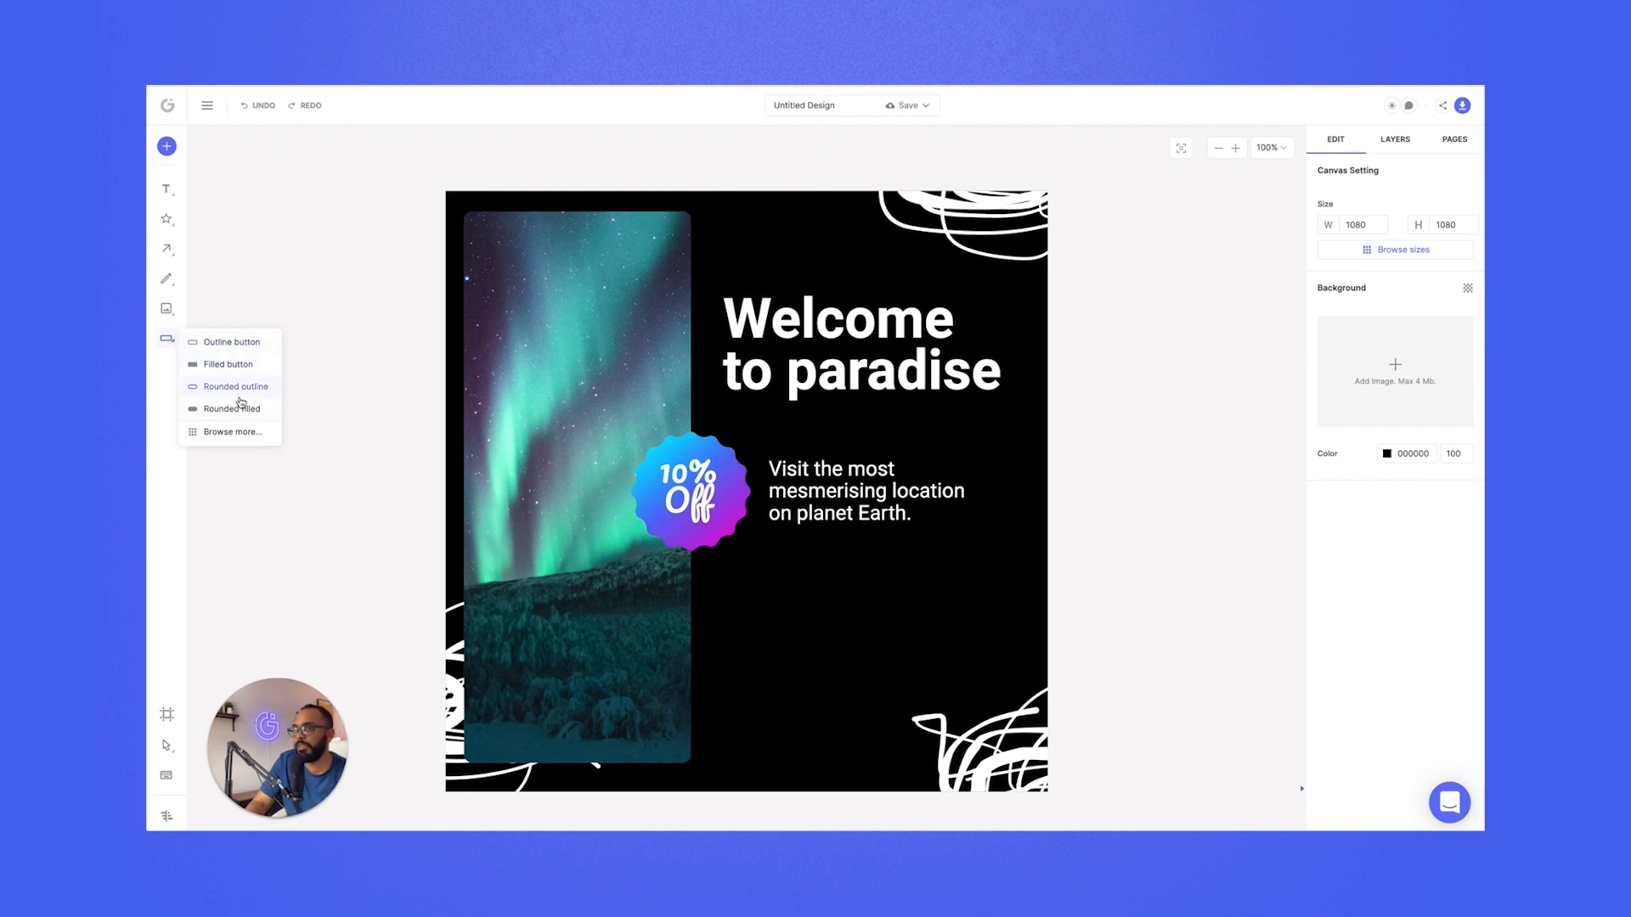
mouse_move(226, 363)
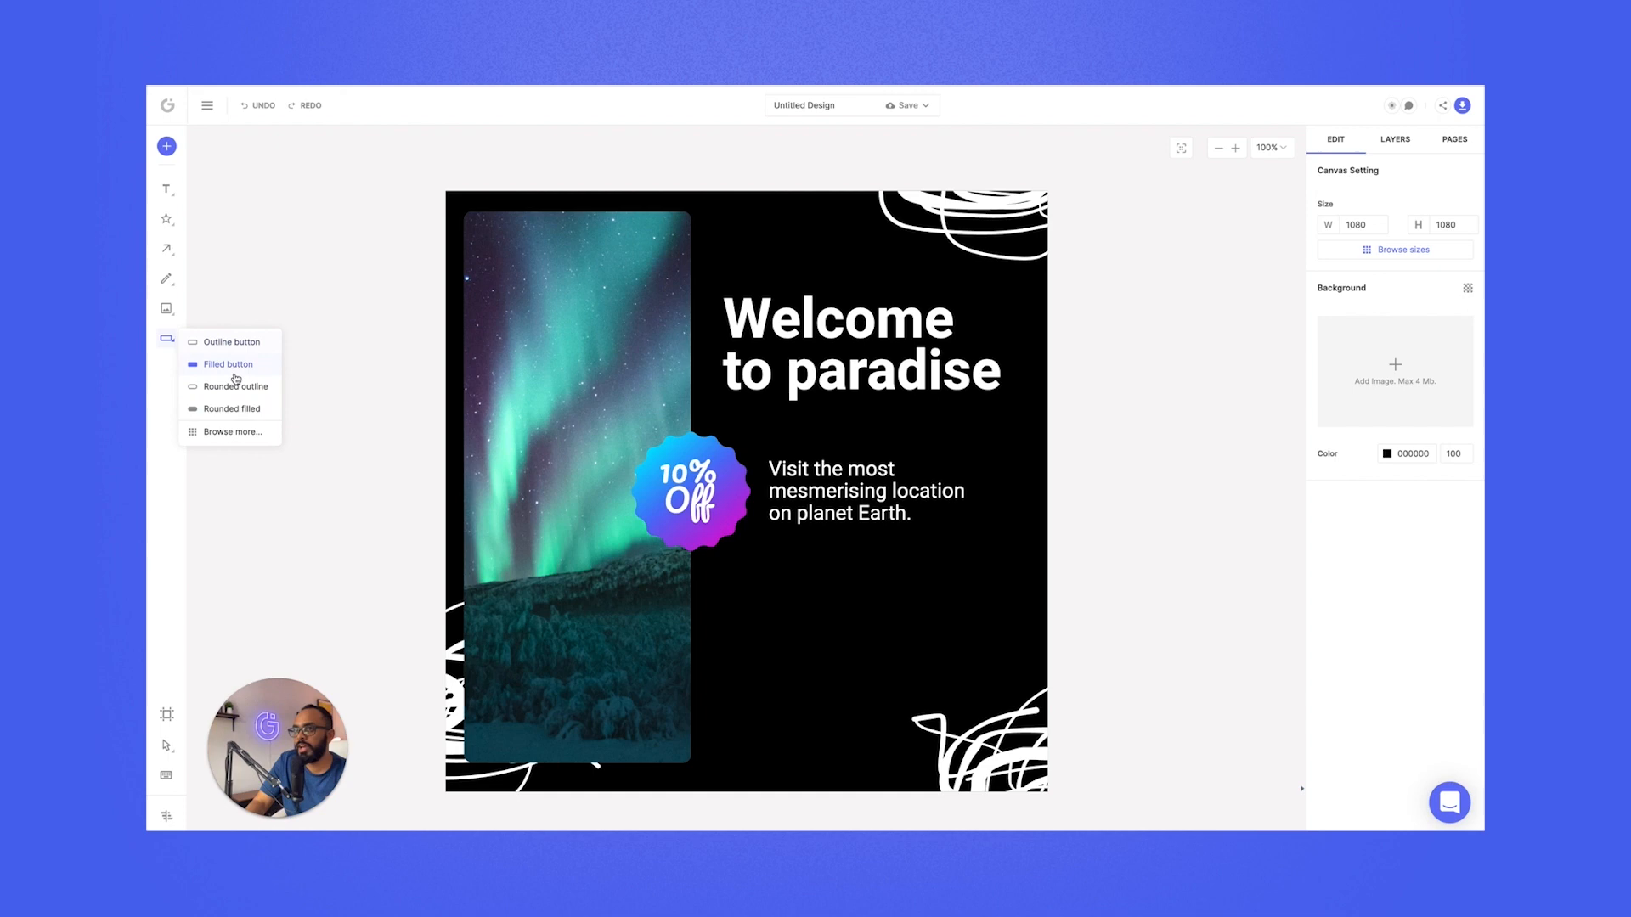
- Add a Filled button below the caption and relabel it BOOK NOW
left_click(228, 364)
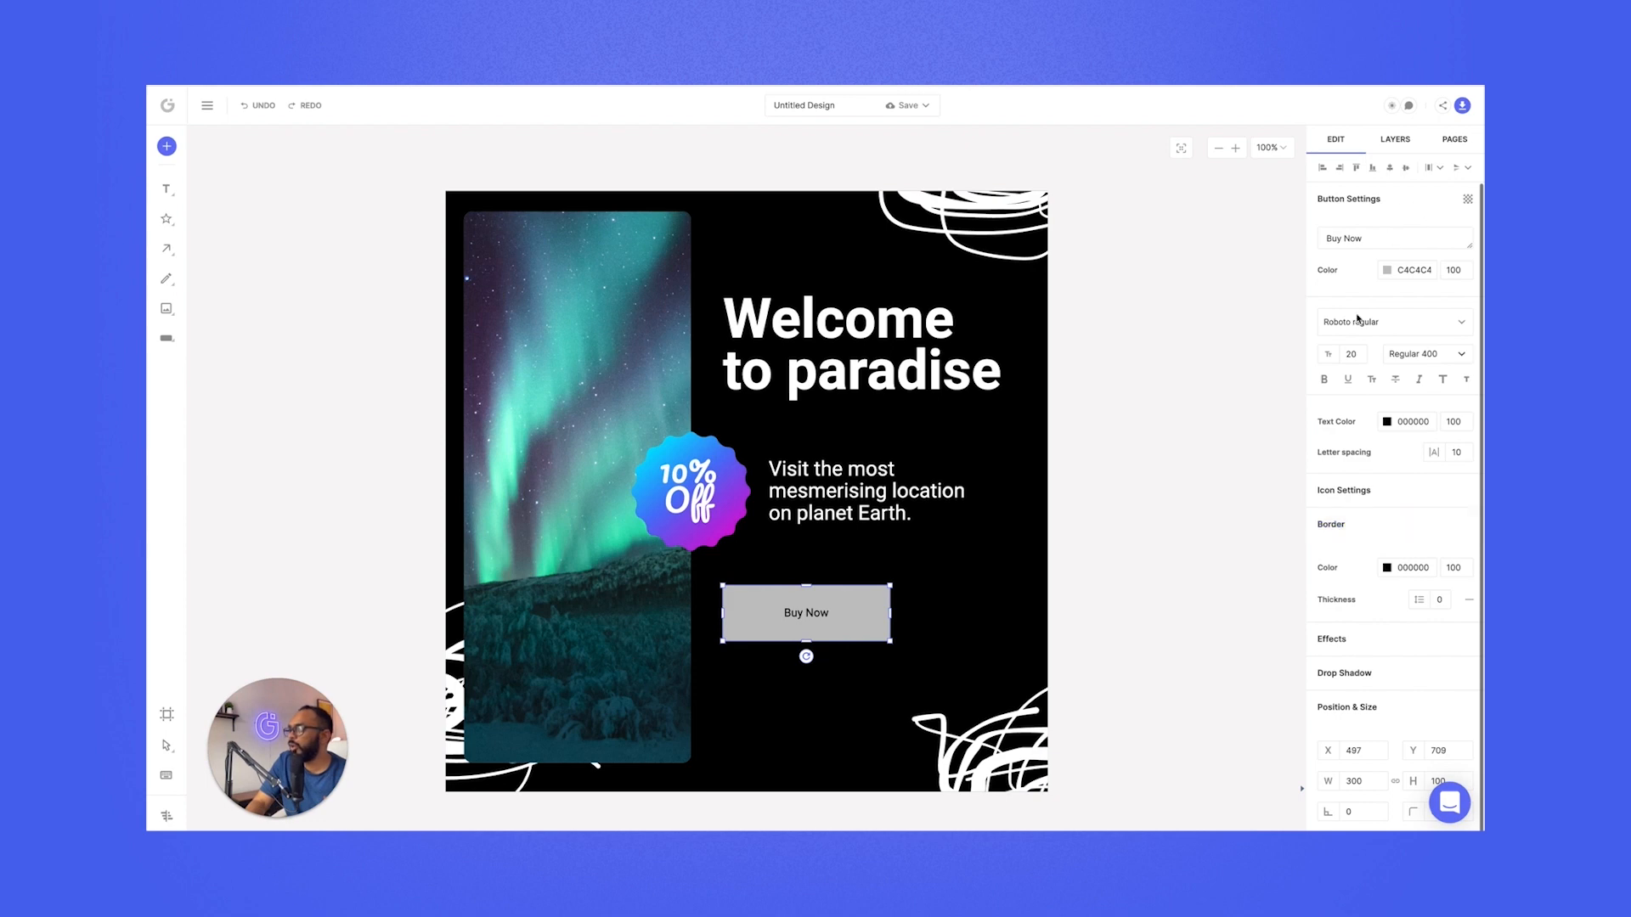
left_click(1393, 237)
type("BOOK NOW")
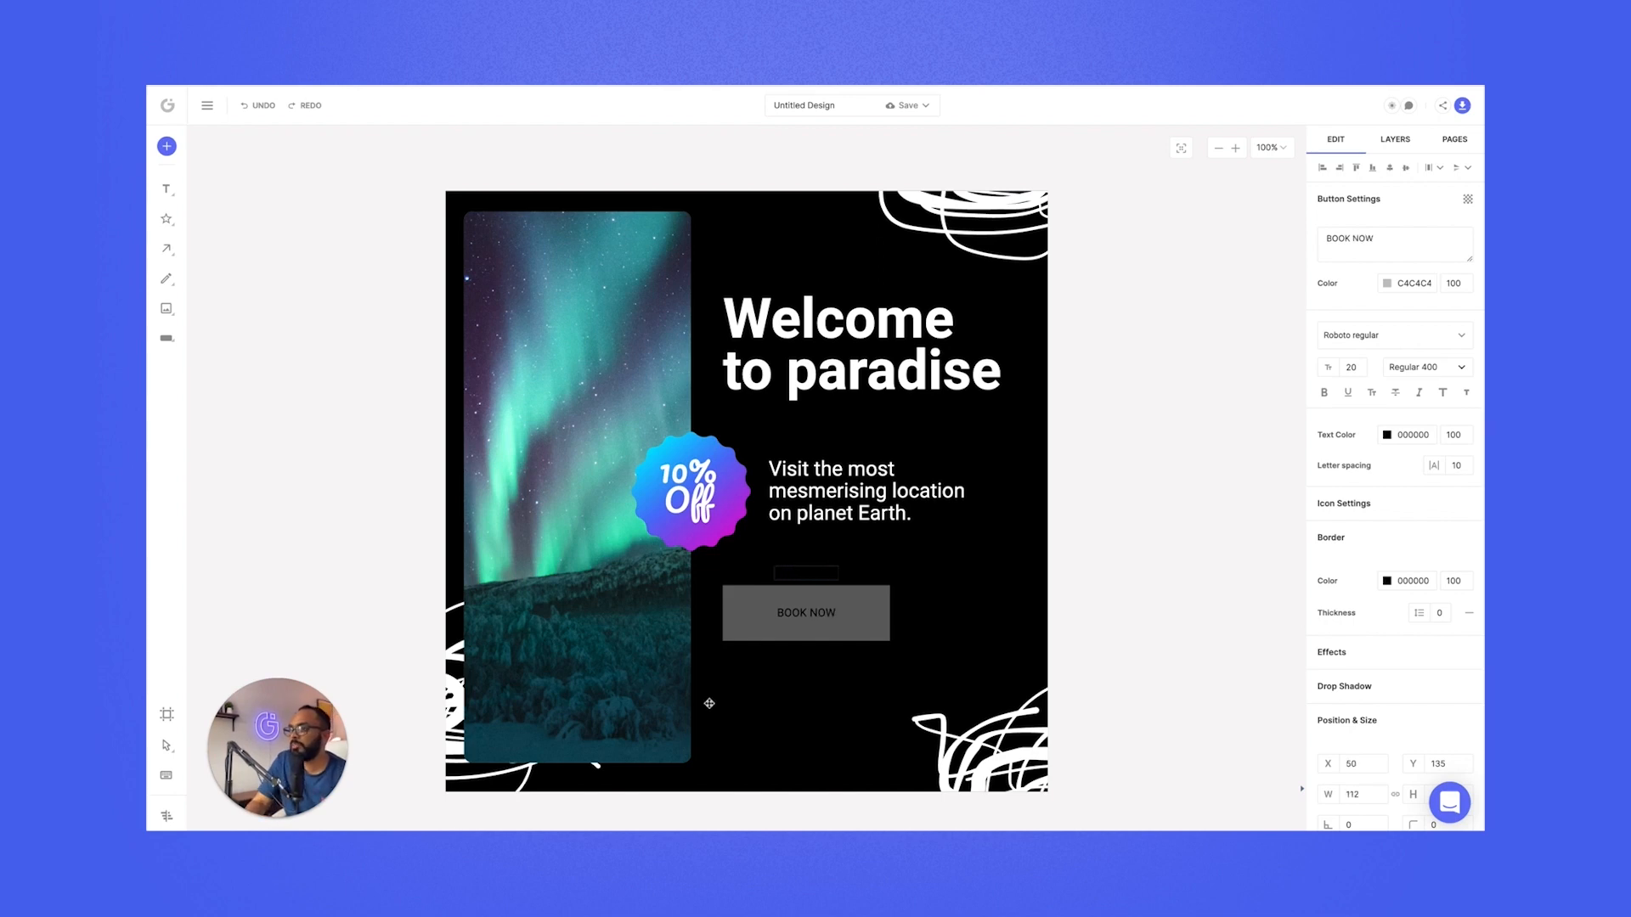
left_click(805, 611)
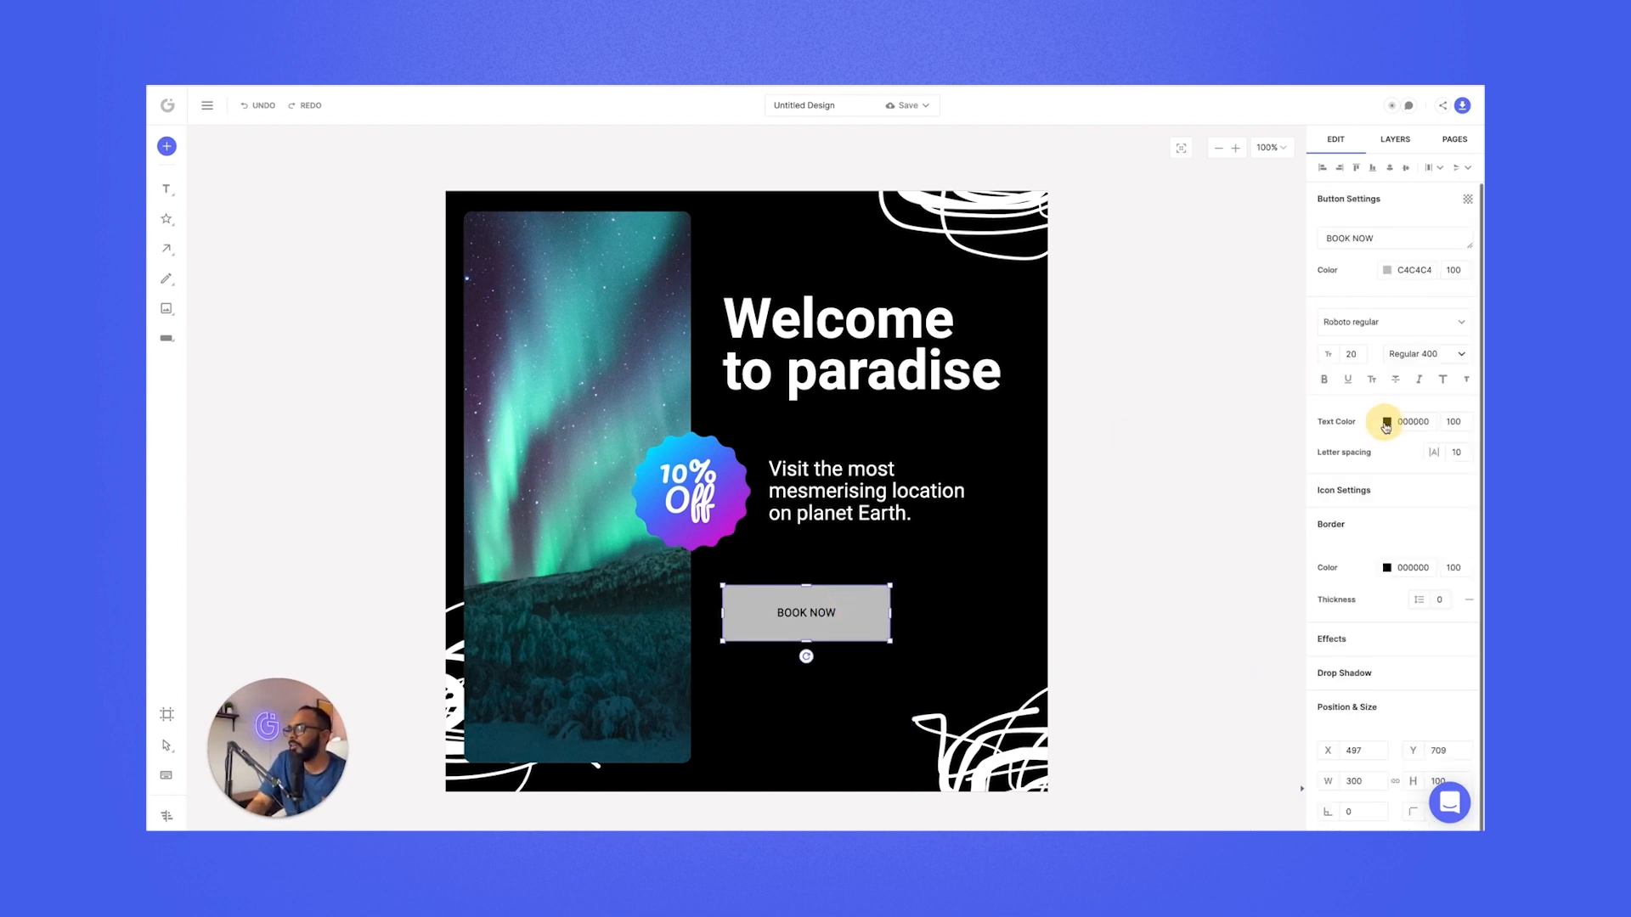
- Style the button blue 4E76F8 with white size-25 text and a left cart icon
left_click(1386, 422)
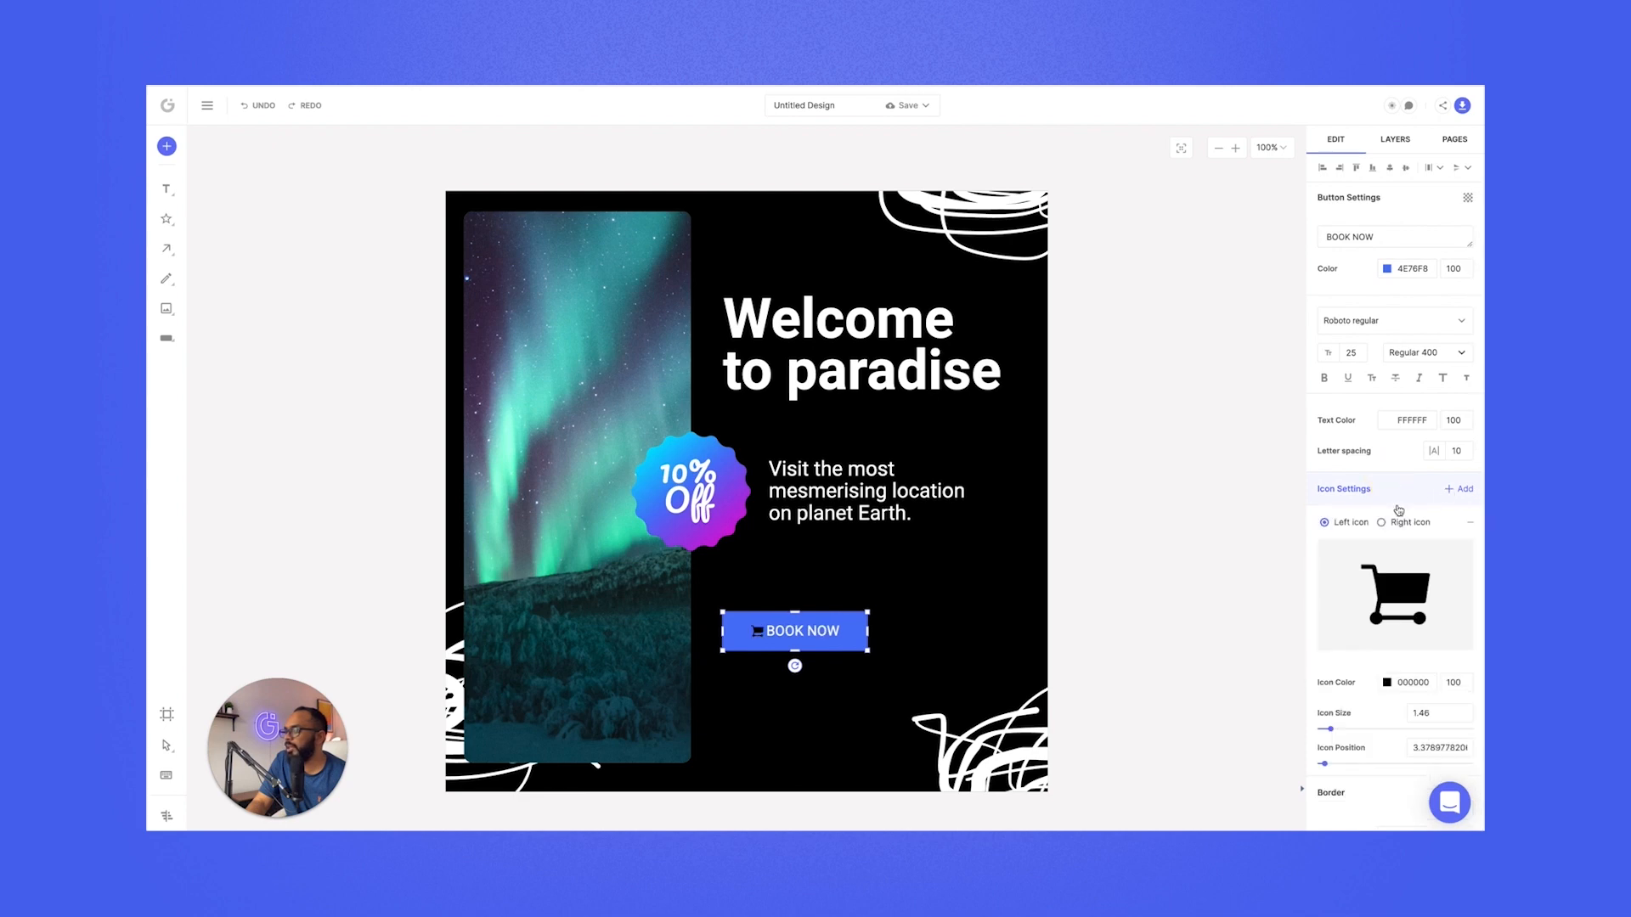
scroll("down", 3)
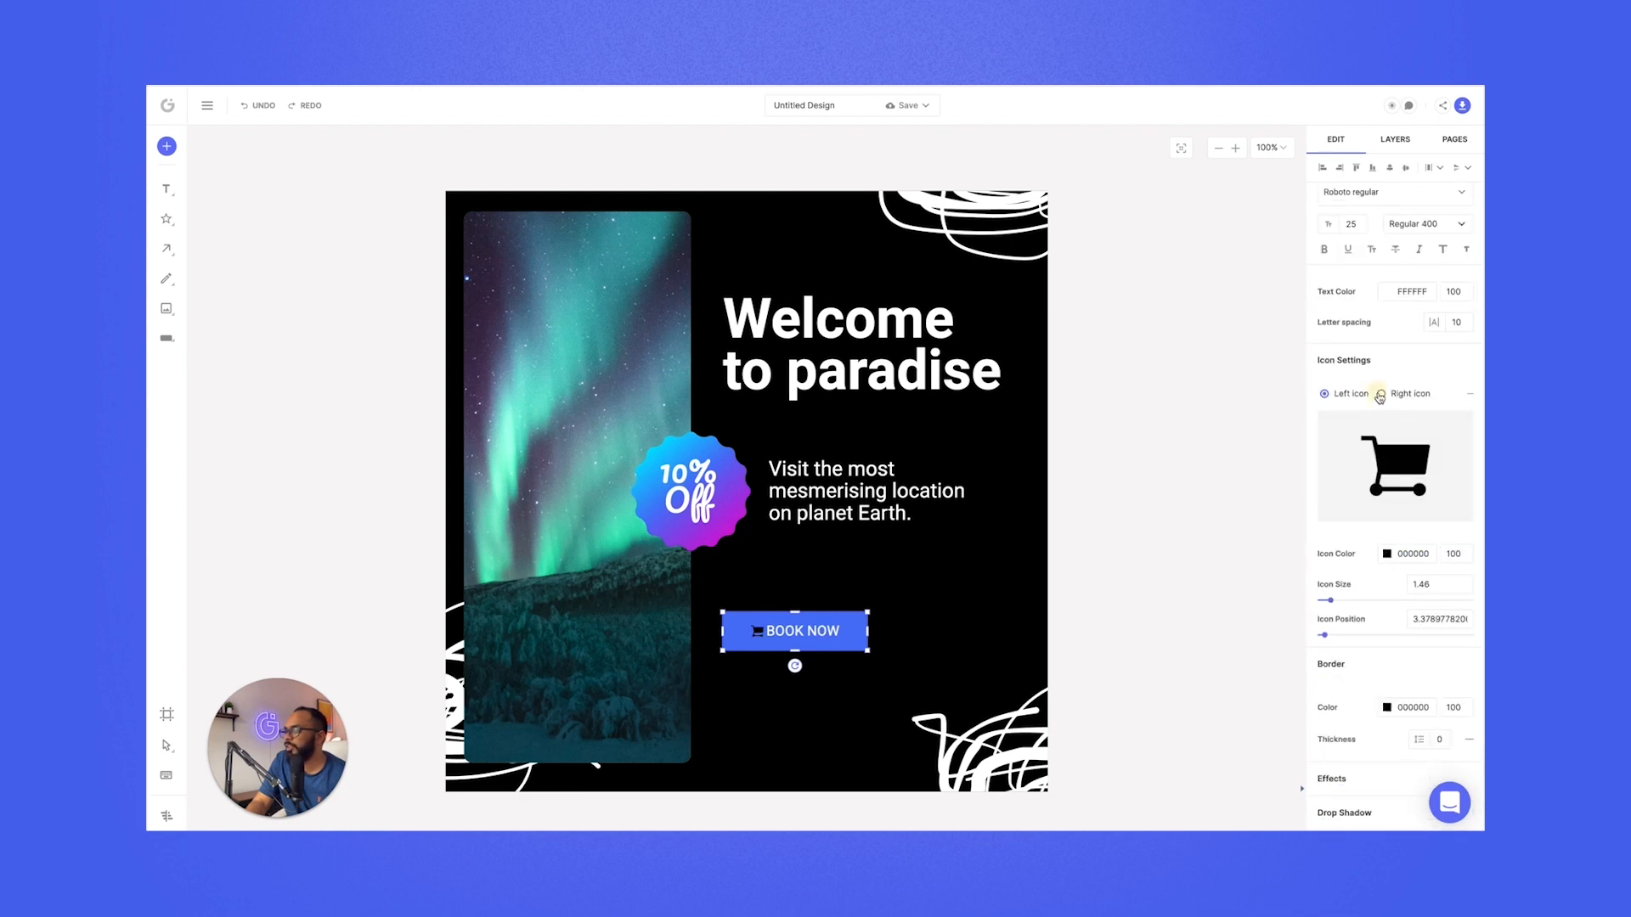
- Swap the button's cart icon for a right arrow from the Noun Project library
left_click(1394, 465)
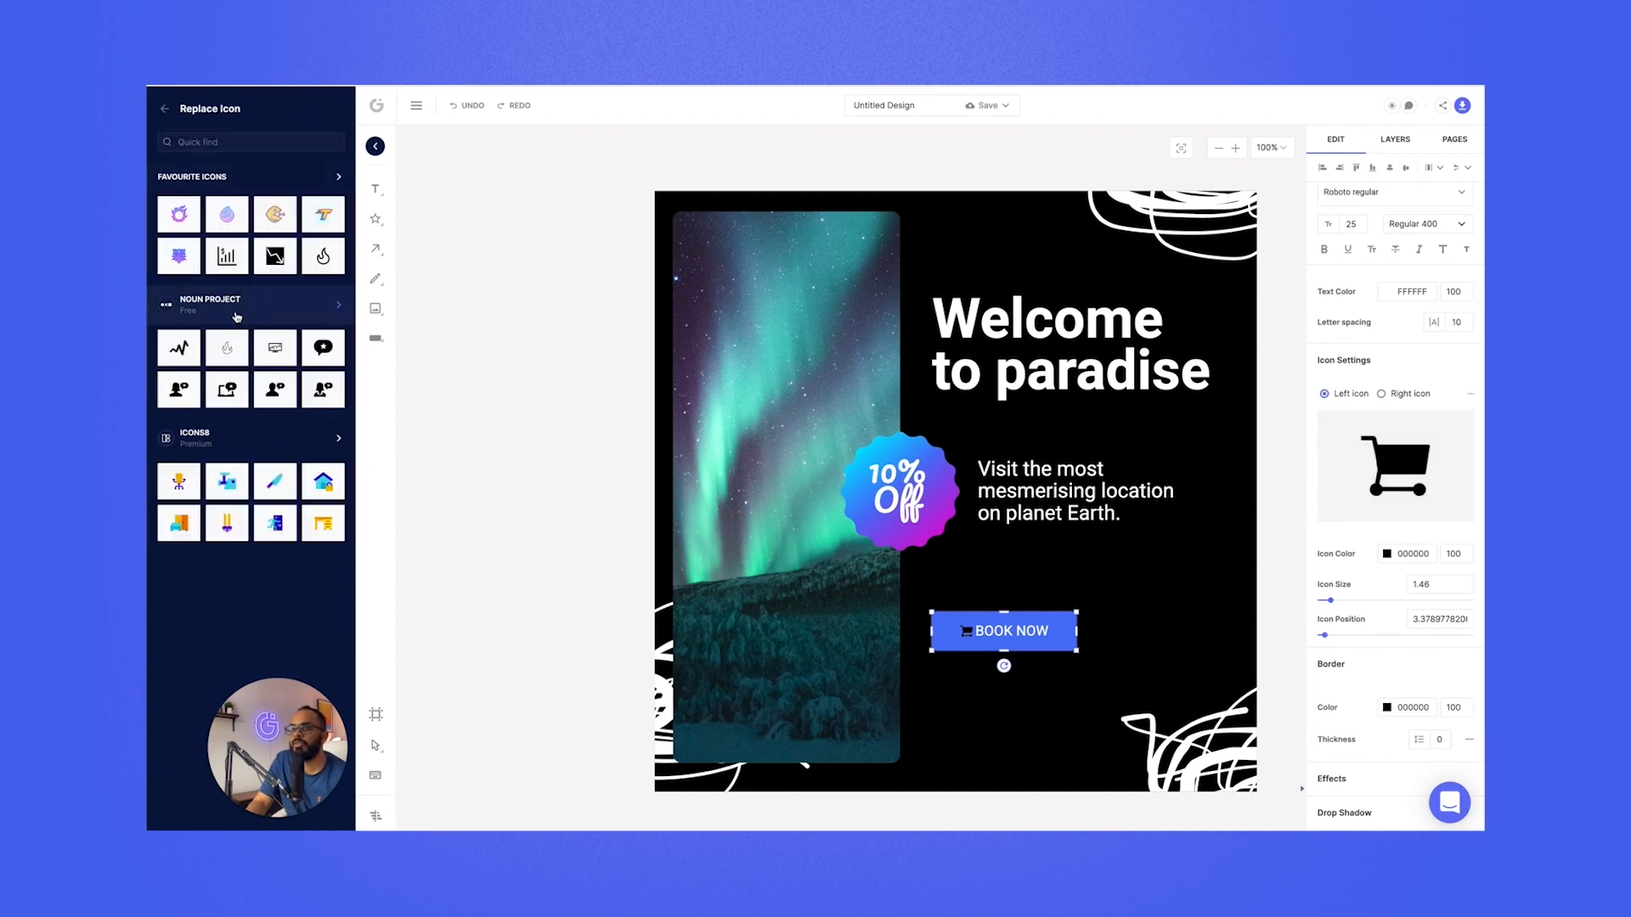
left_click(338, 305)
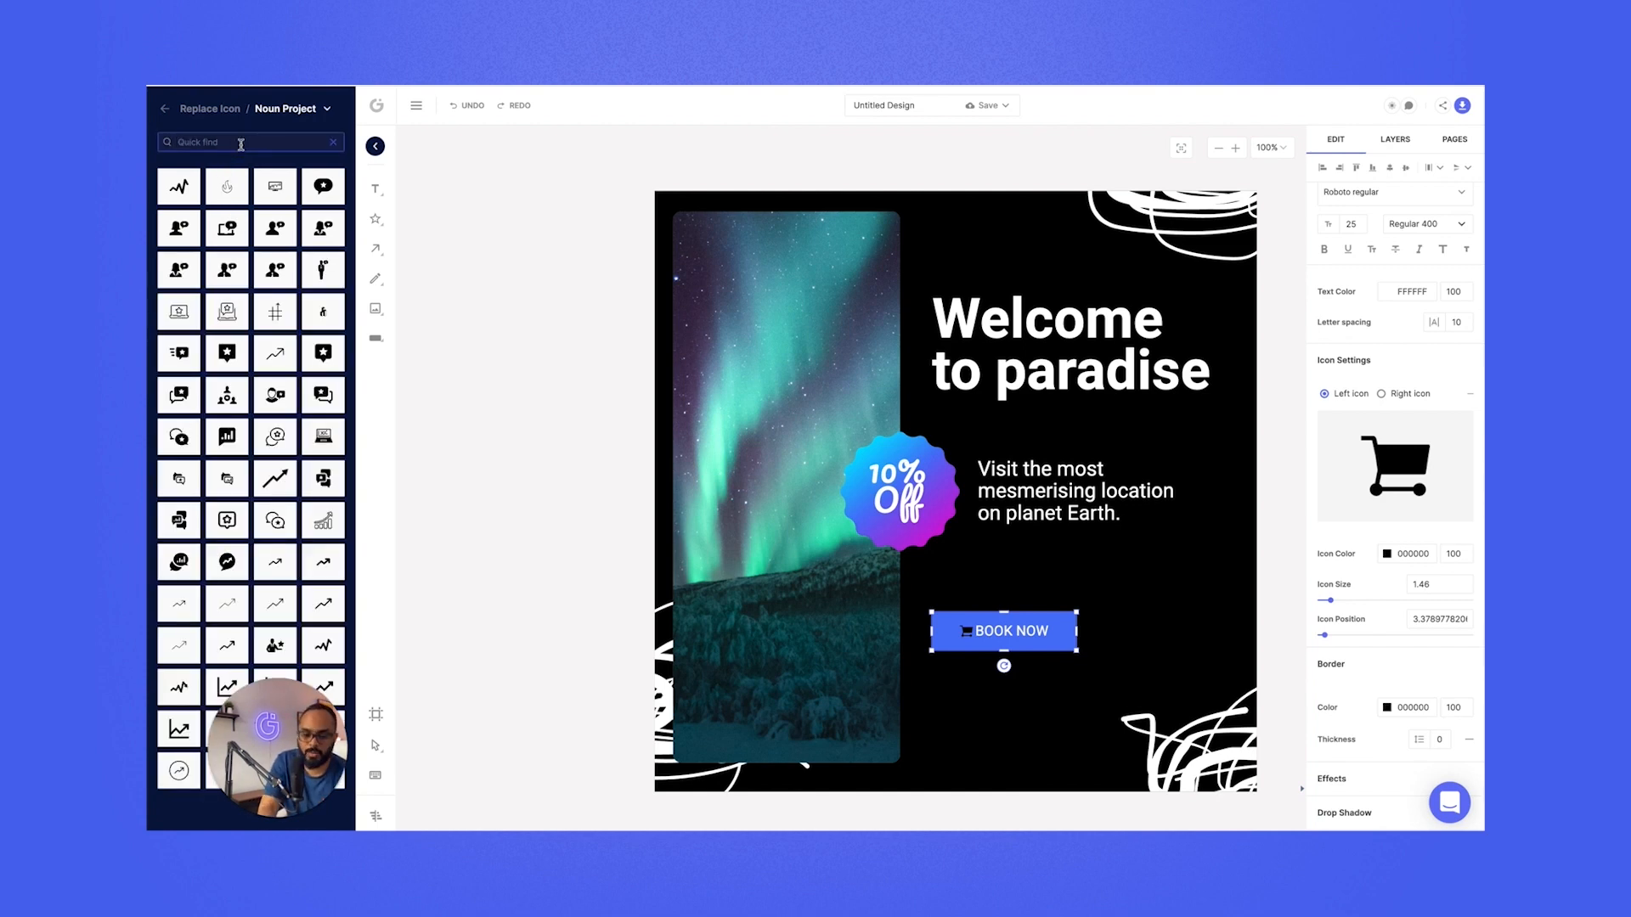
type("cal")
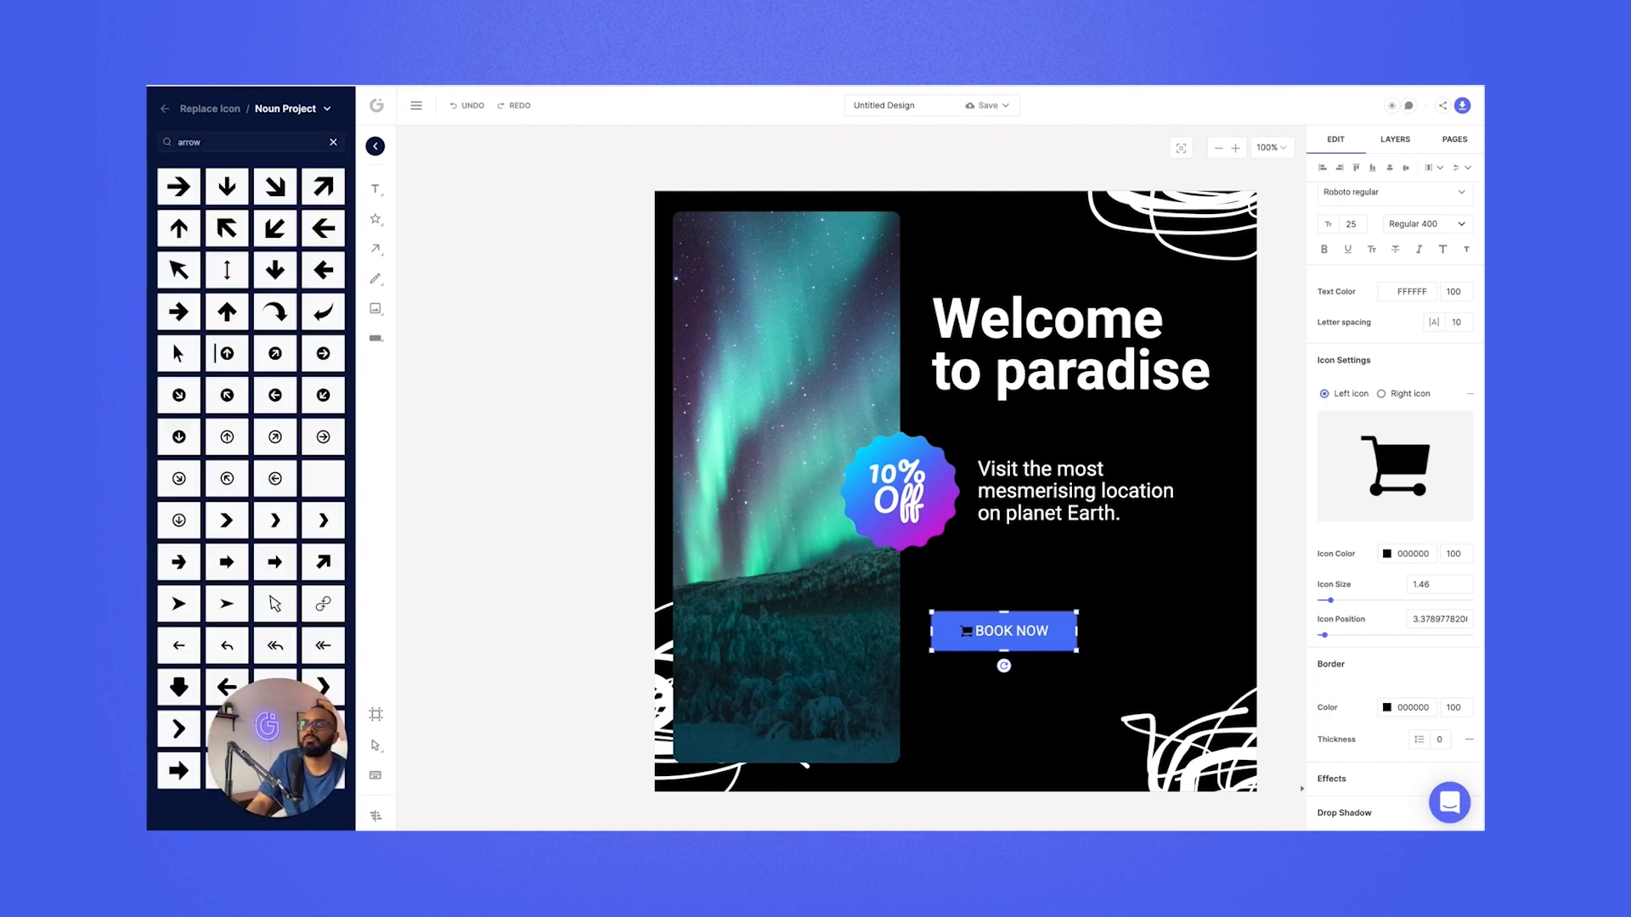
scroll("down", 3)
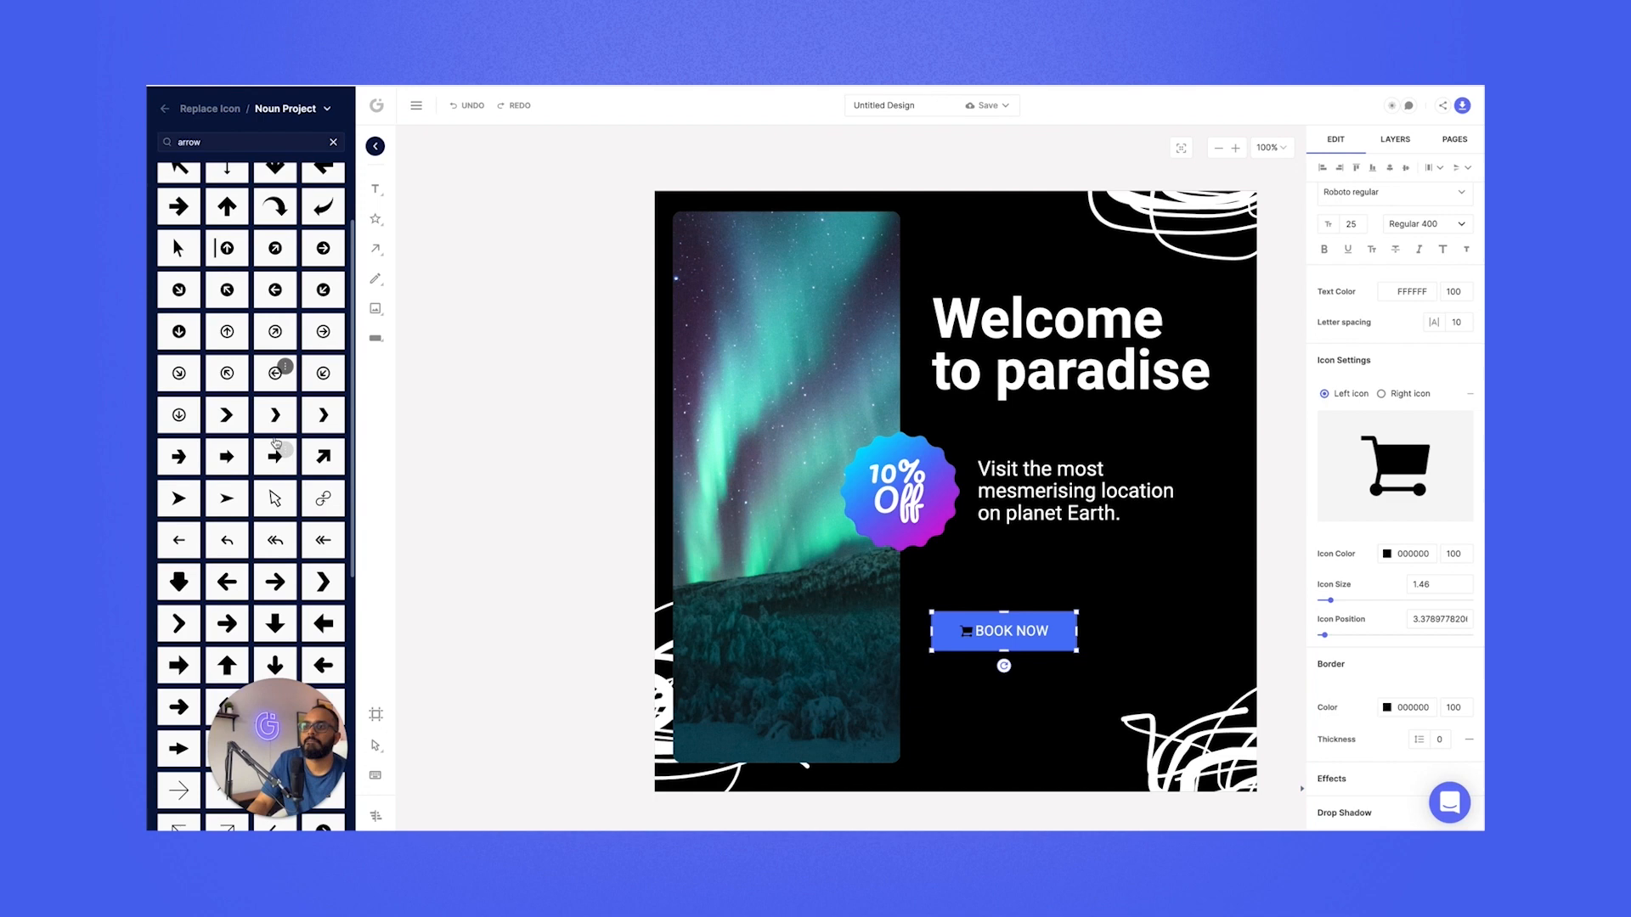
scroll("down", 3)
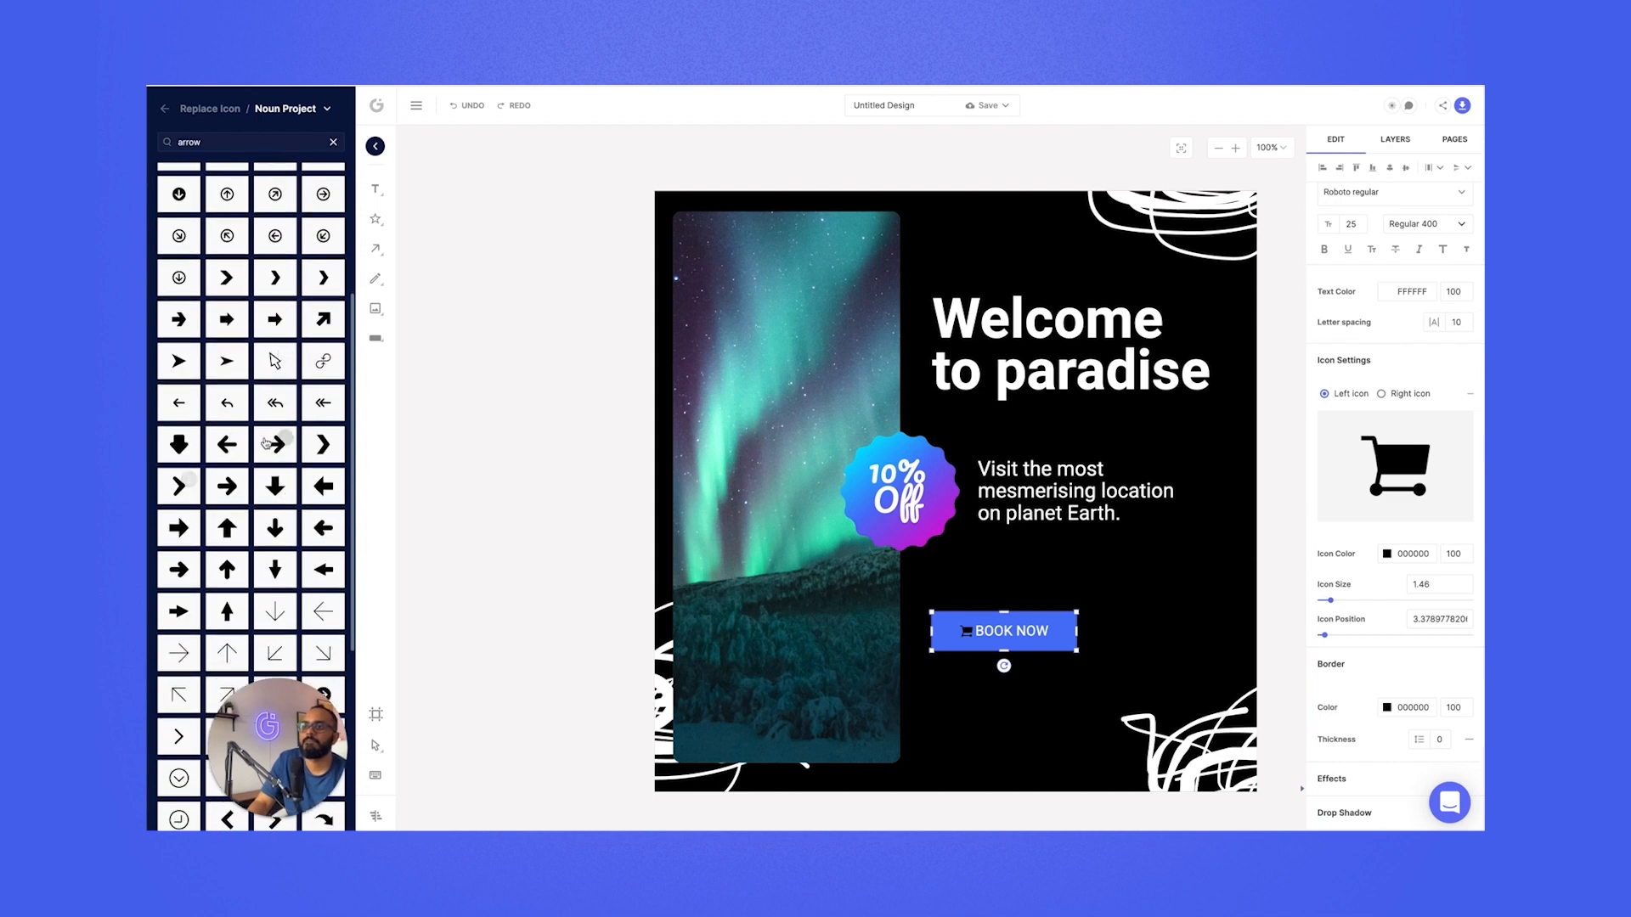
left_click(275, 445)
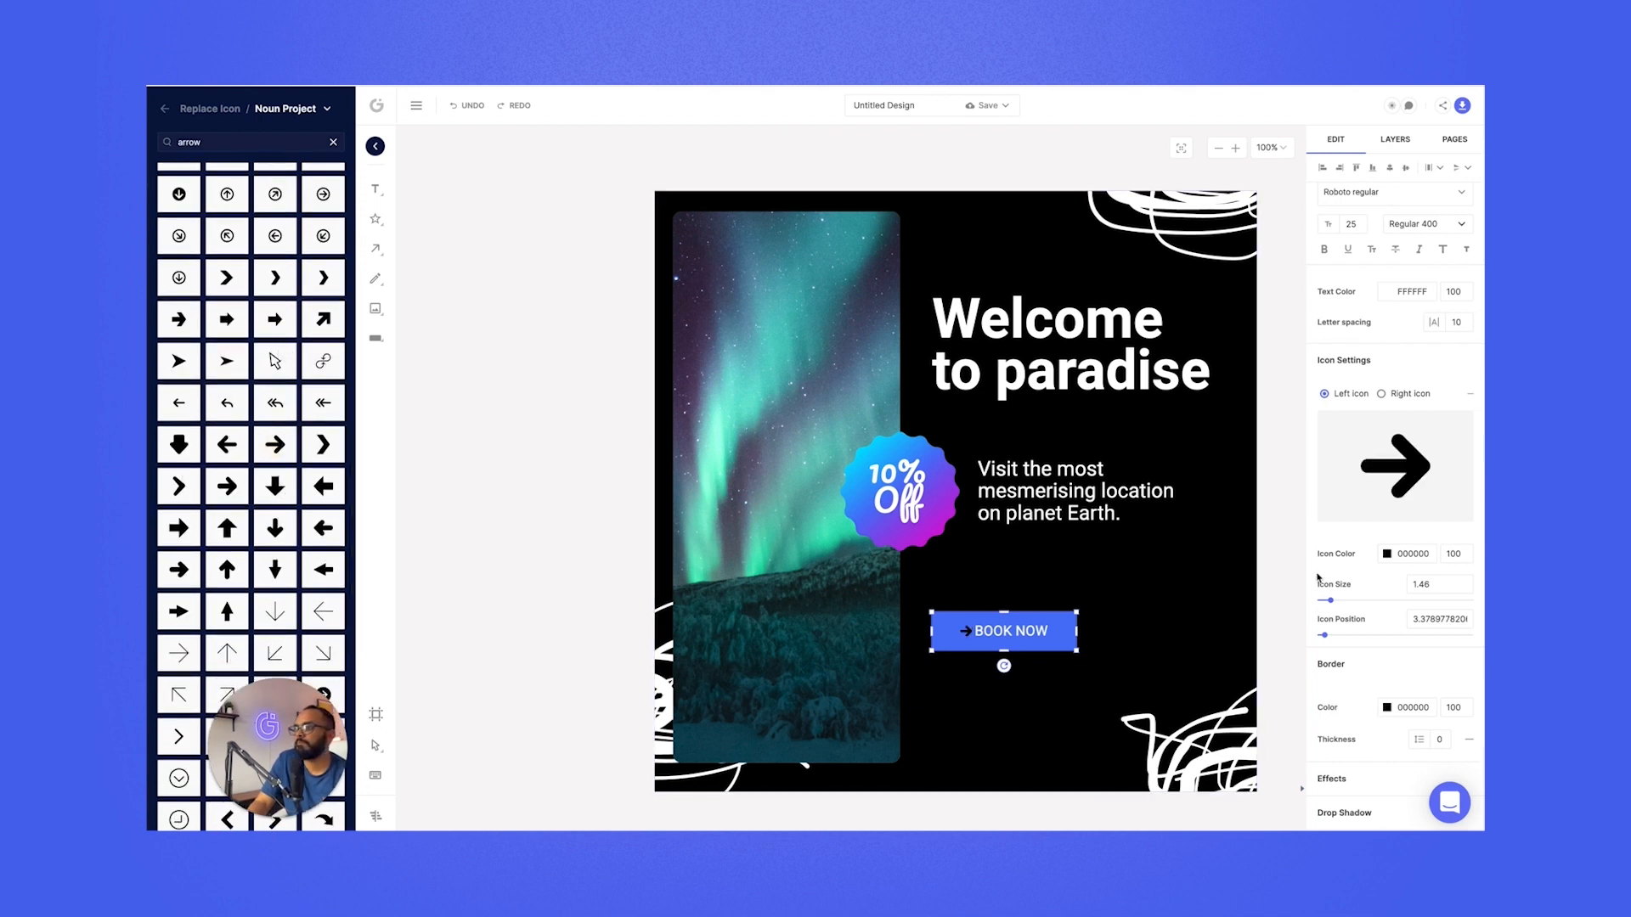
- Place the arrow after the button text as a Right Icon and close the icon library
left_click(1382, 393)
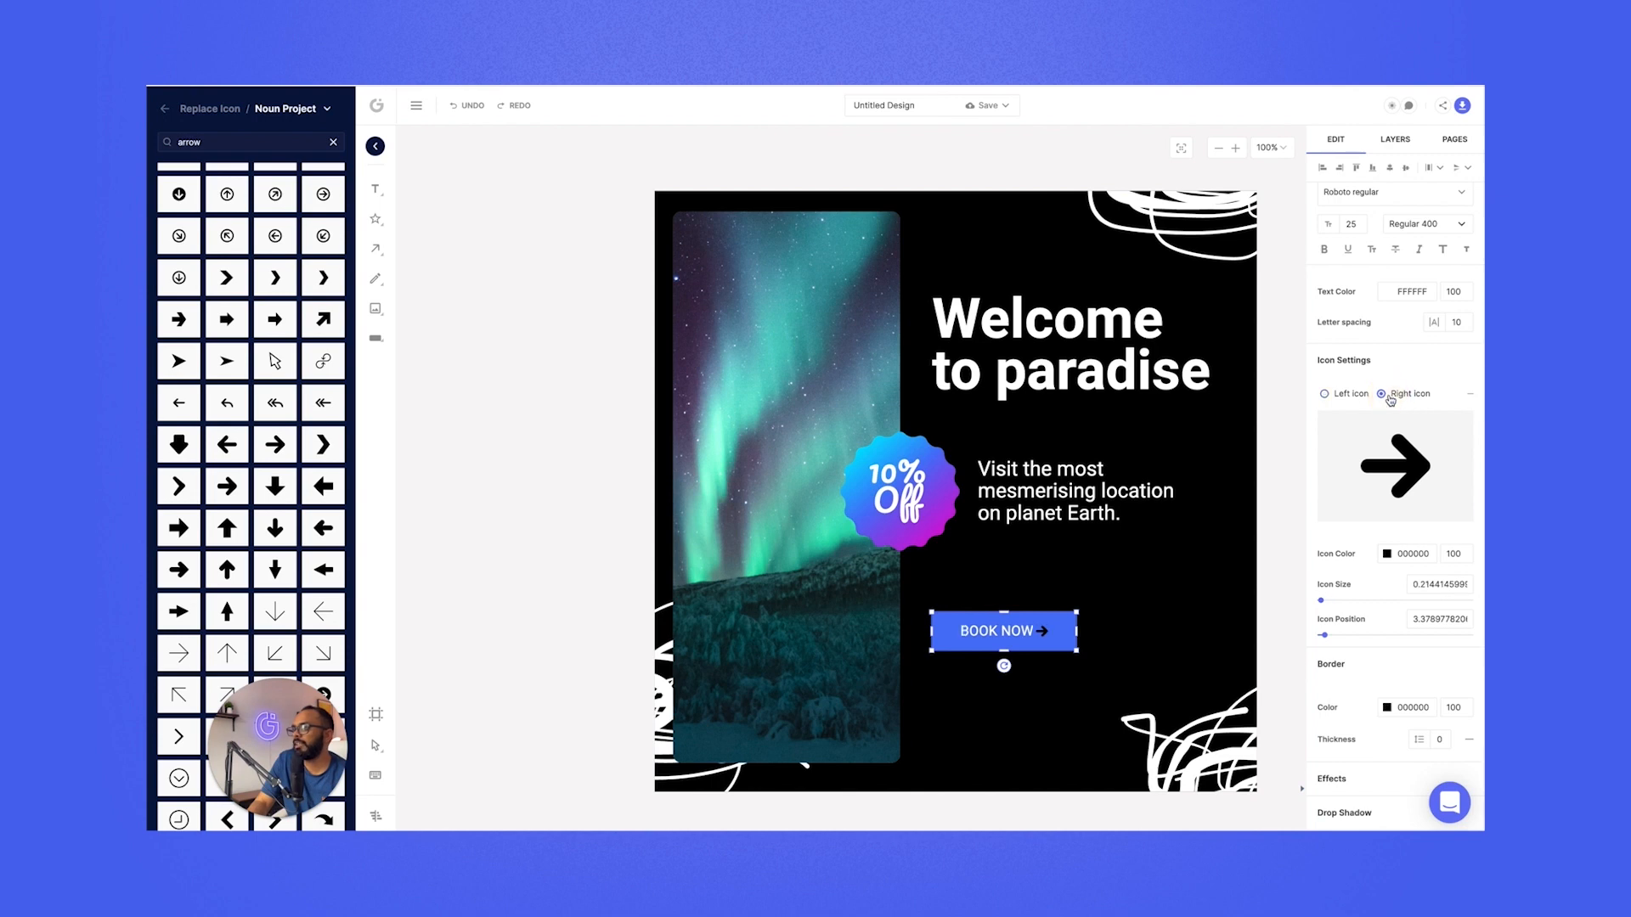
left_click(333, 143)
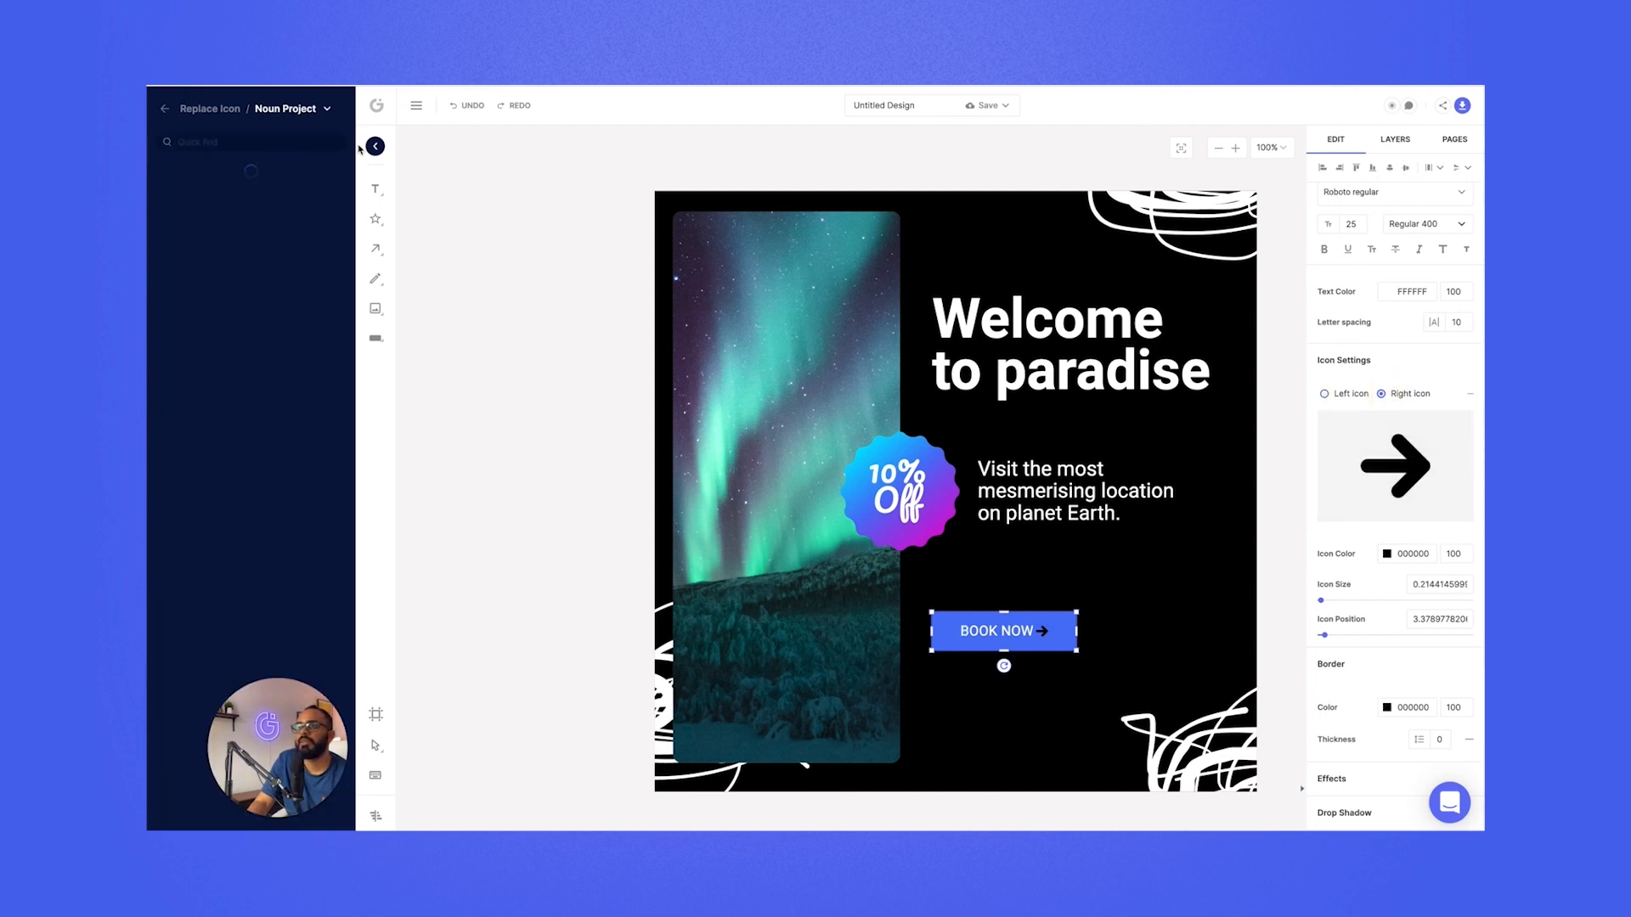
left_click(374, 147)
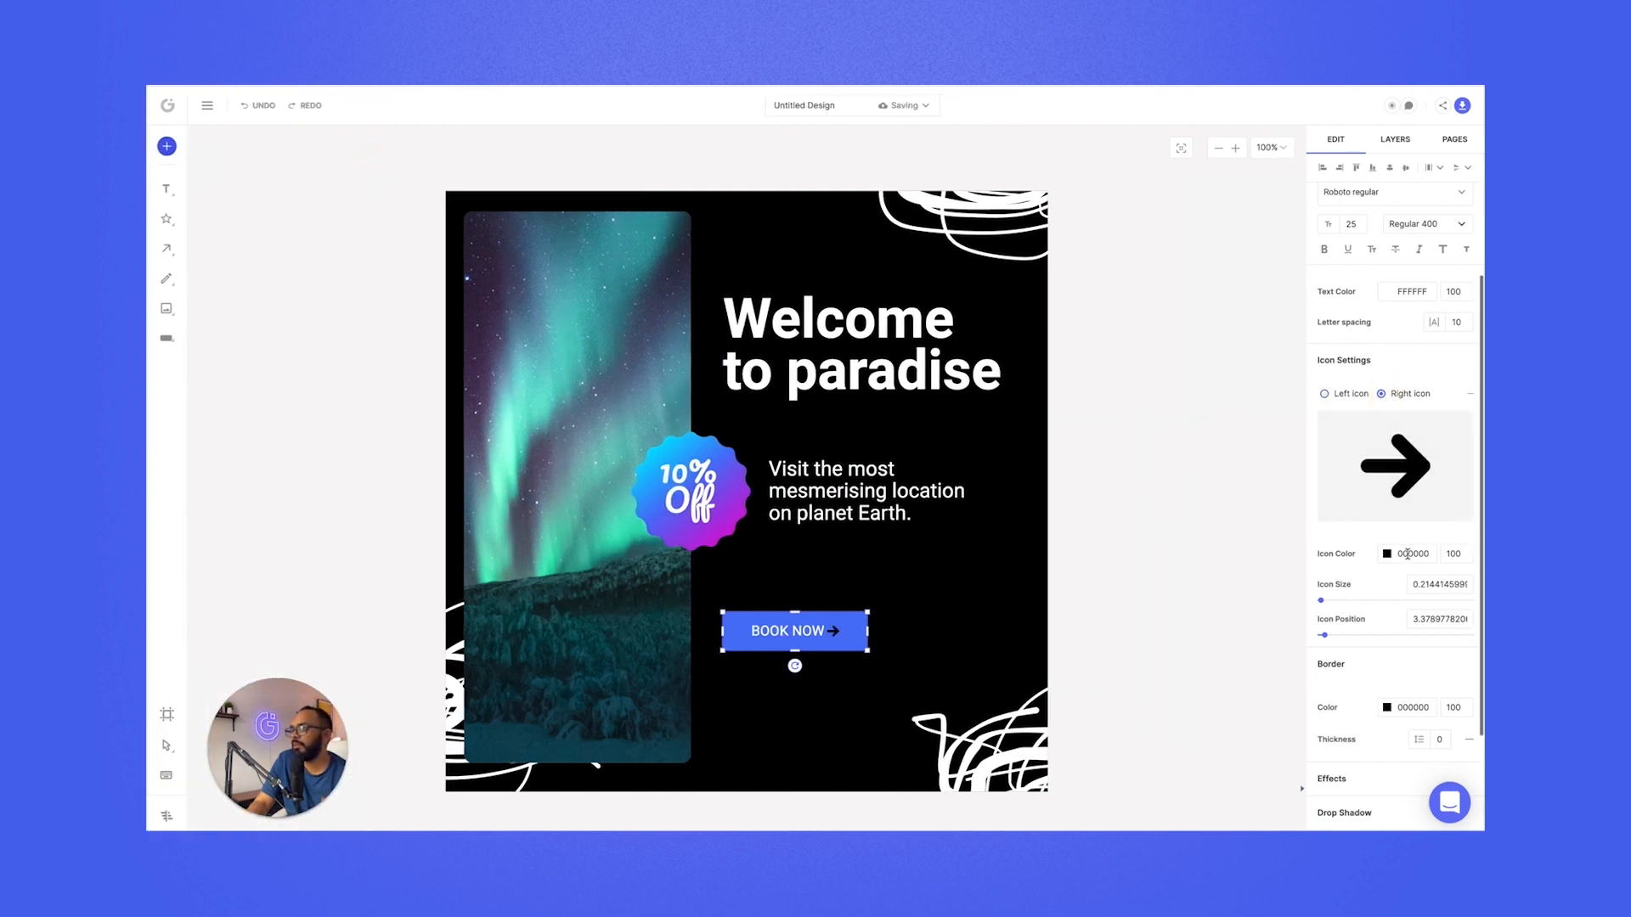
- Make the arrow icon white FFFFFF, space it from the text and enlarge the button and font
left_click(1388, 554)
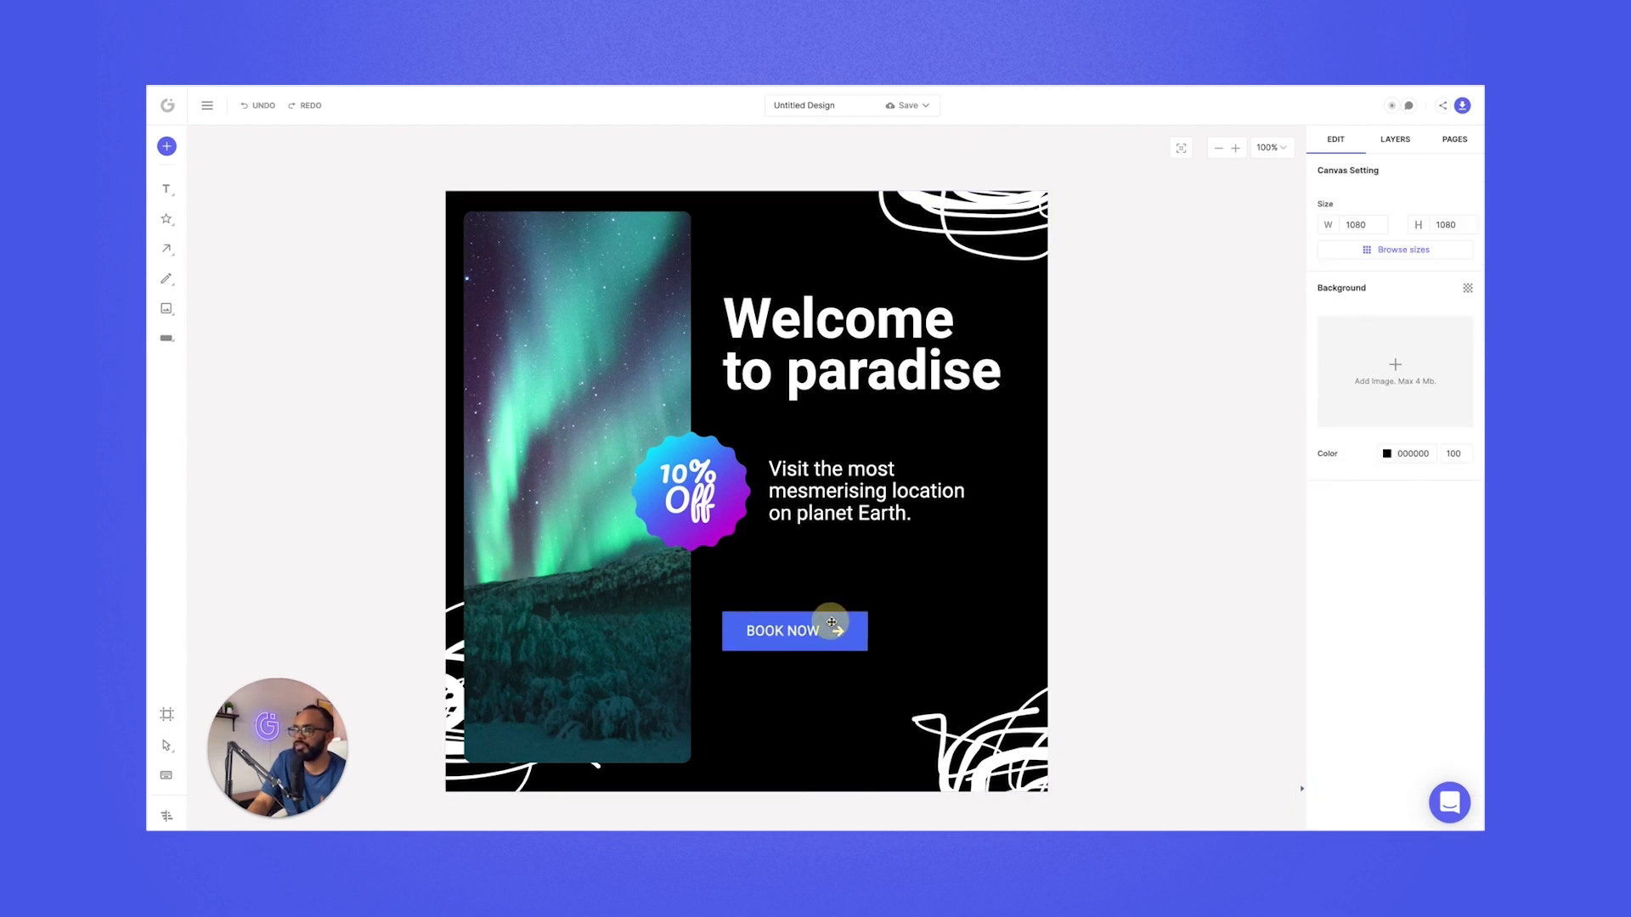
left_click(781, 631)
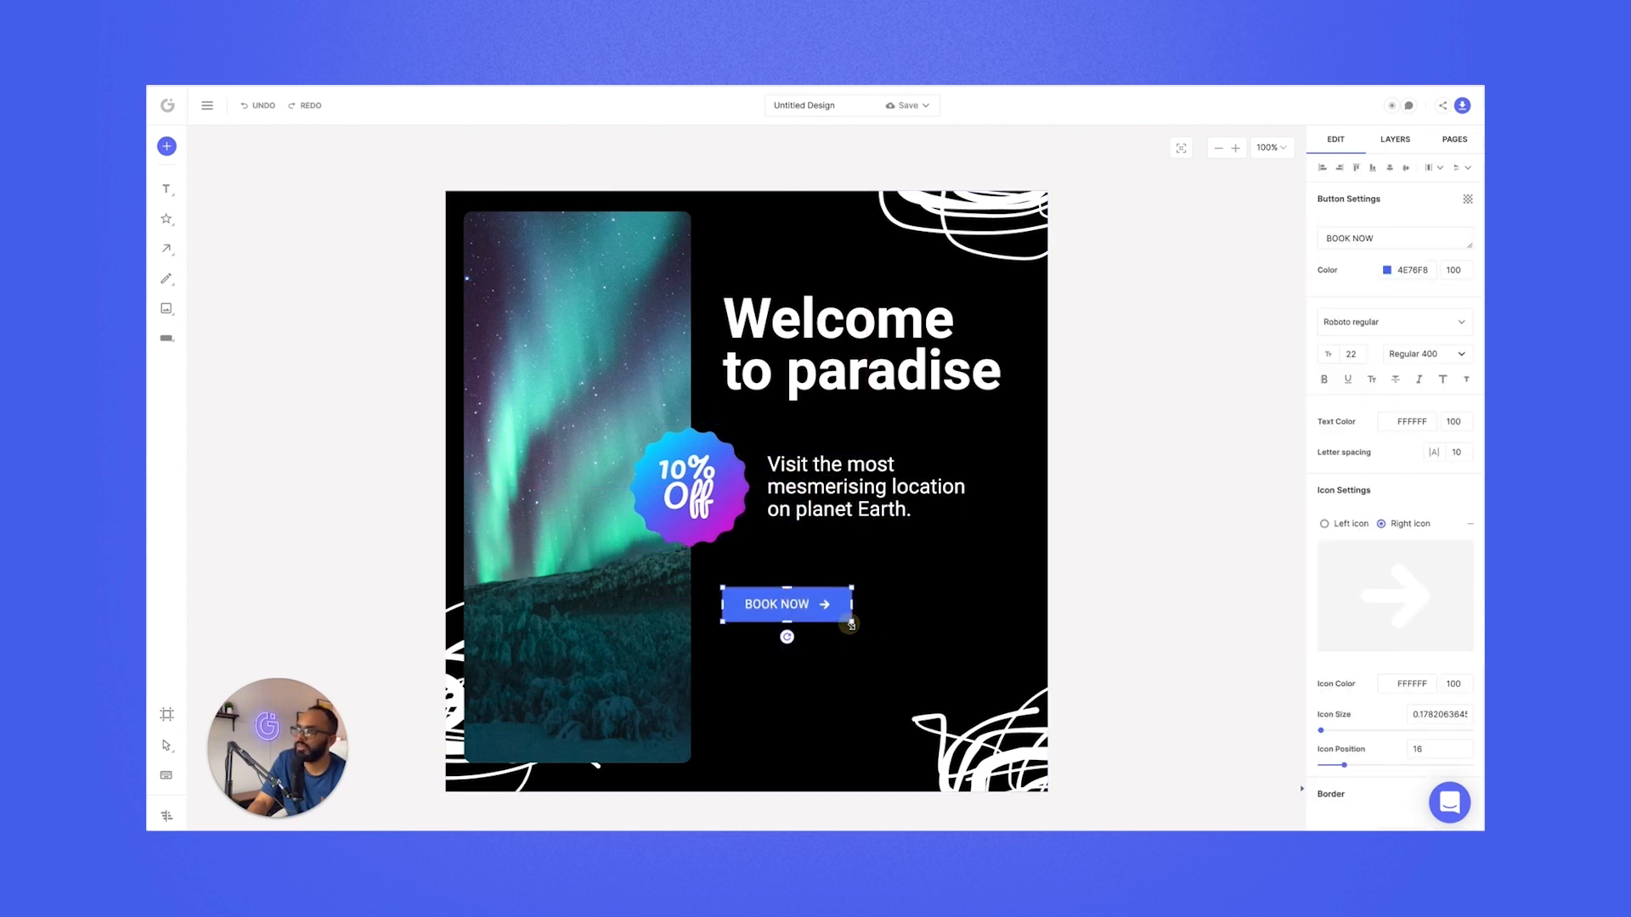
left_click(814, 580)
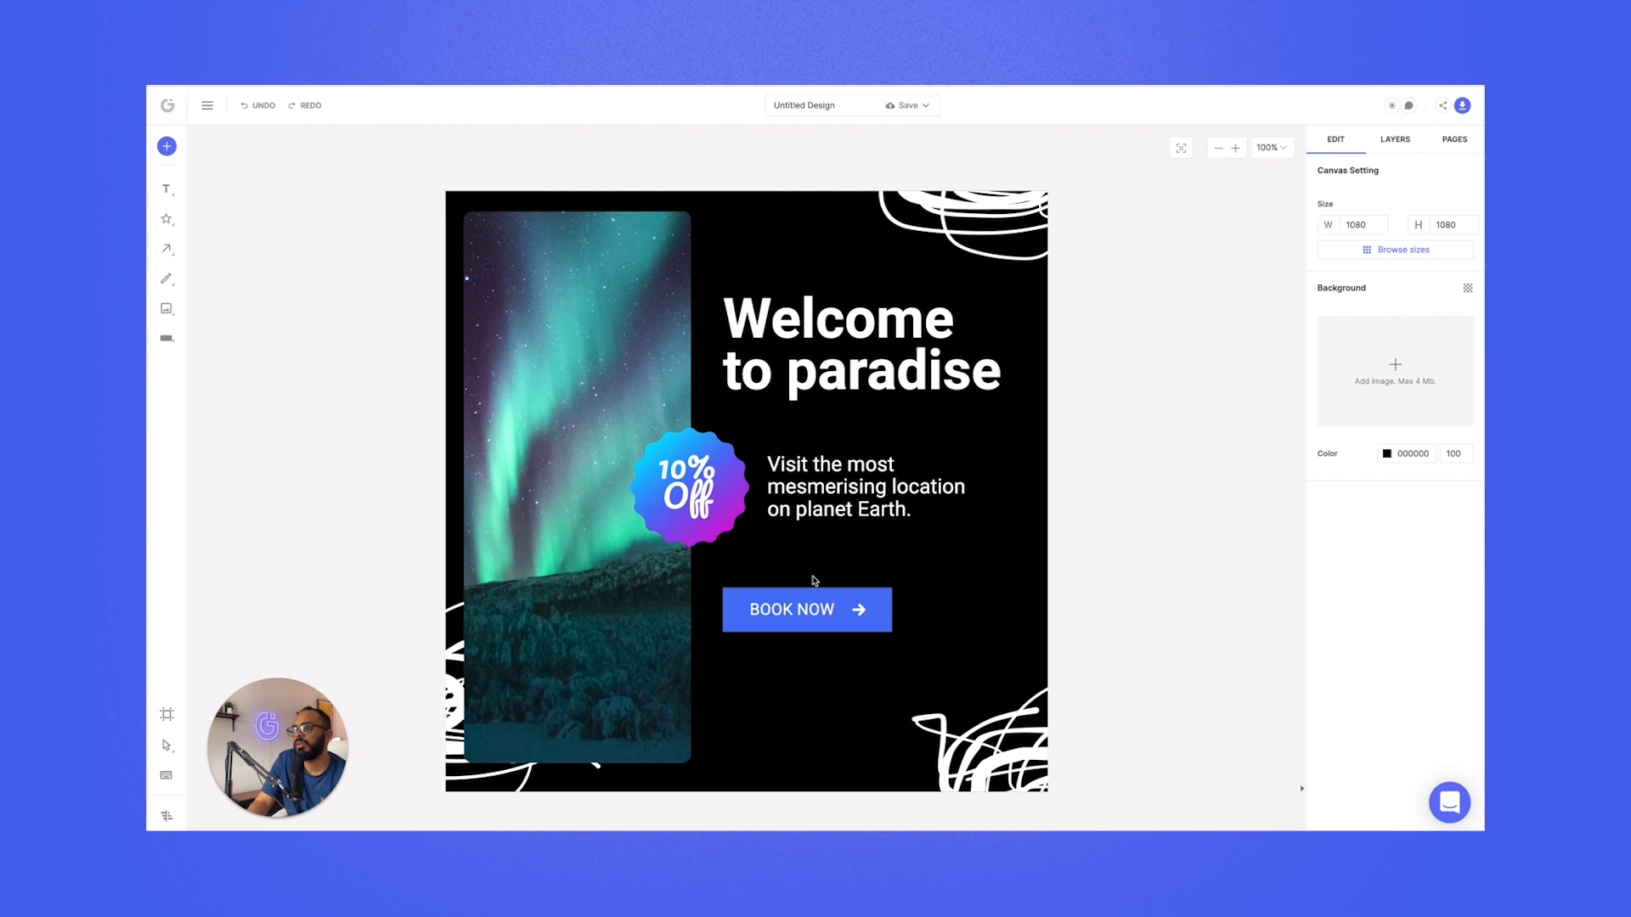
left_click(805, 610)
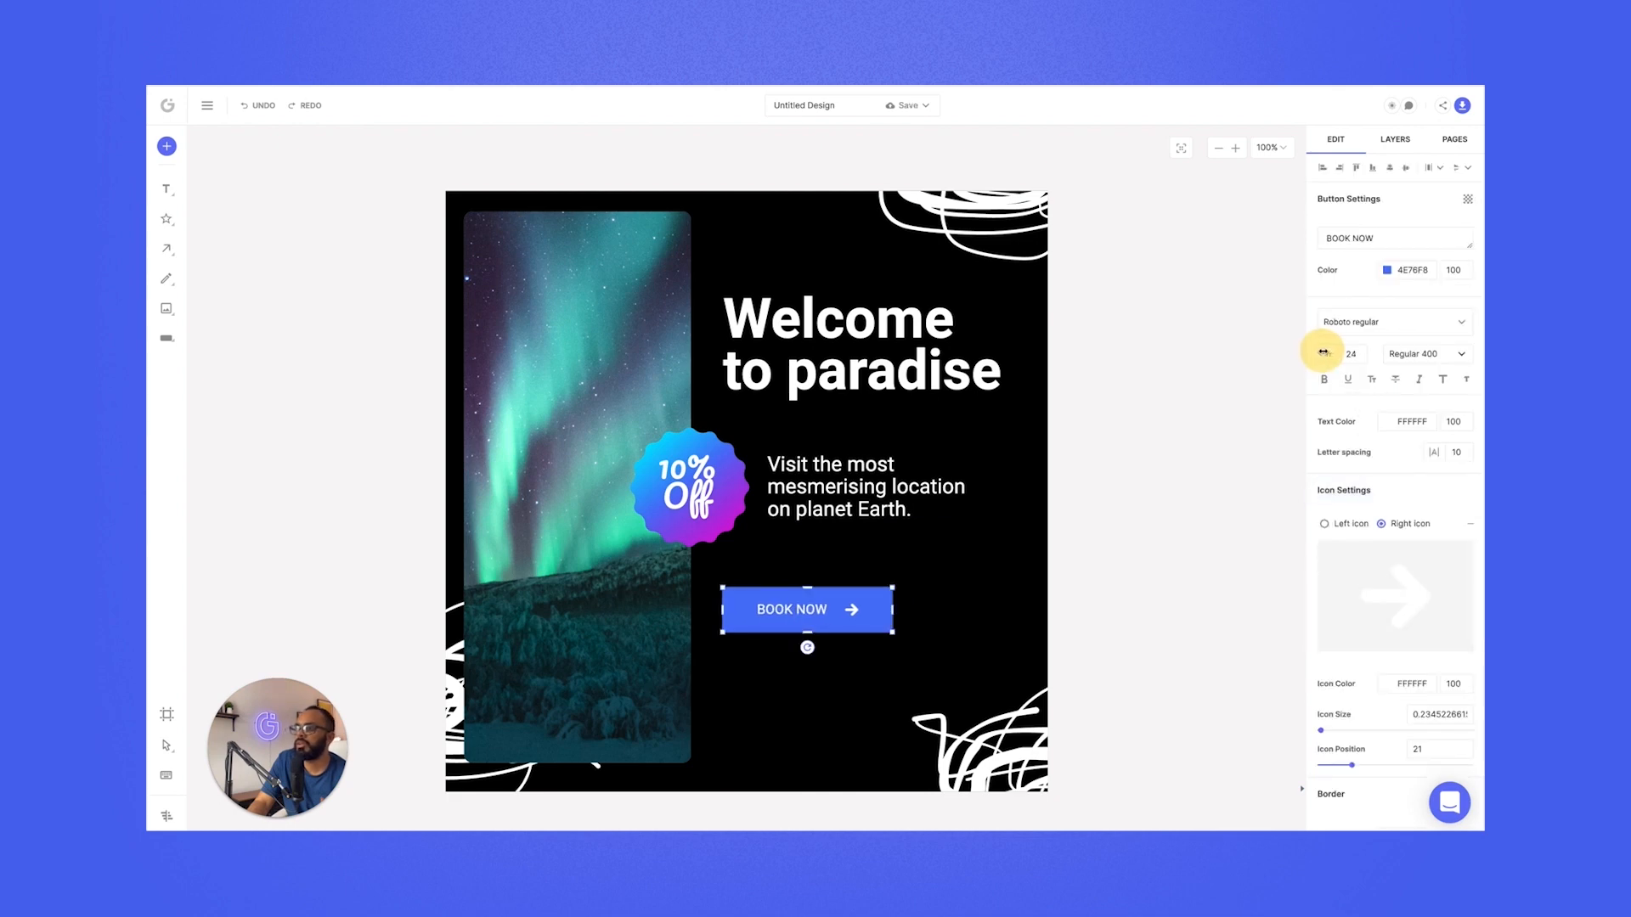
- Bring up the Icons library from the elements menu, showing Noun Project and Icons8 sets
left_click(1389, 321)
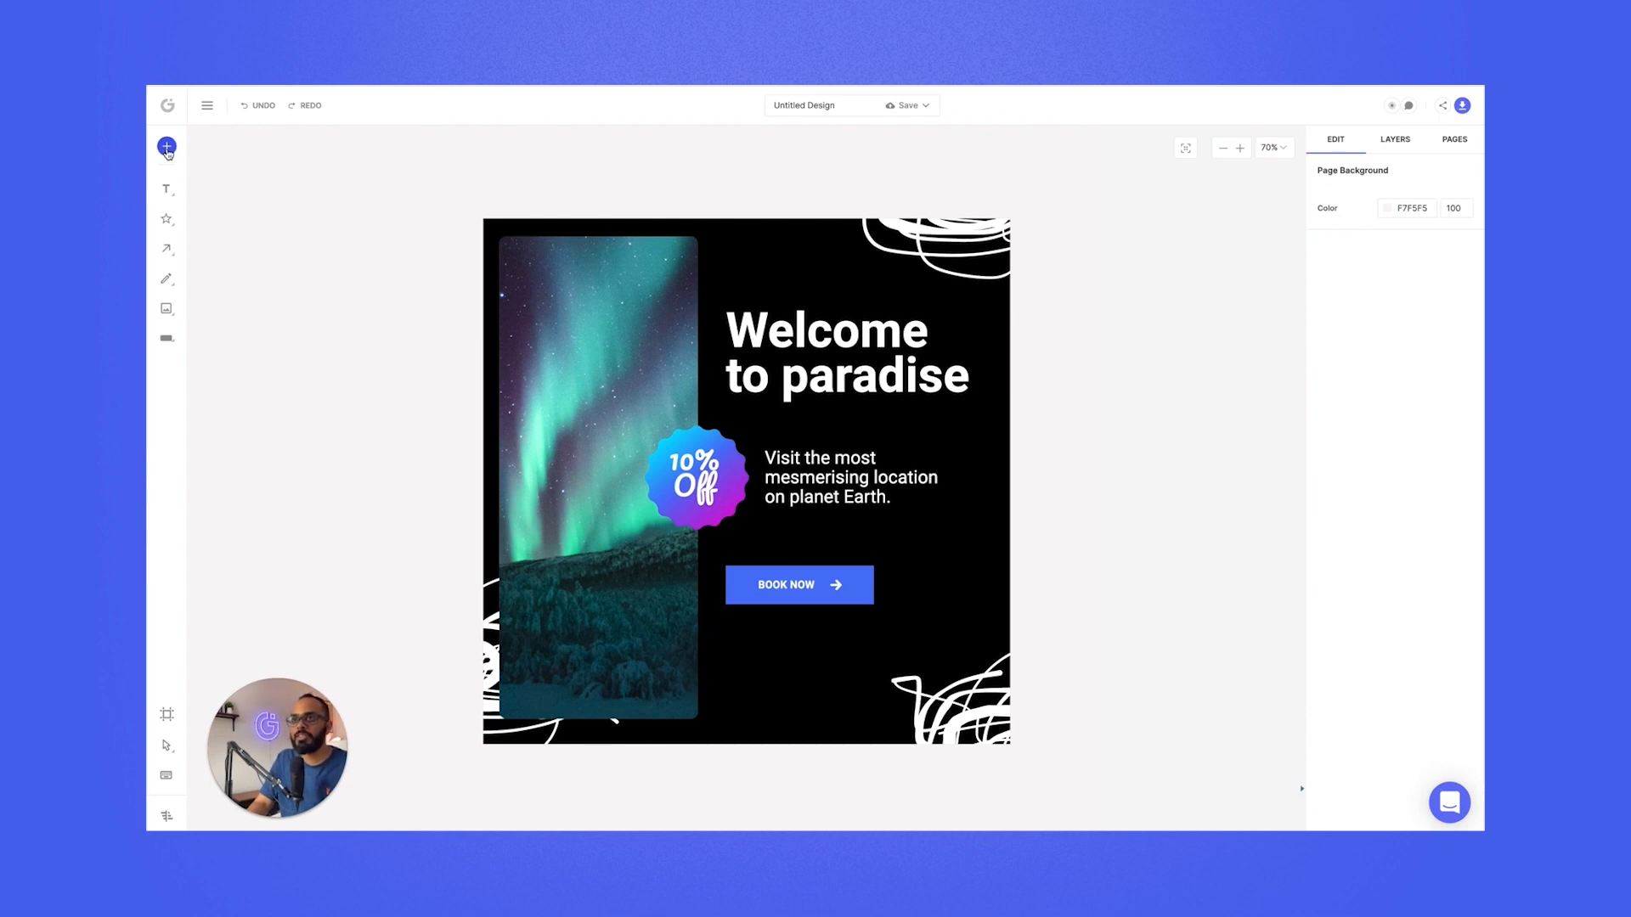
left_click(167, 148)
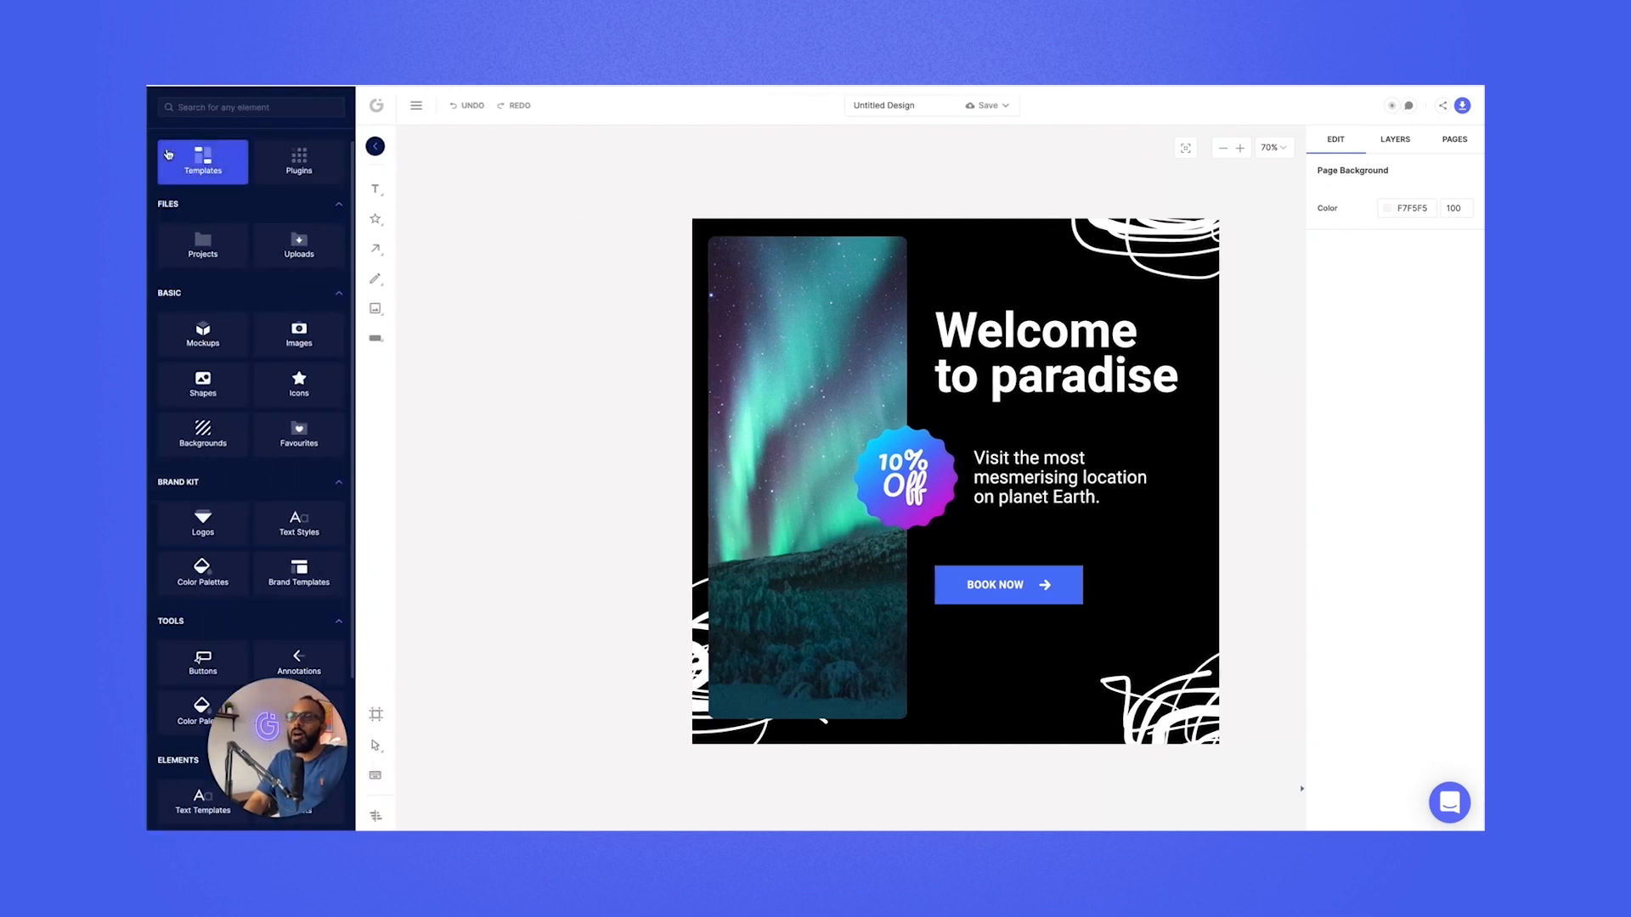
left_click(299, 433)
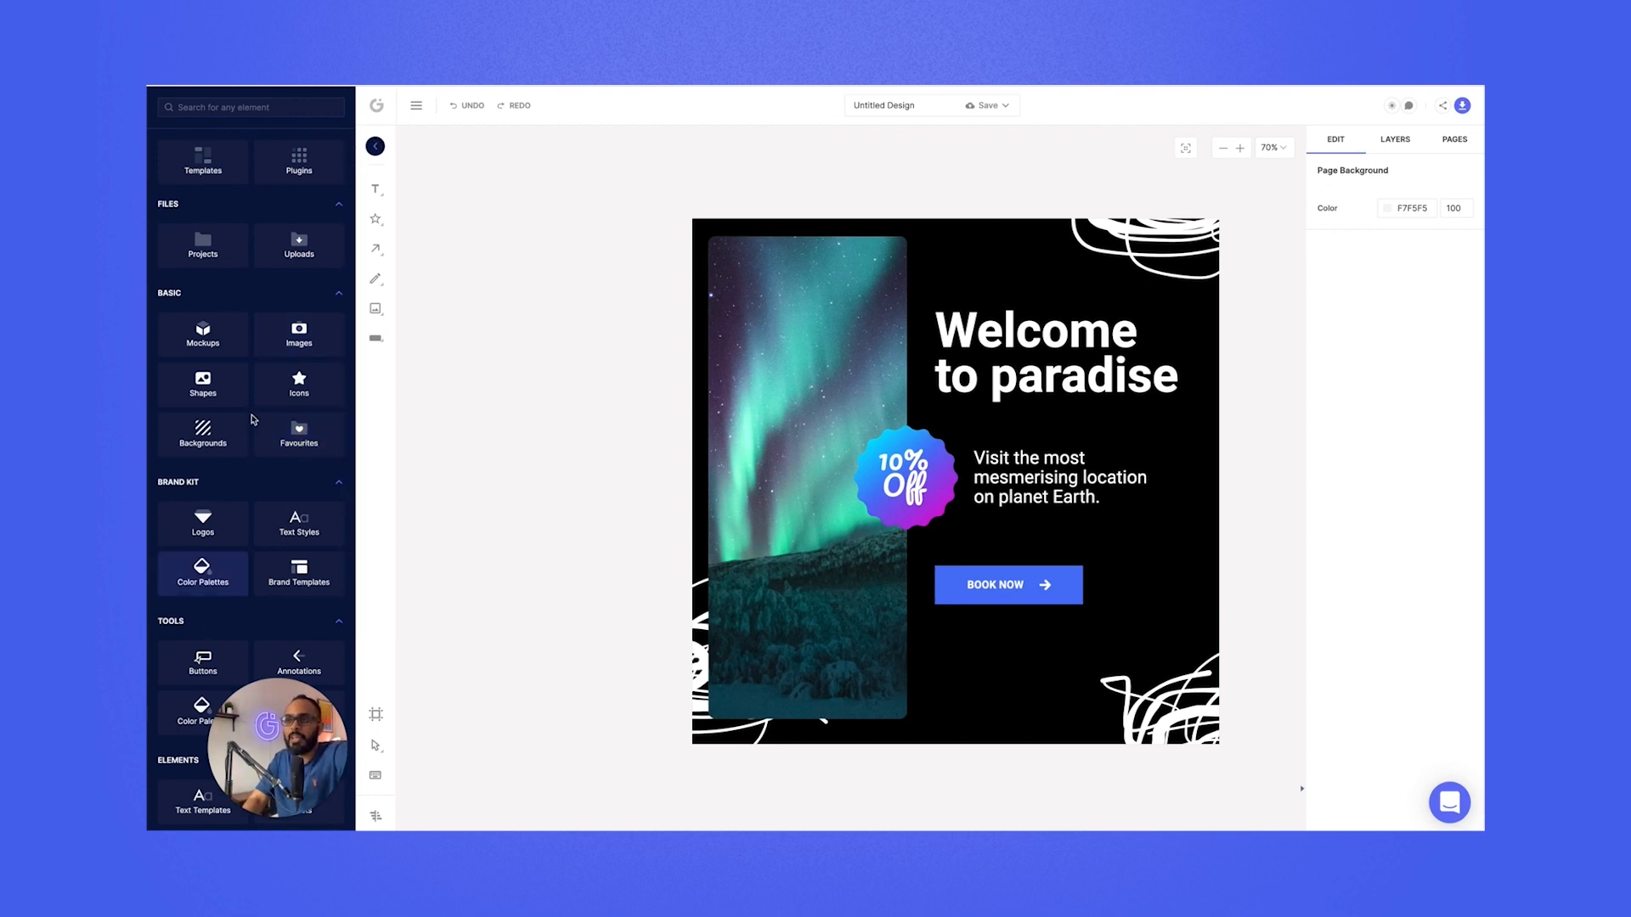
mouse_move(280, 307)
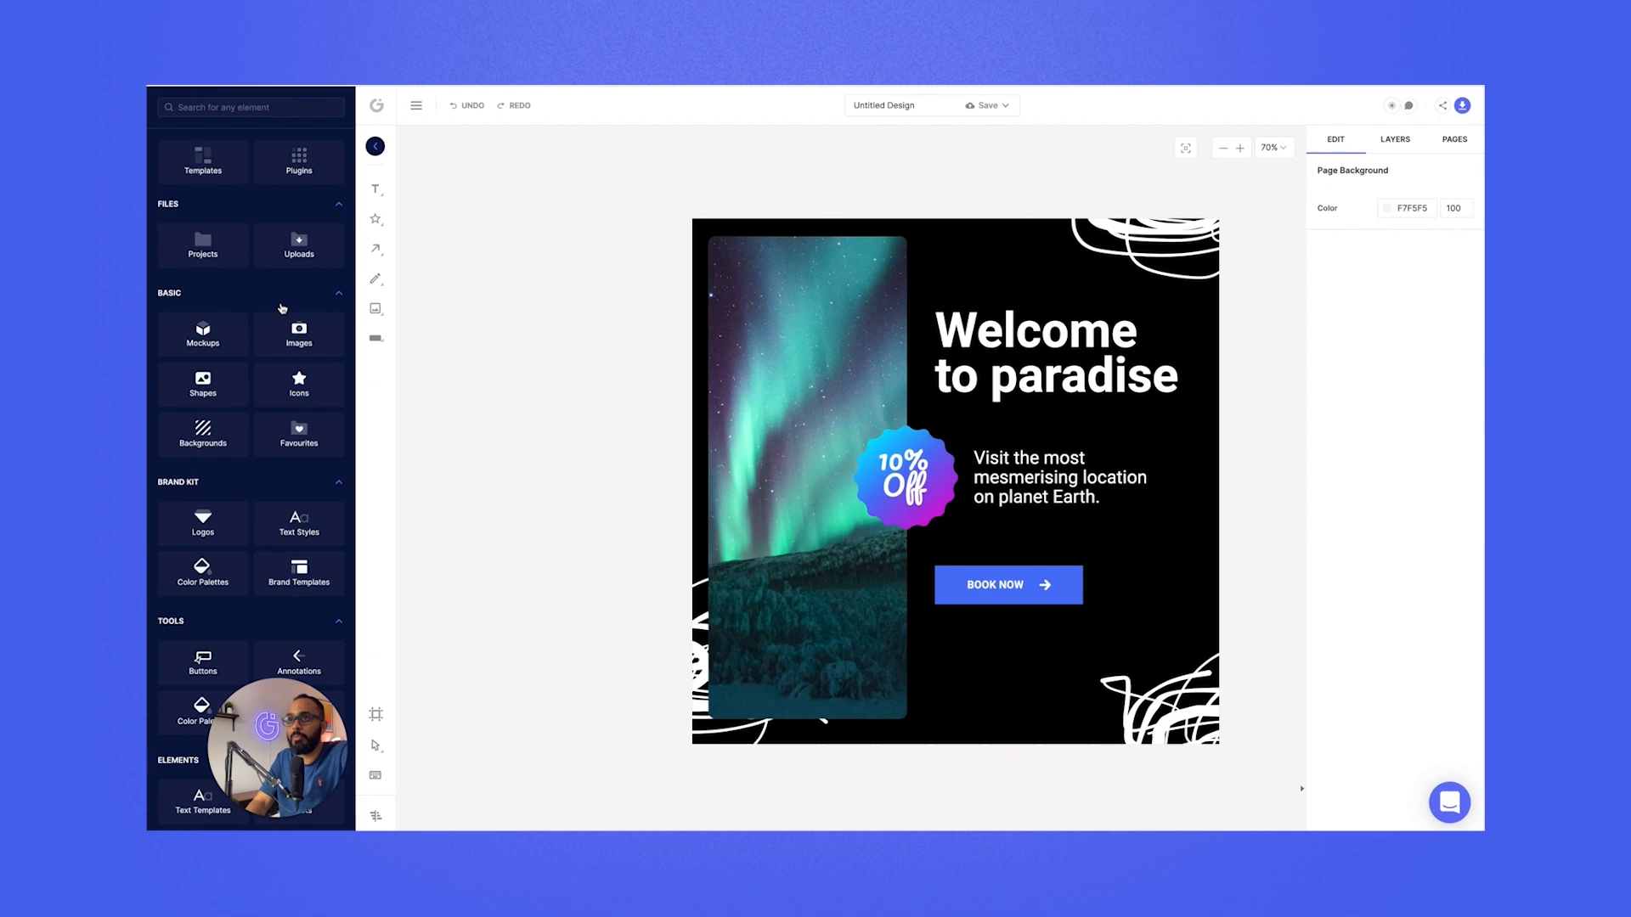
left_click(202, 161)
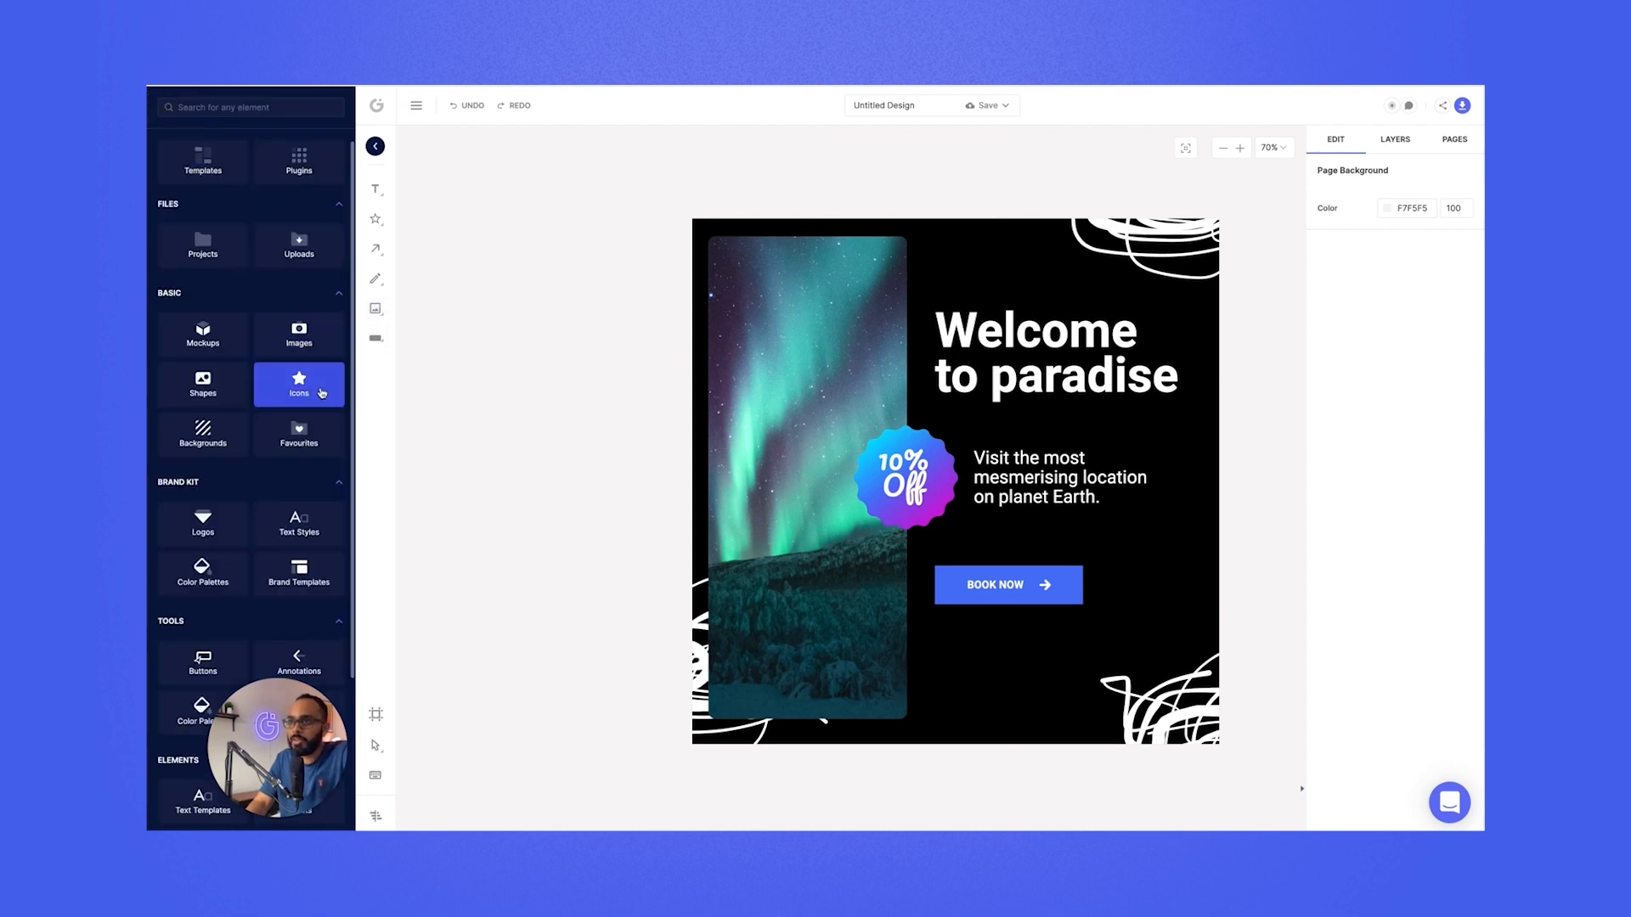
left_click(299, 386)
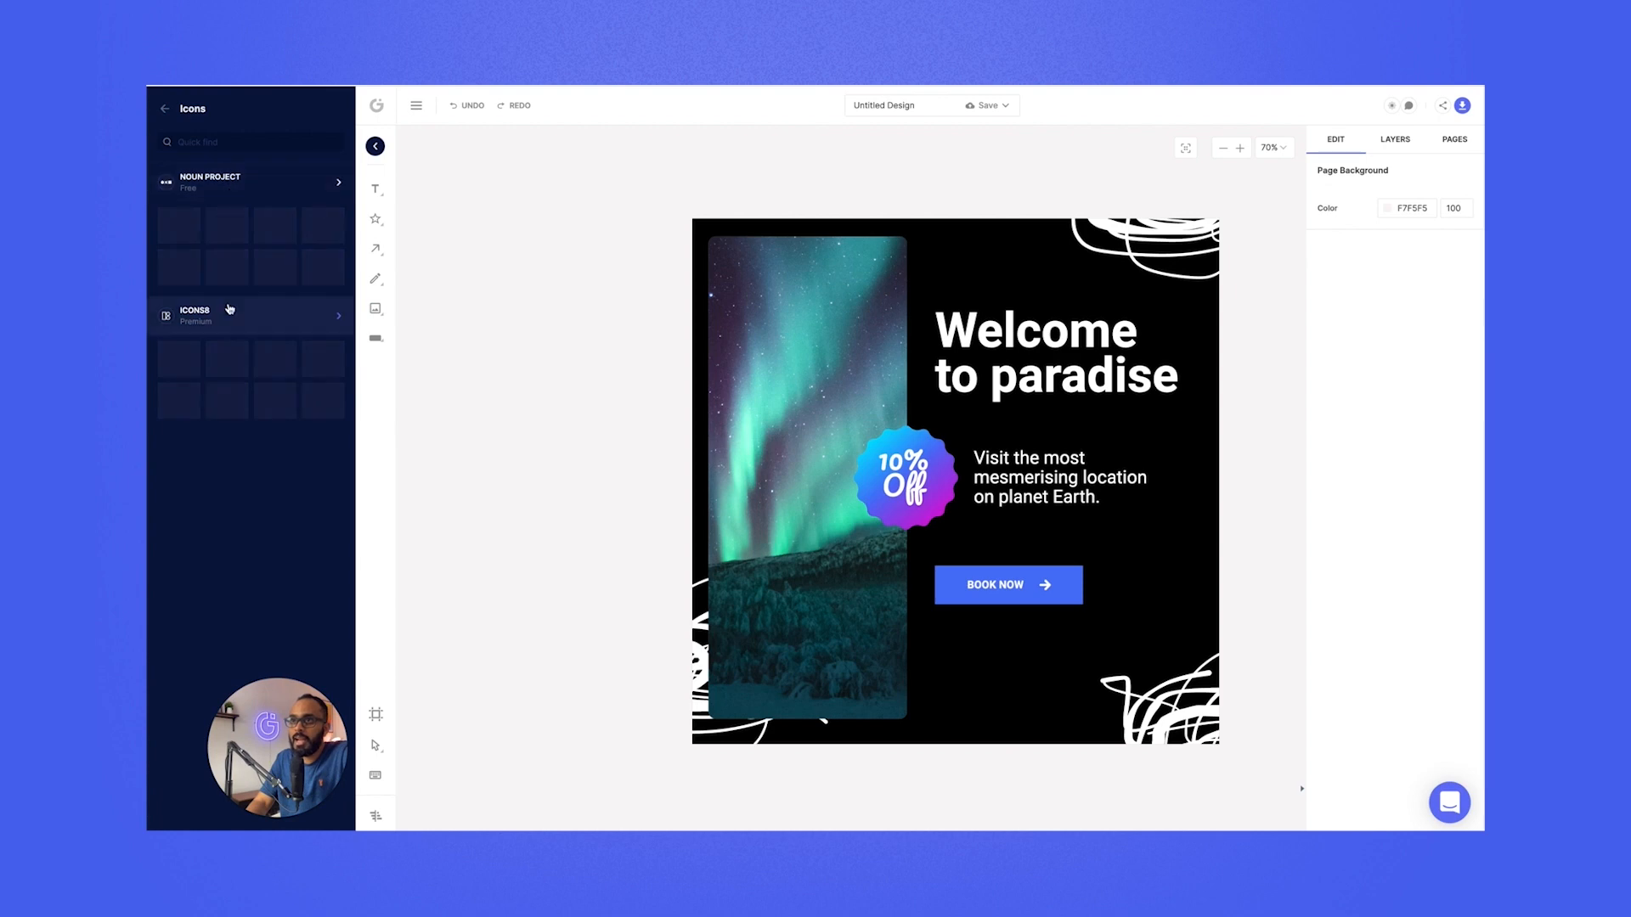
- Search the Icons8 set for a plane and add the purple airplane icon below BOOK NOW
left_click(249, 314)
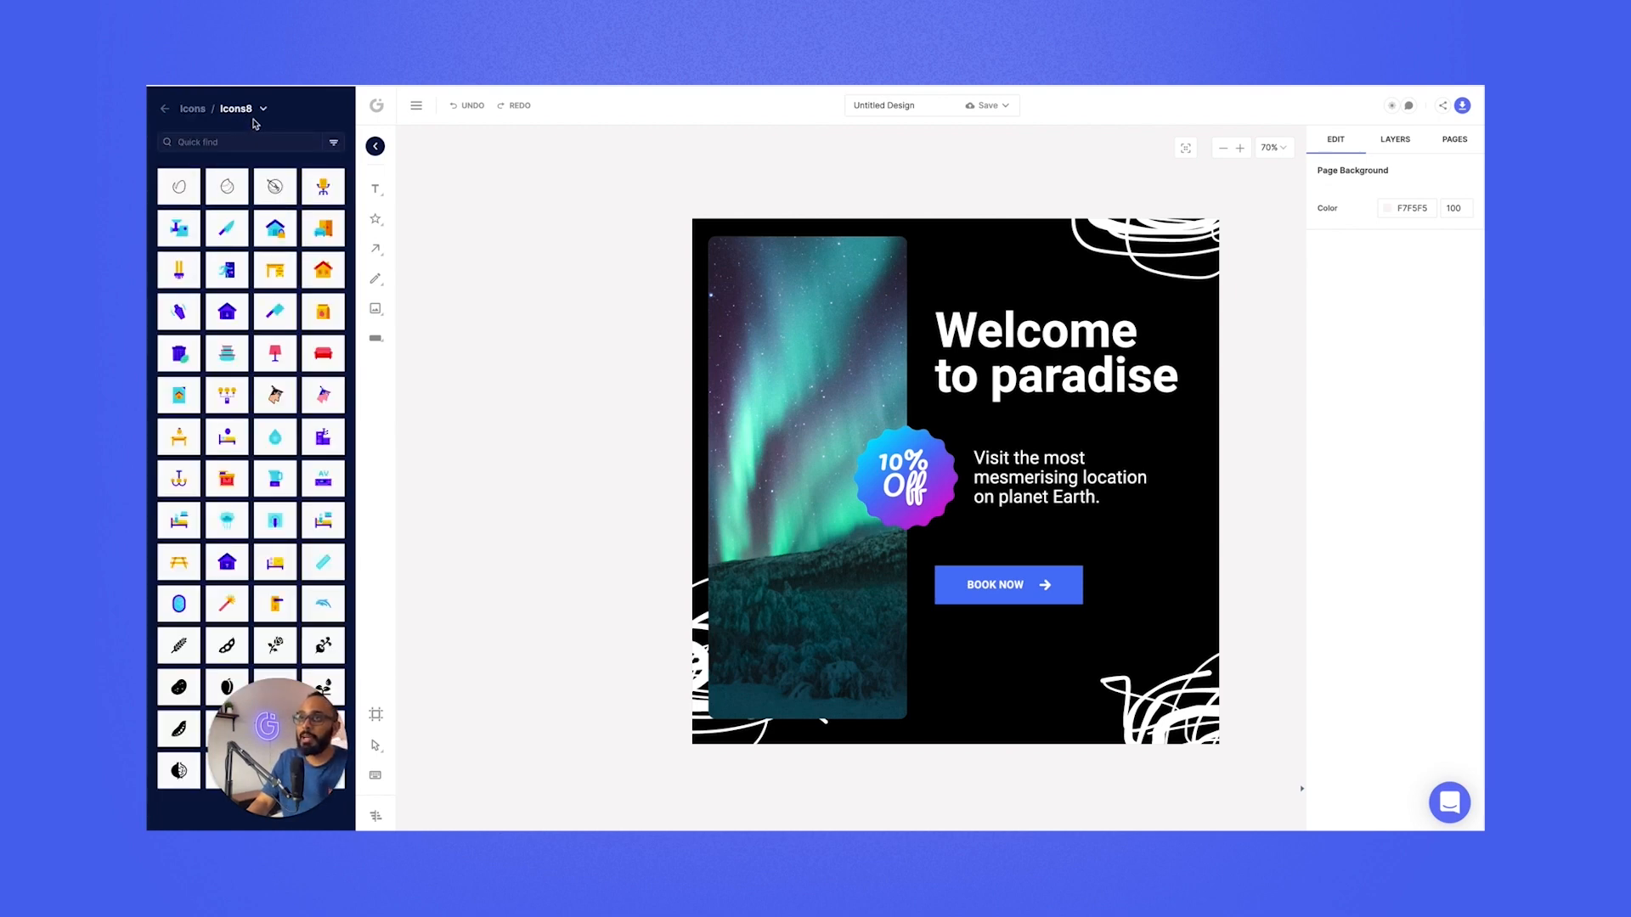
left_click(331, 142)
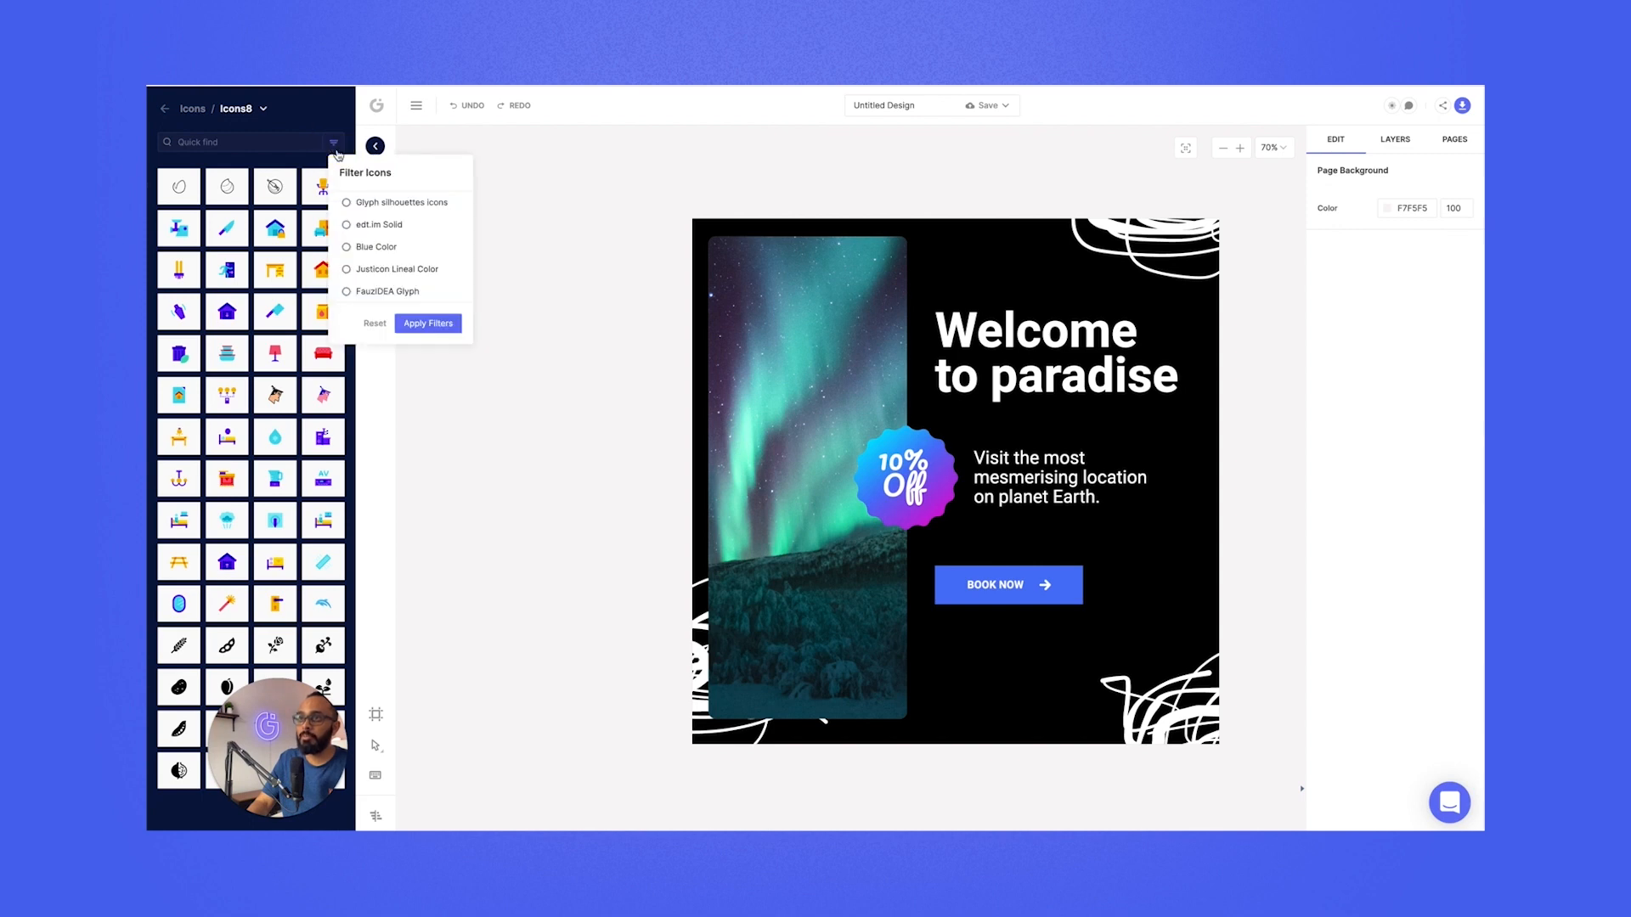
scroll("down", 3)
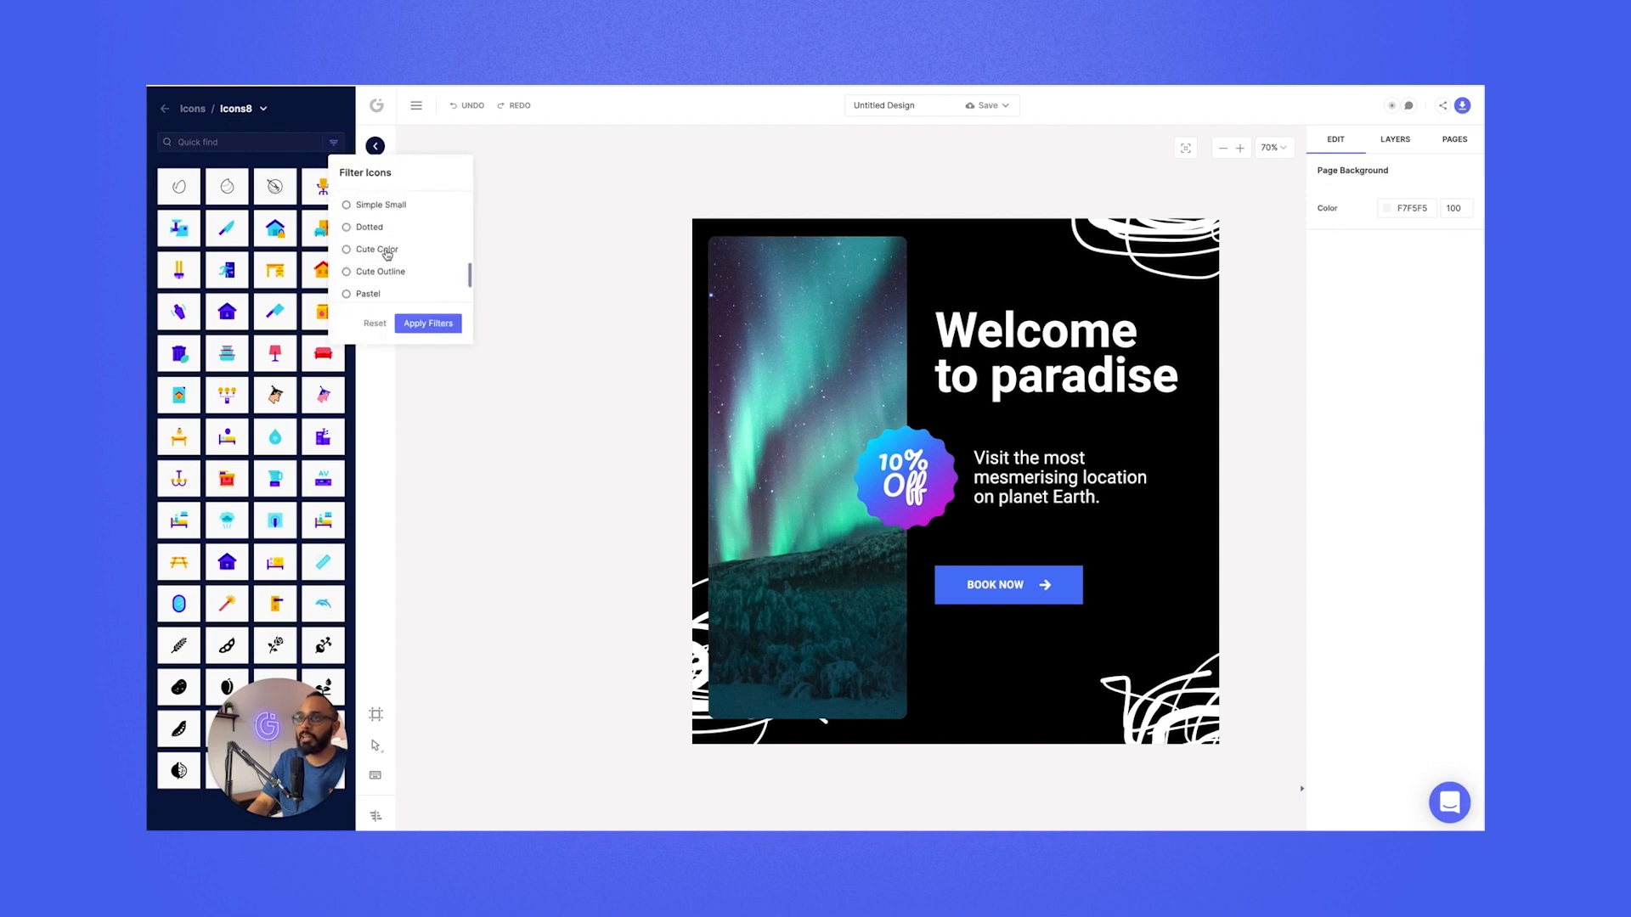
scroll("down", 3)
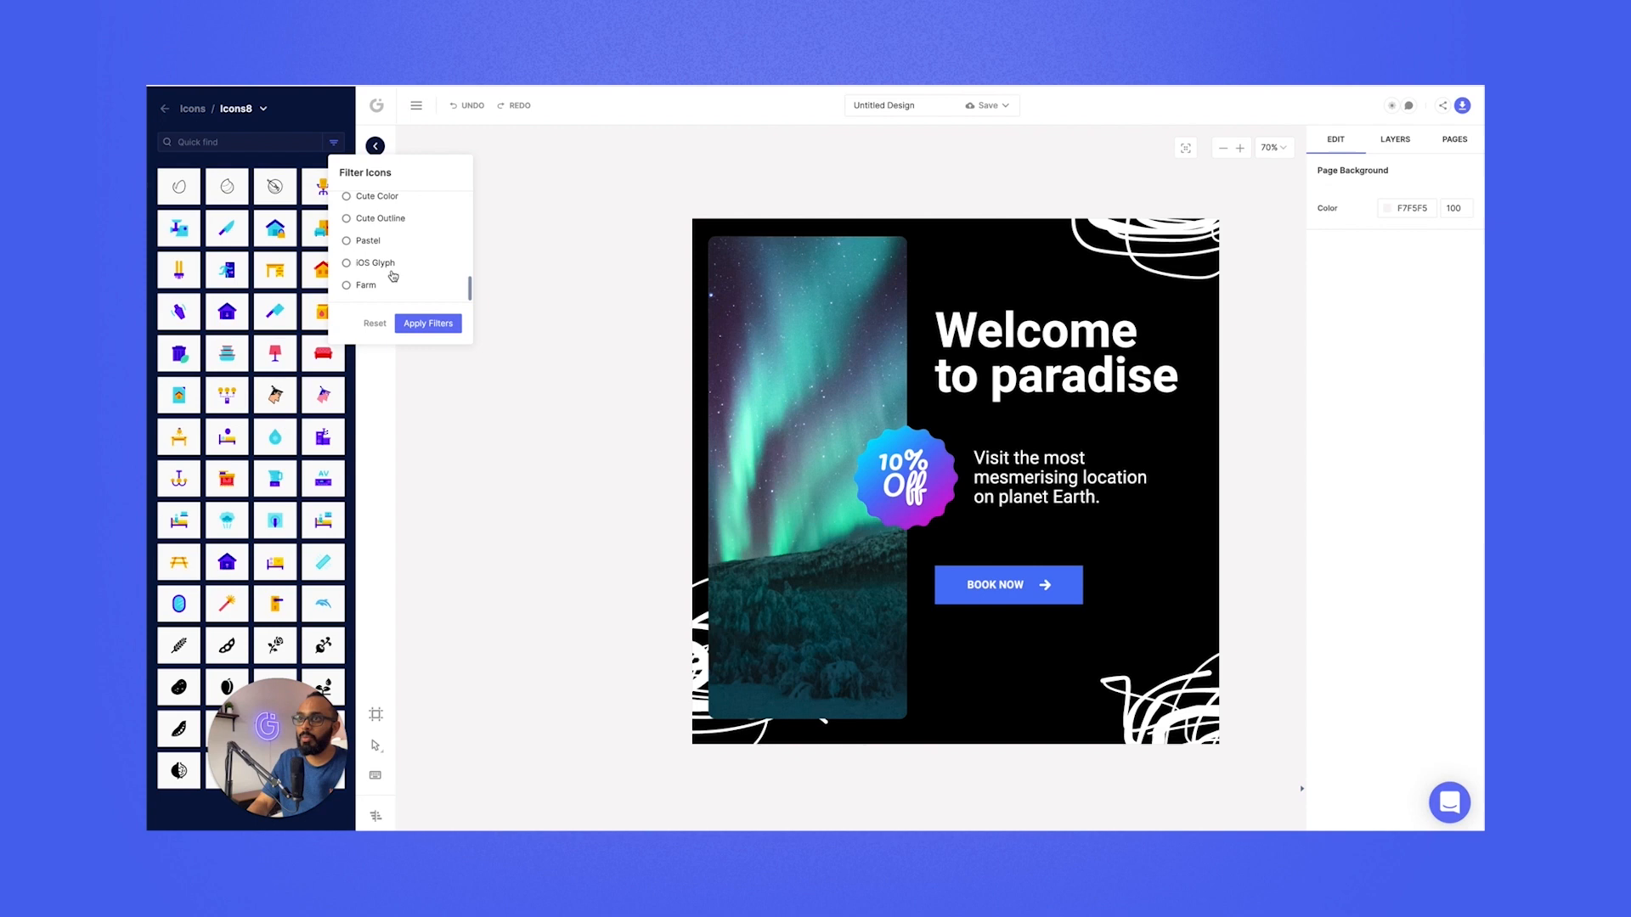
scroll("up", 3)
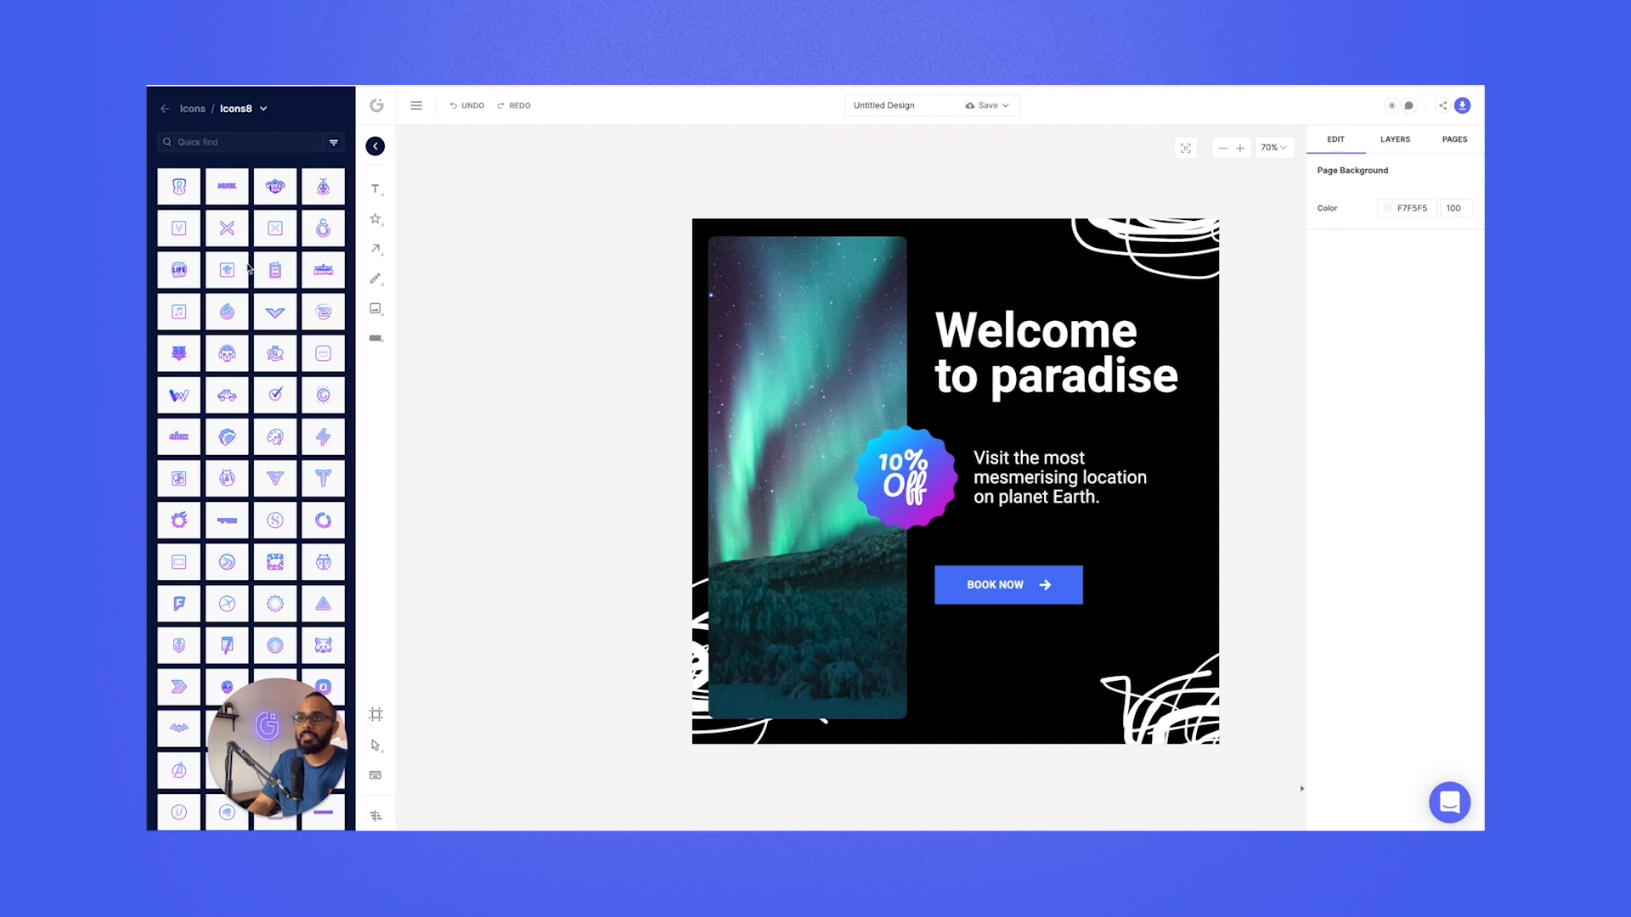
type("p")
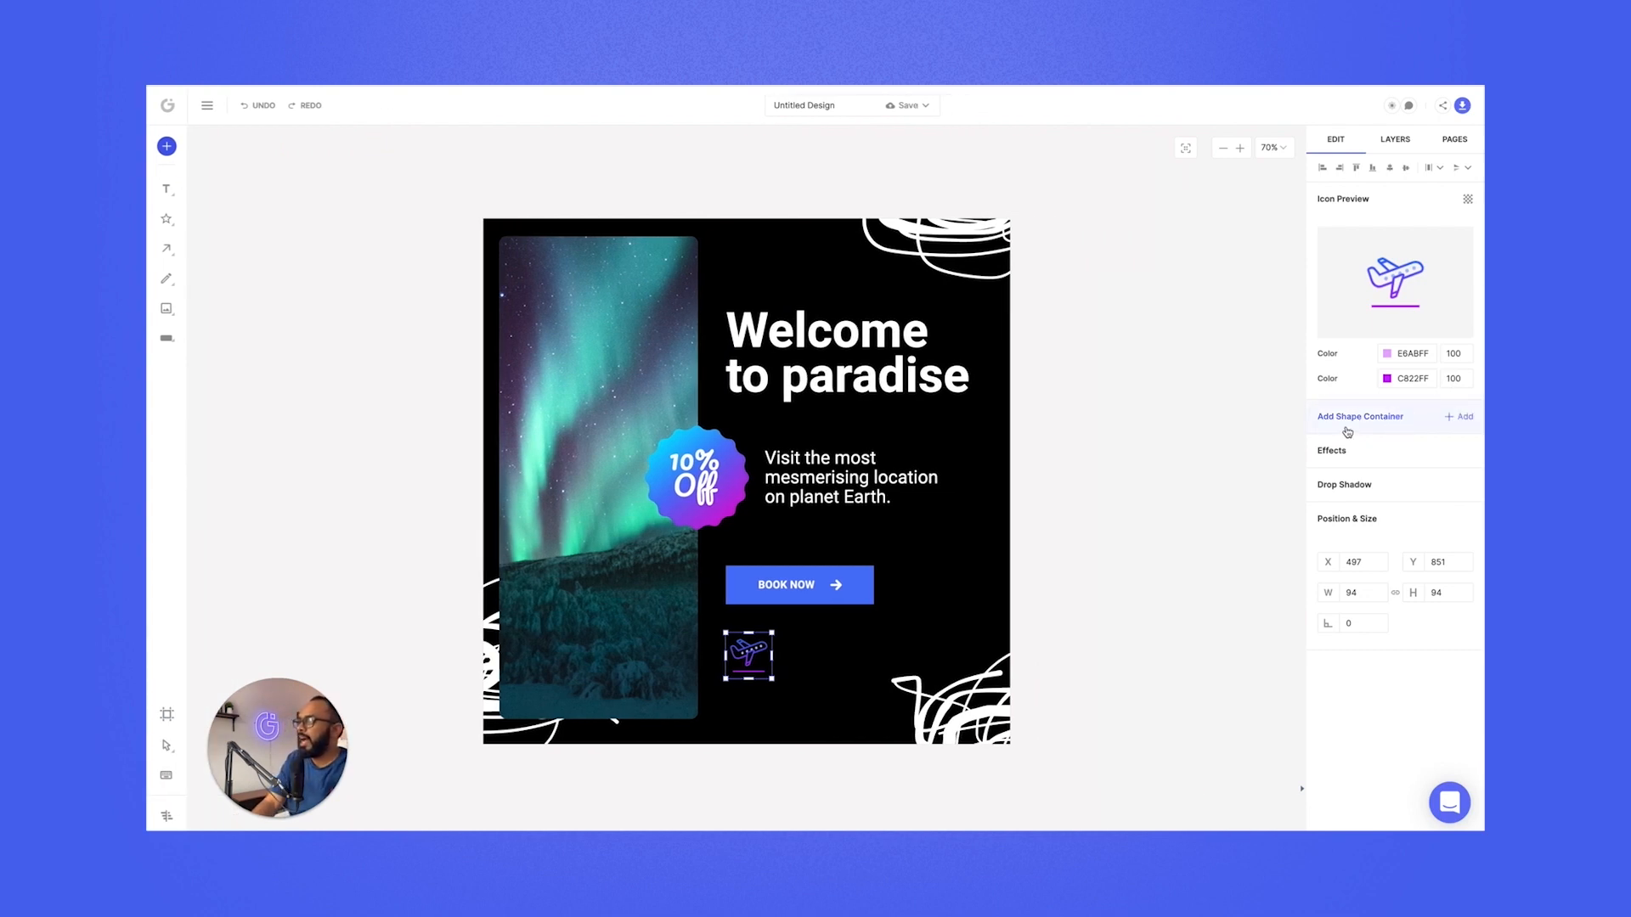
mouse_move(1393, 423)
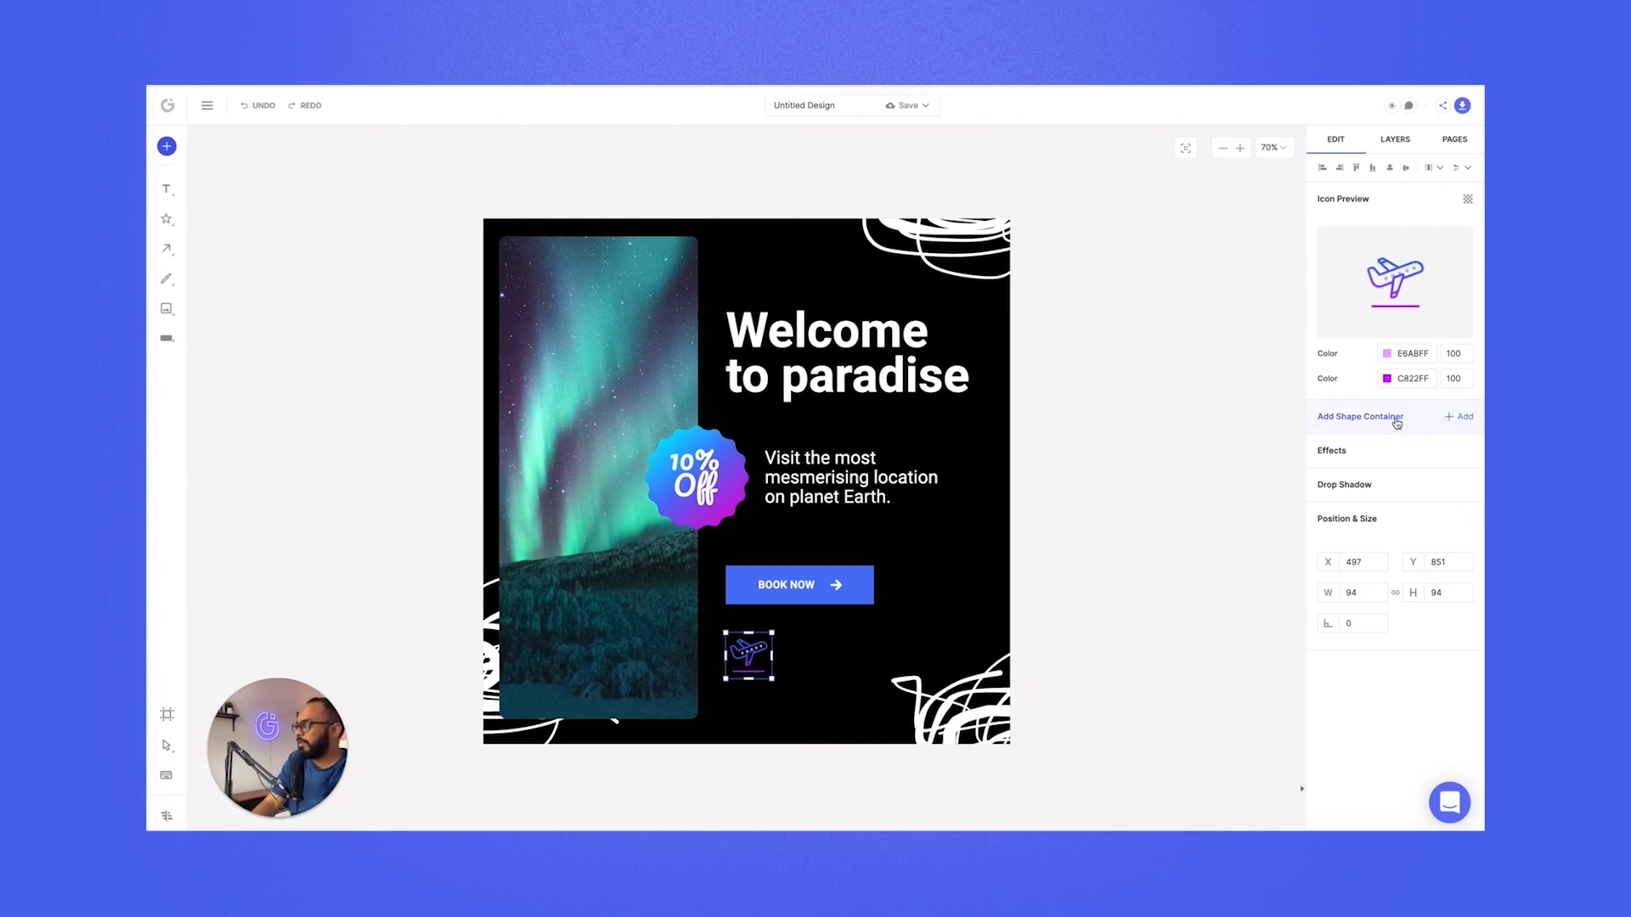
- Wrap the airplane in a white FFFFFF rounded square container beside the BOOK NOW button
left_click(1461, 418)
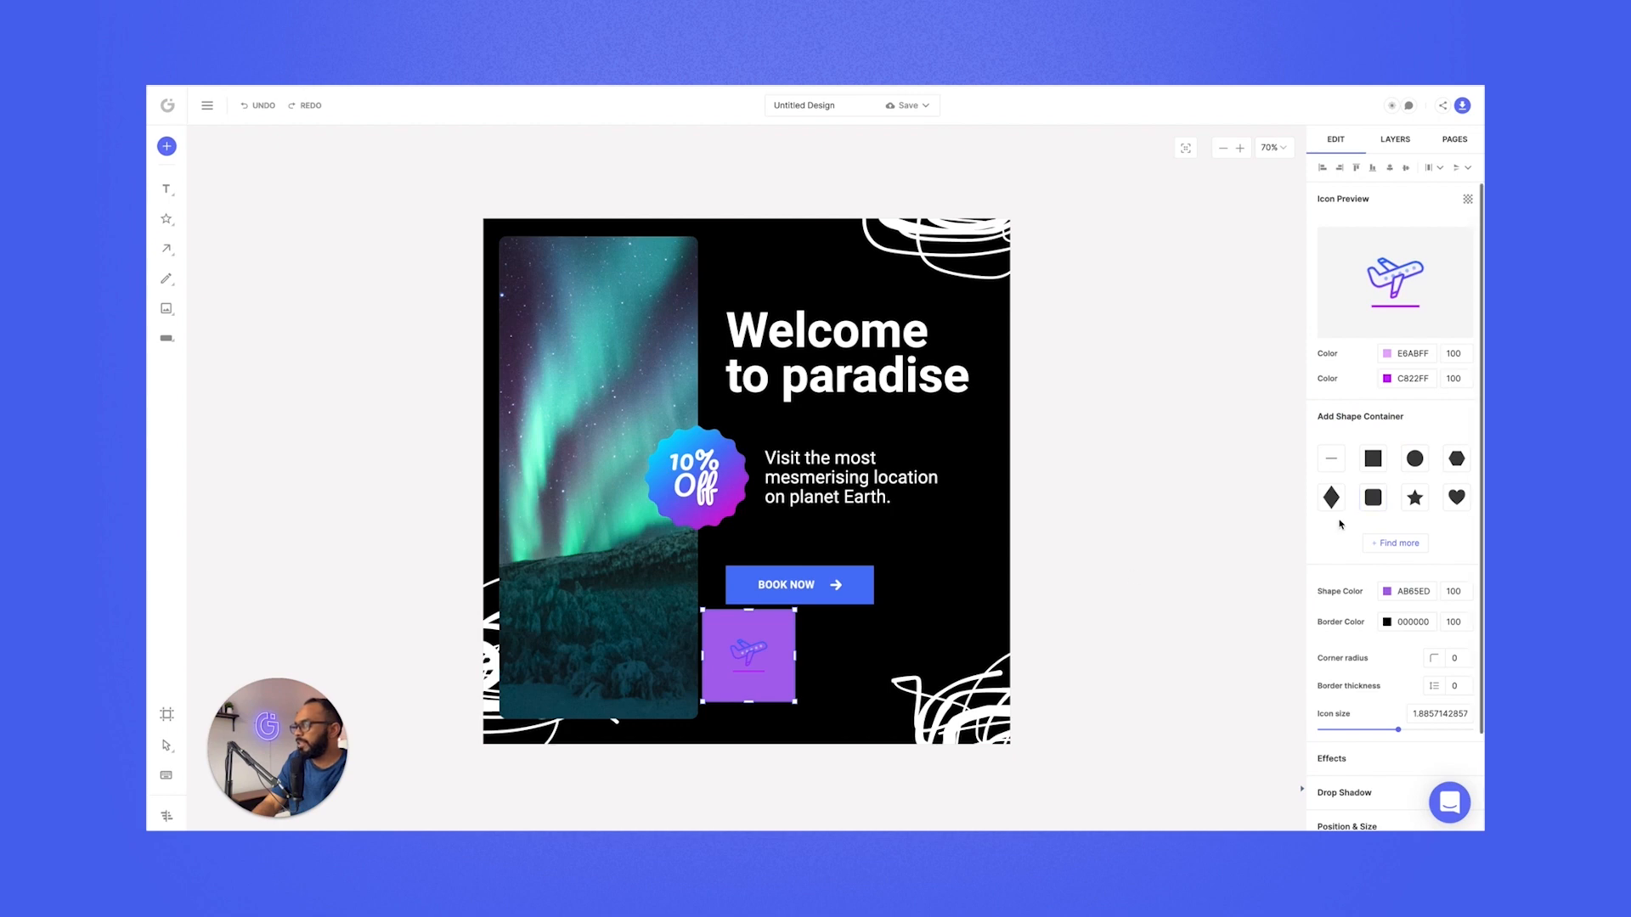
left_click(1386, 591)
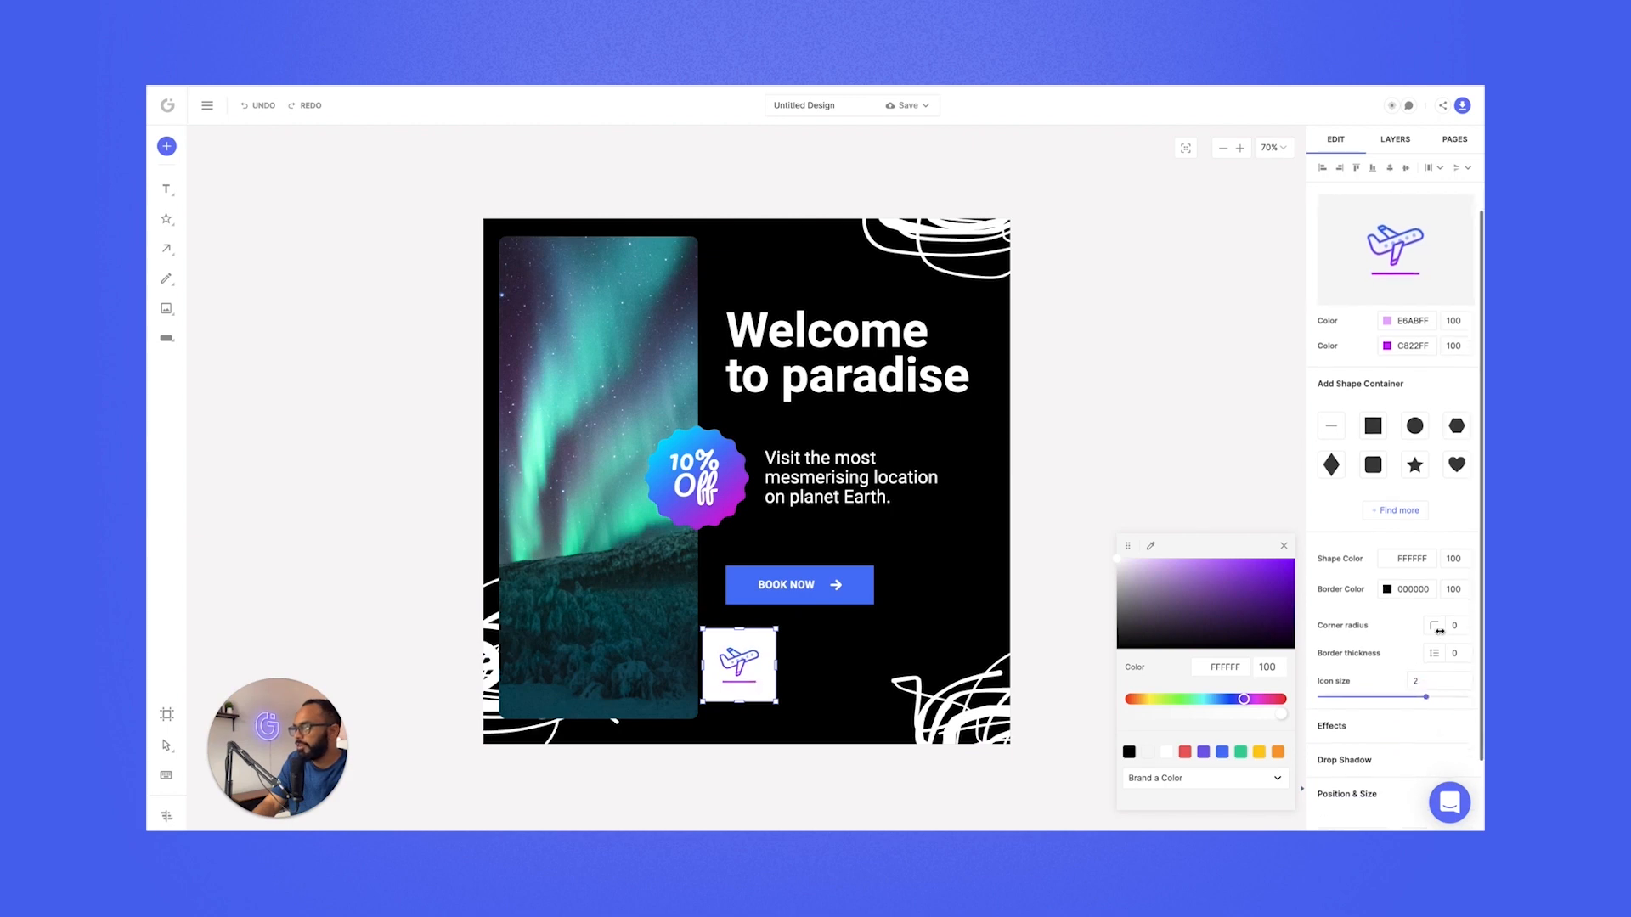
left_click(1446, 627)
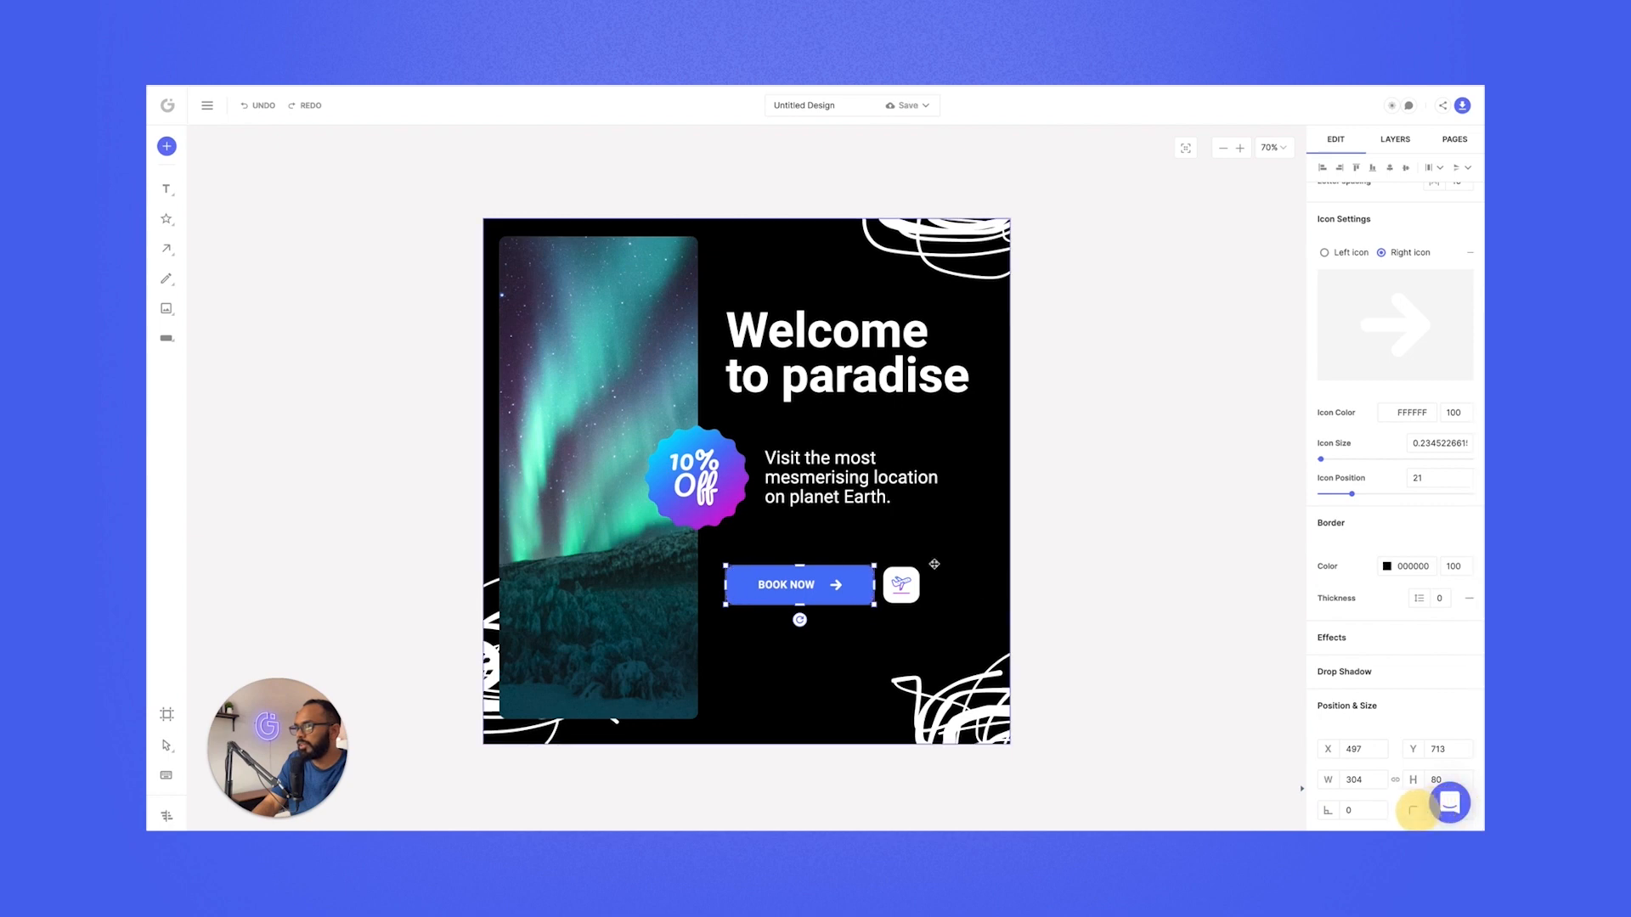
left_click(939, 636)
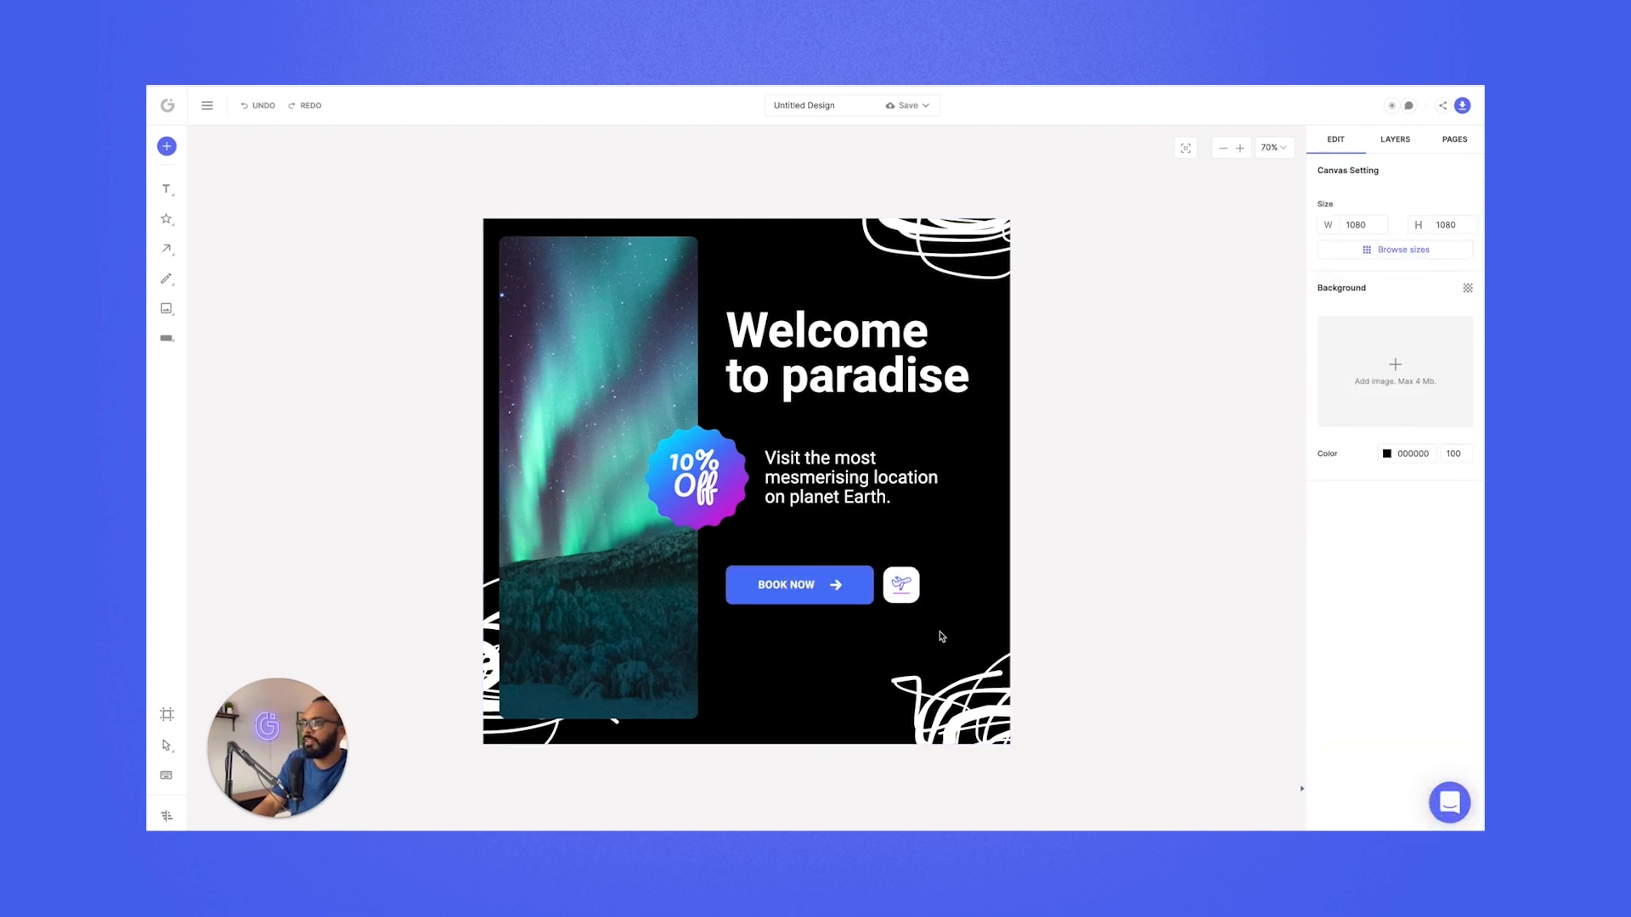
left_click(799, 585)
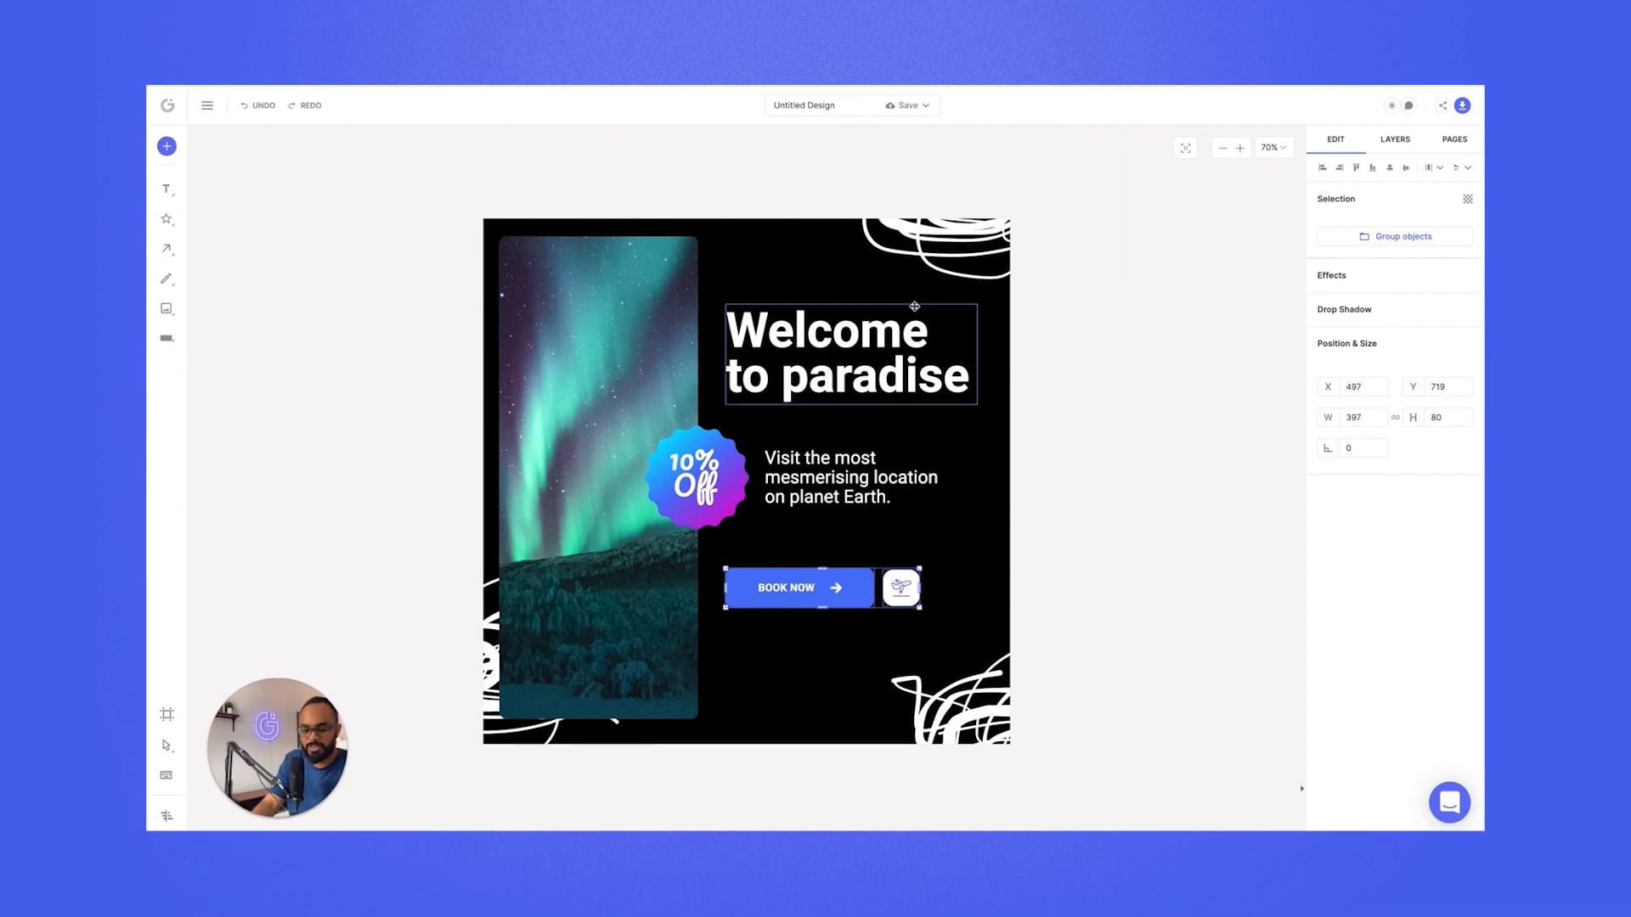
left_click(1401, 236)
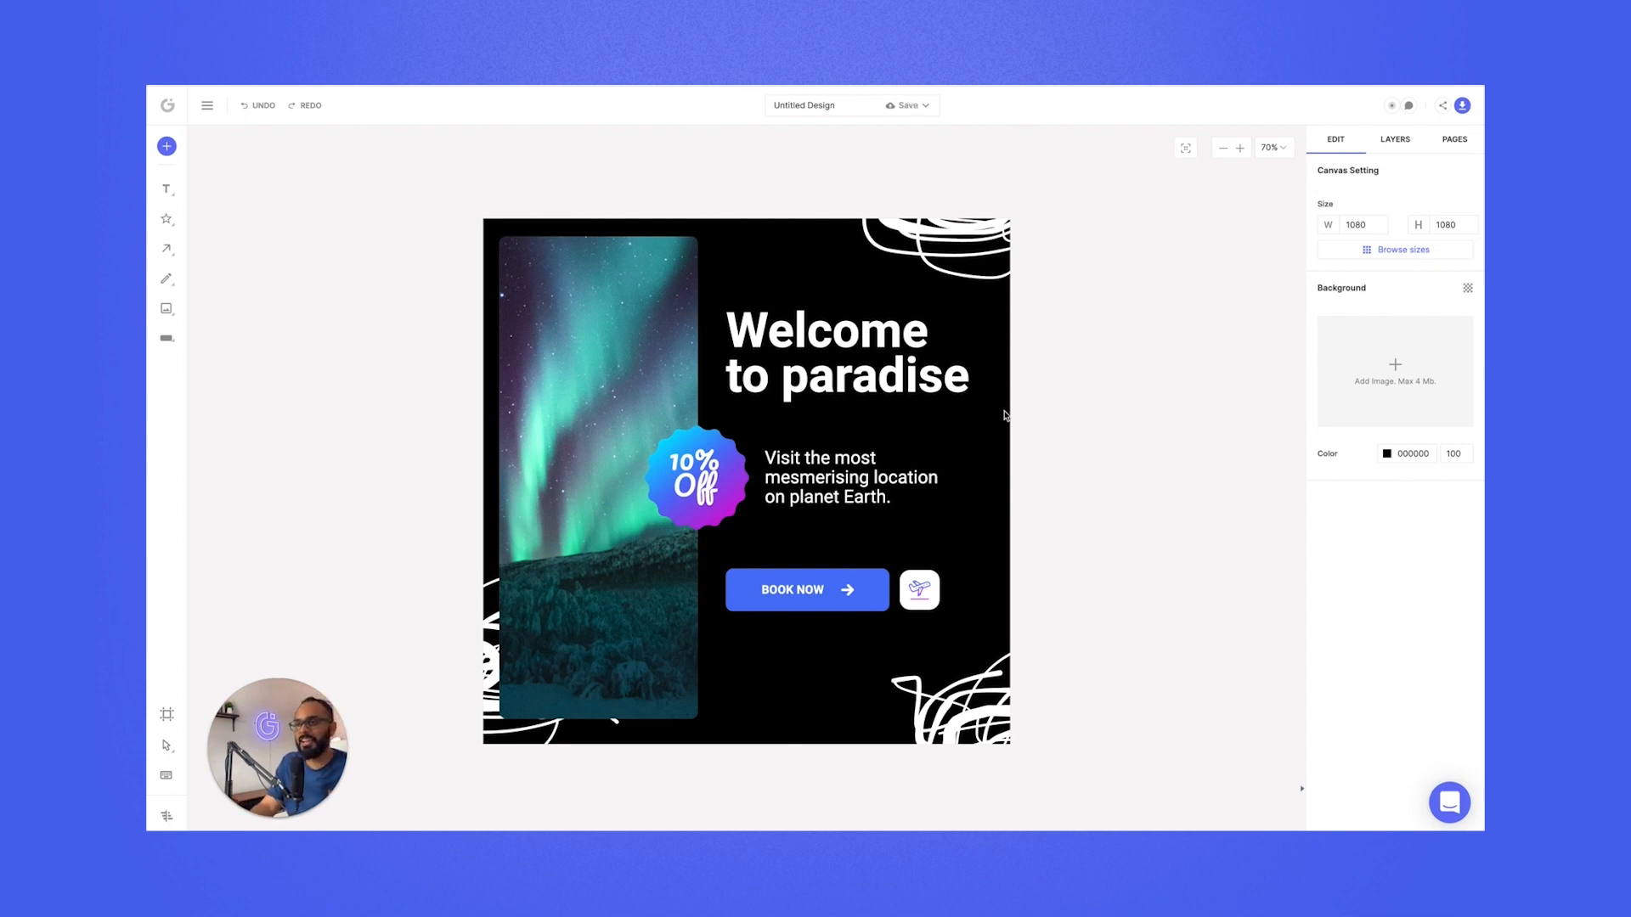
left_click(1455, 139)
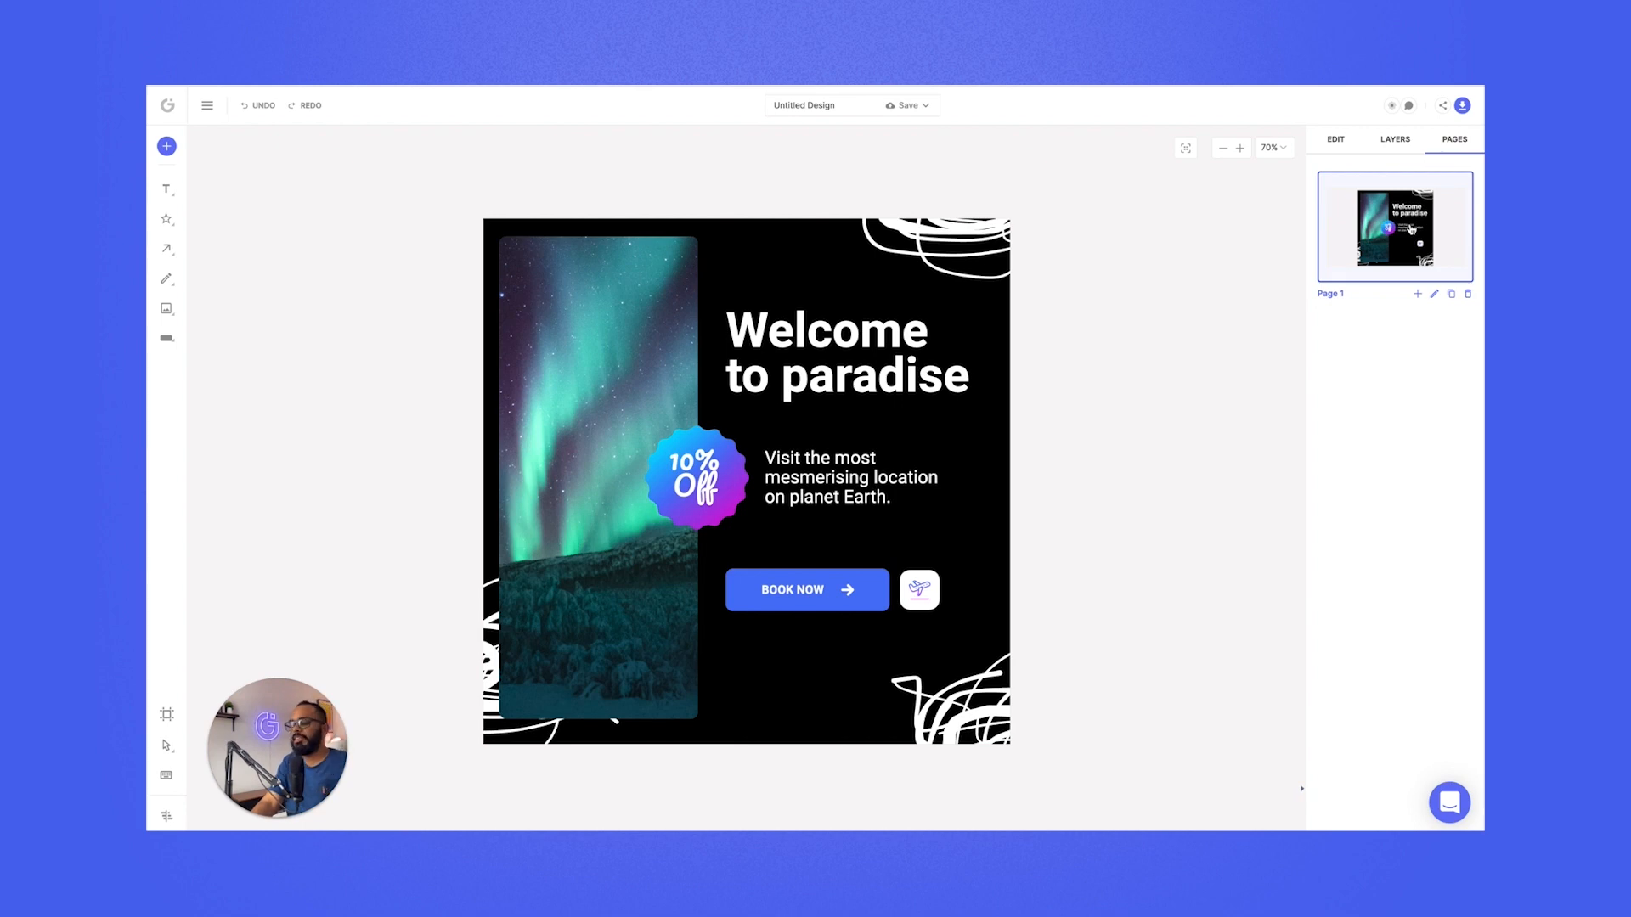
left_click(1336, 137)
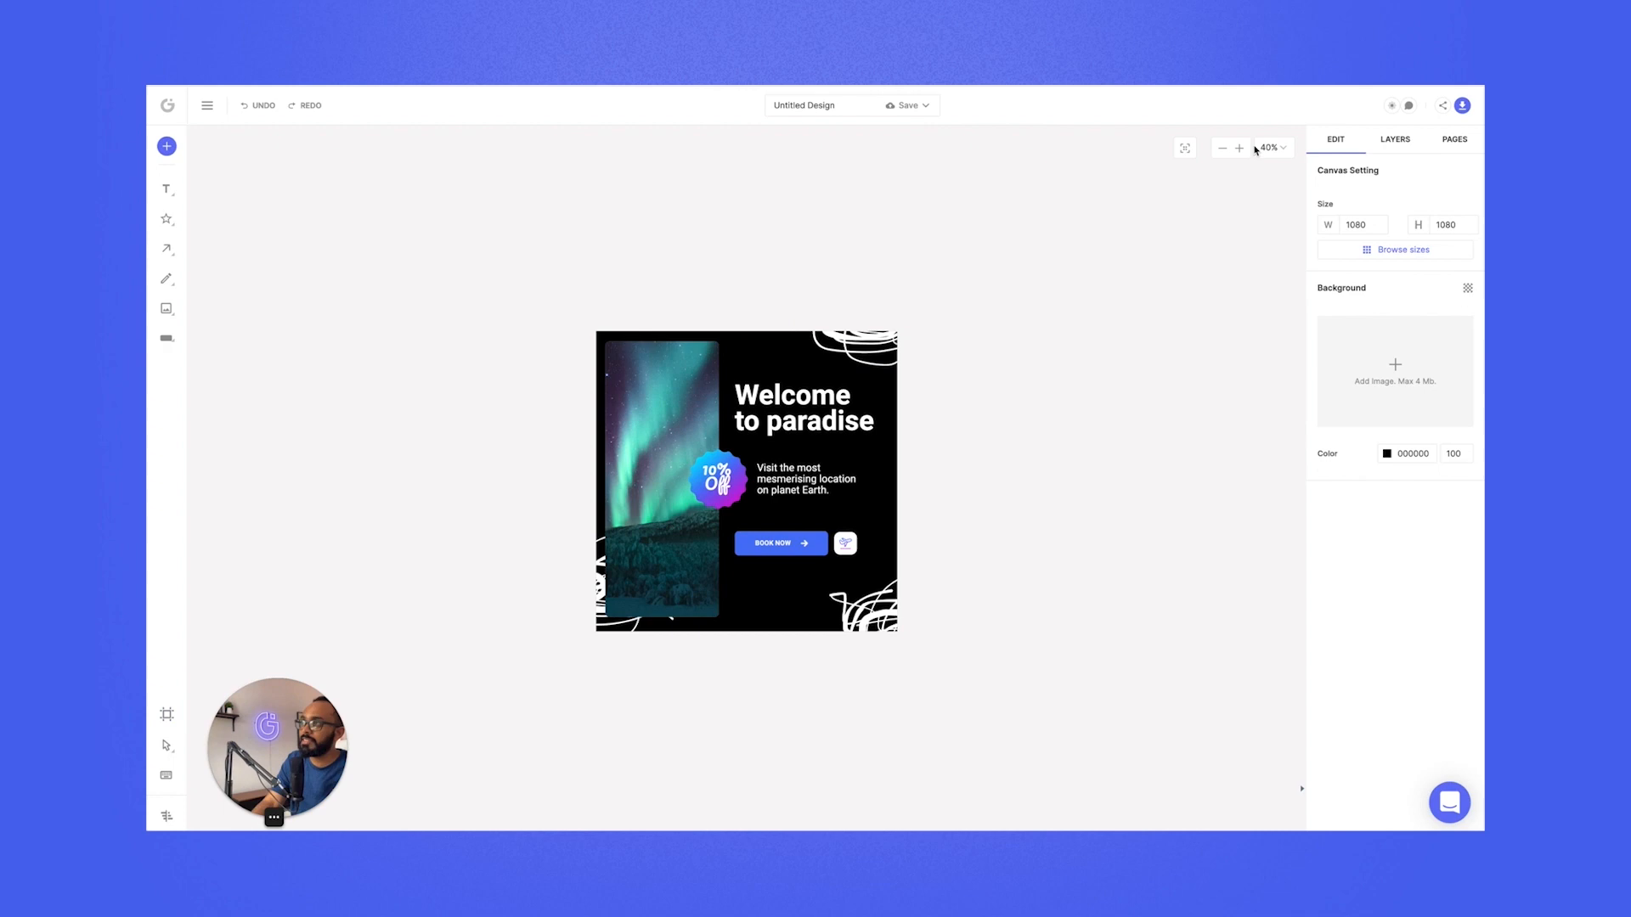
- Draw a second canvas beside the post and give it a blue-to-pink radial gradient background
left_click(1222, 148)
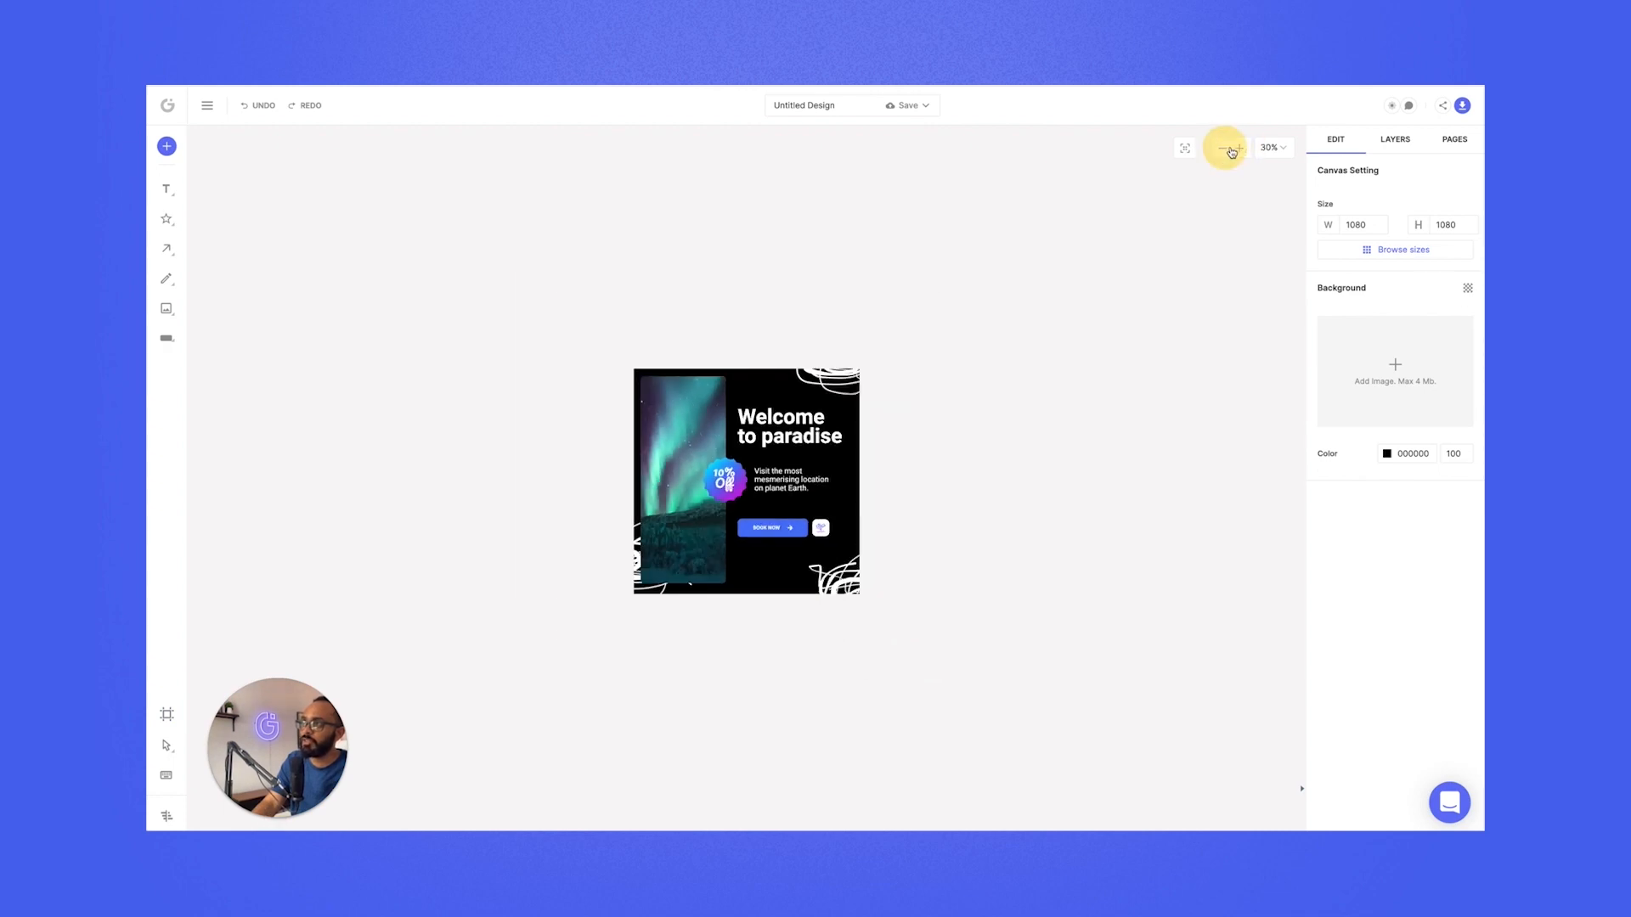
left_click(1237, 148)
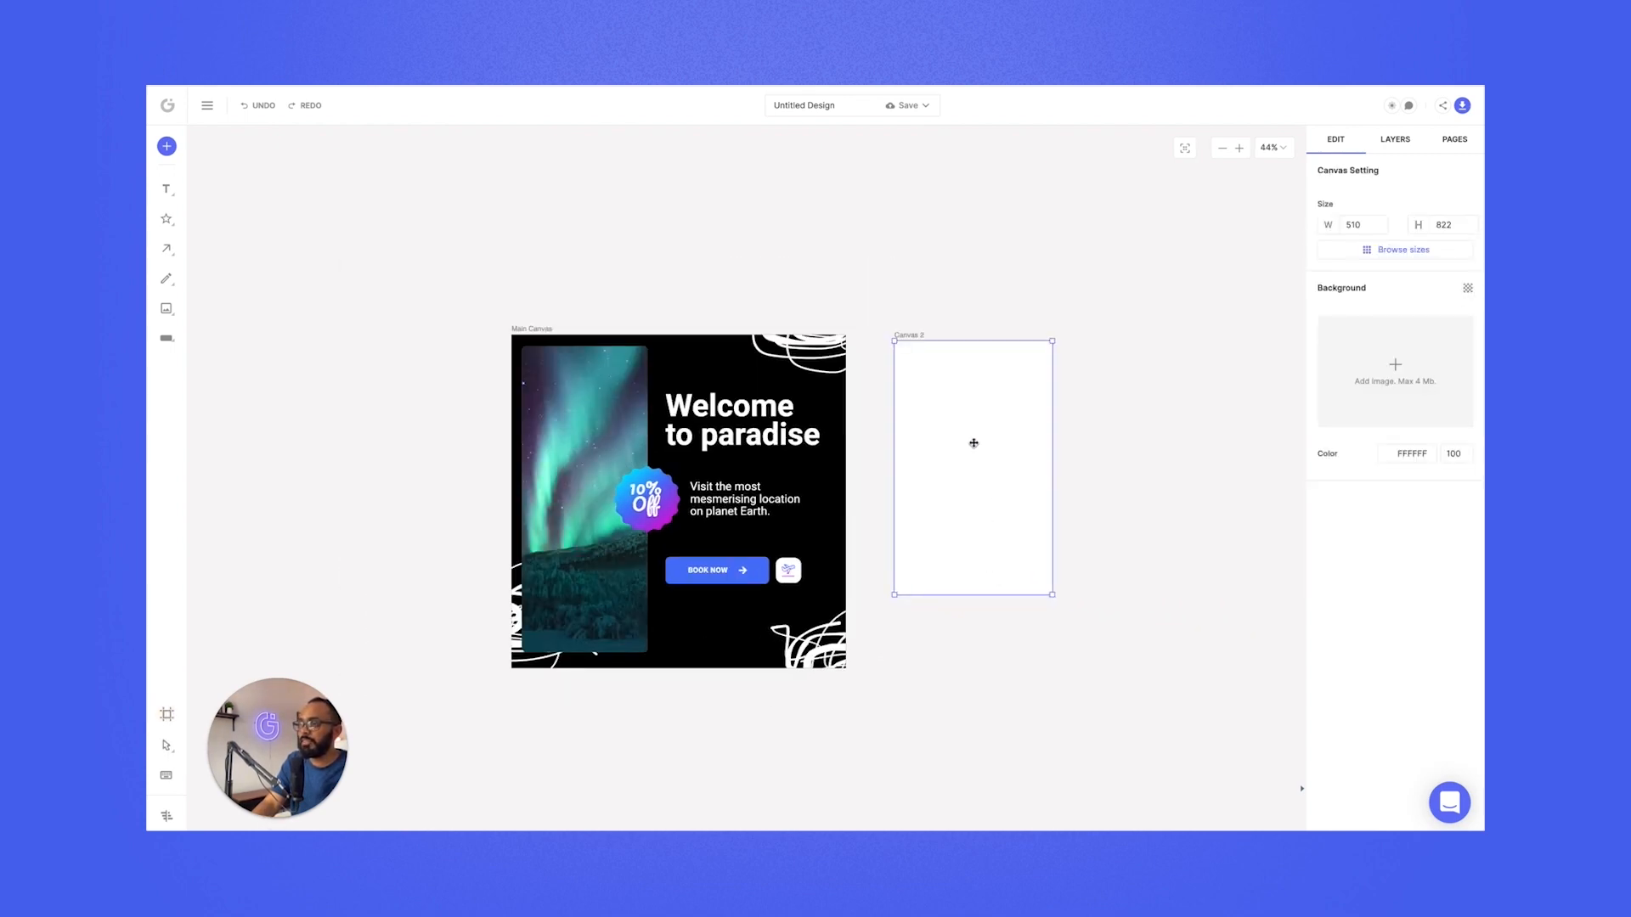
left_click(165, 219)
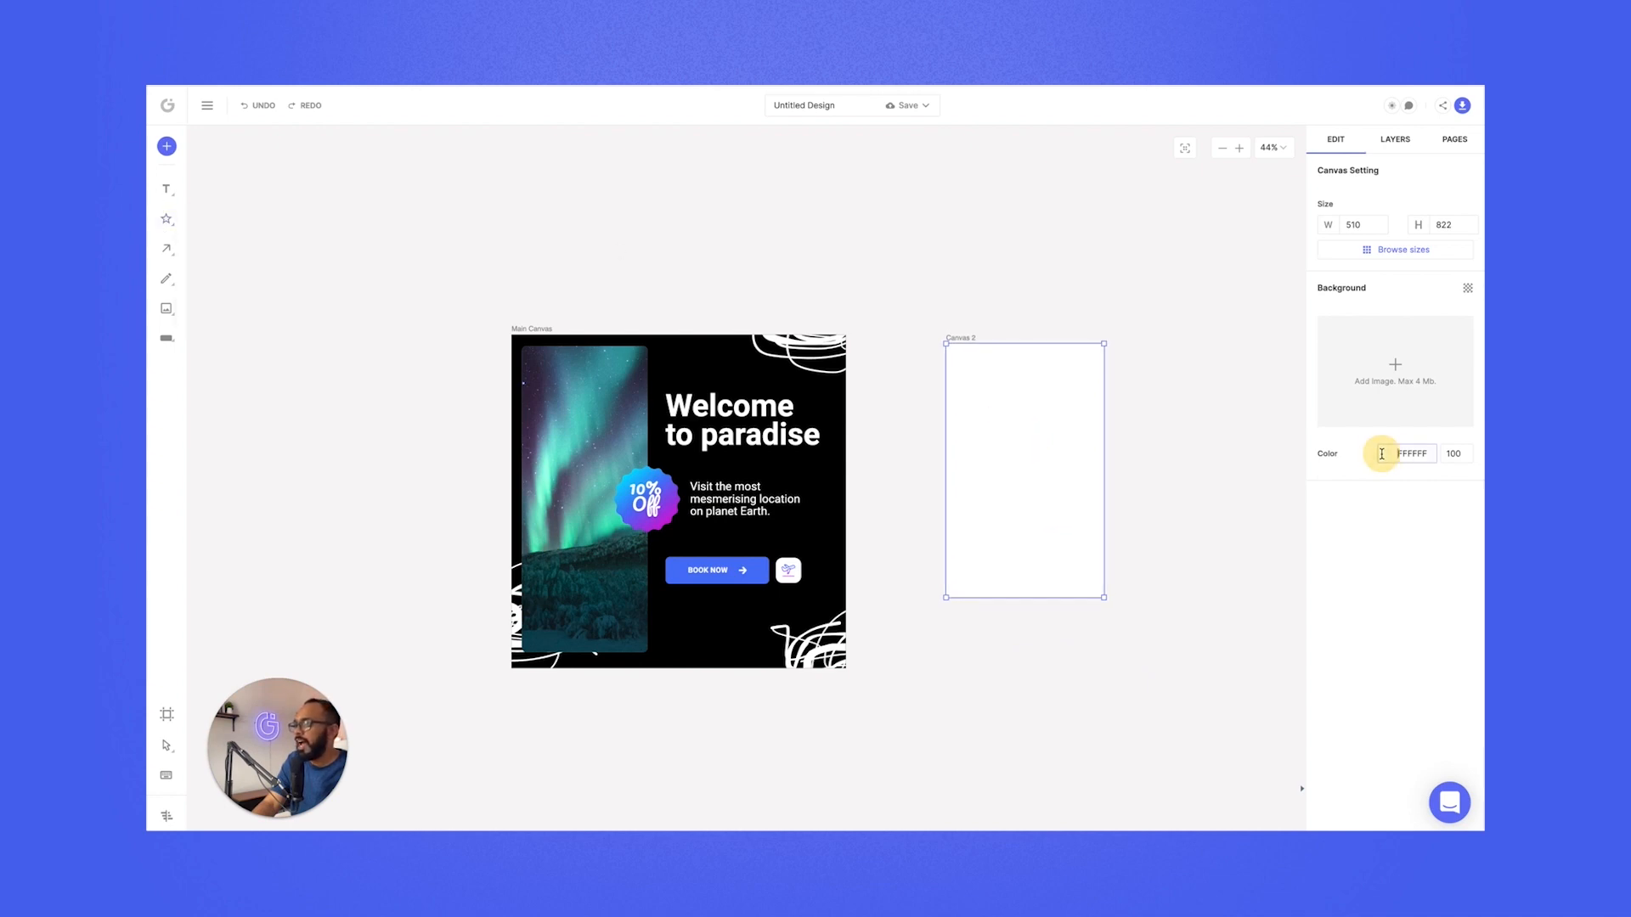
left_click(1381, 452)
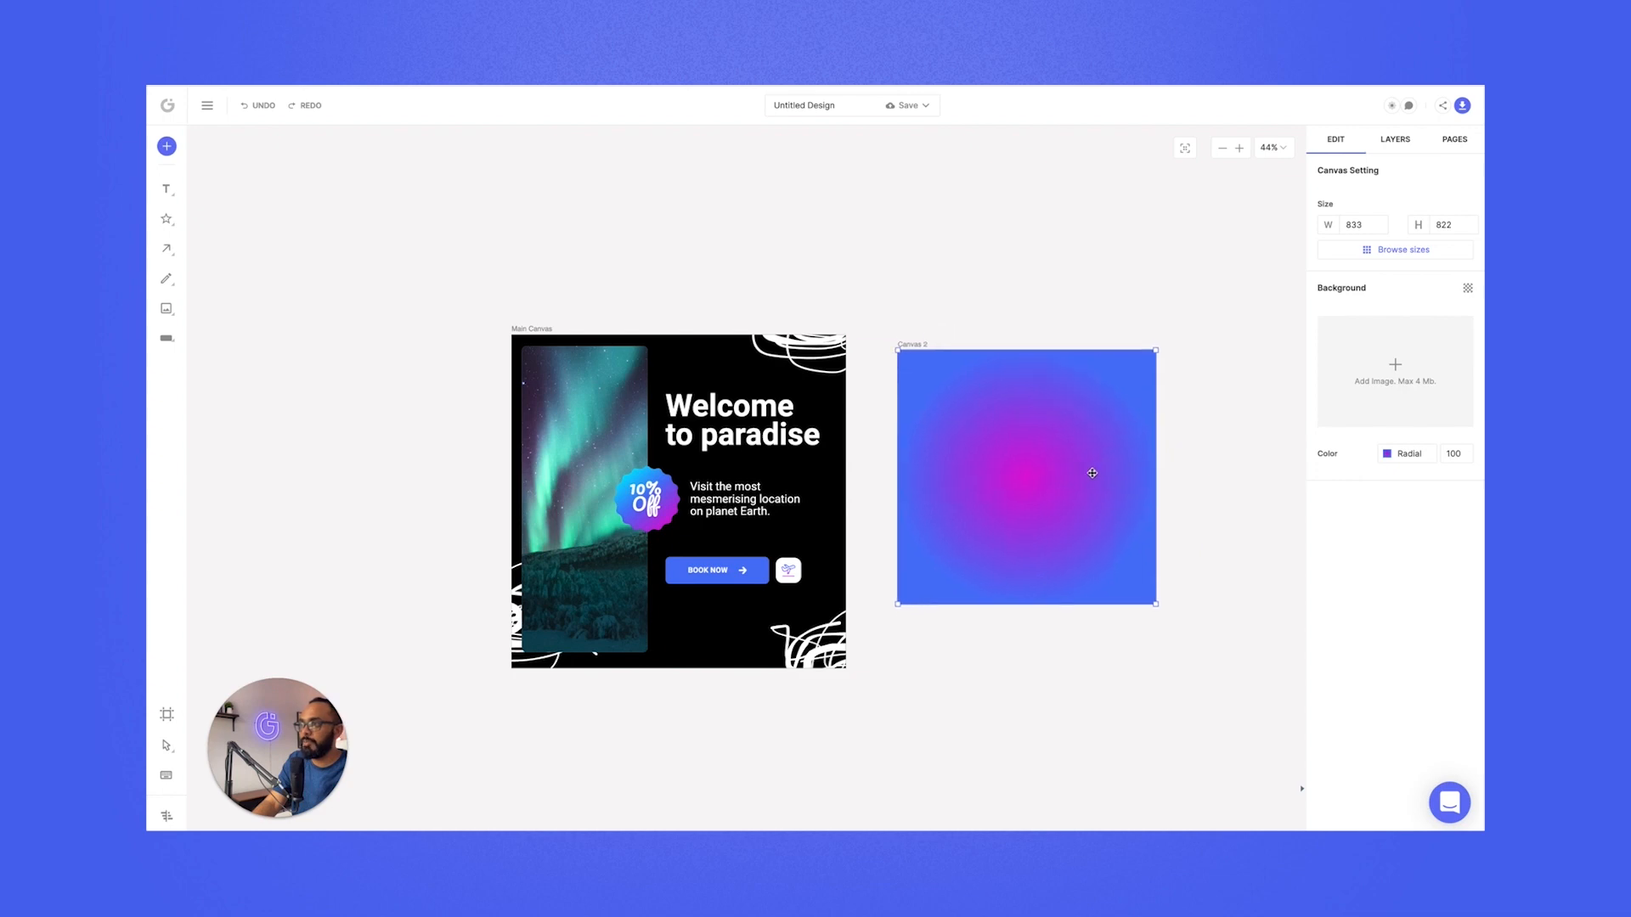
left_click(1035, 289)
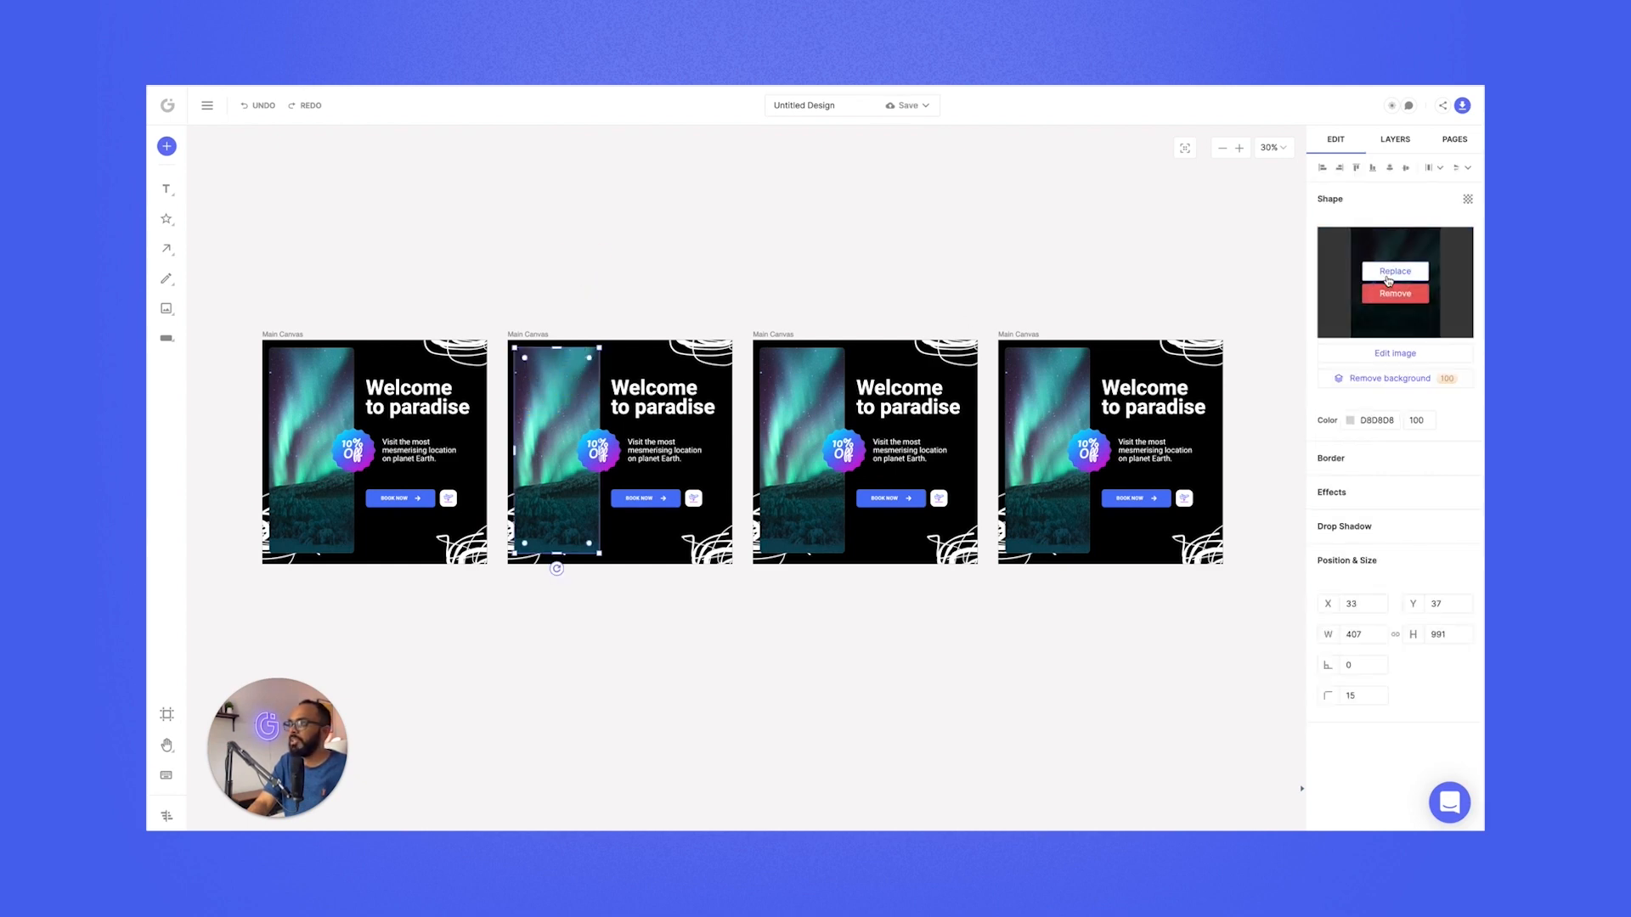
- Replace the second and third posts' photos with the canyon and green aerial road images
left_click(1393, 272)
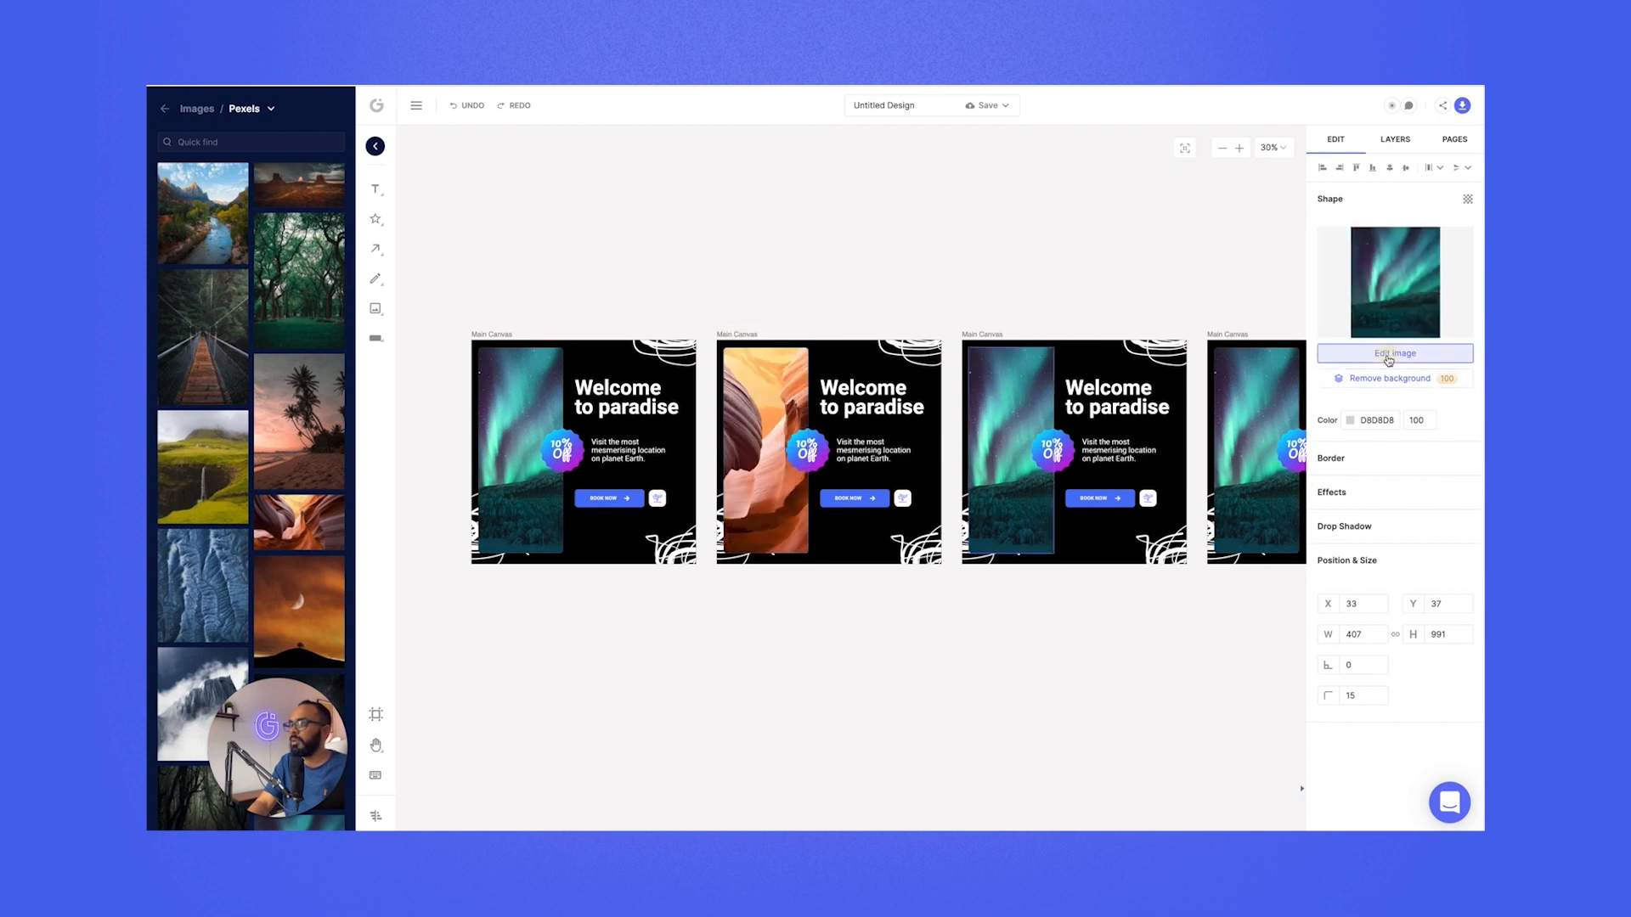
left_click(1394, 353)
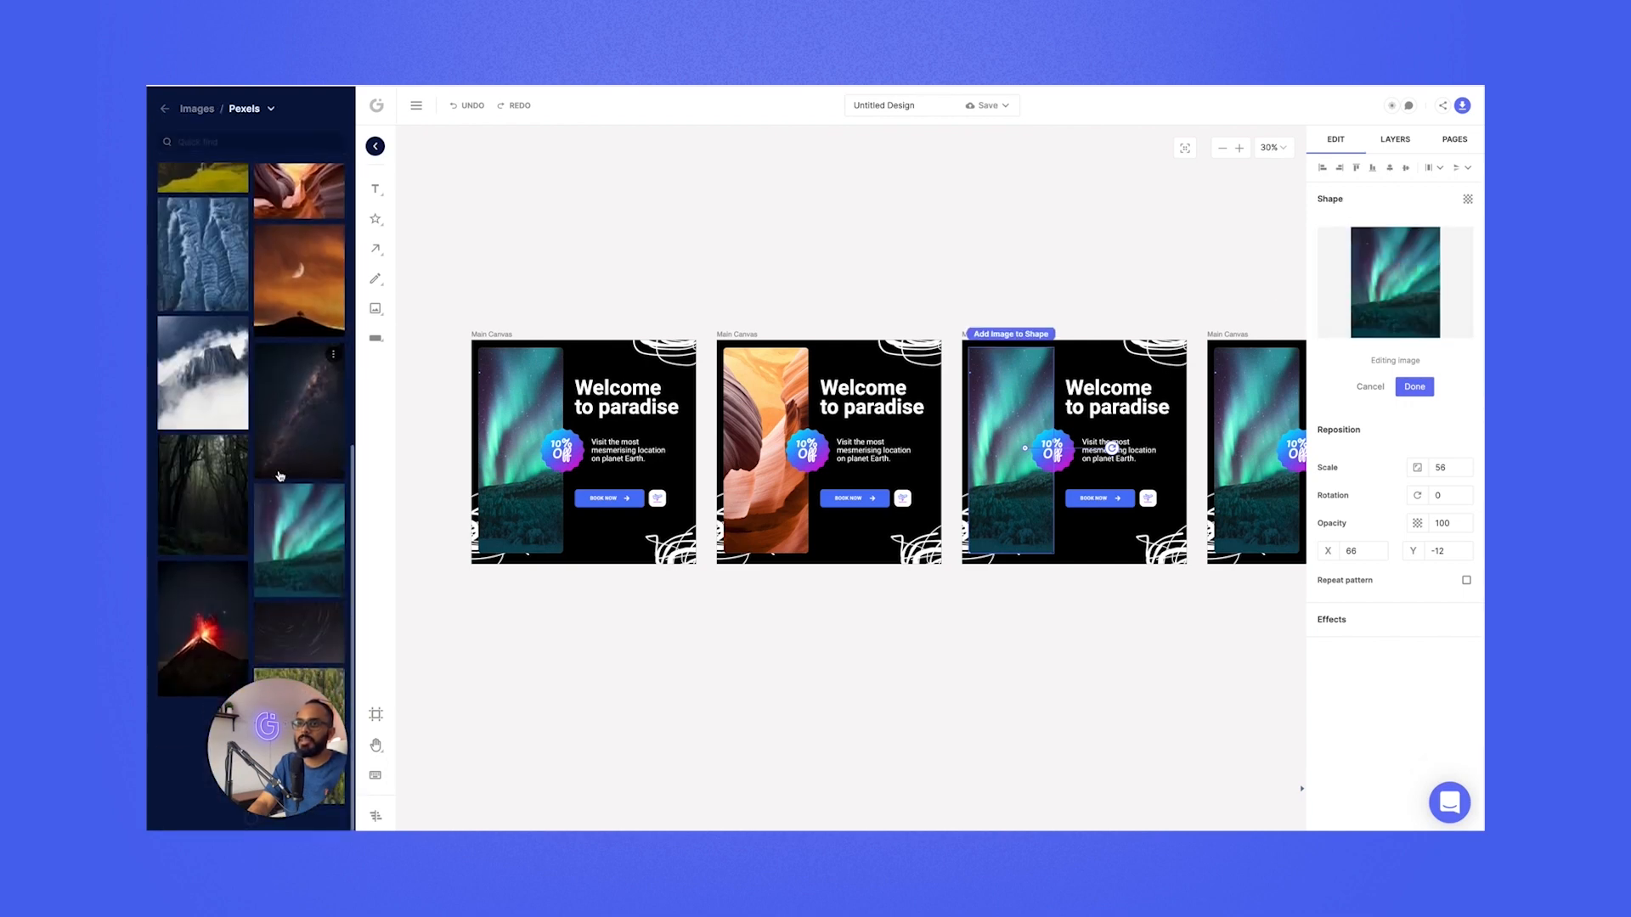
scroll("down", 3)
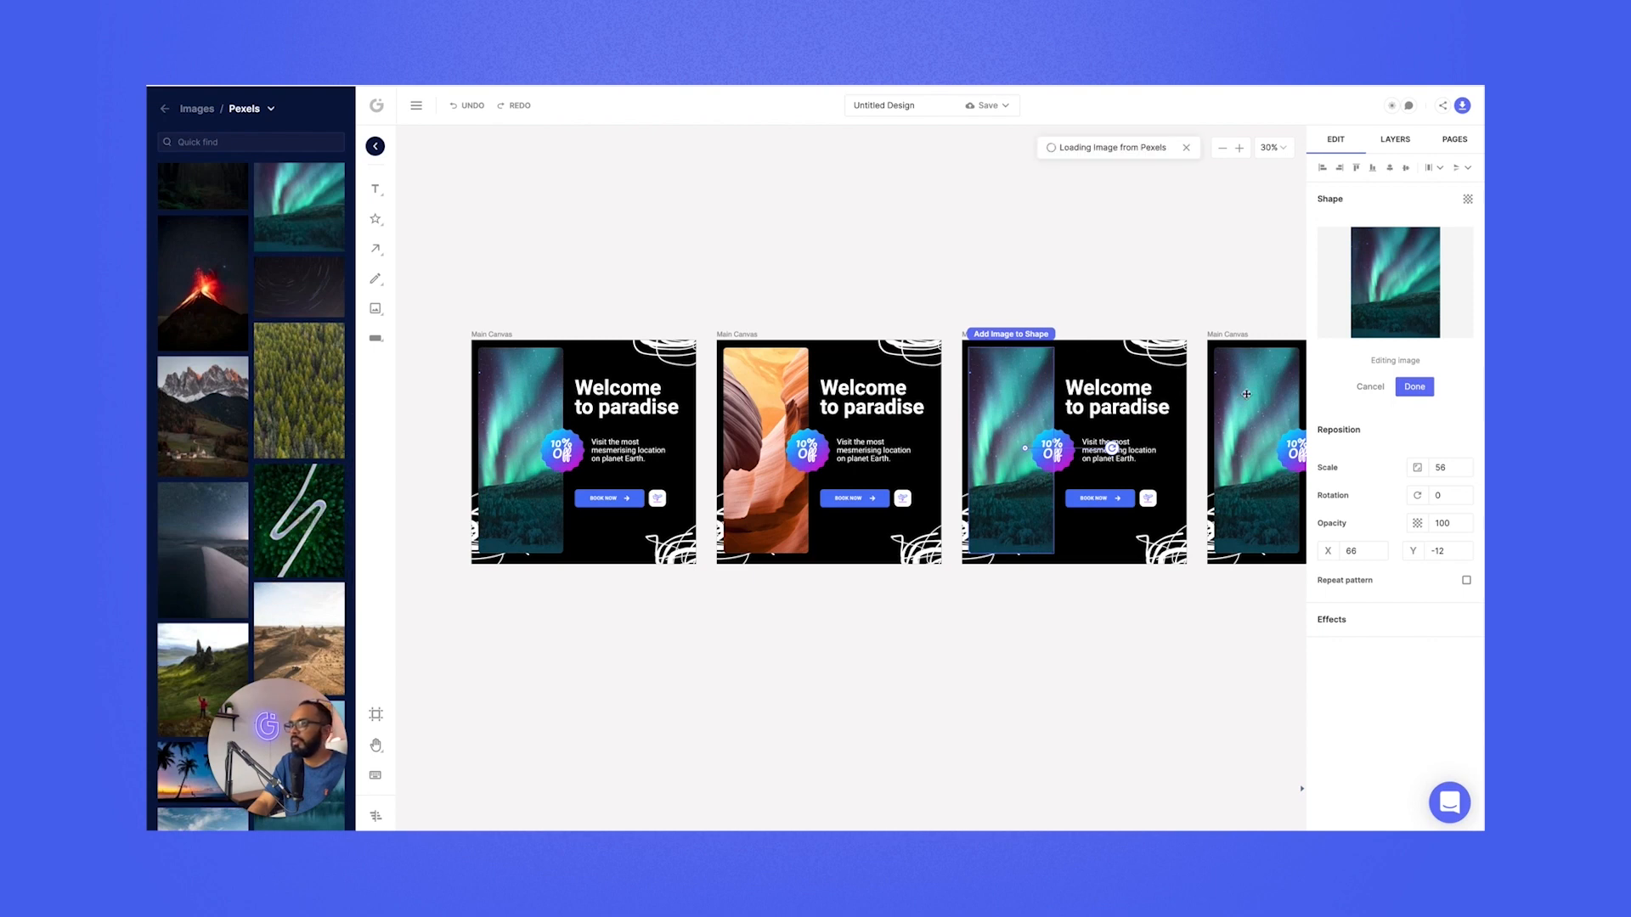
- Replace the fourth post's photo with the snowy mountain Pexels image
left_click(1413, 386)
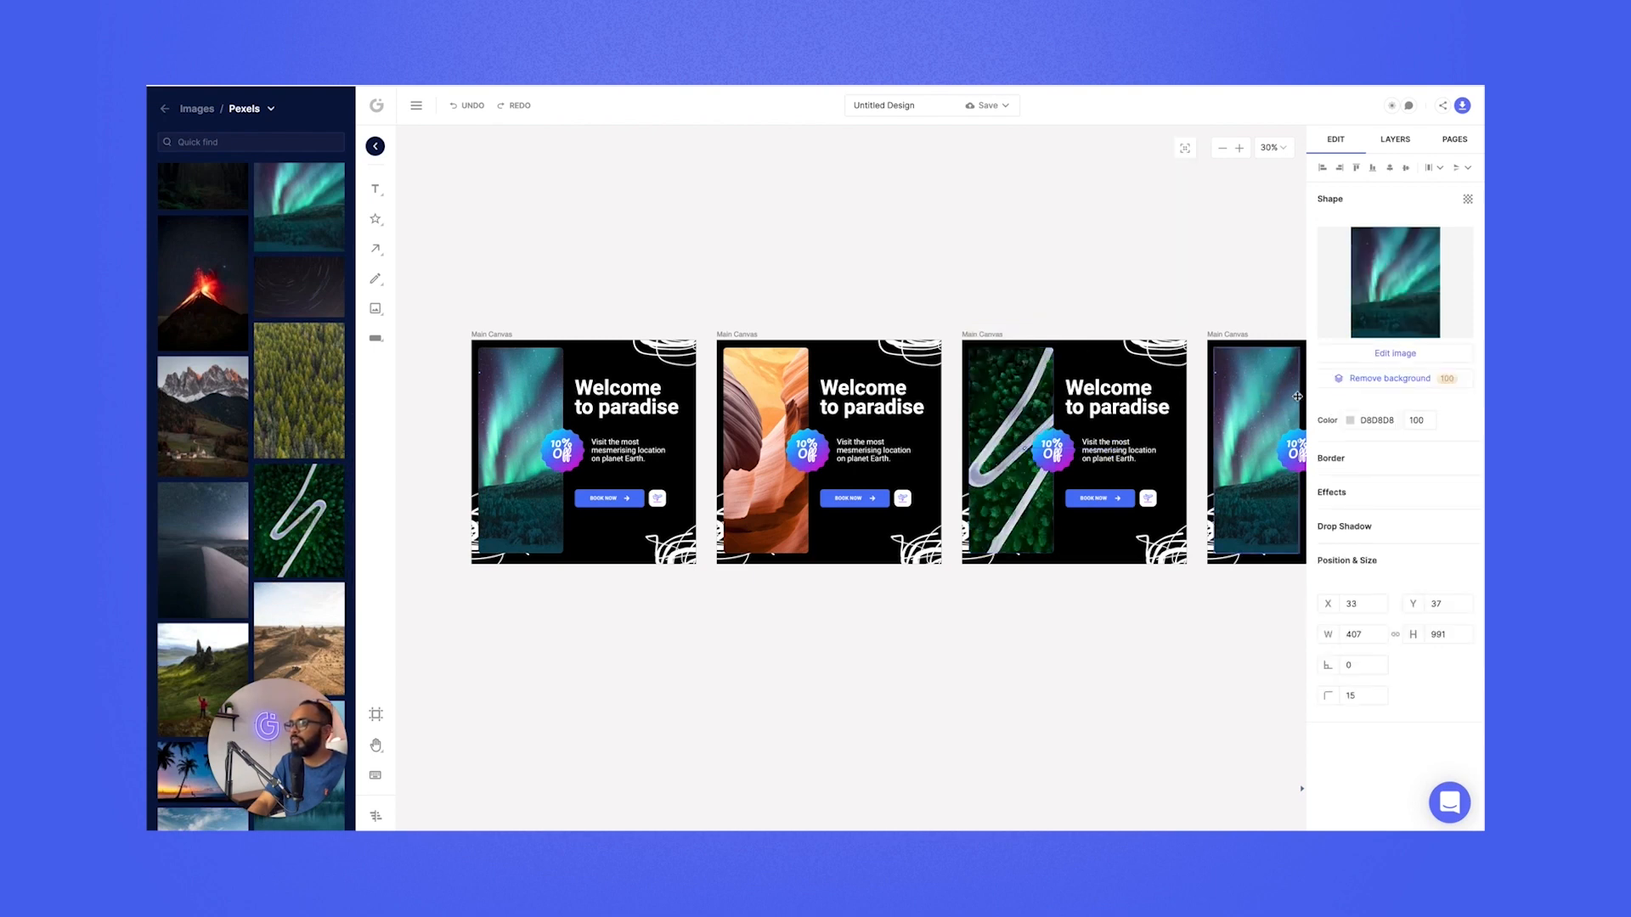
left_click(1393, 353)
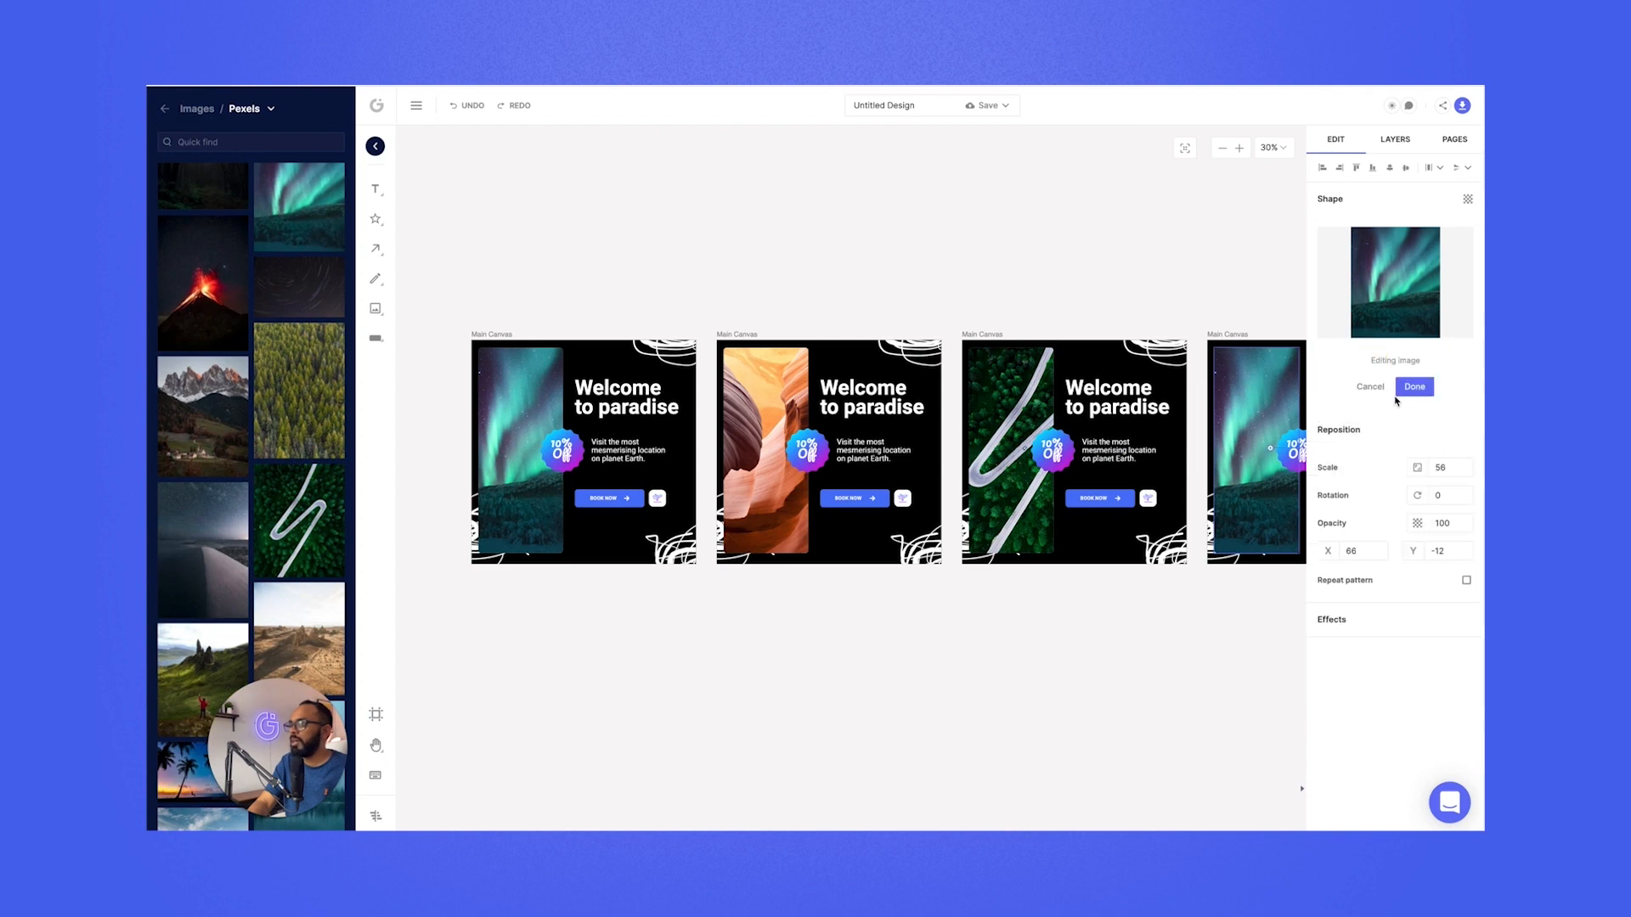
left_click(1411, 388)
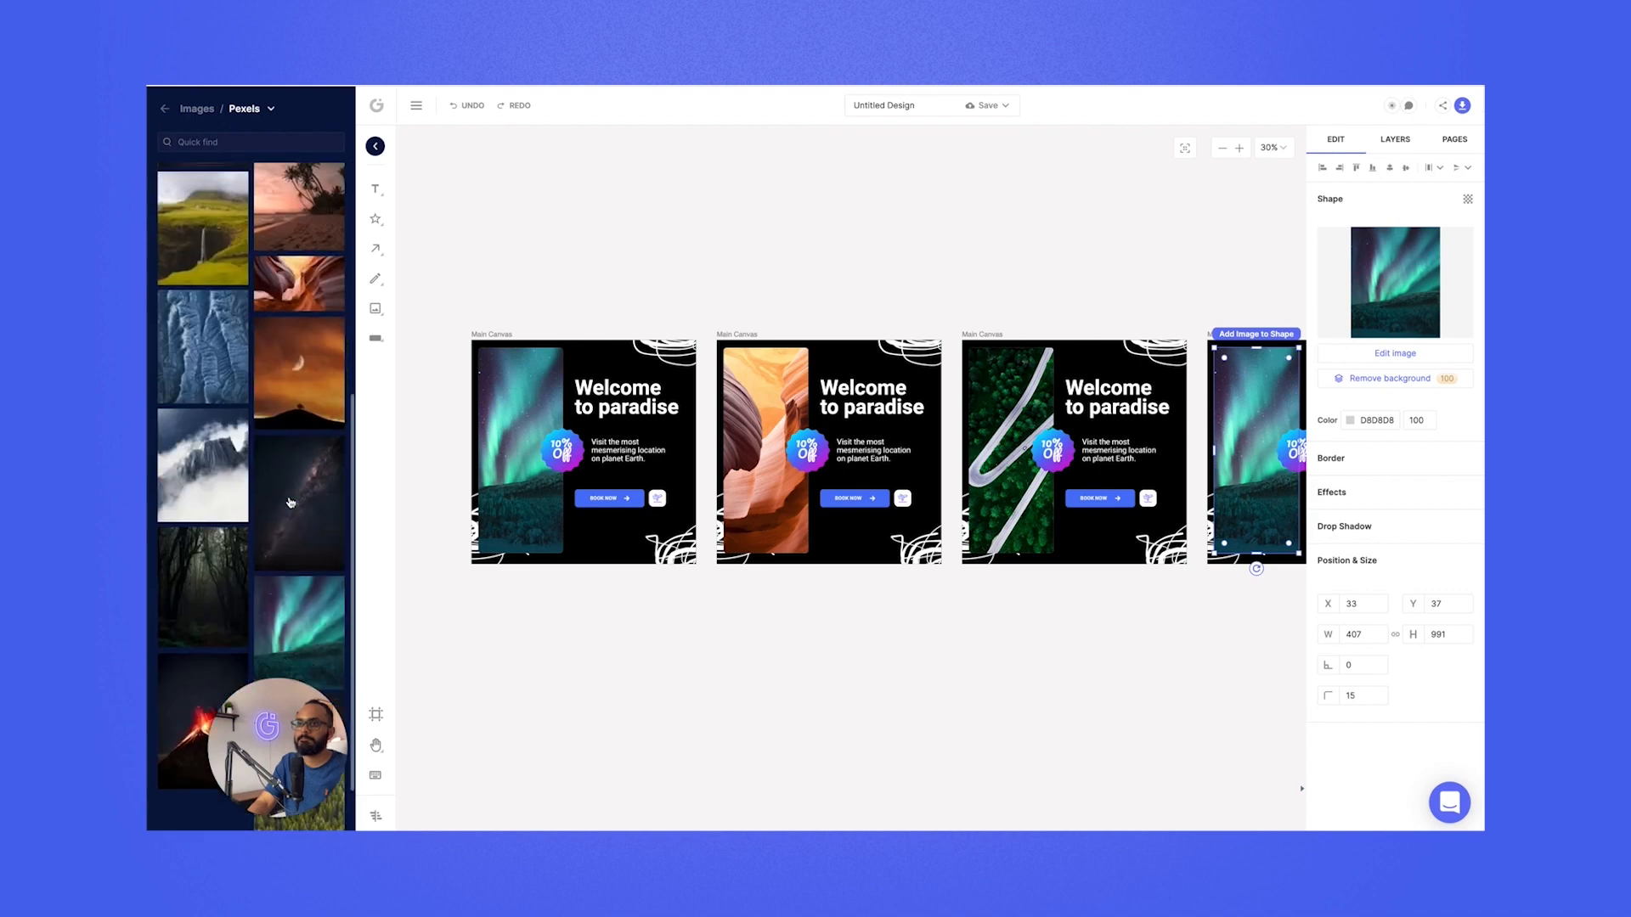
scroll("down", 3)
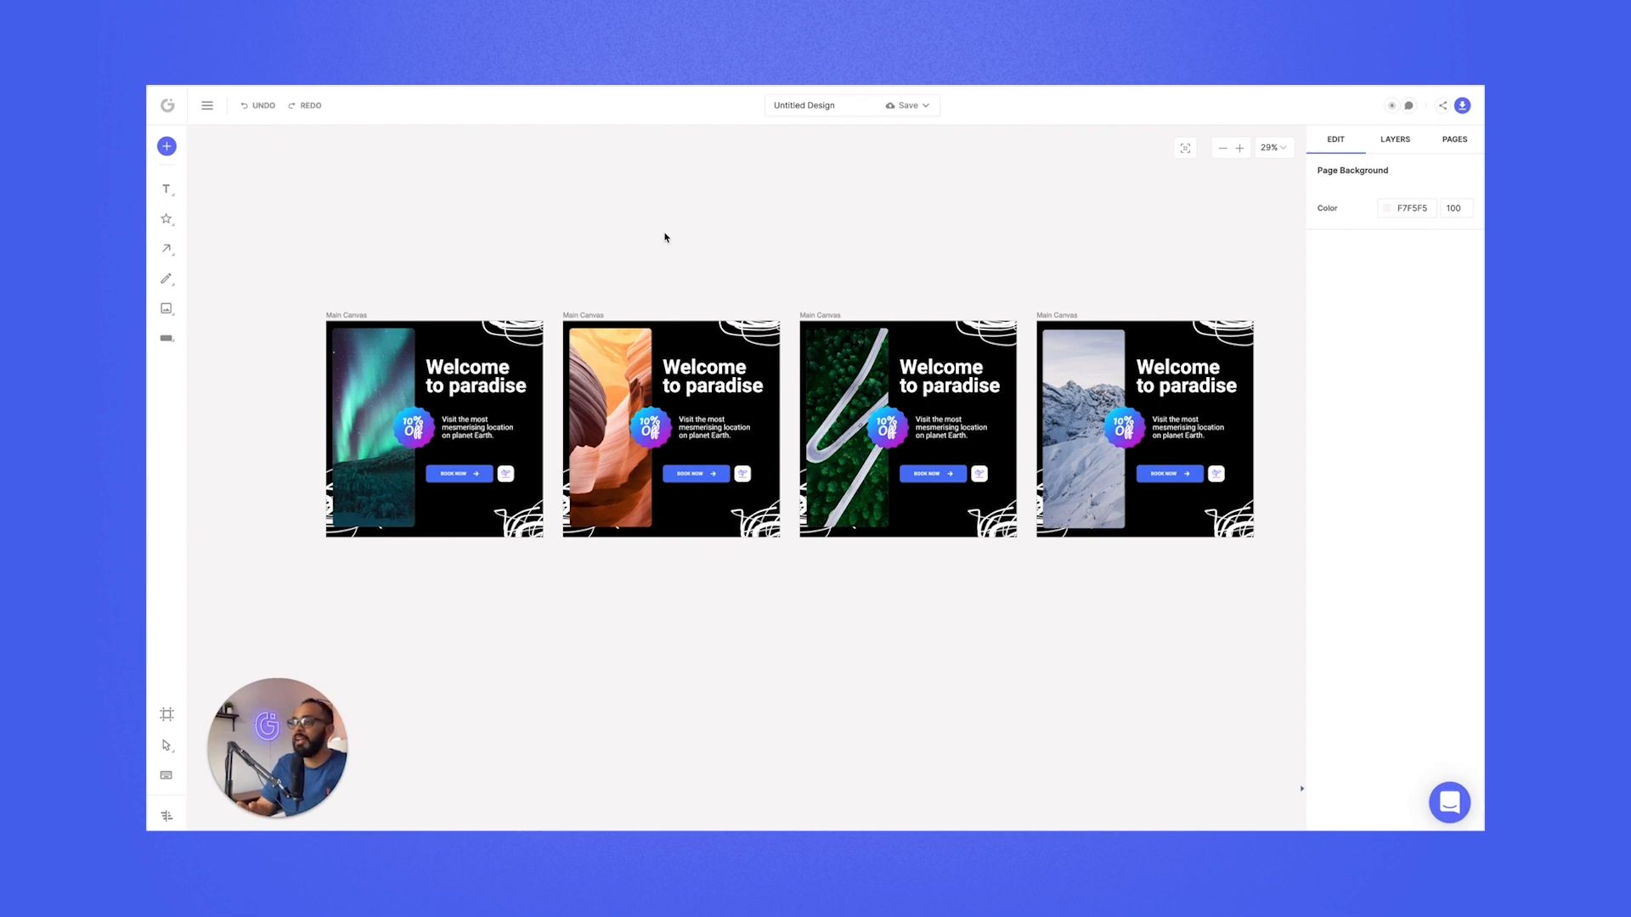
mouse_move(839, 210)
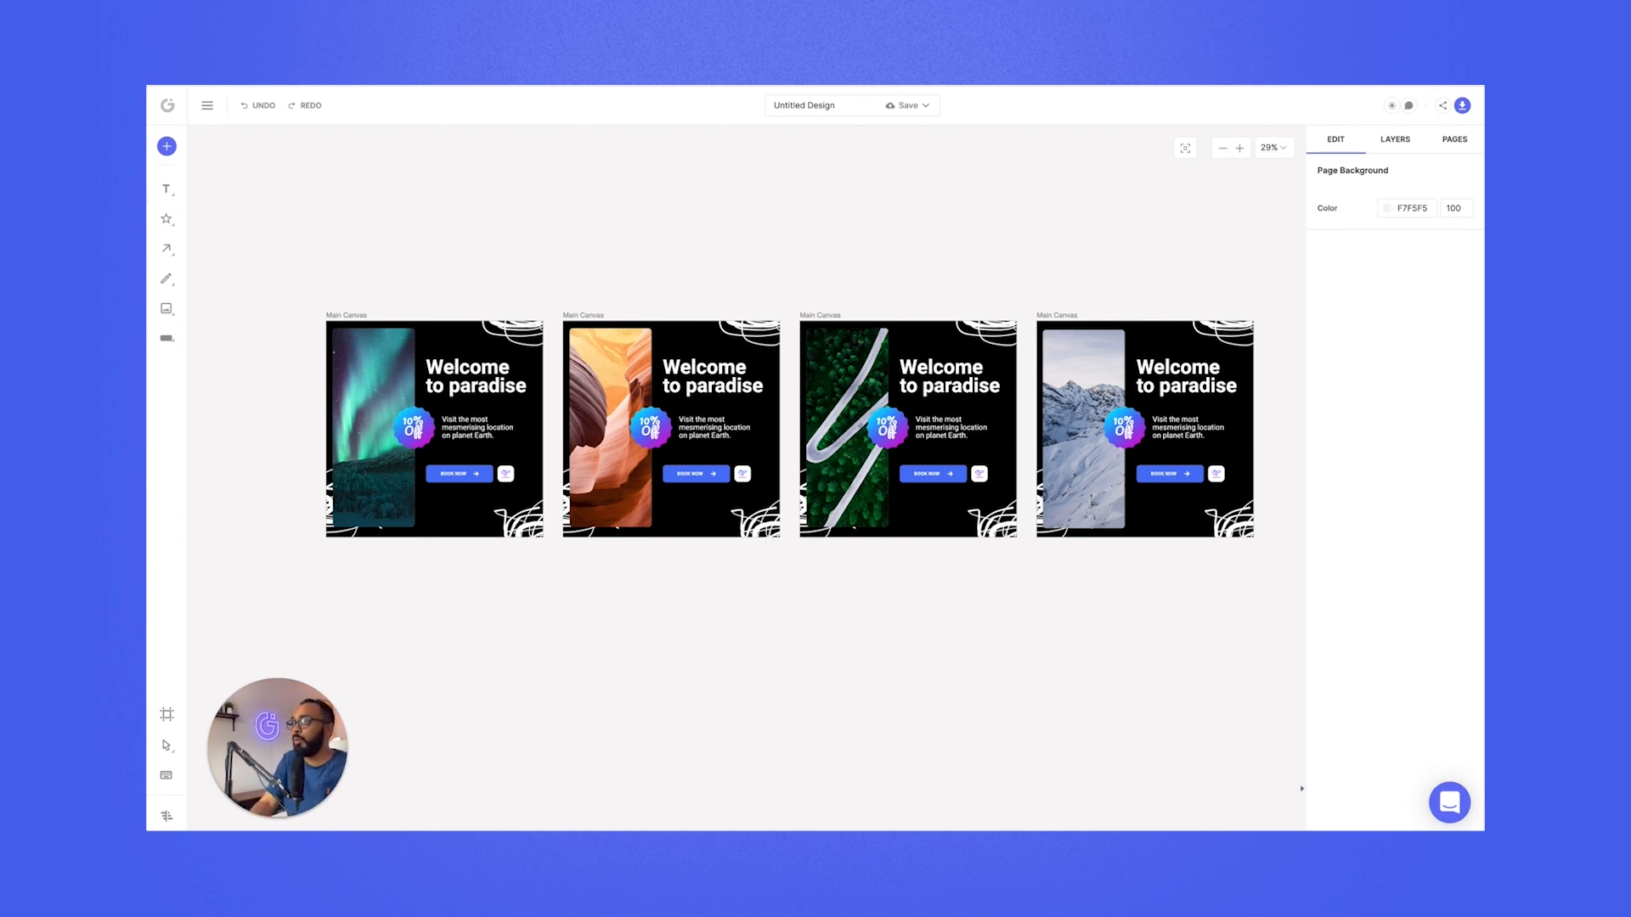
left_click(1455, 139)
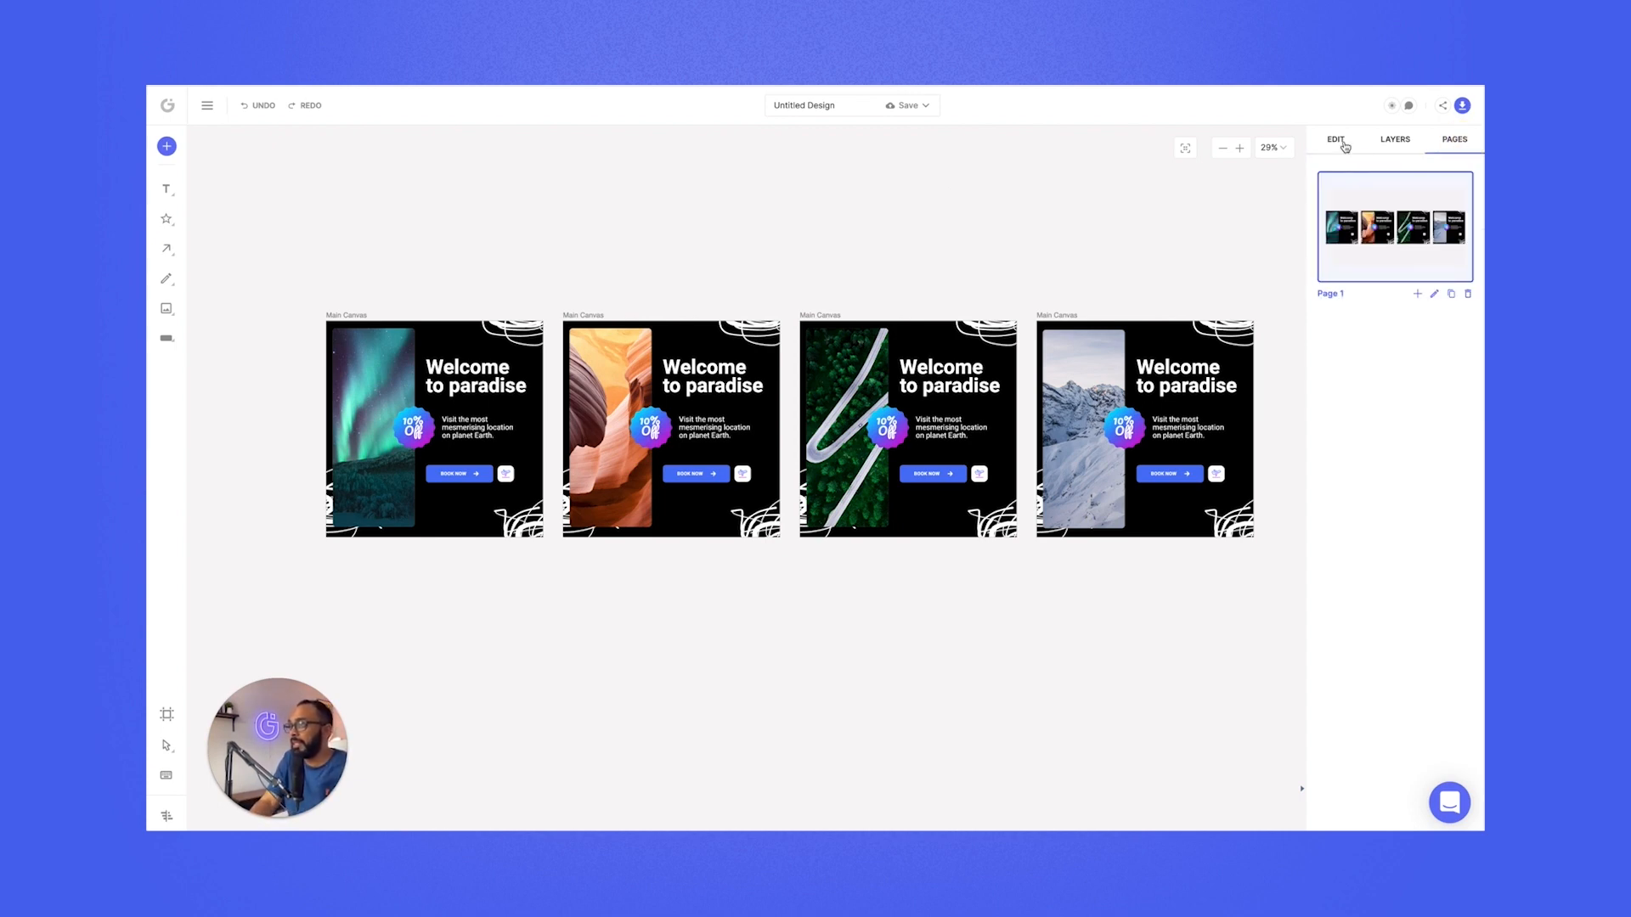
left_click(1337, 138)
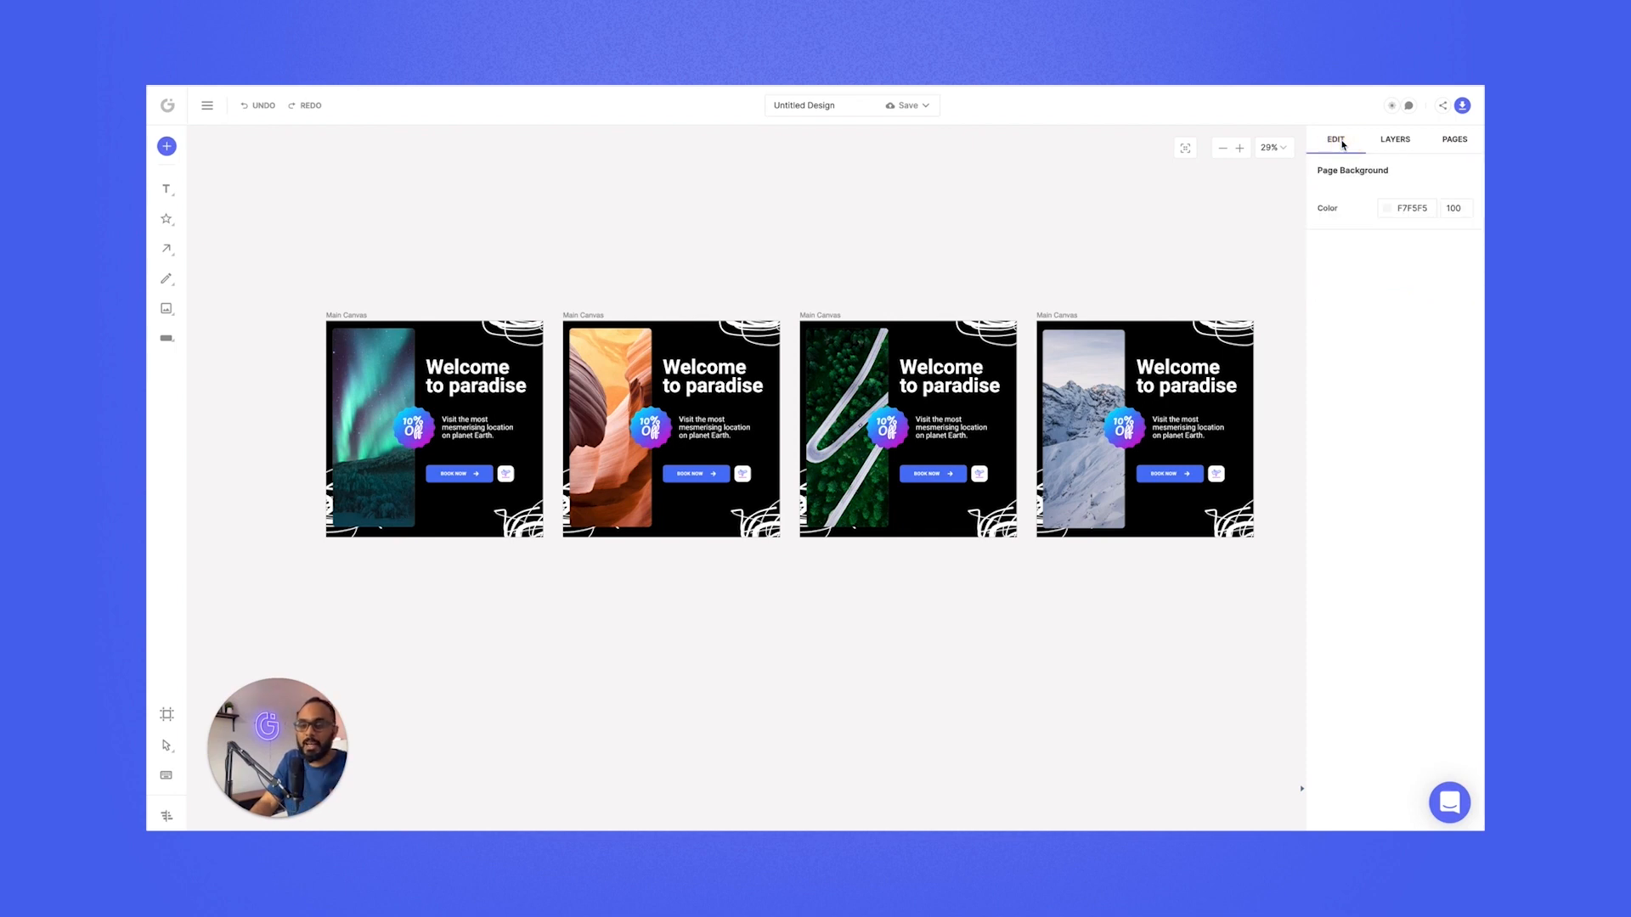
mouse_move(916, 194)
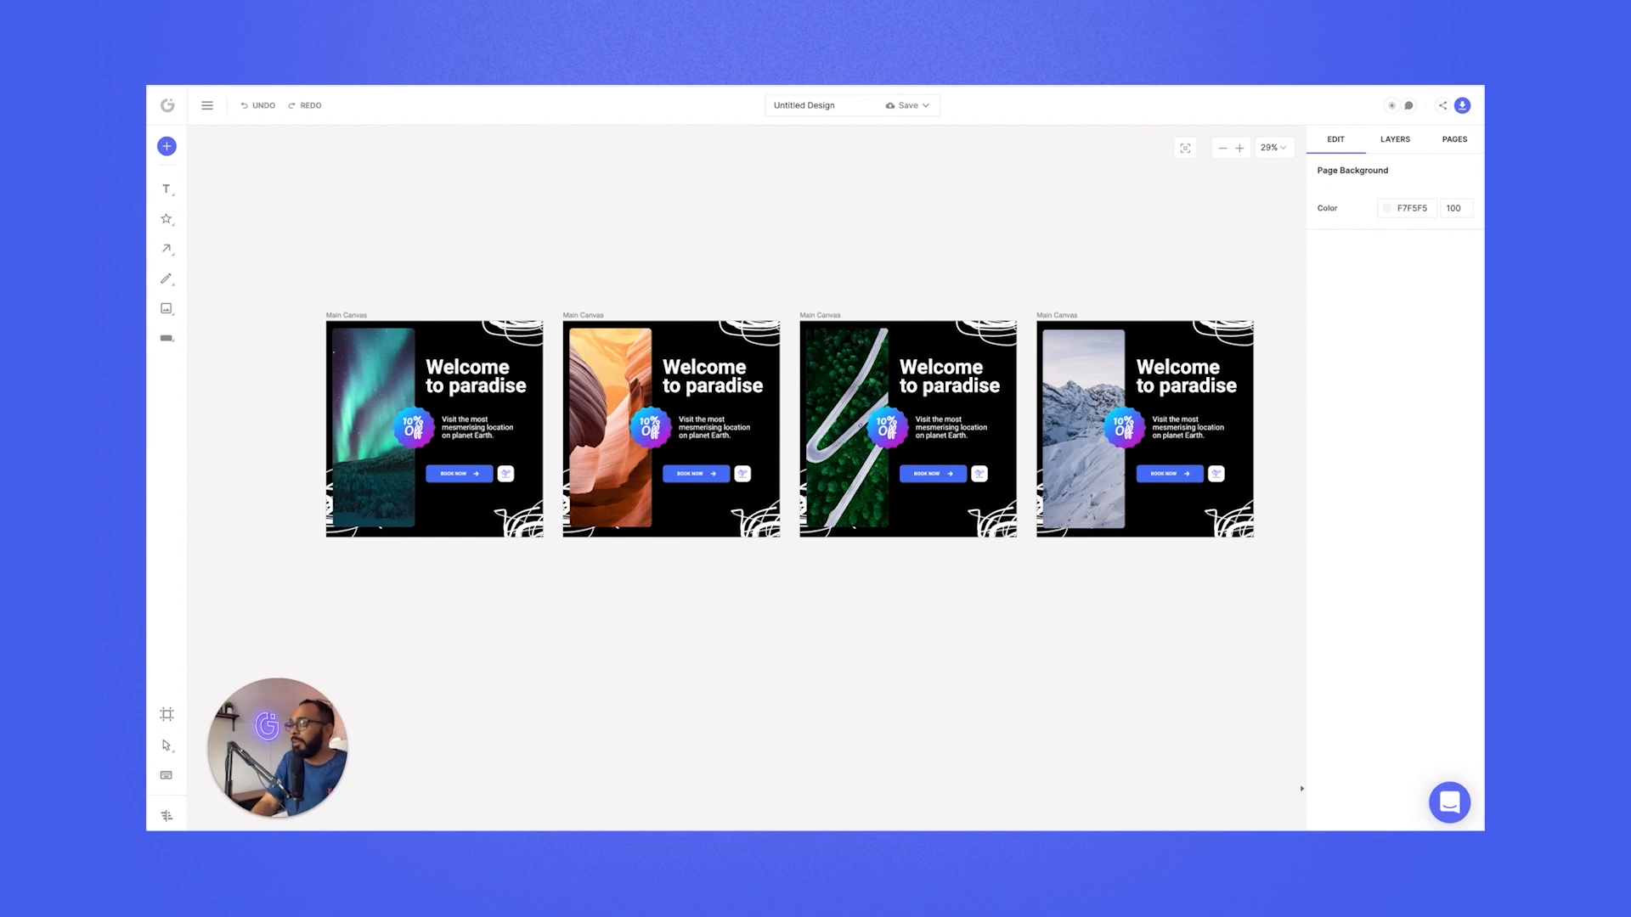
- Post a 'Looking great!' comment pinned on the second post's body text
left_click(1409, 105)
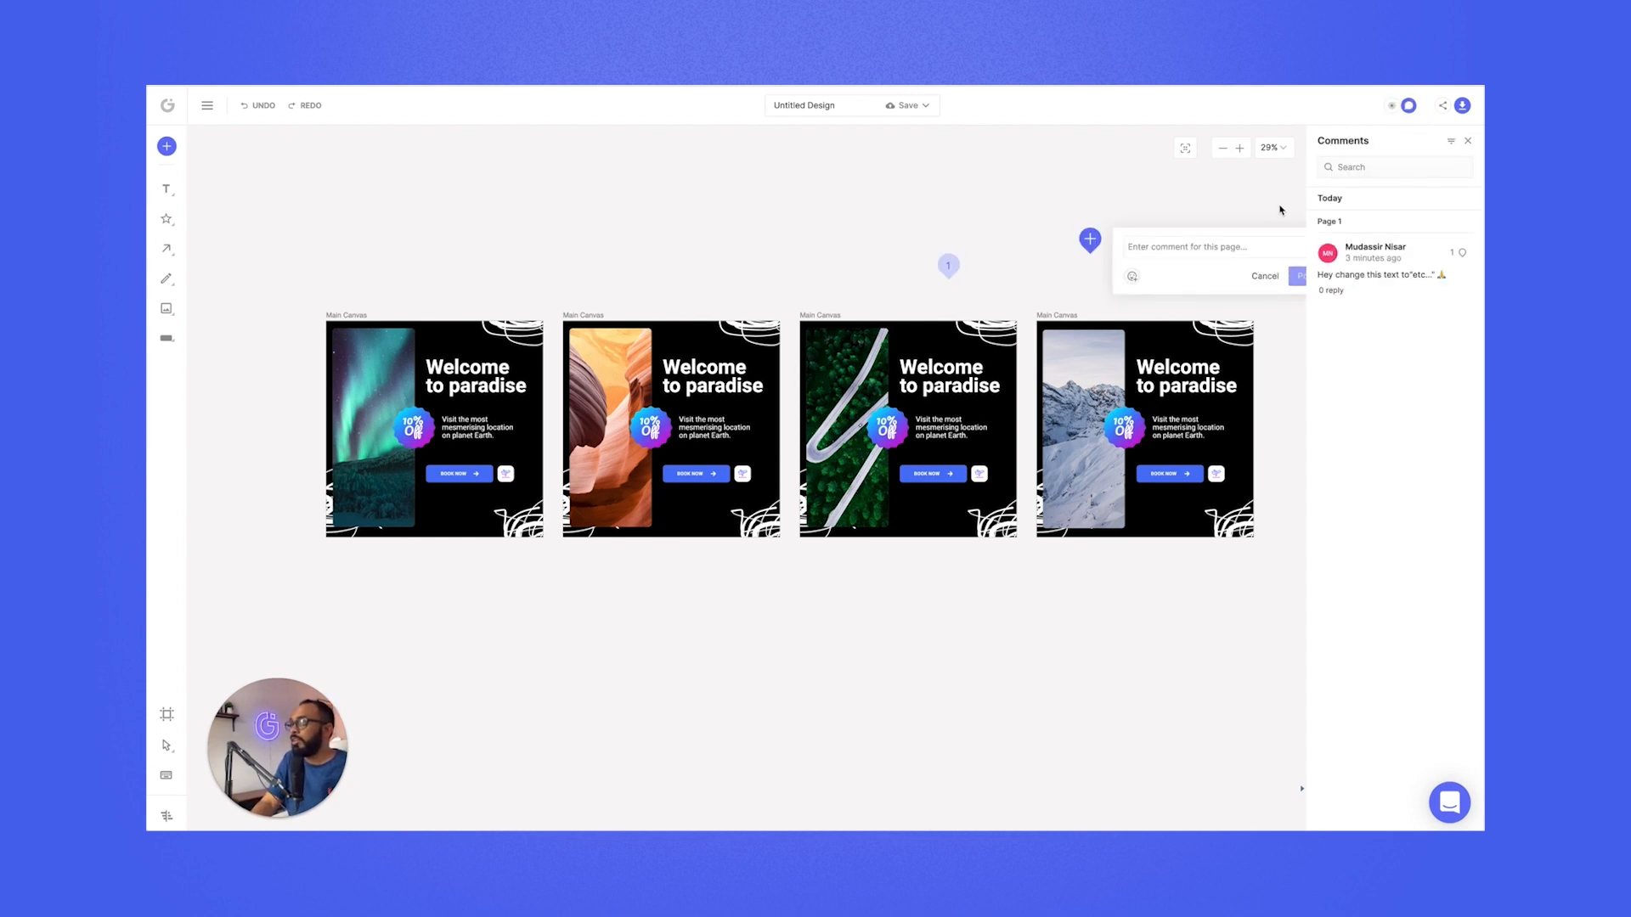
left_click(1264, 275)
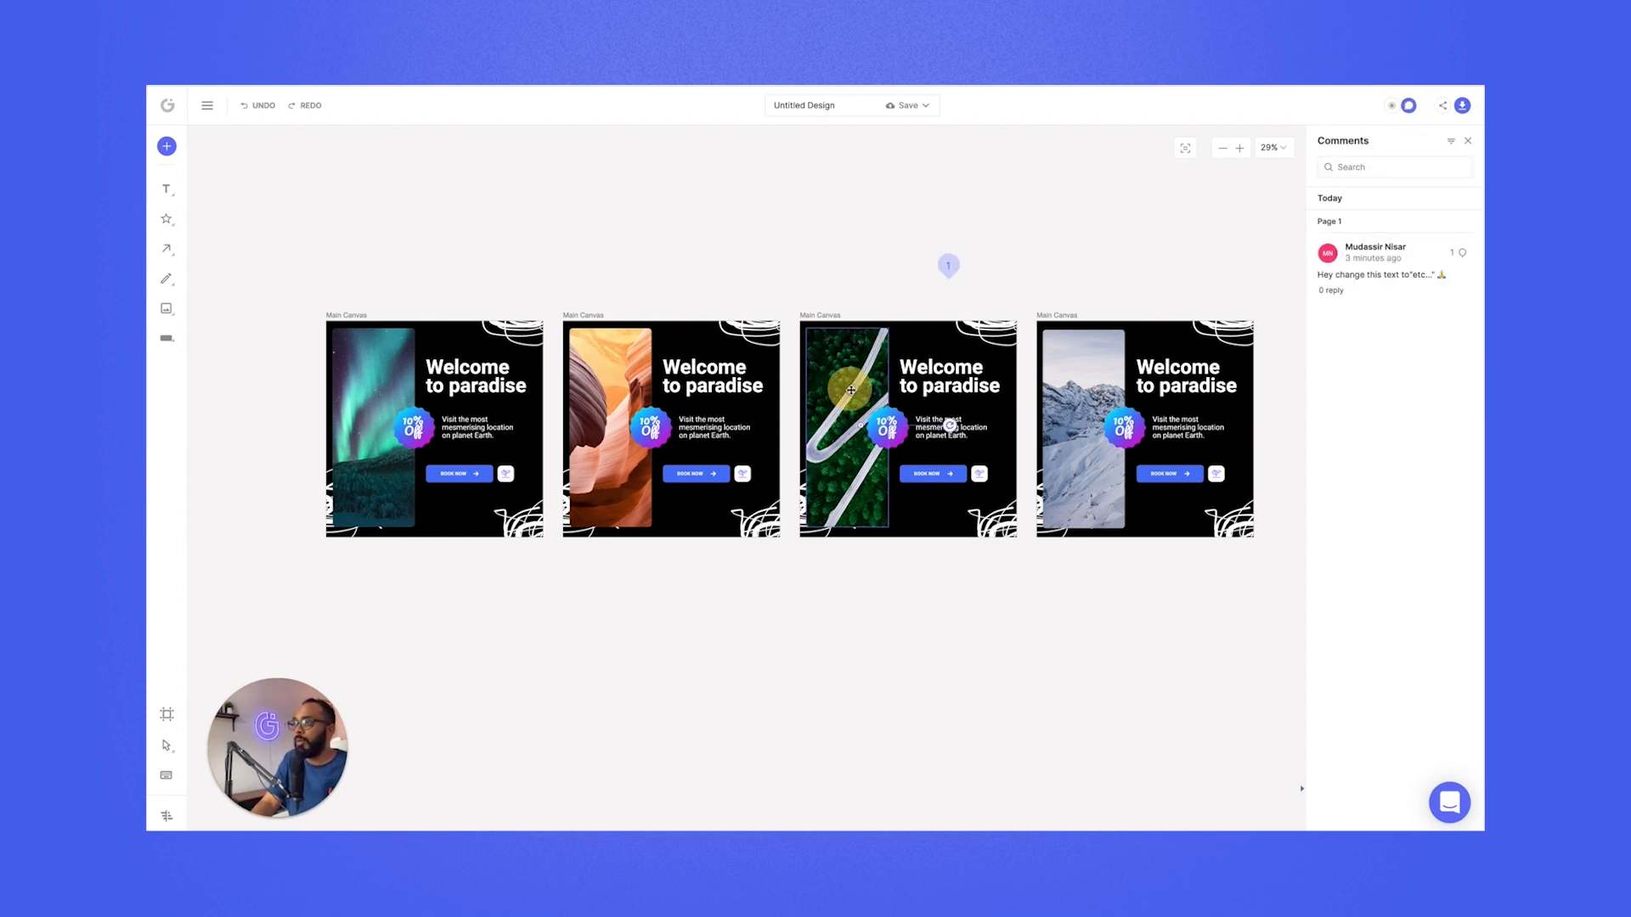
left_click(674, 375)
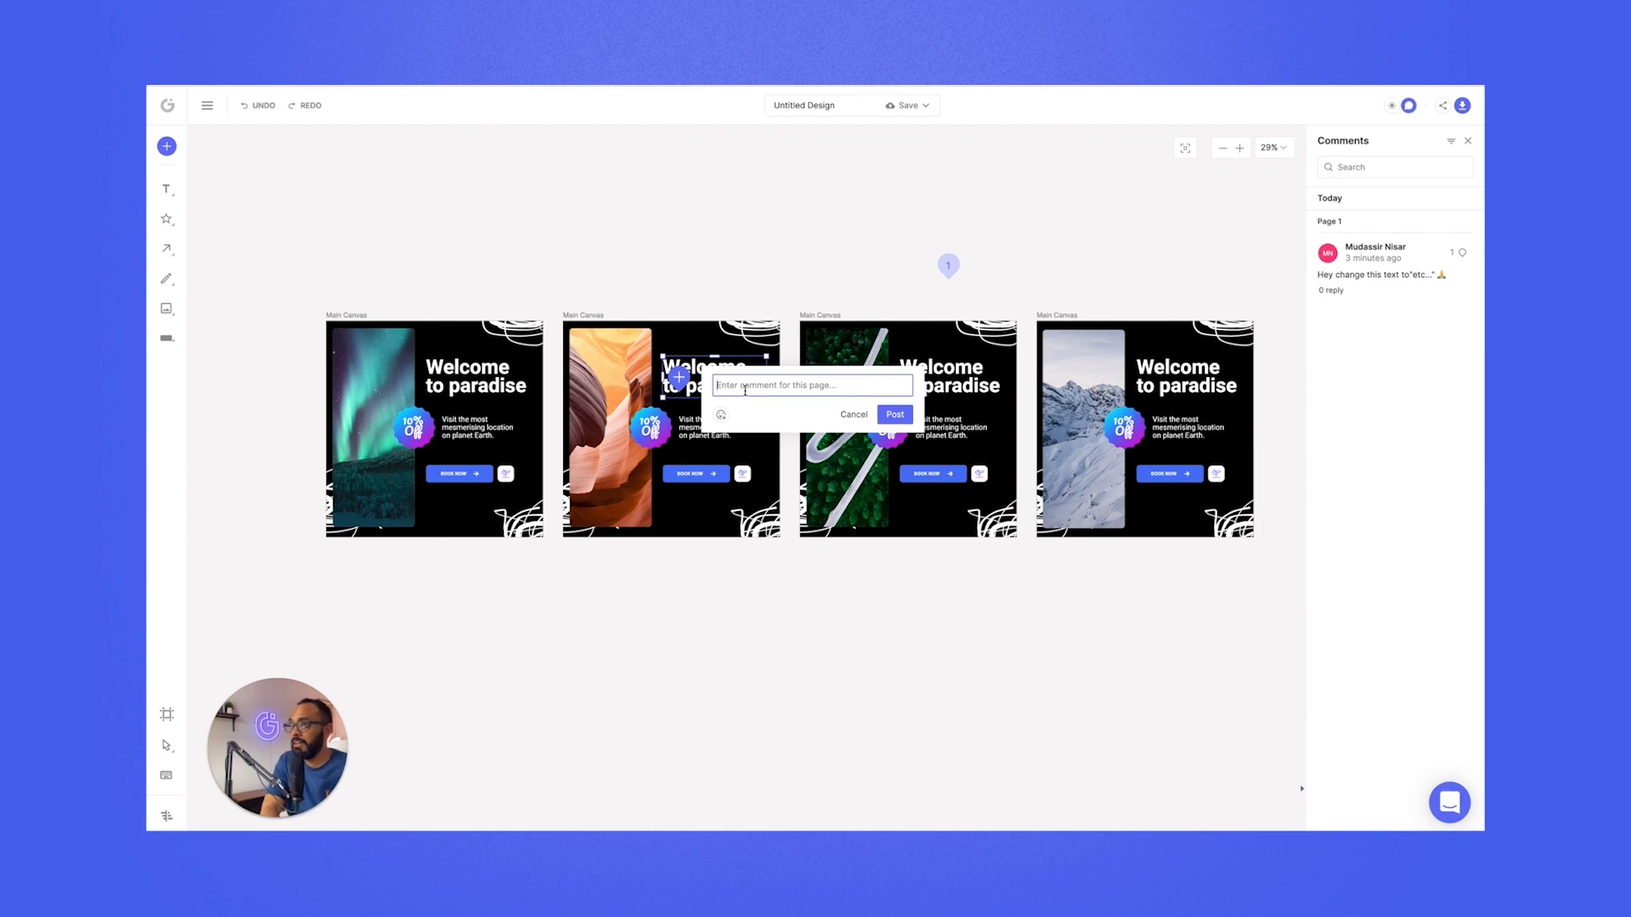
type("Looking great!")
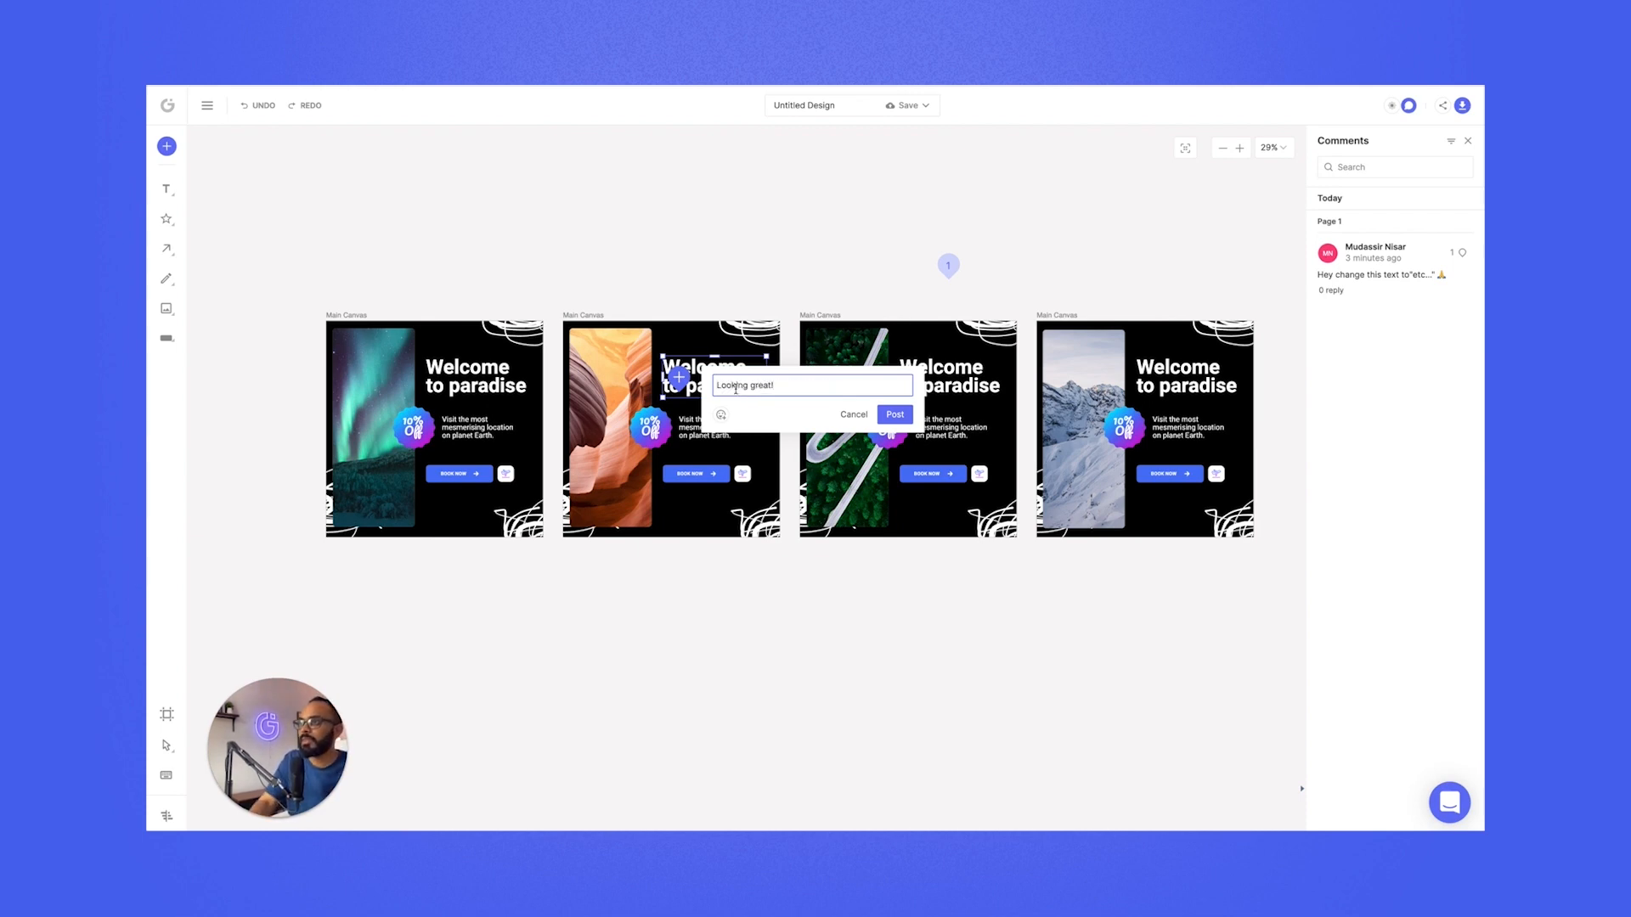
left_click(721, 415)
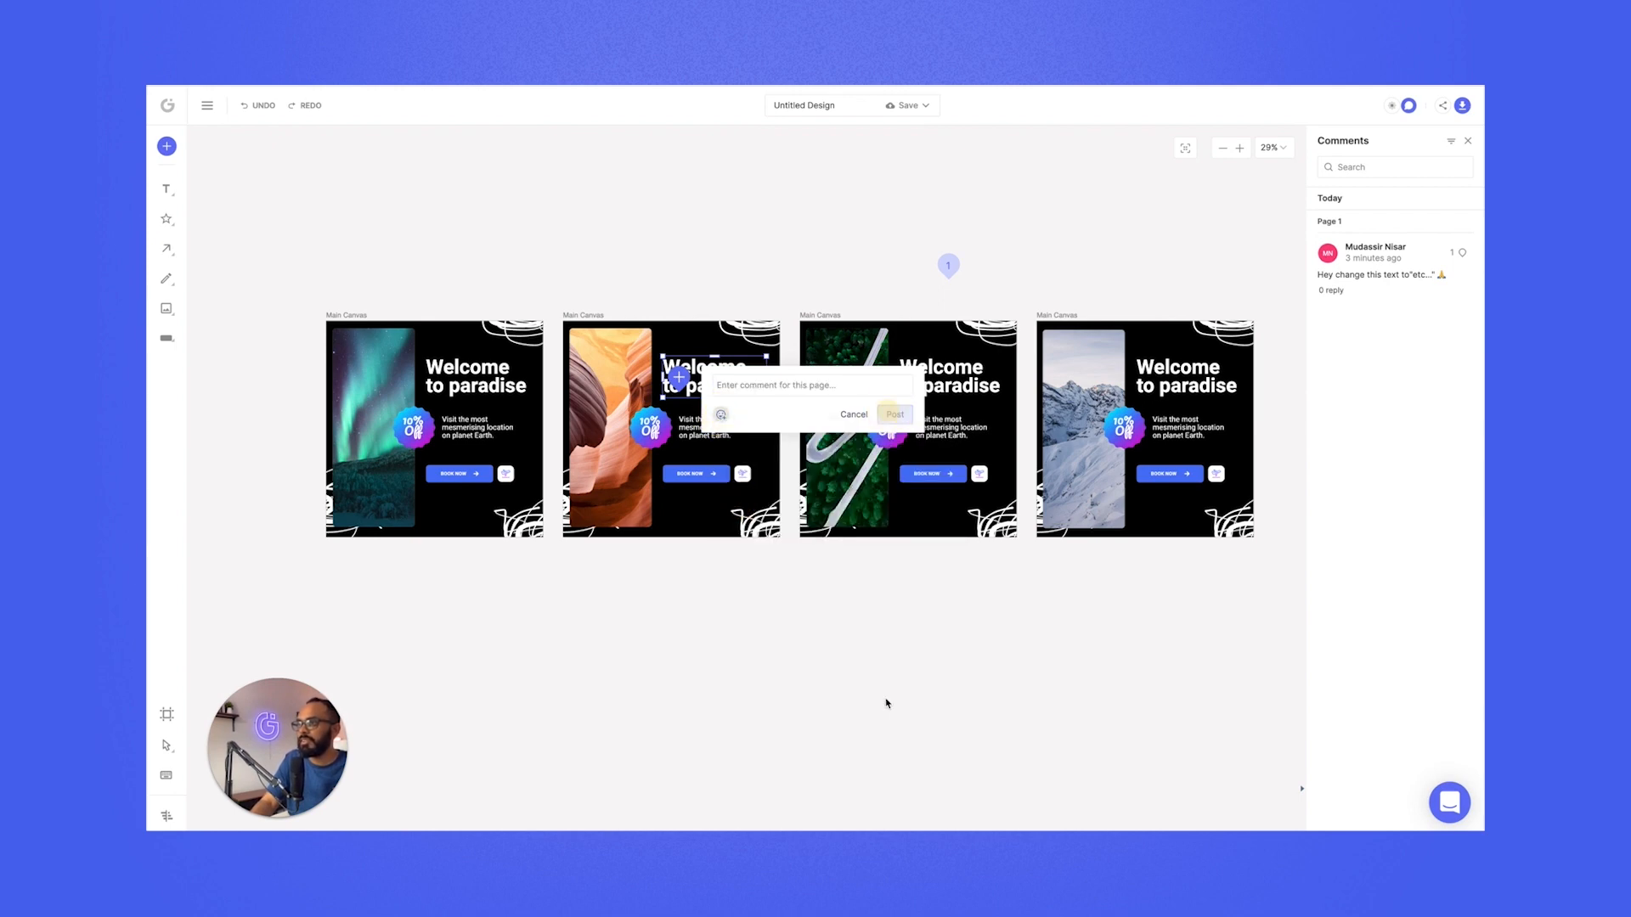
left_click(895, 415)
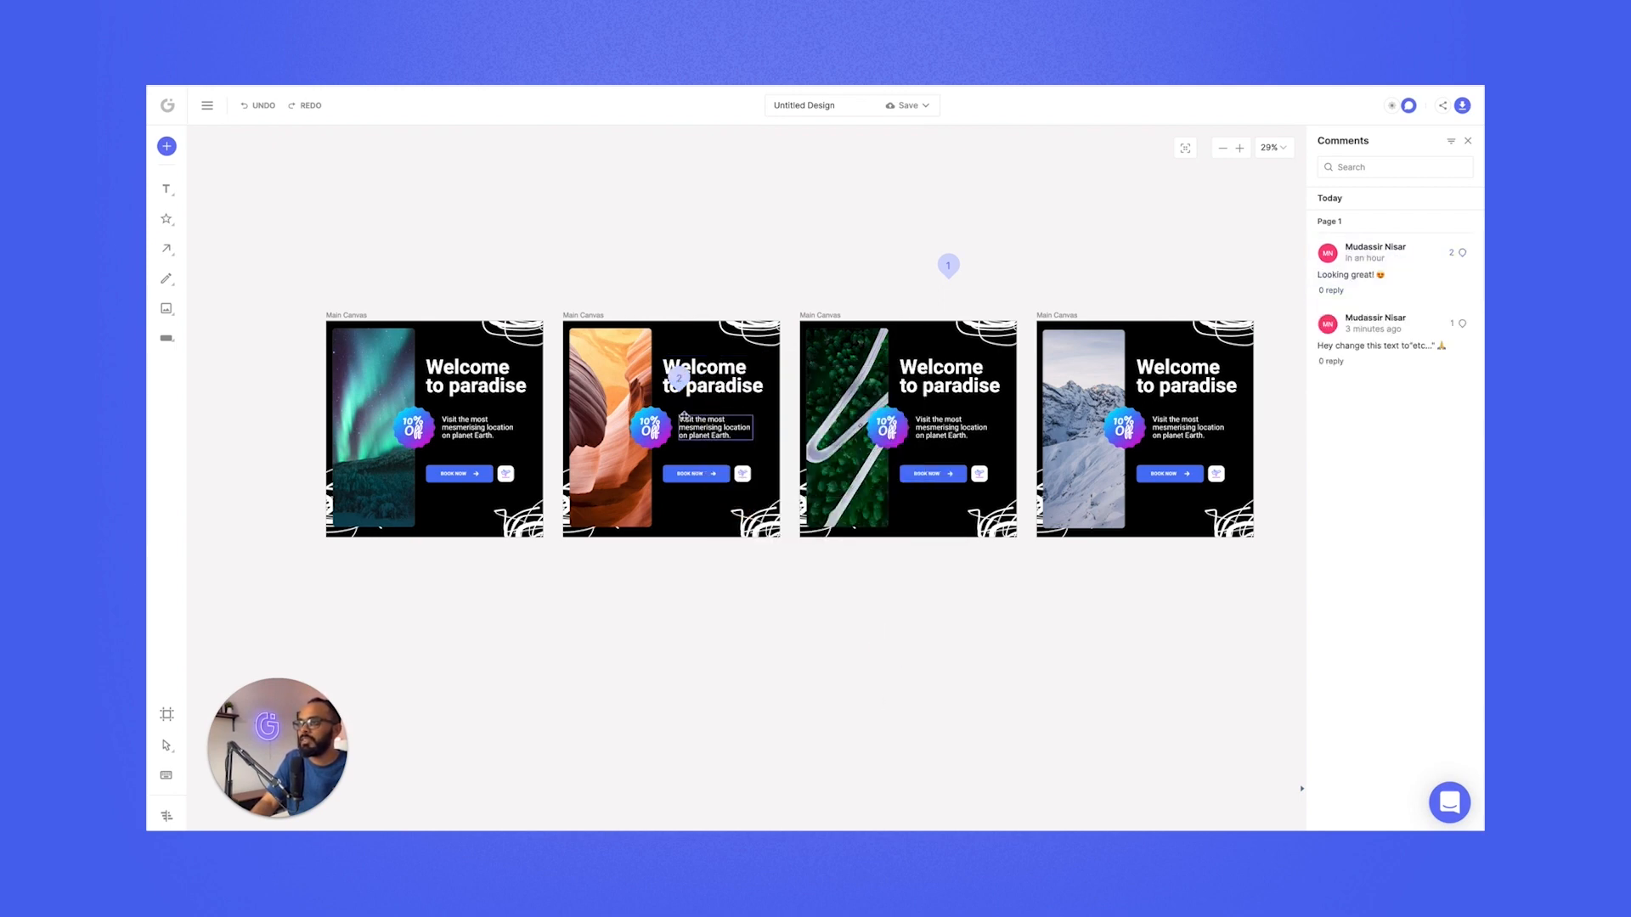